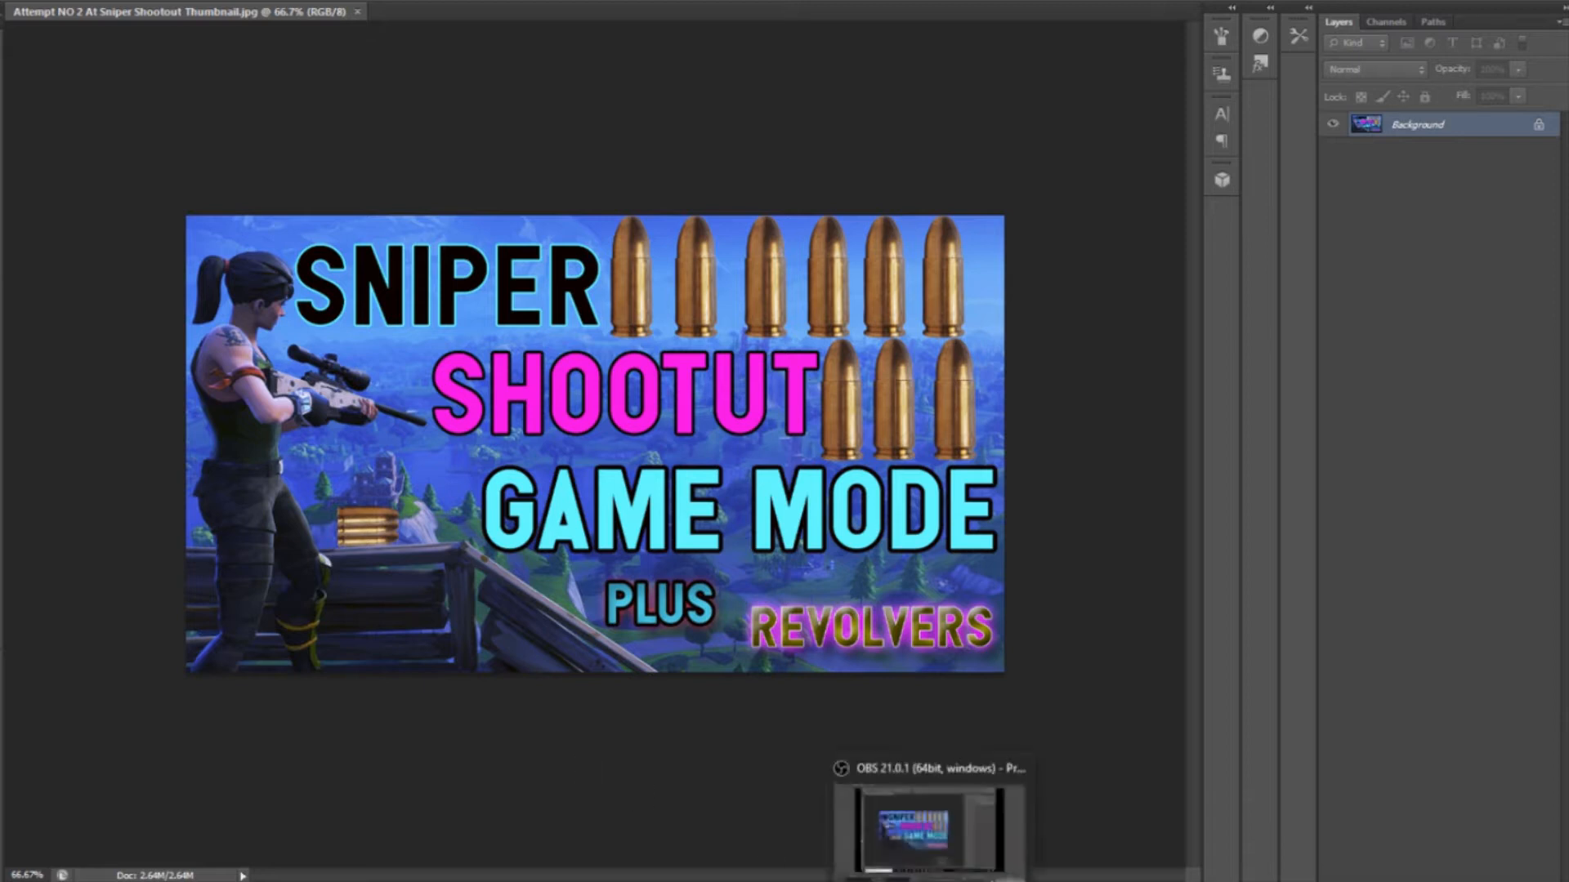
{"action": "mouse_move", "coordinate": [920, 768]}
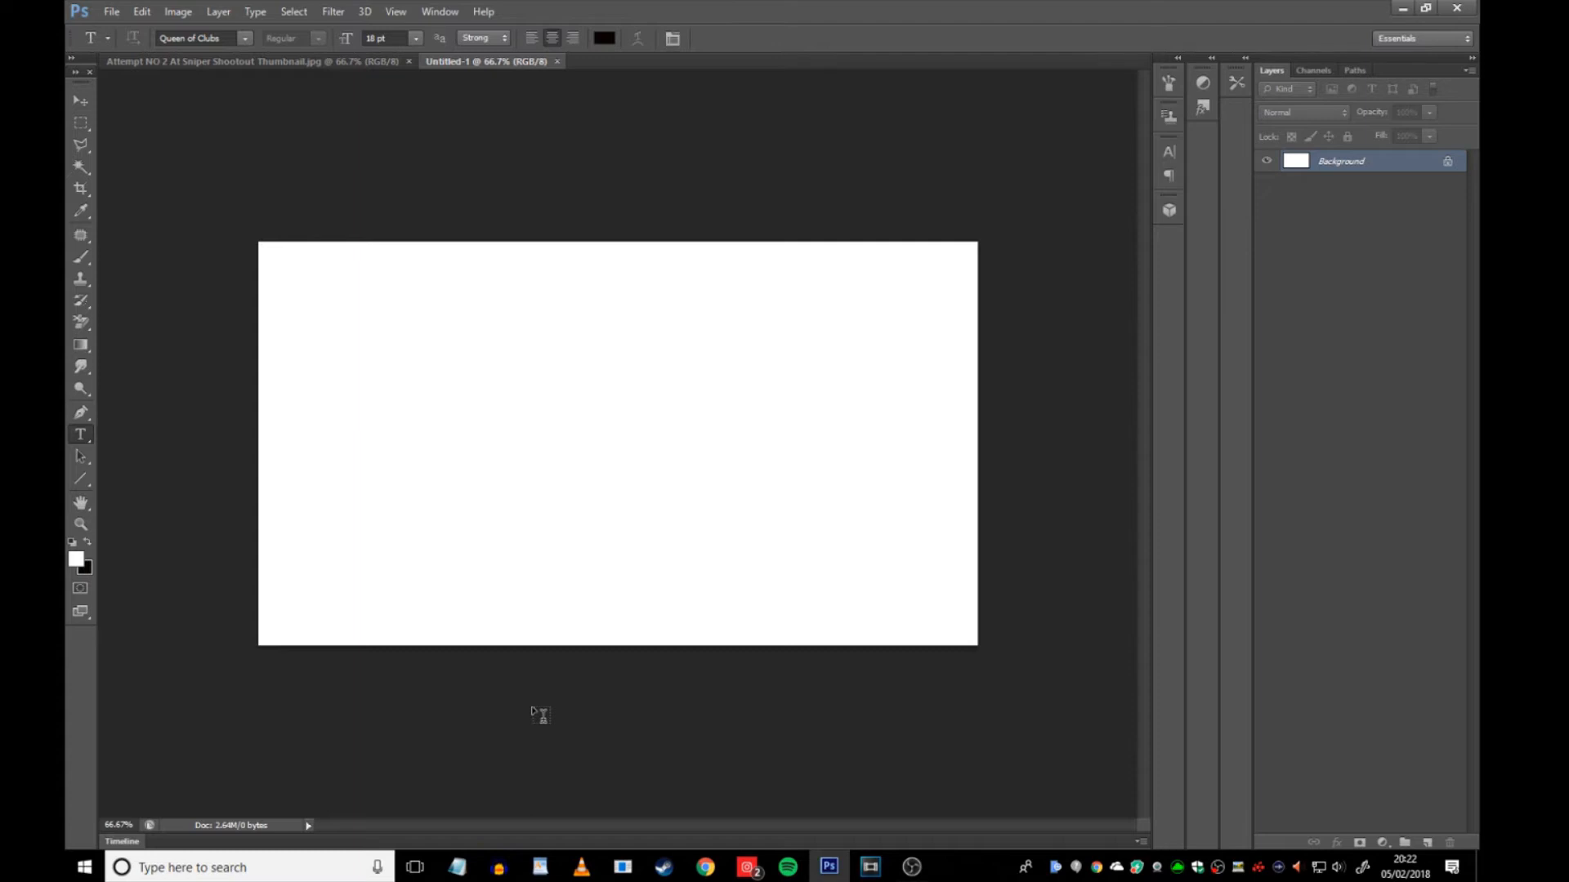
{"action": "mouse_move", "coordinate": [554, 717]}
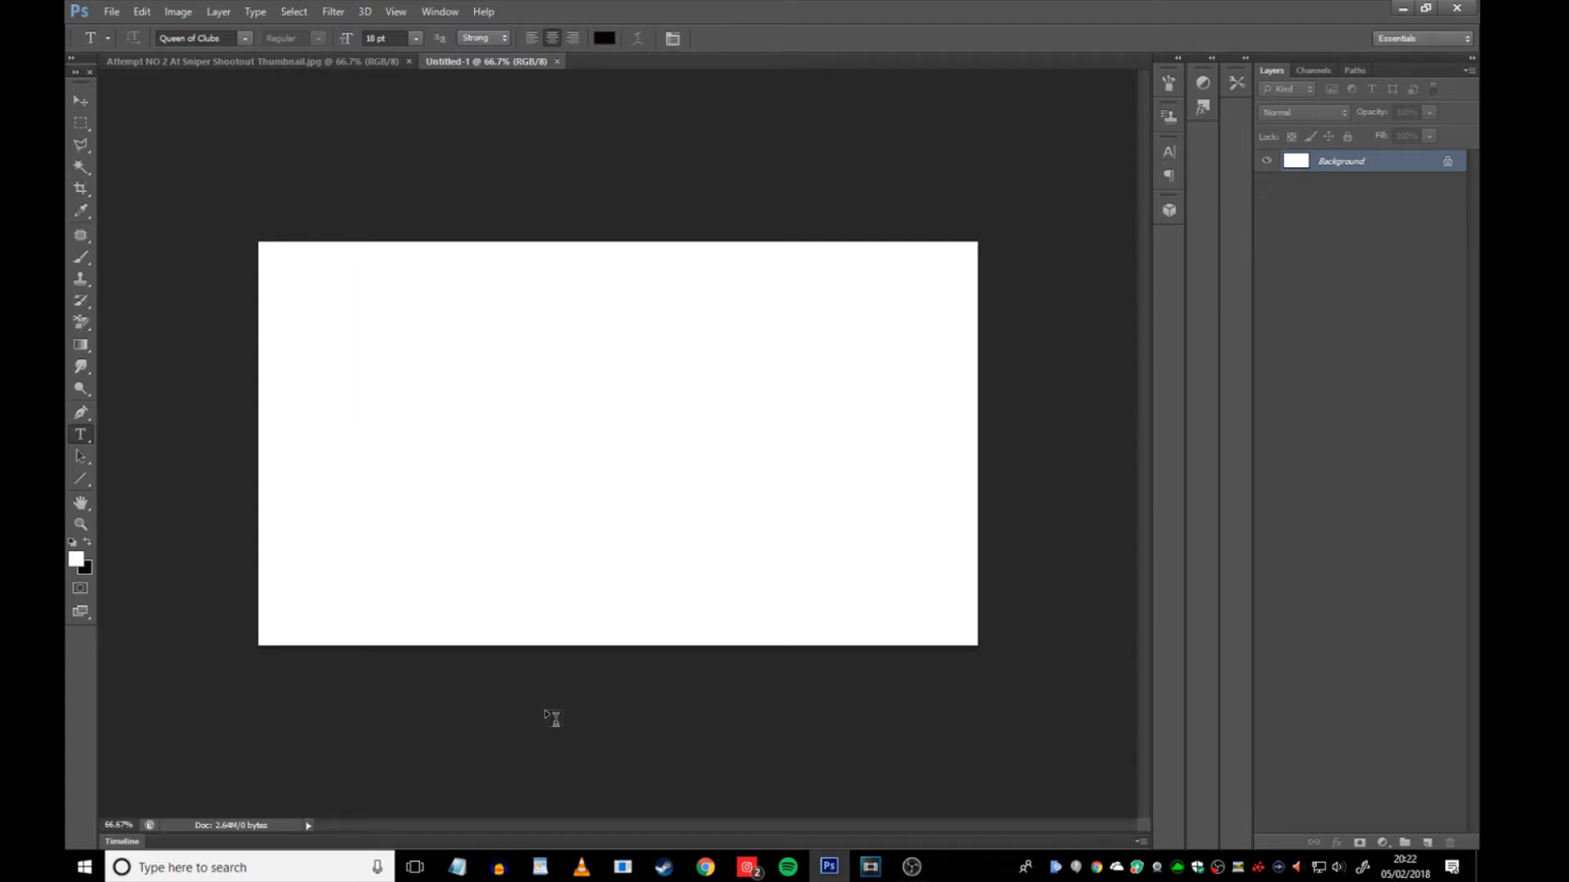
- Close the stray untitled document, then create a new 1280 px × 720 px document at 300 ppi
{"action": "left_click", "coordinate": [252, 61]}
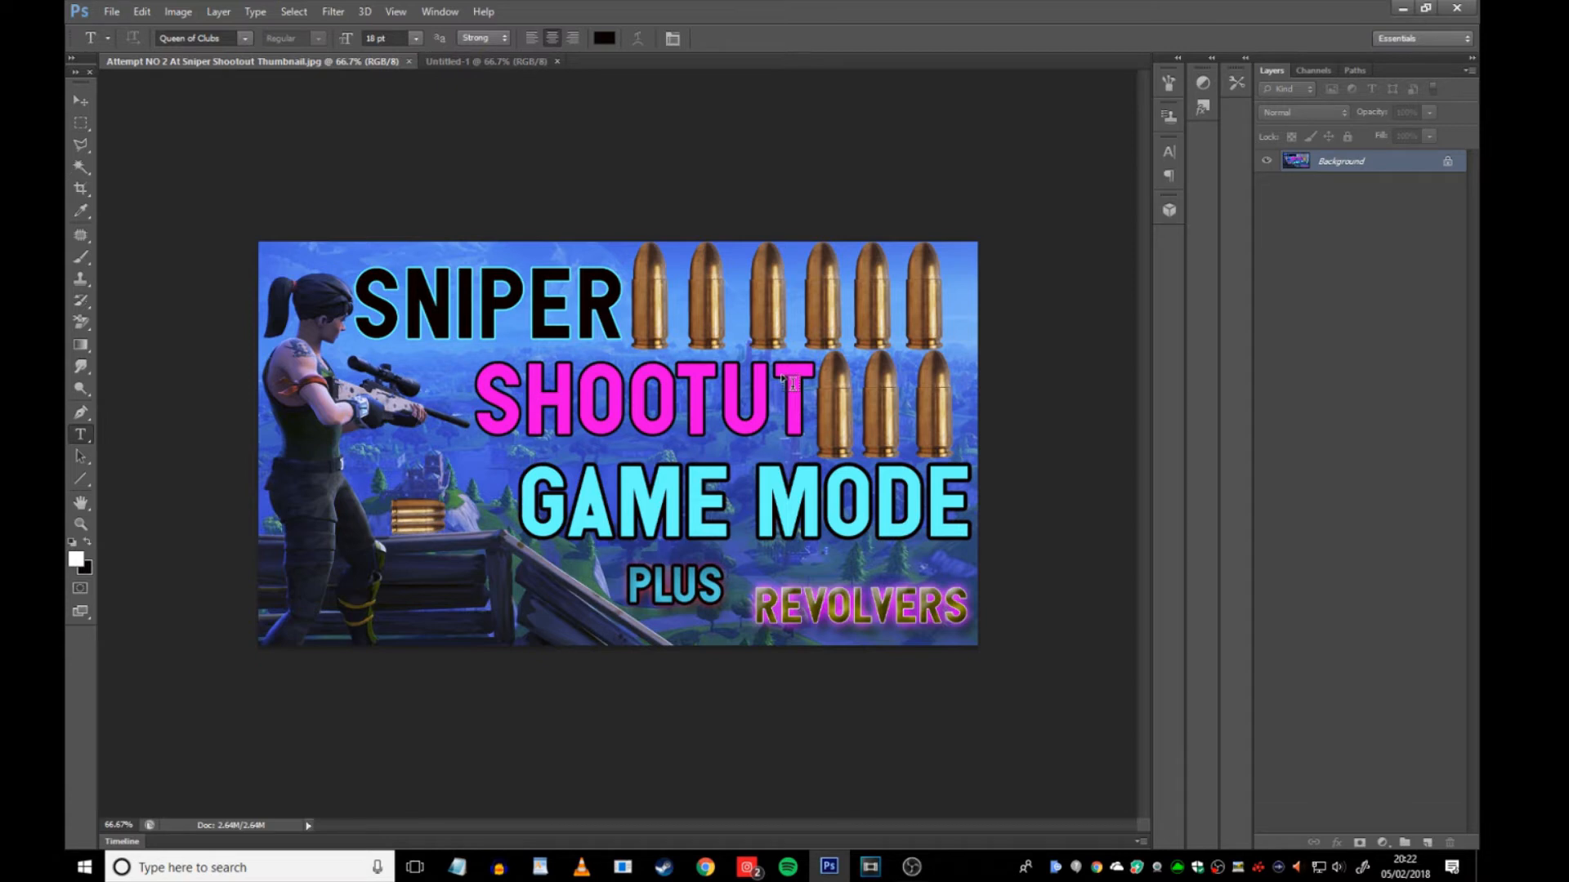
{"action": "left_click", "coordinate": [486, 62]}
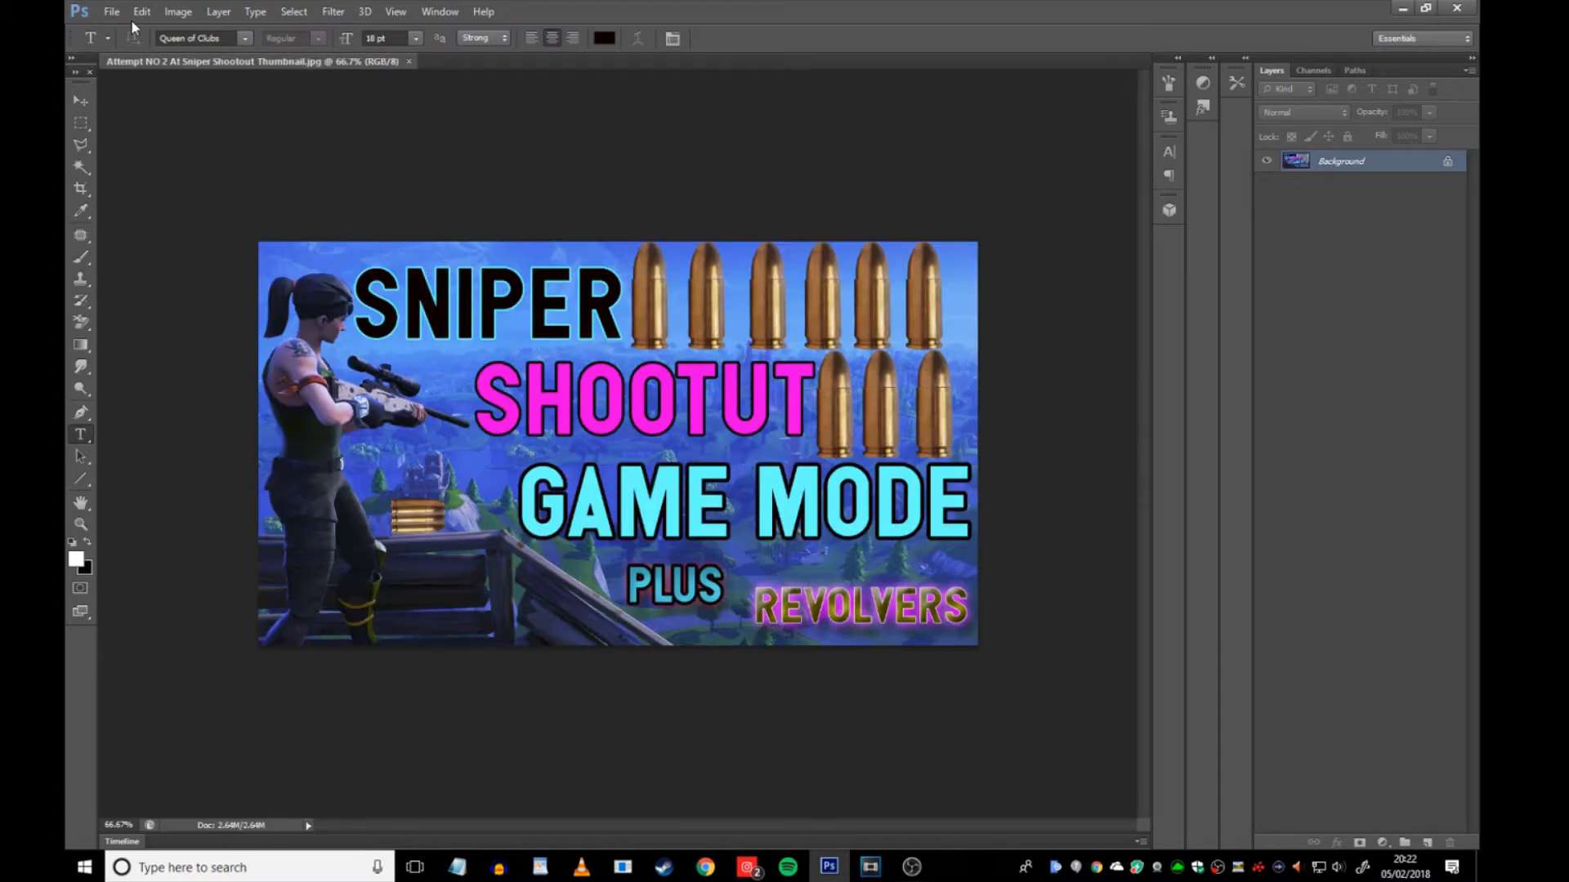
{"action": "left_click", "coordinate": [111, 11]}
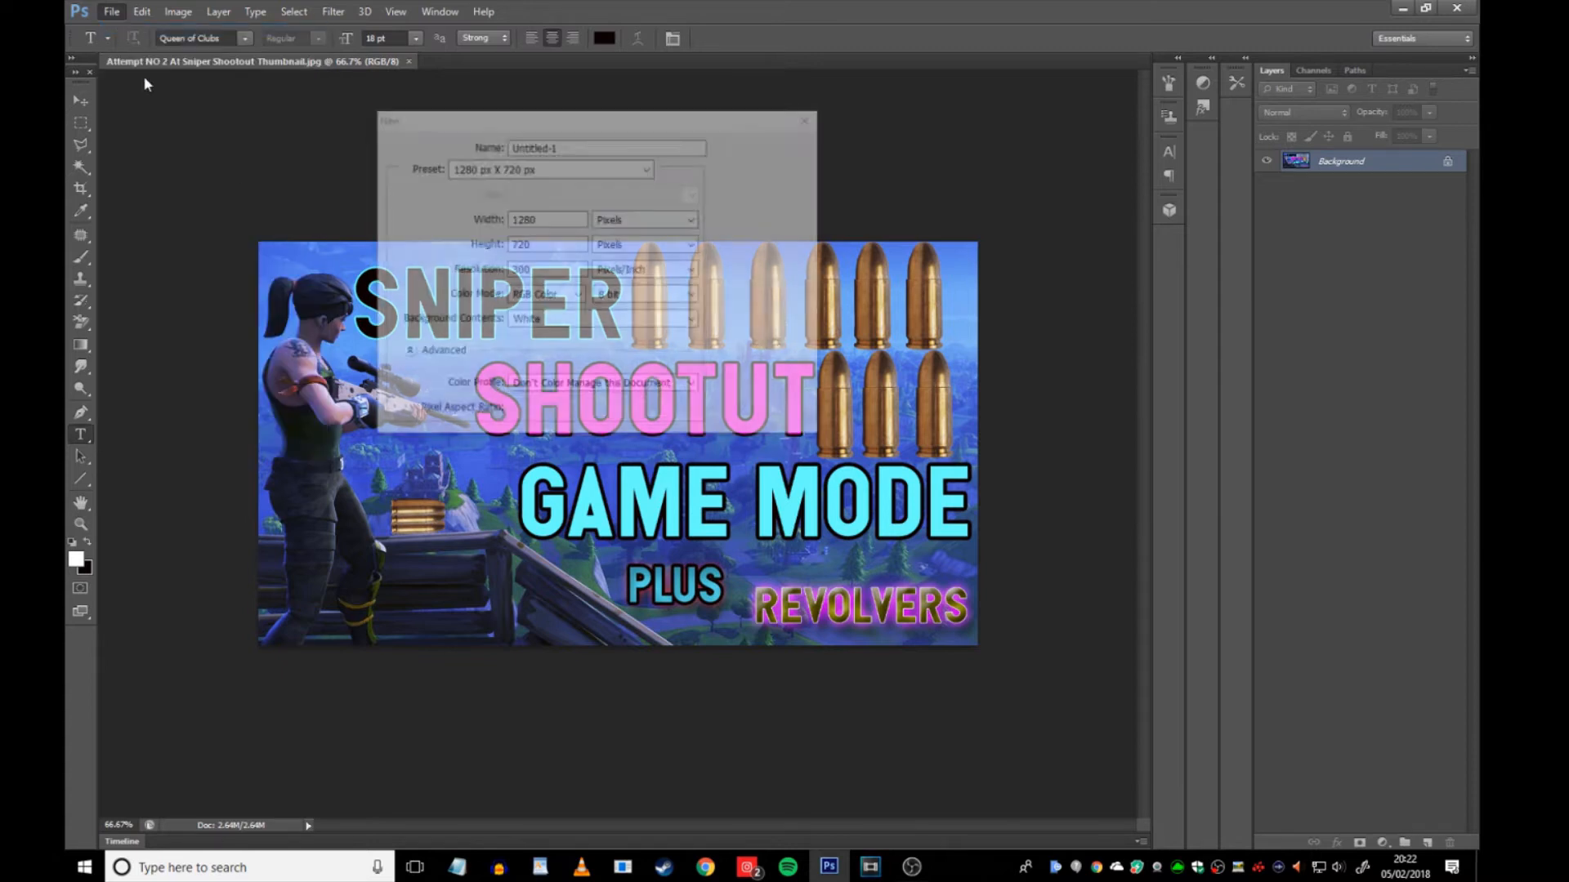
{"action": "left_click", "coordinate": [647, 167]}
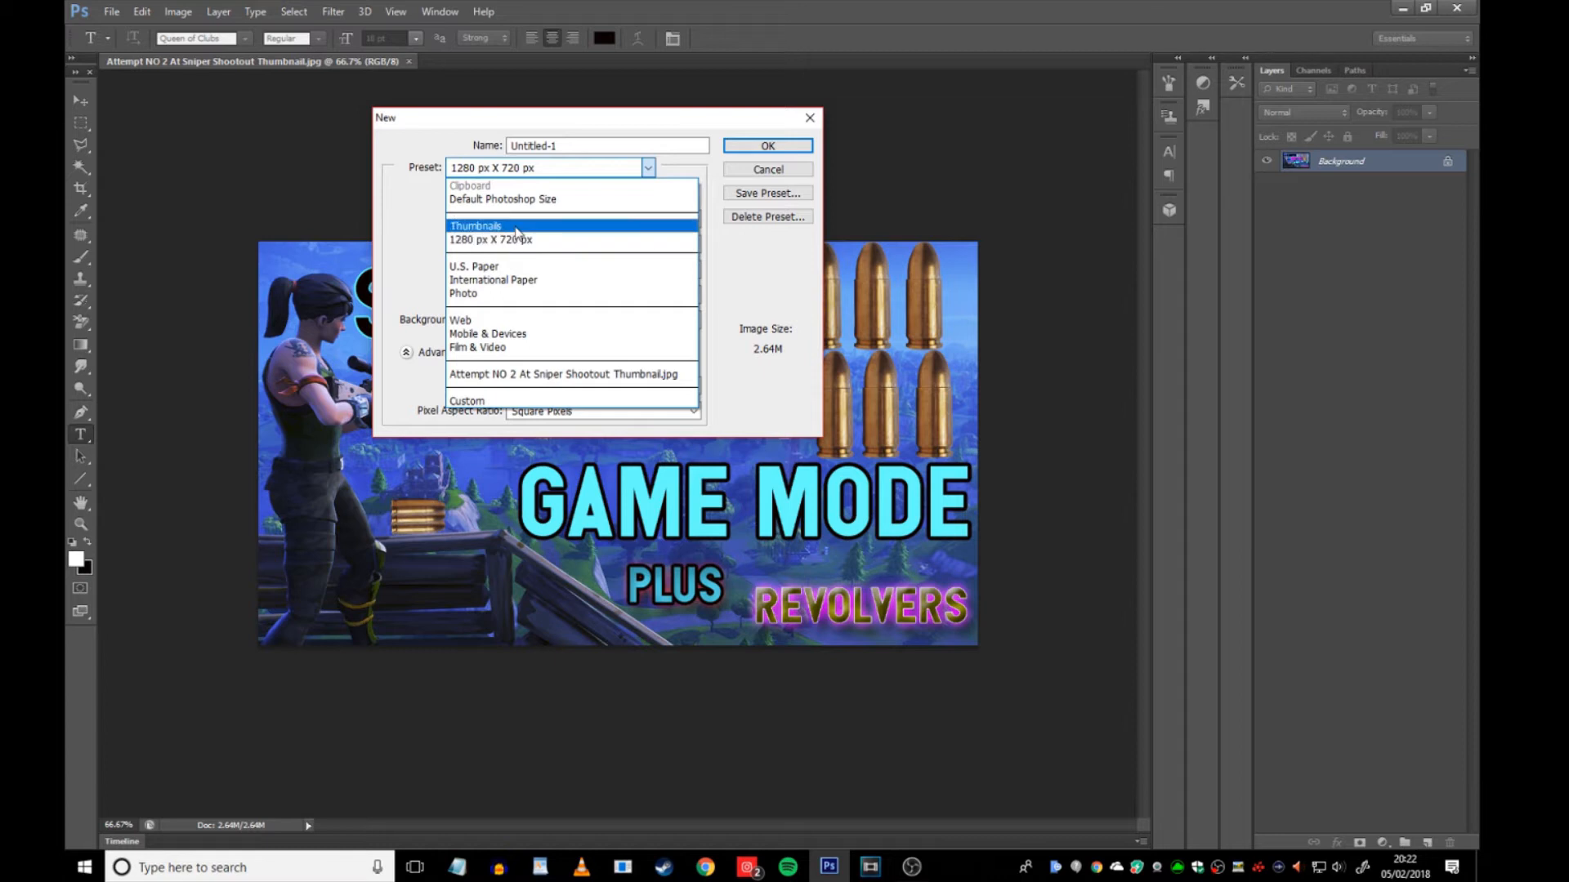
{"action": "left_click", "coordinate": [477, 226]}
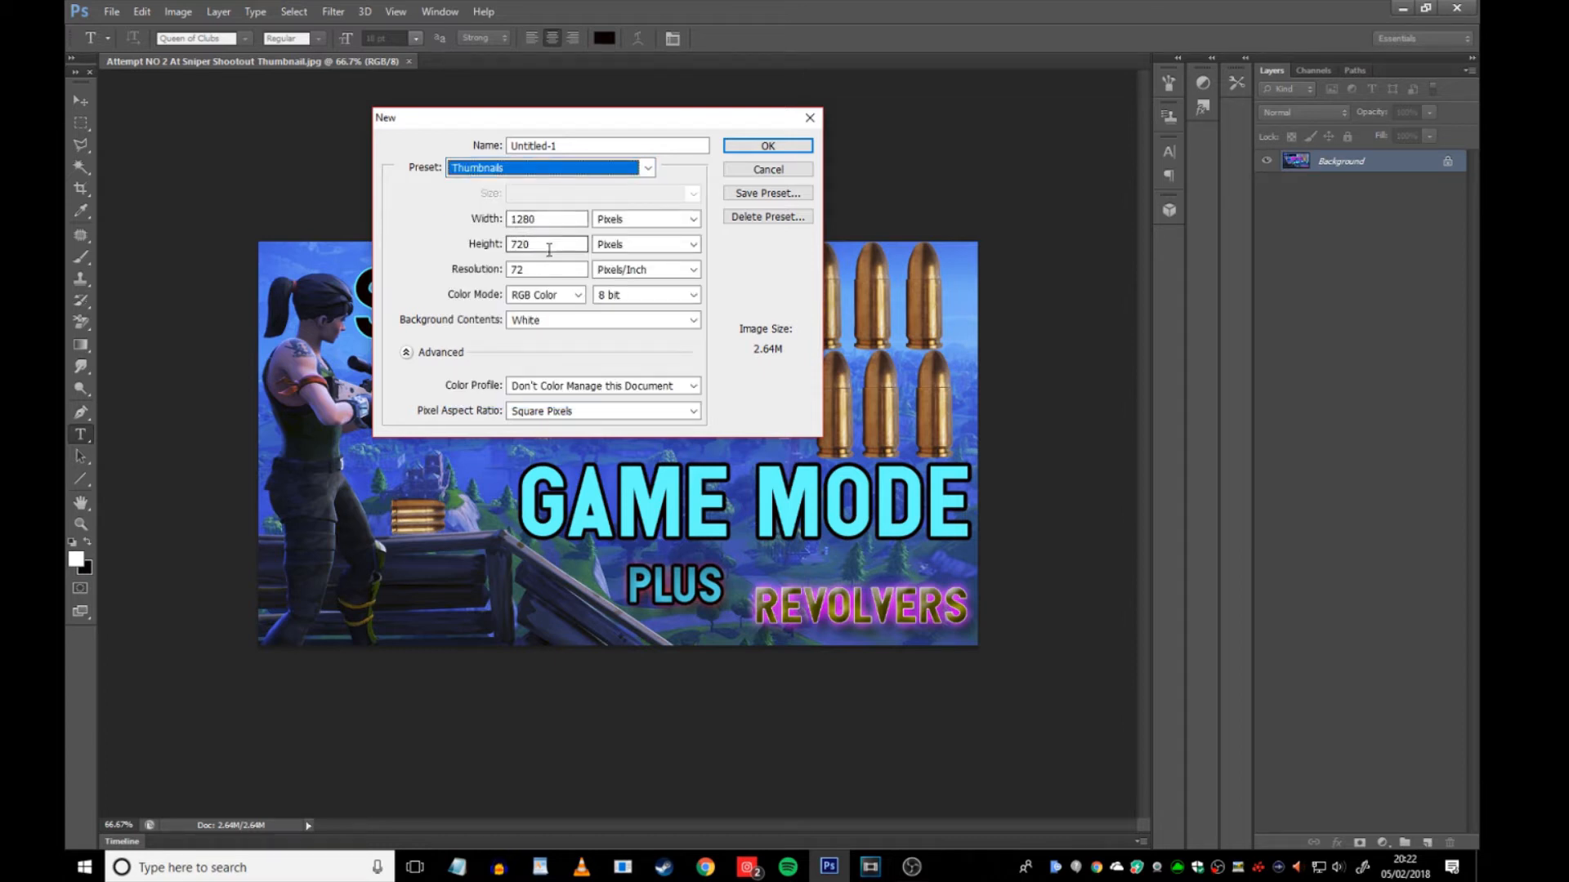
{"action": "left_click", "coordinate": [645, 166]}
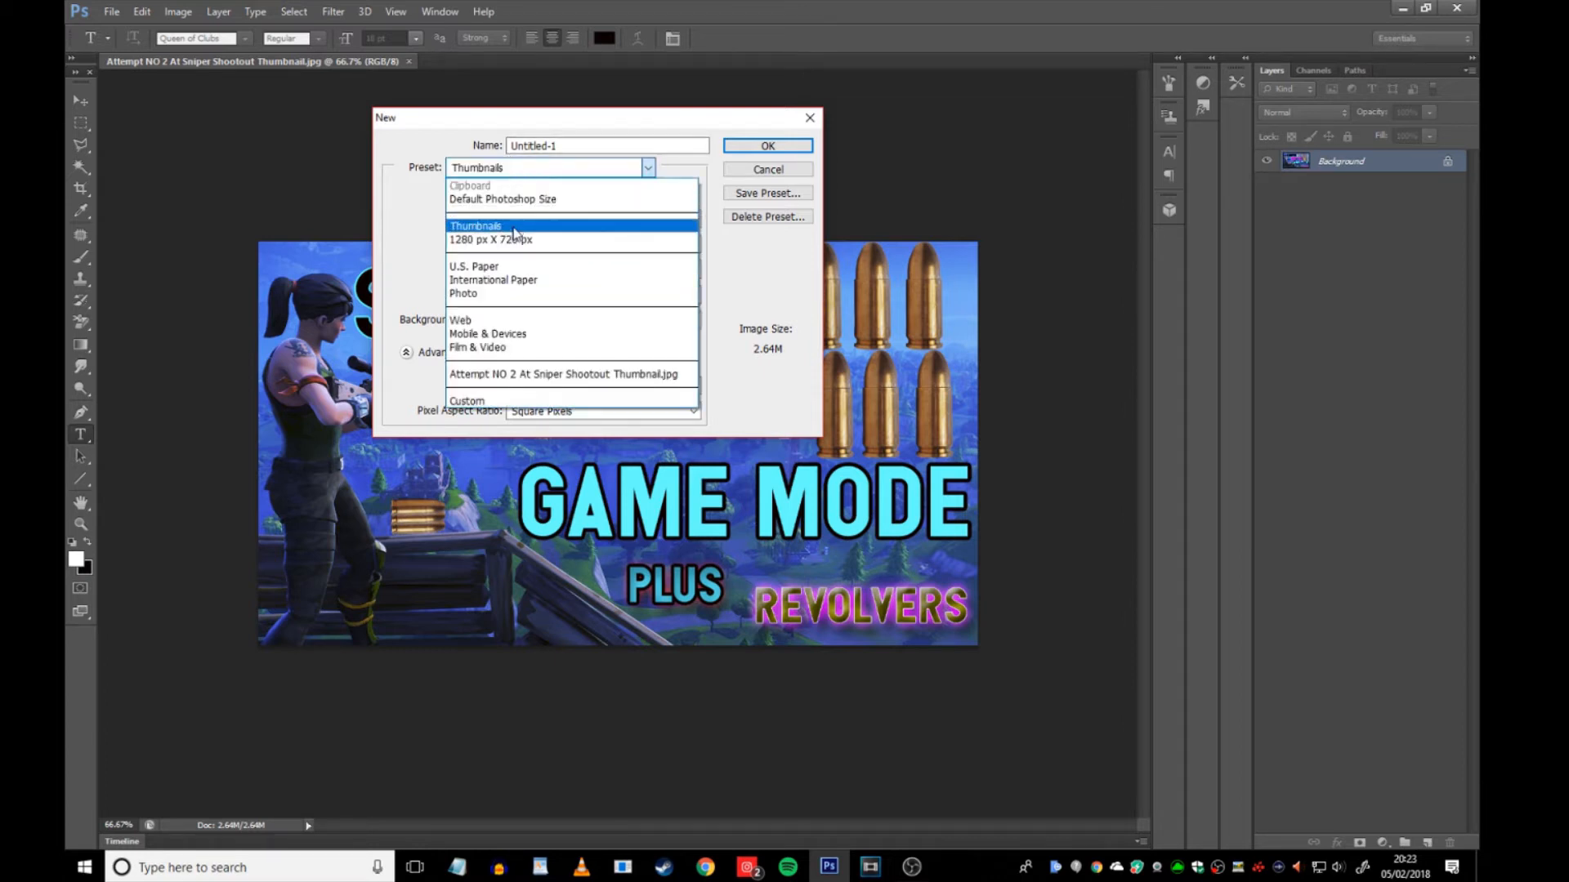
{"action": "left_click", "coordinate": [490, 240]}
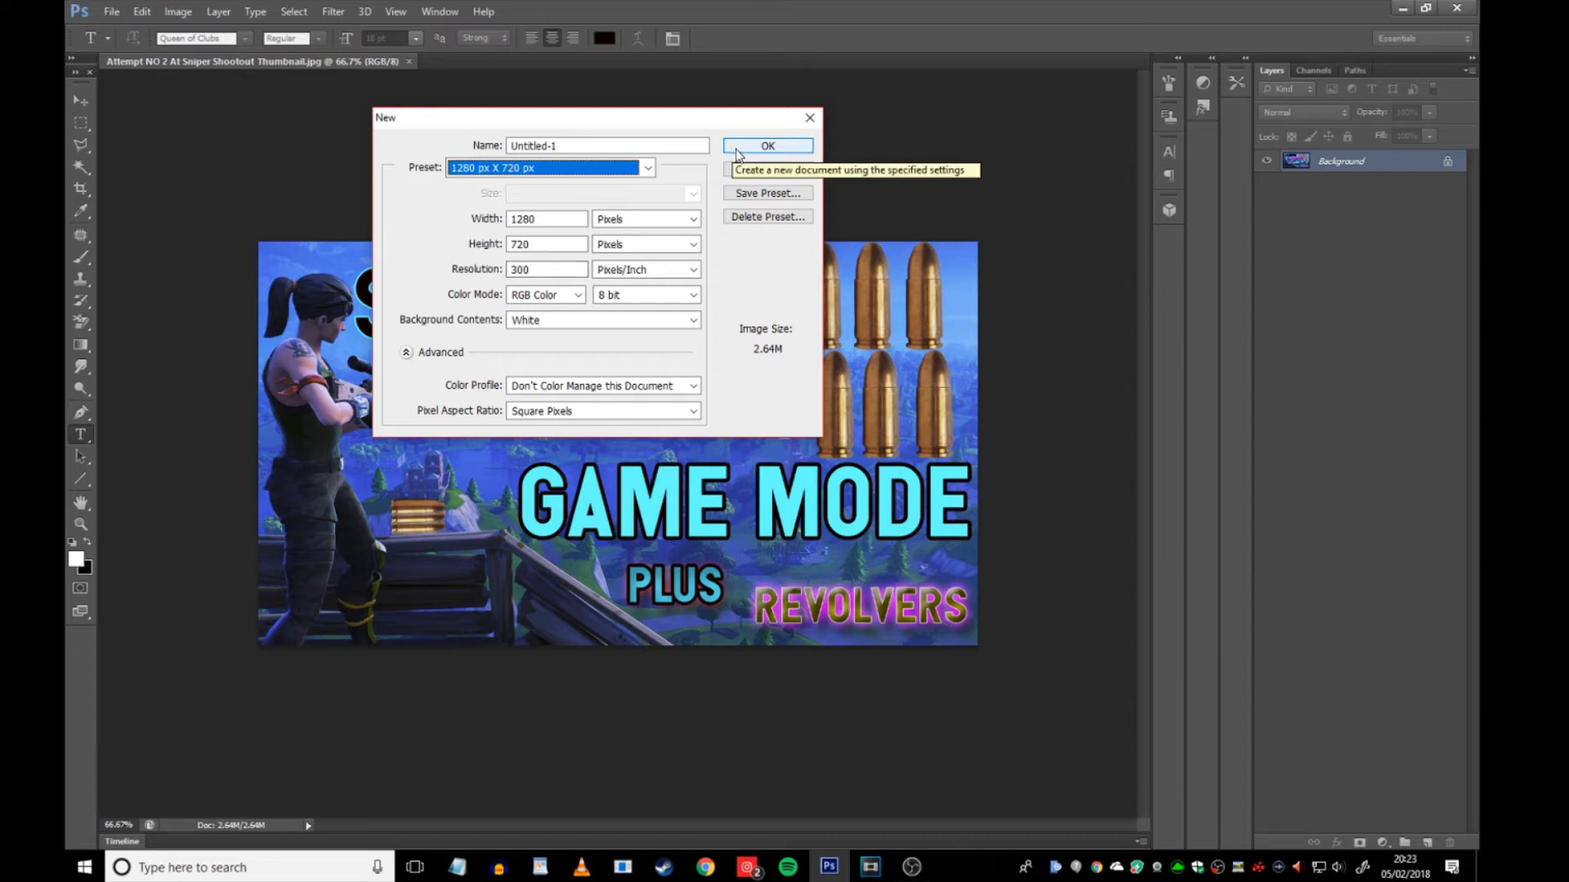
{"action": "left_click", "coordinate": [767, 145]}
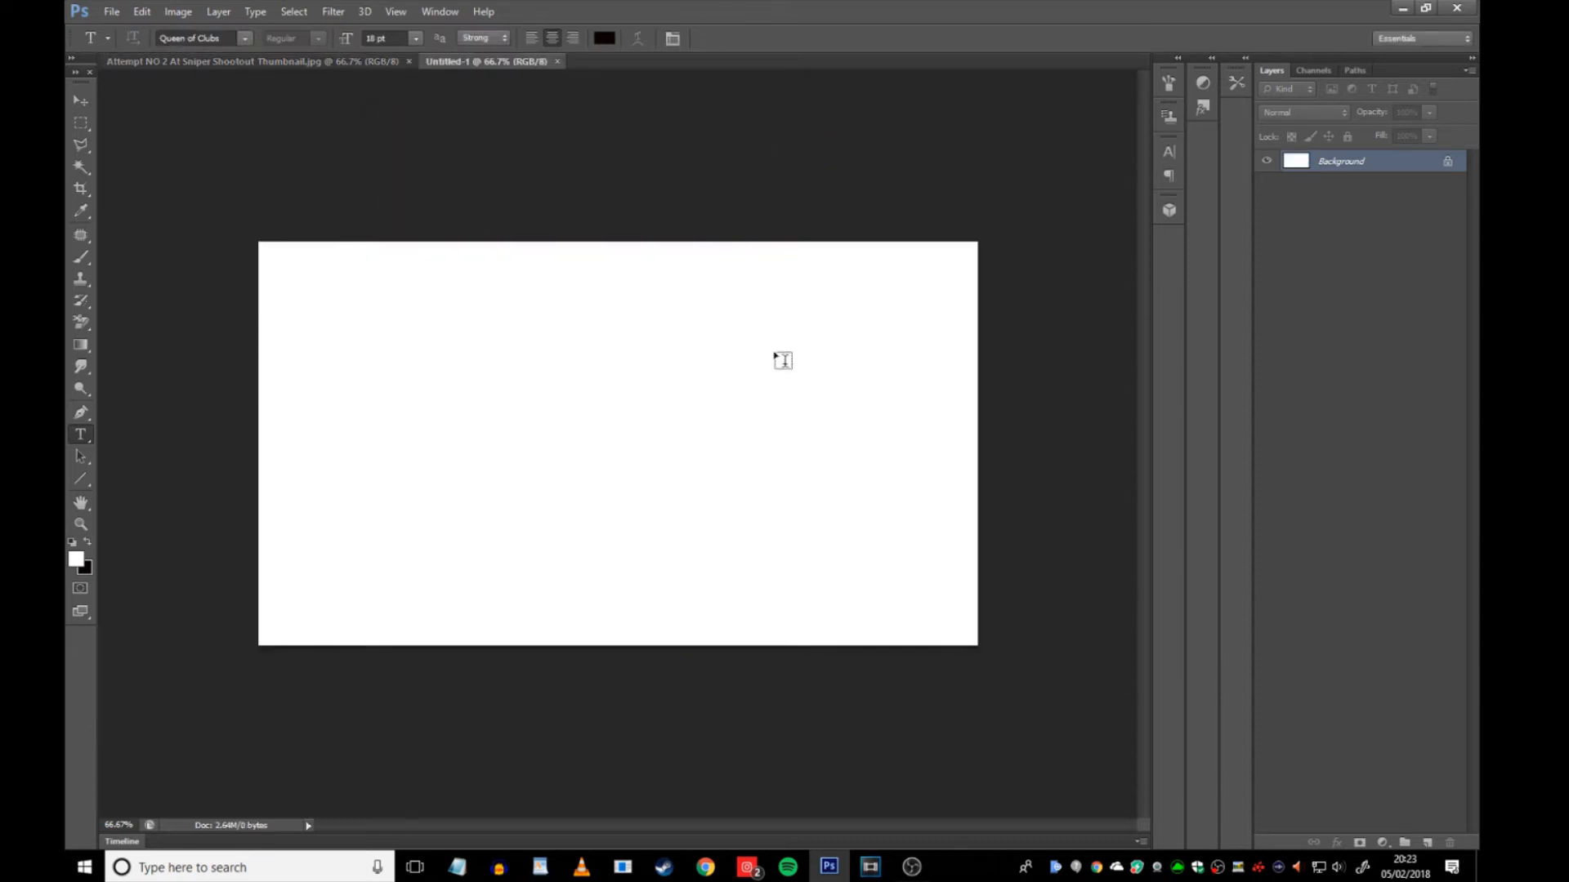
{"action": "mouse_move", "coordinate": [705, 358]}
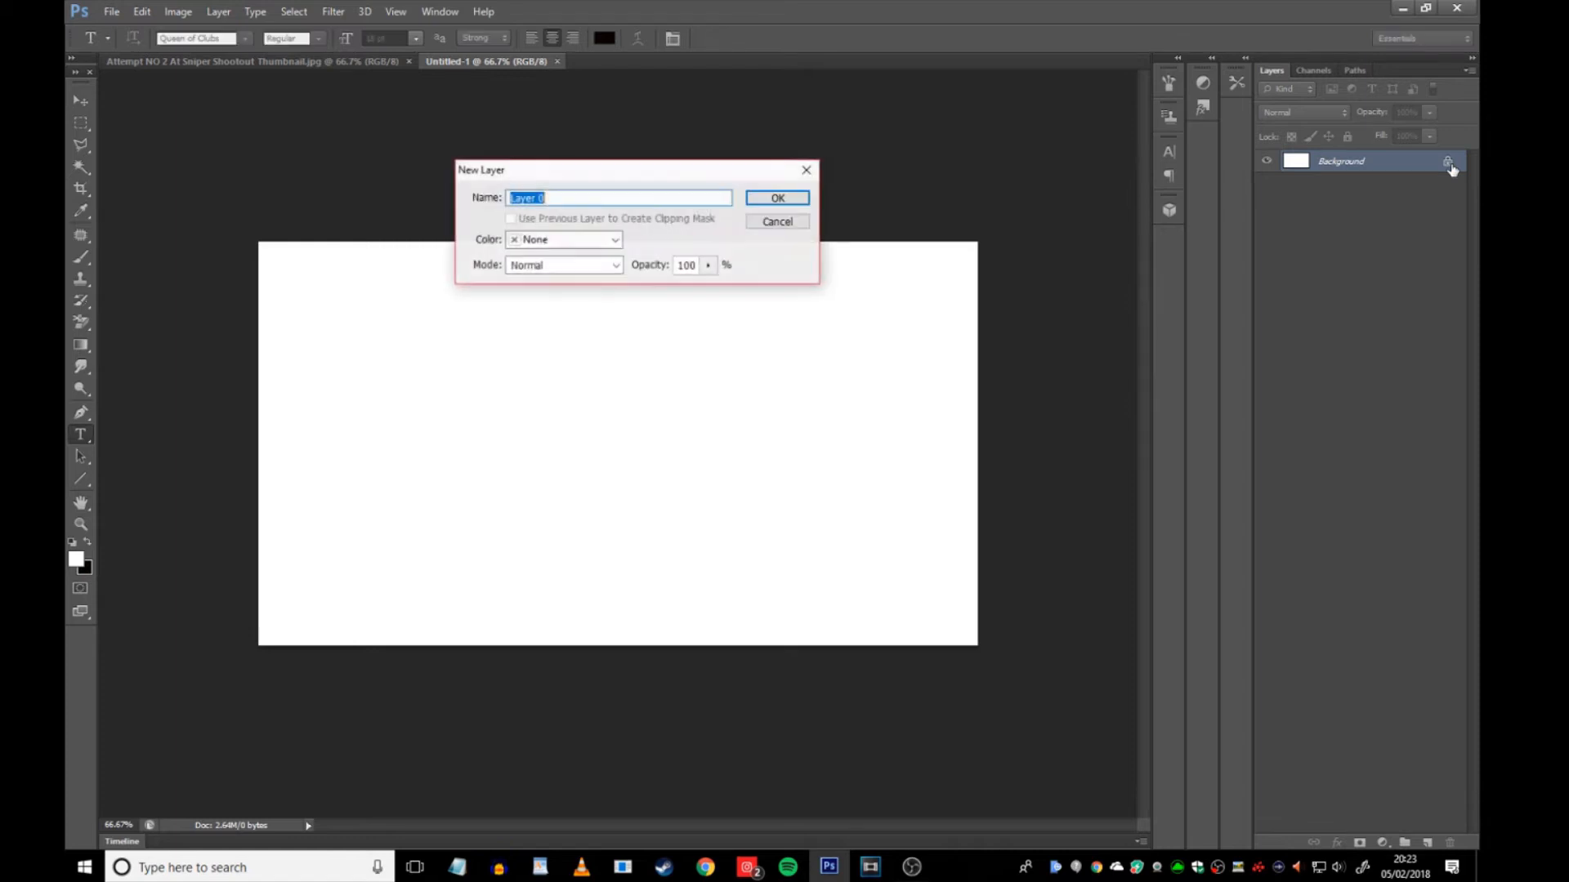
- Convert Background to Layer 0 and apply a Gradient Overlay style through Blending Options
{"action": "left_click", "coordinate": [777, 197]}
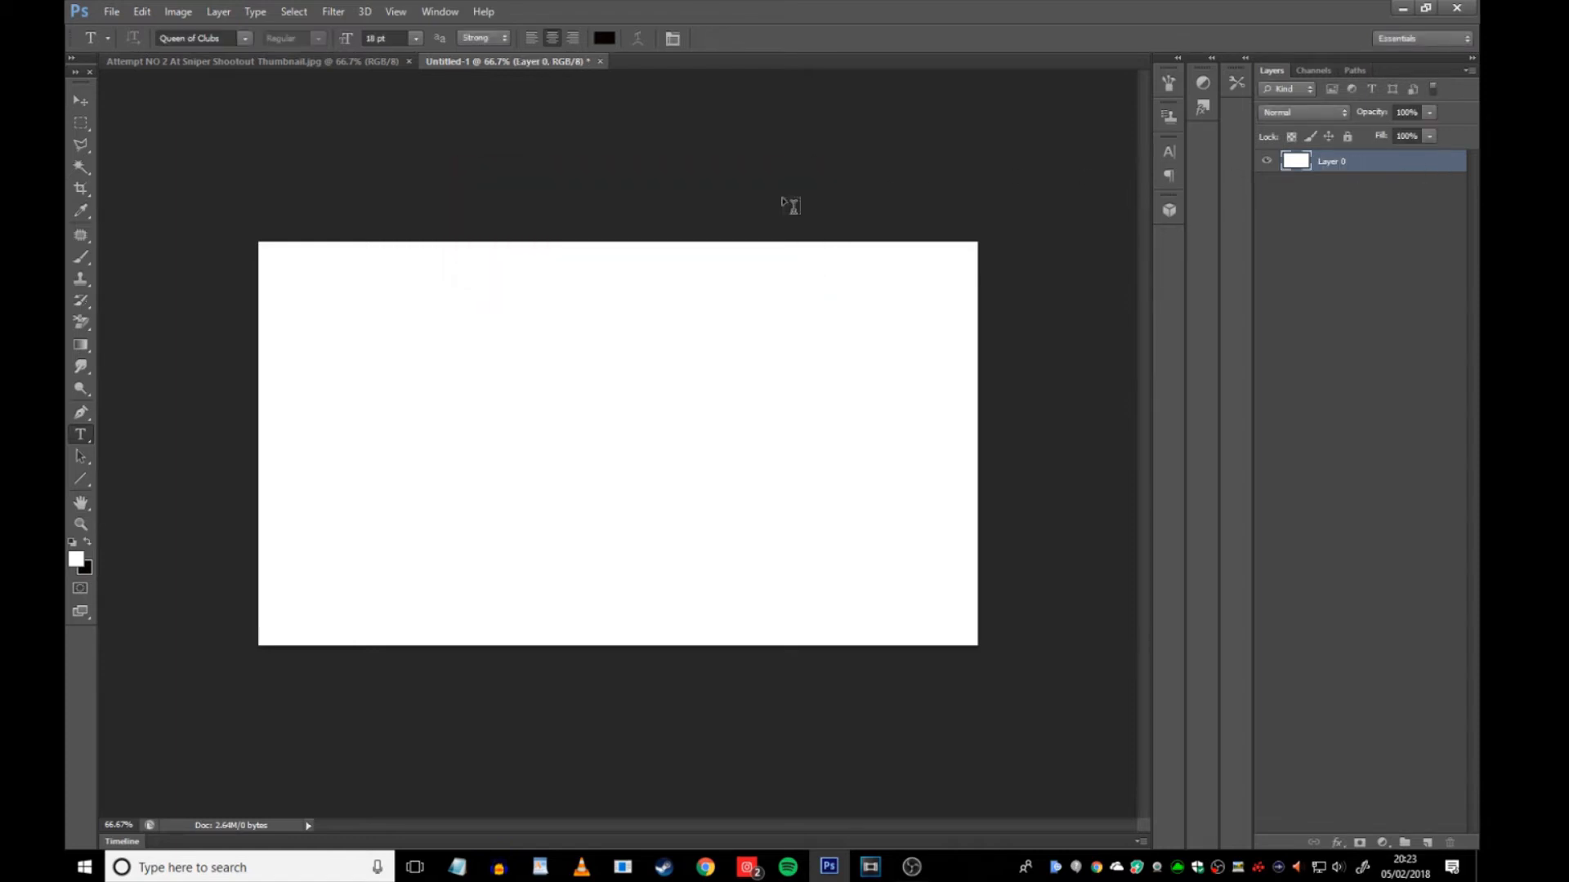
{"action": "right_click", "coordinate": [1331, 161]}
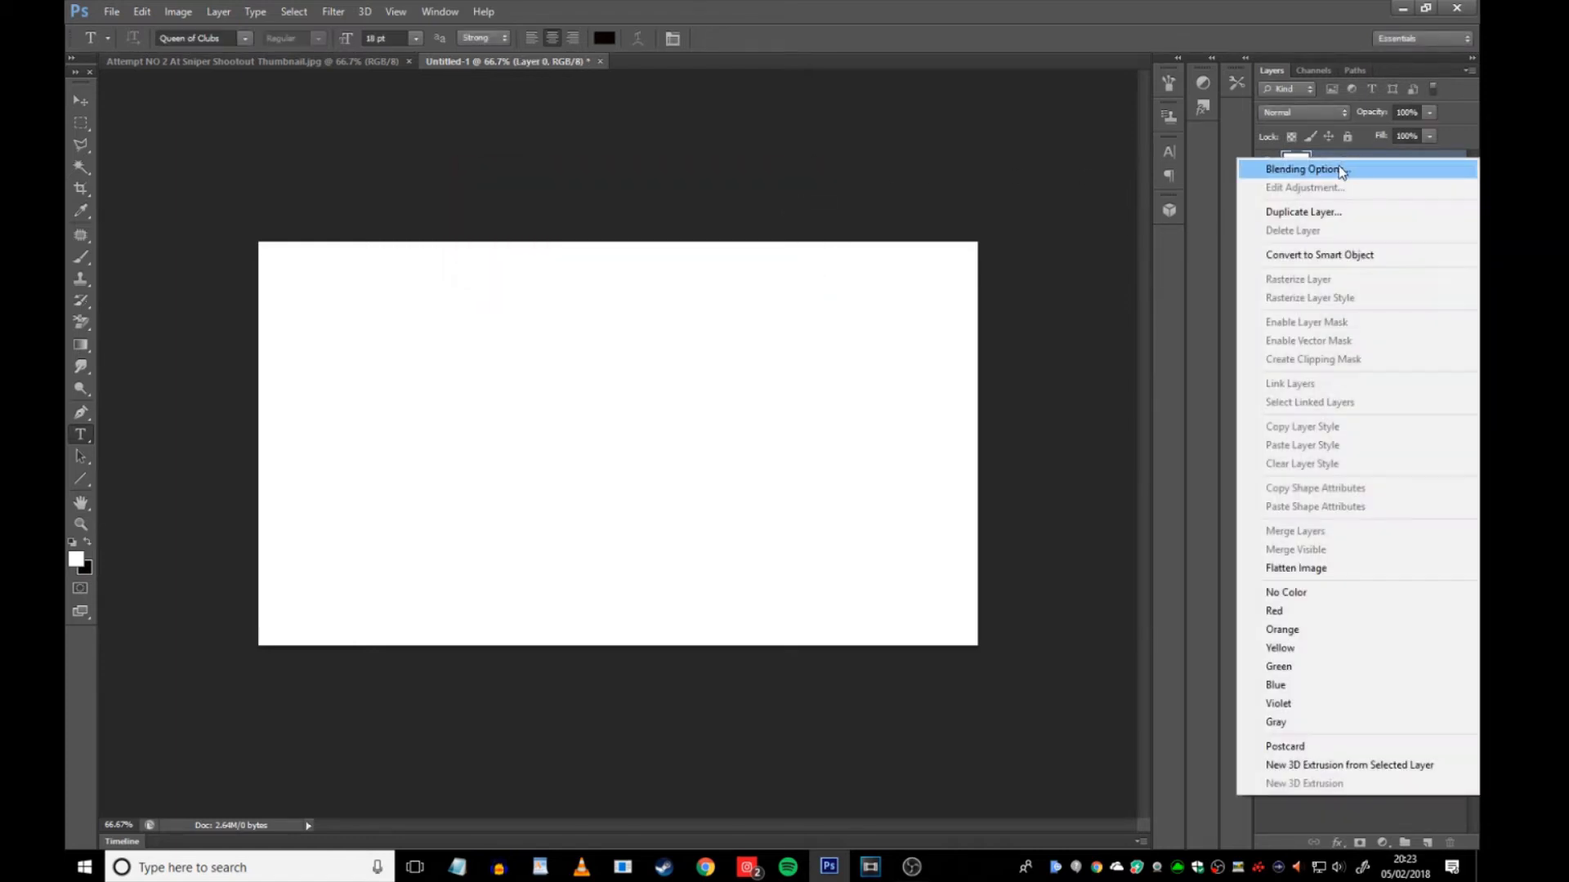
{"action": "left_click", "coordinate": [1303, 169]}
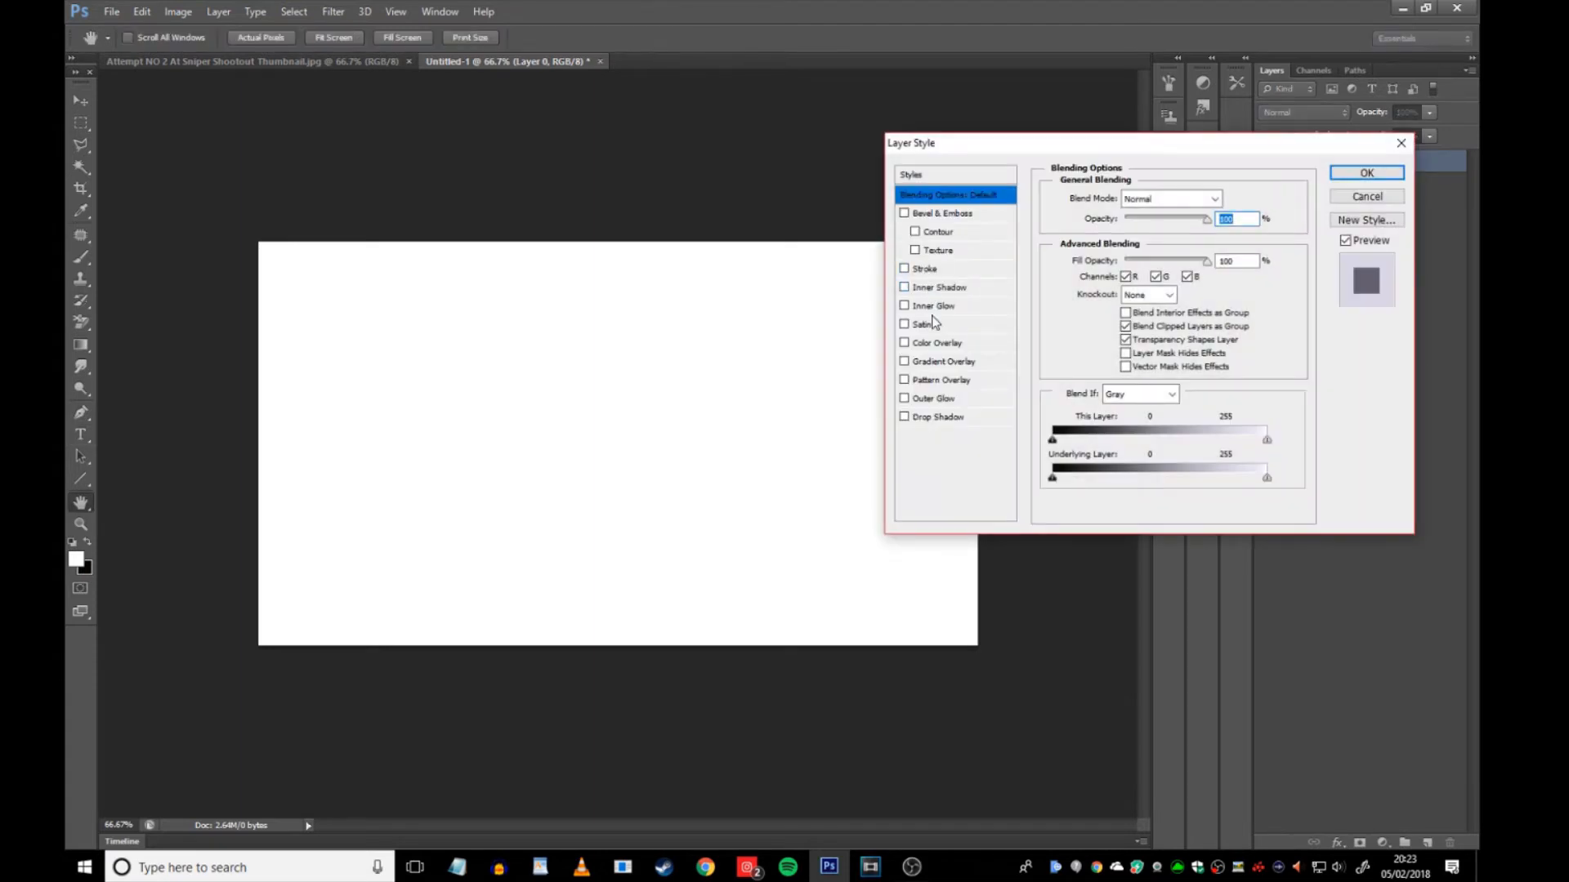
{"action": "left_click", "coordinate": [904, 361]}
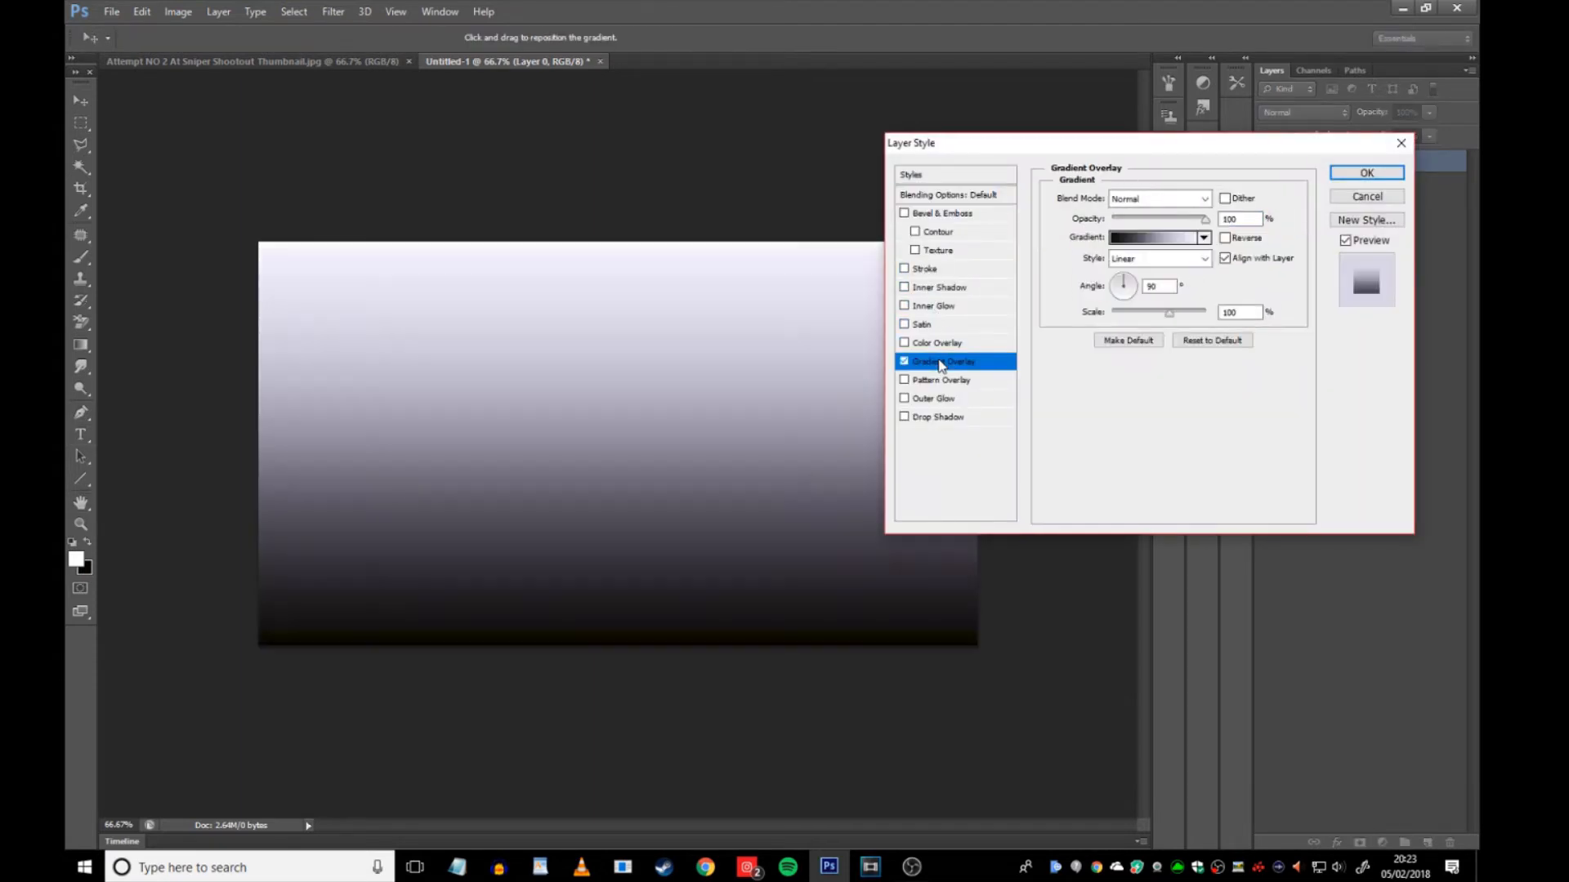
{"action": "left_click", "coordinate": [1151, 237]}
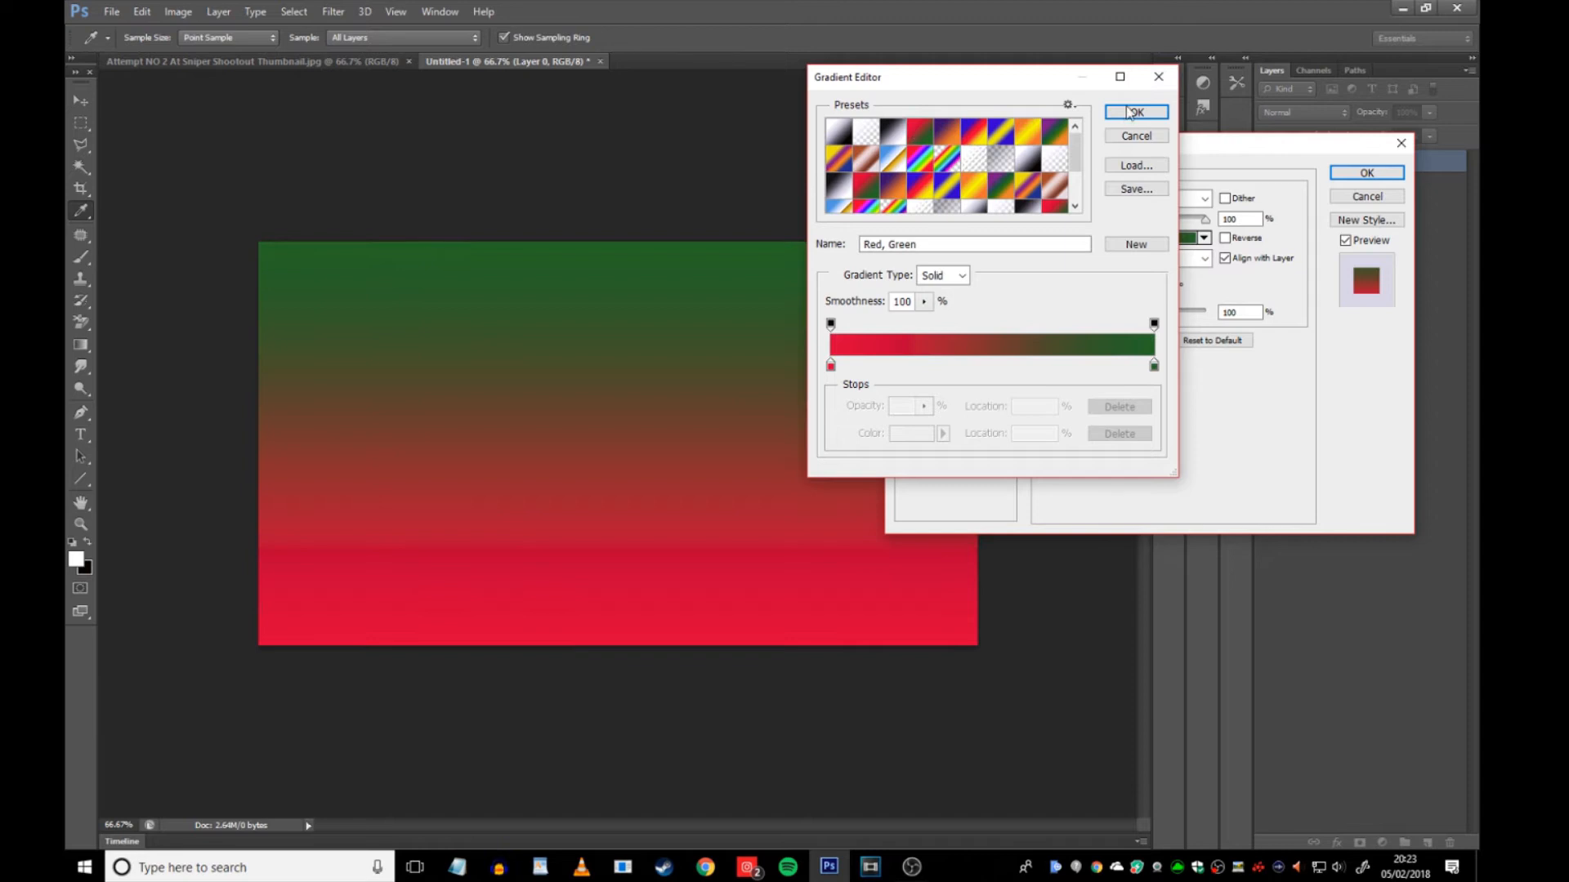
{"action": "left_click", "coordinate": [1136, 112]}
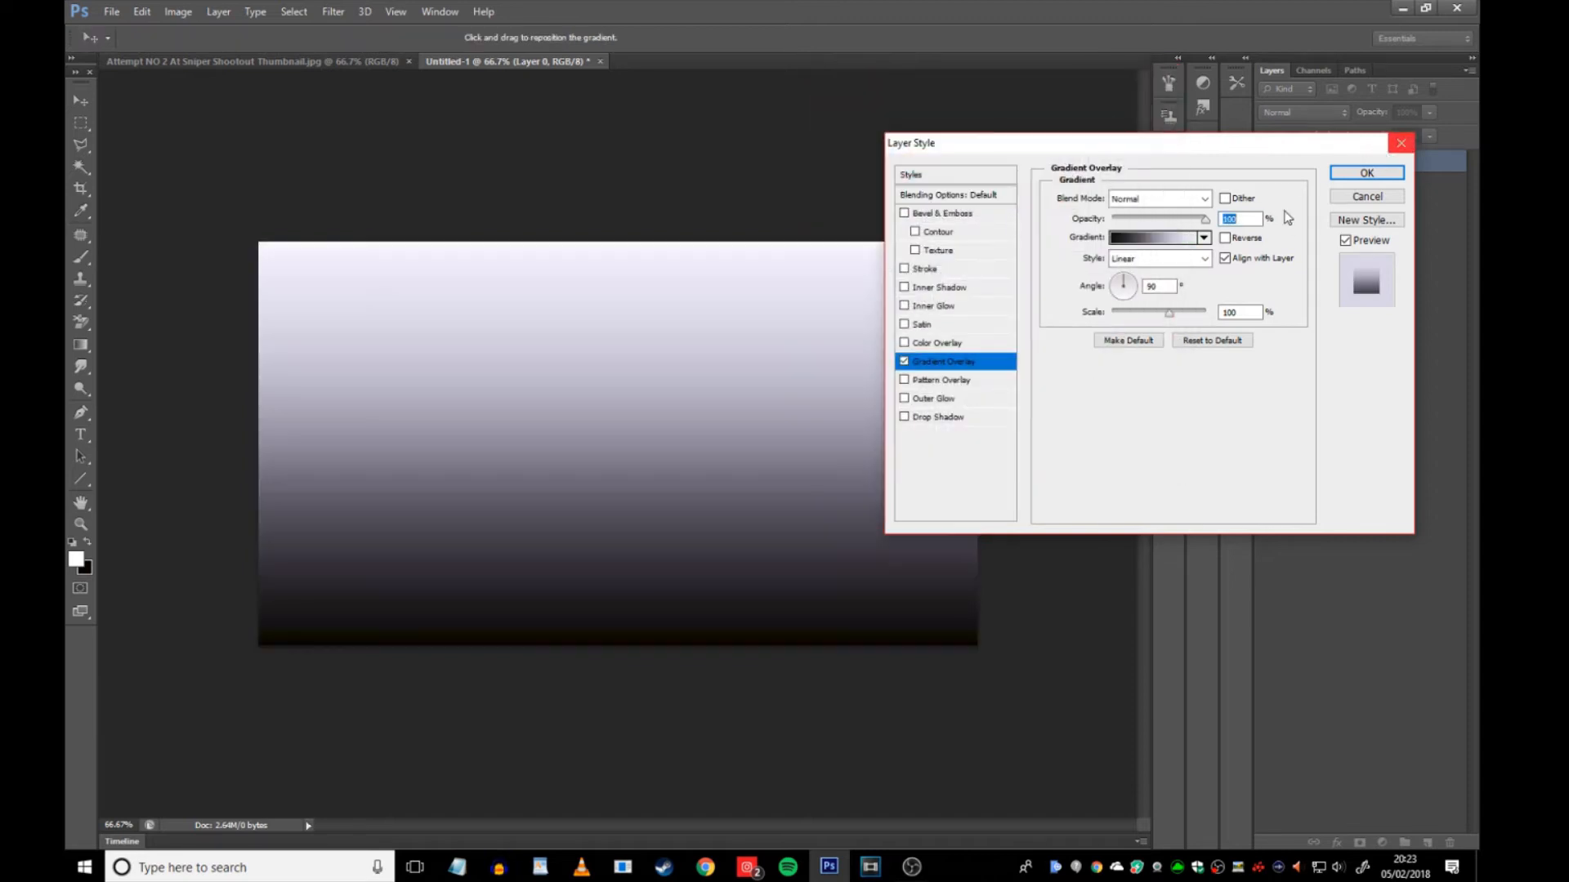
{"action": "left_click", "coordinate": [905, 361]}
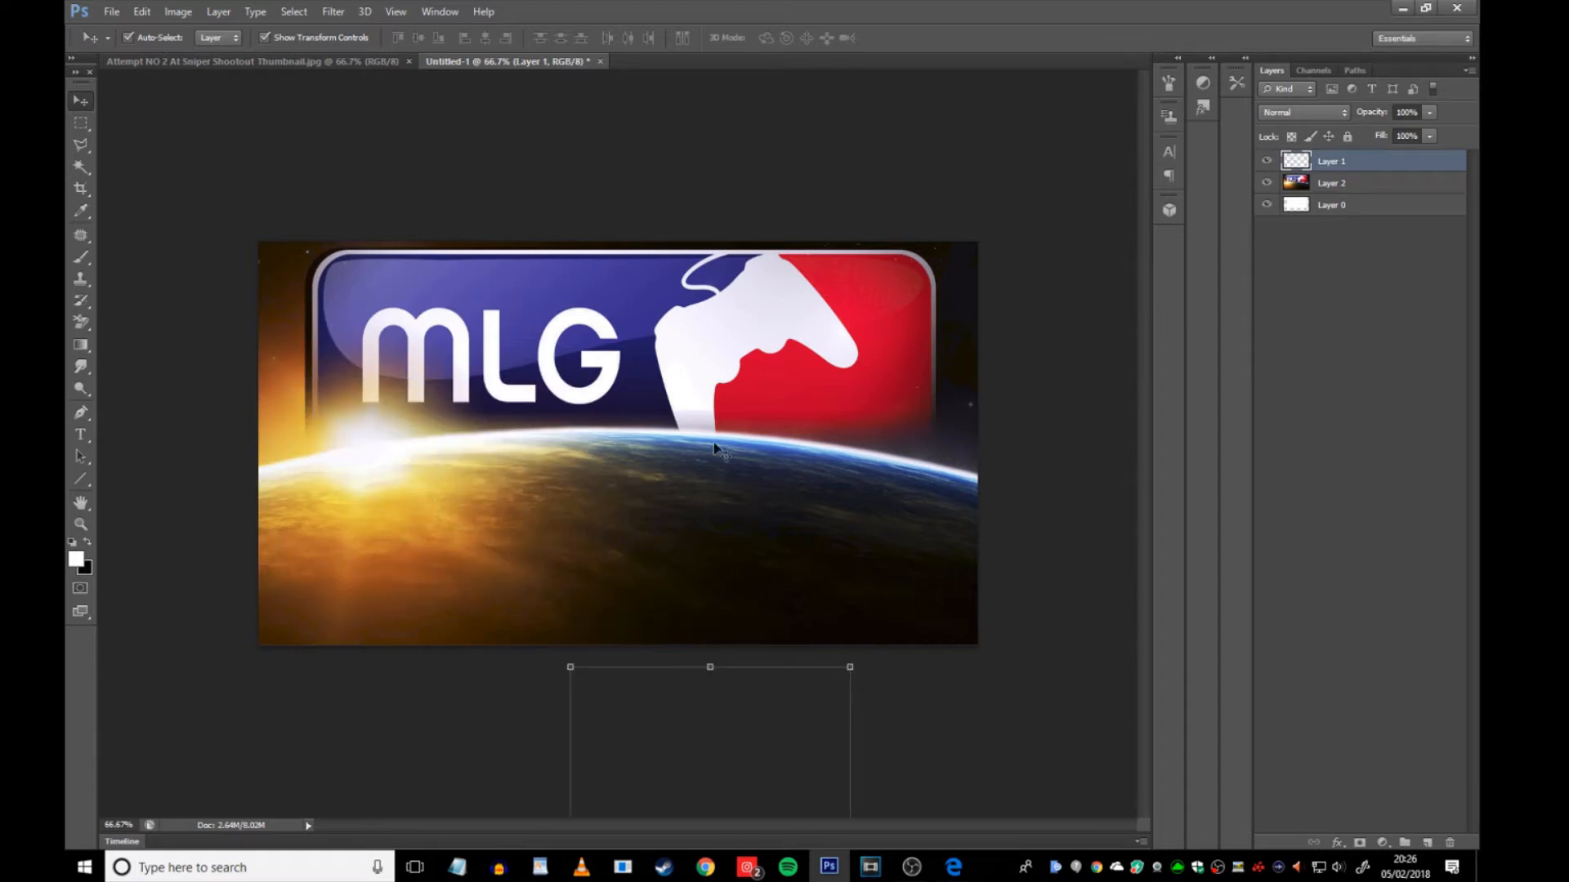
{"action": "mouse_move", "coordinate": [378, 438]}
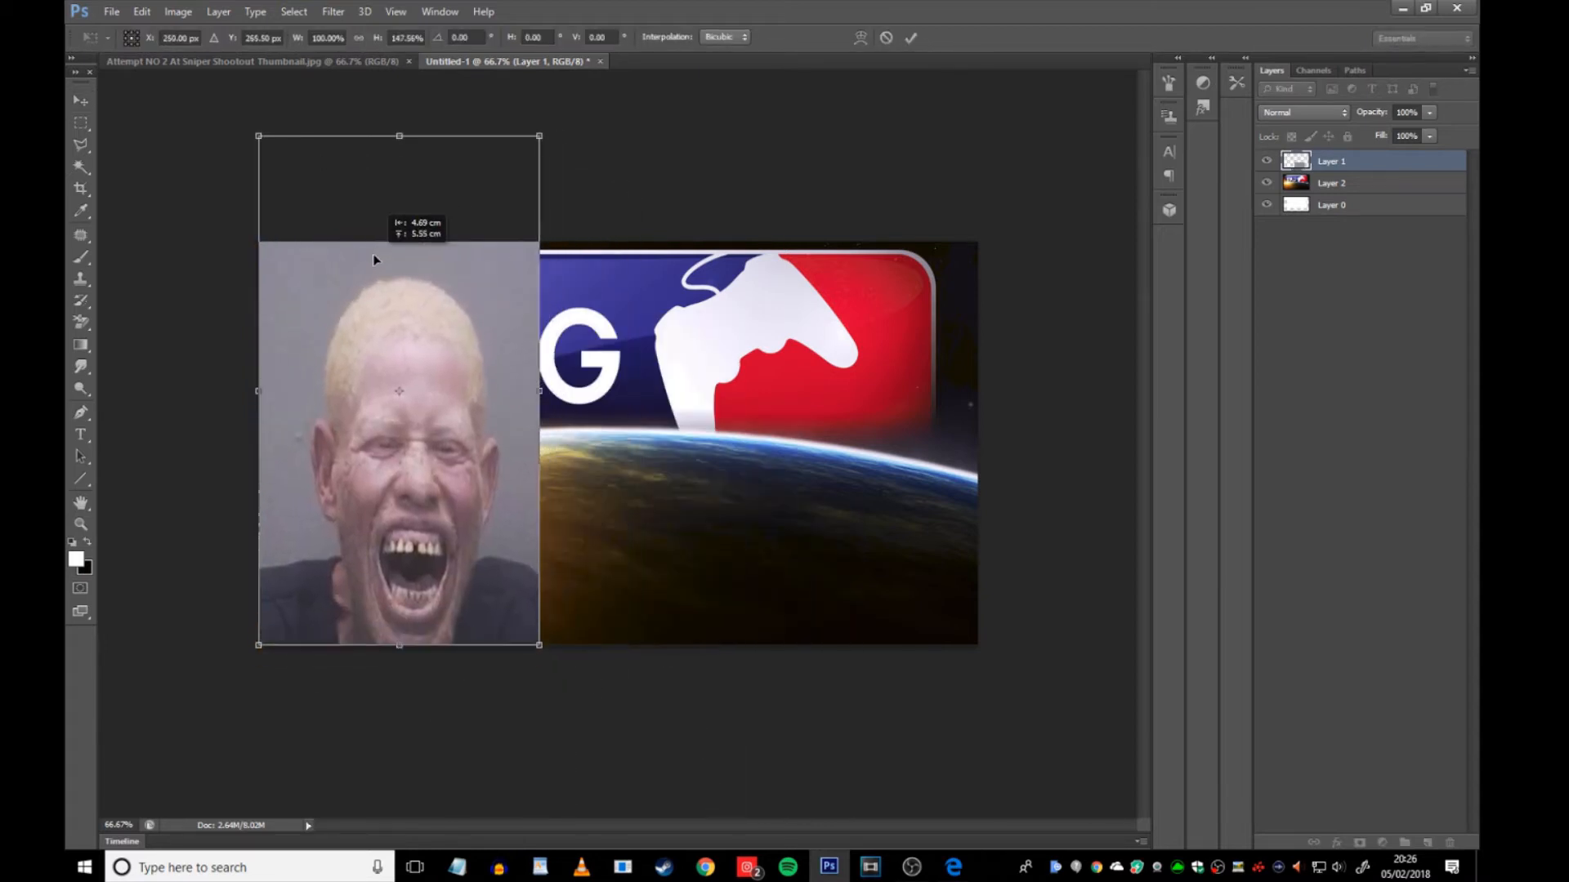
- Commit the resized laughing face photo on the left of the canvas
{"action": "left_click", "coordinate": [911, 38]}
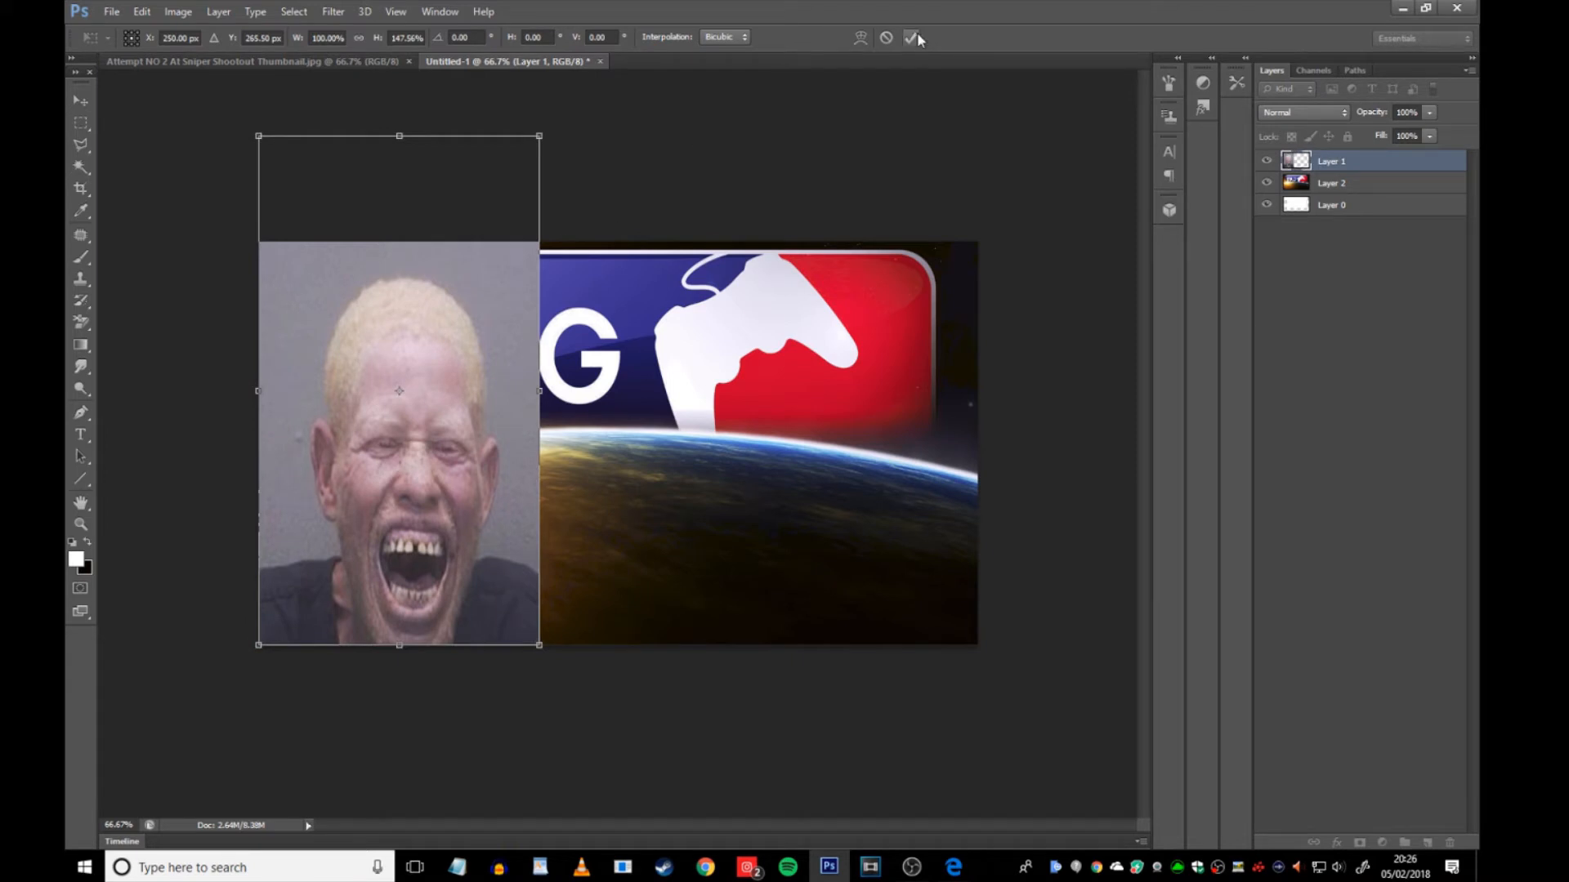
{"action": "left_click", "coordinate": [912, 38]}
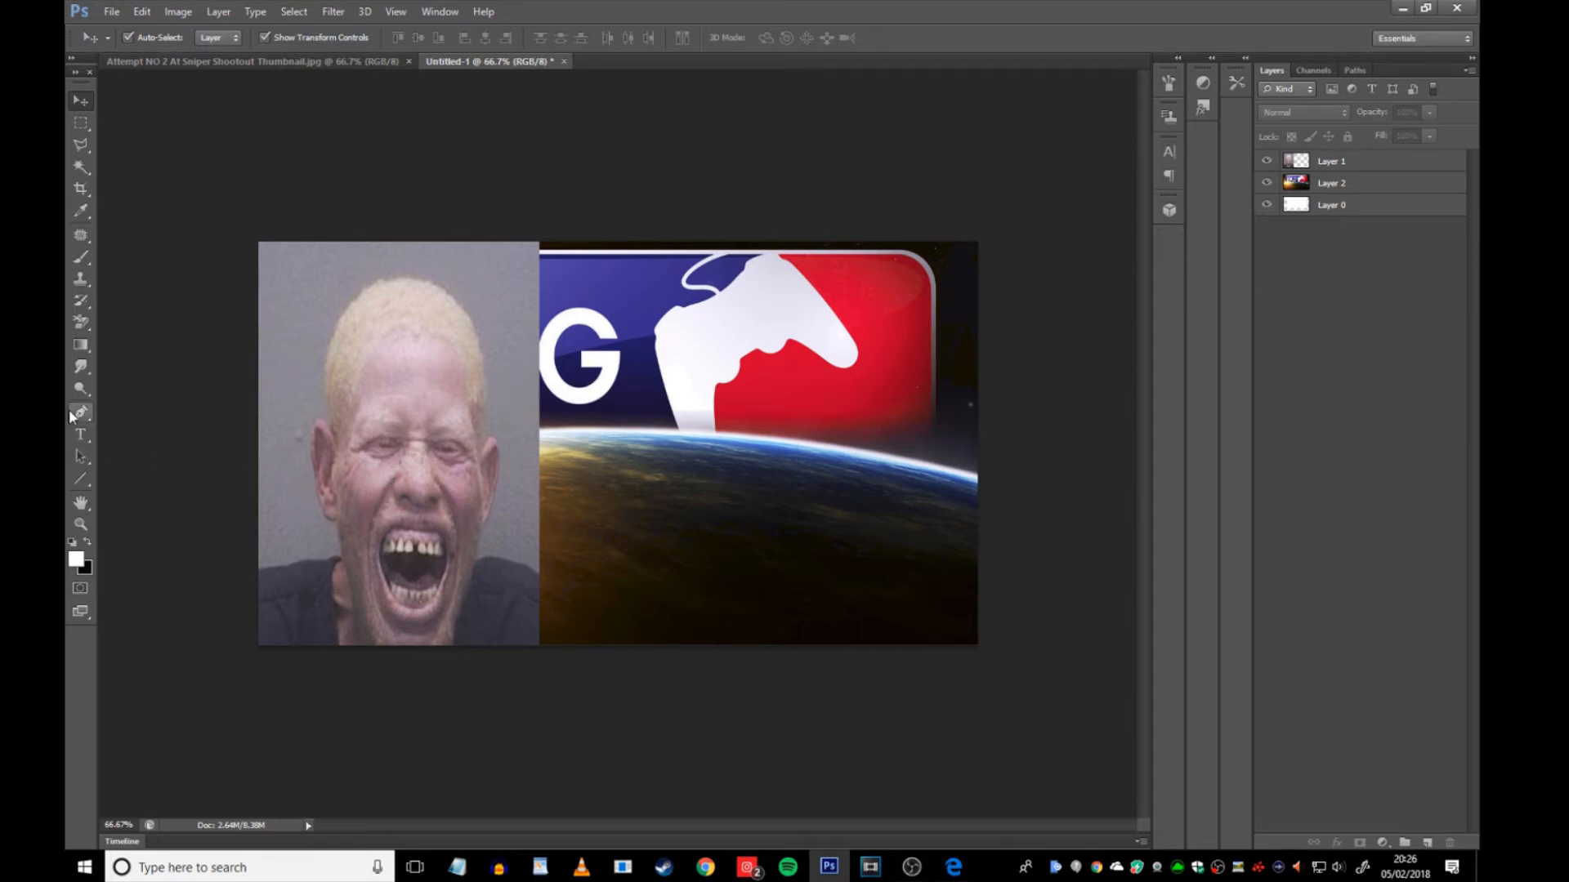
- Trace the laughing man's head and shoulders with the Pen tool in Path mode
{"action": "left_click", "coordinate": [80, 412]}
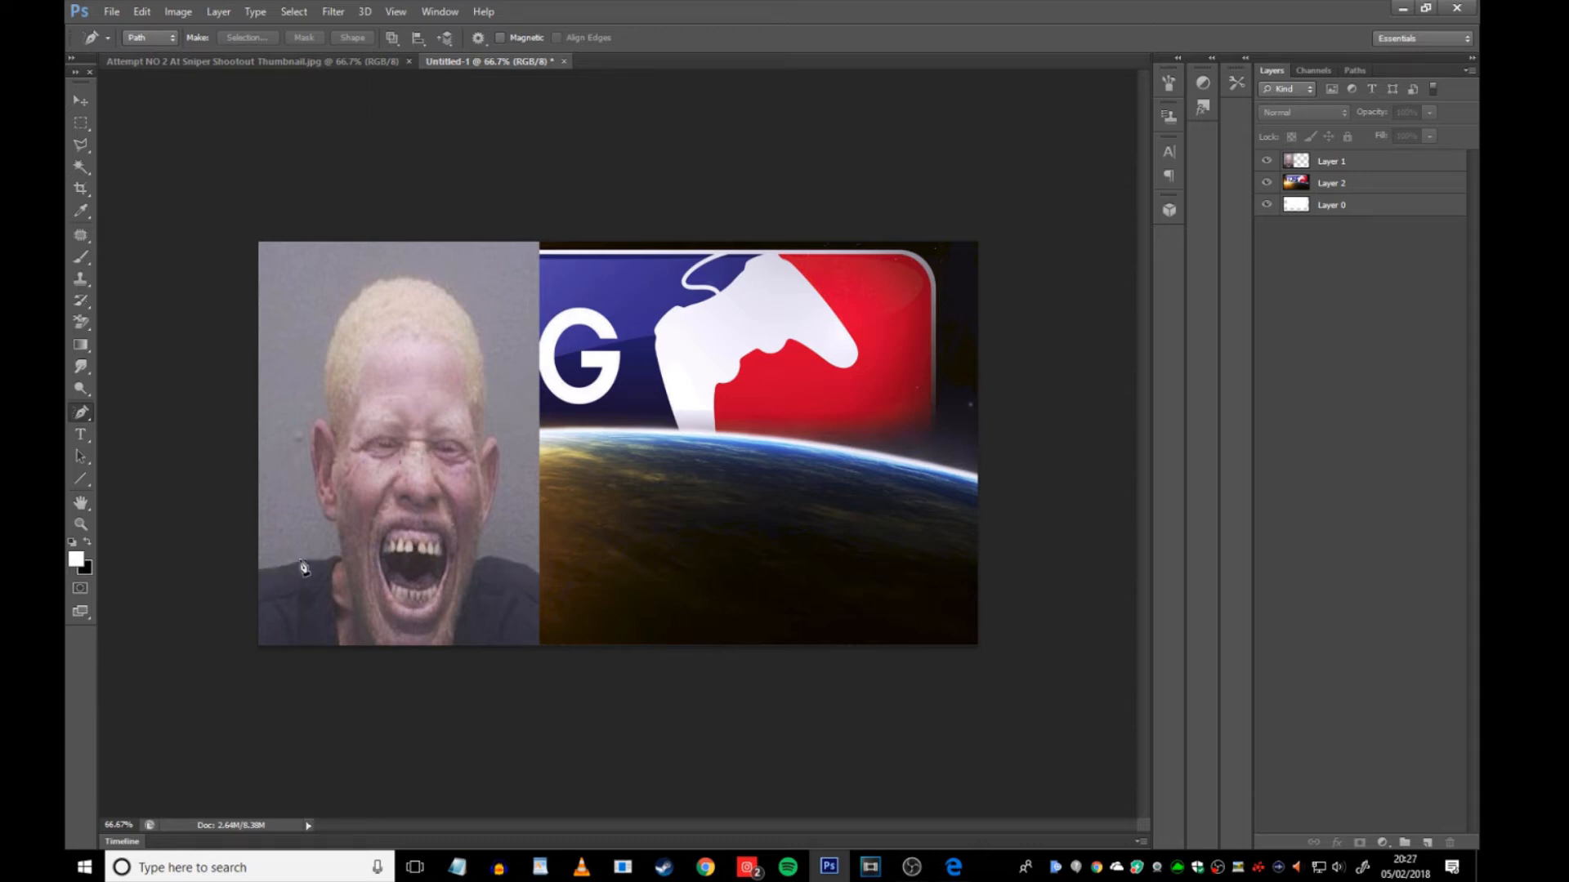
{"action": "mouse_move", "coordinate": [313, 448]}
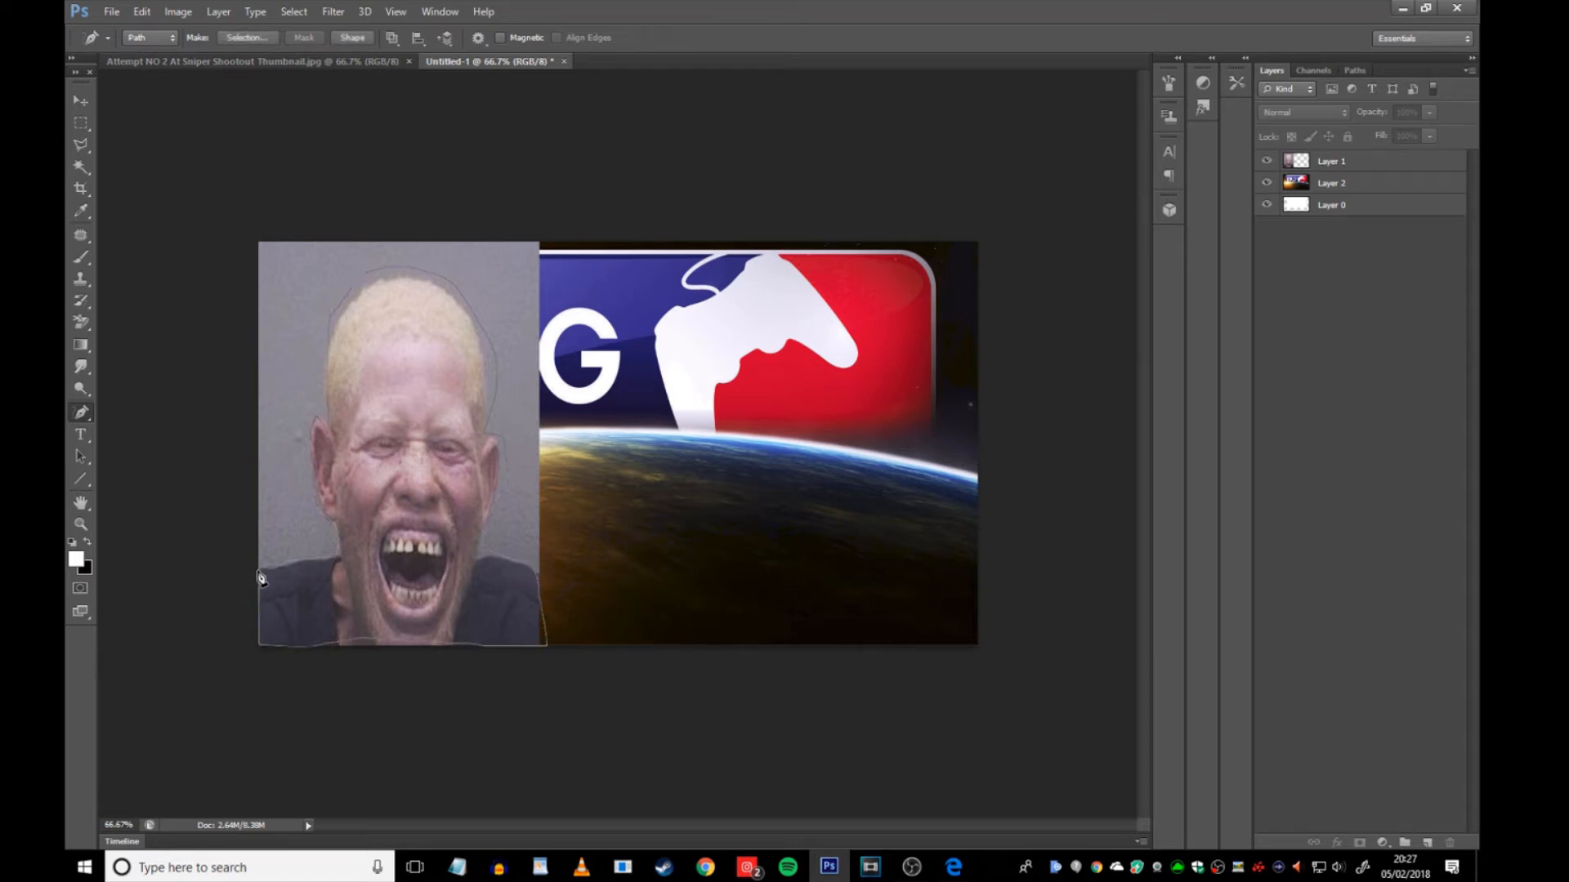
{"action": "right_click", "coordinate": [263, 579]}
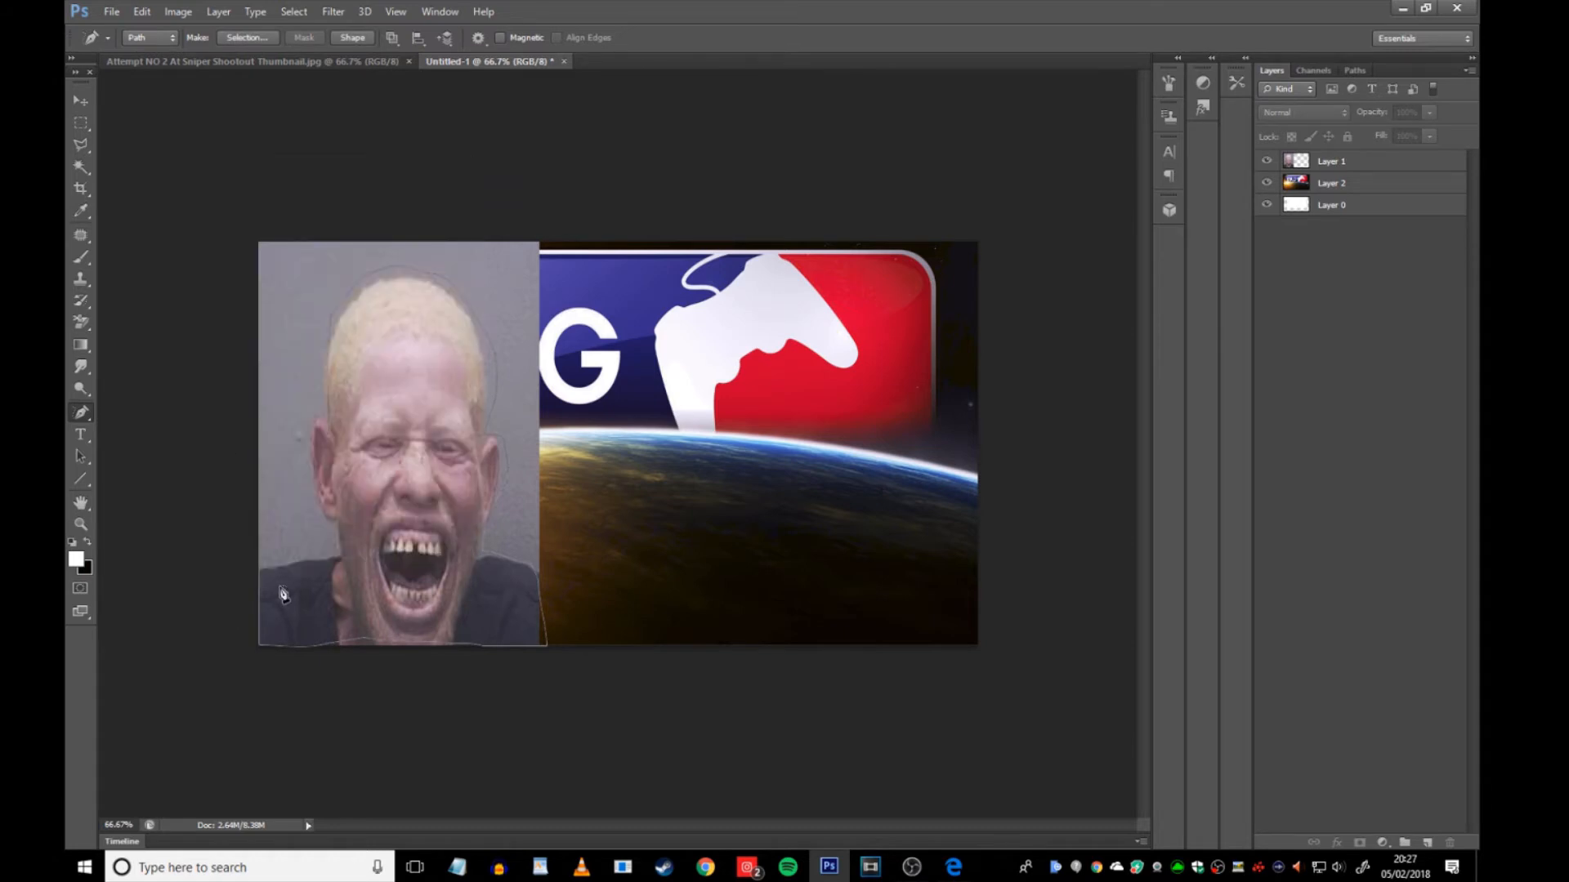
{"action": "left_click", "coordinate": [1332, 161]}
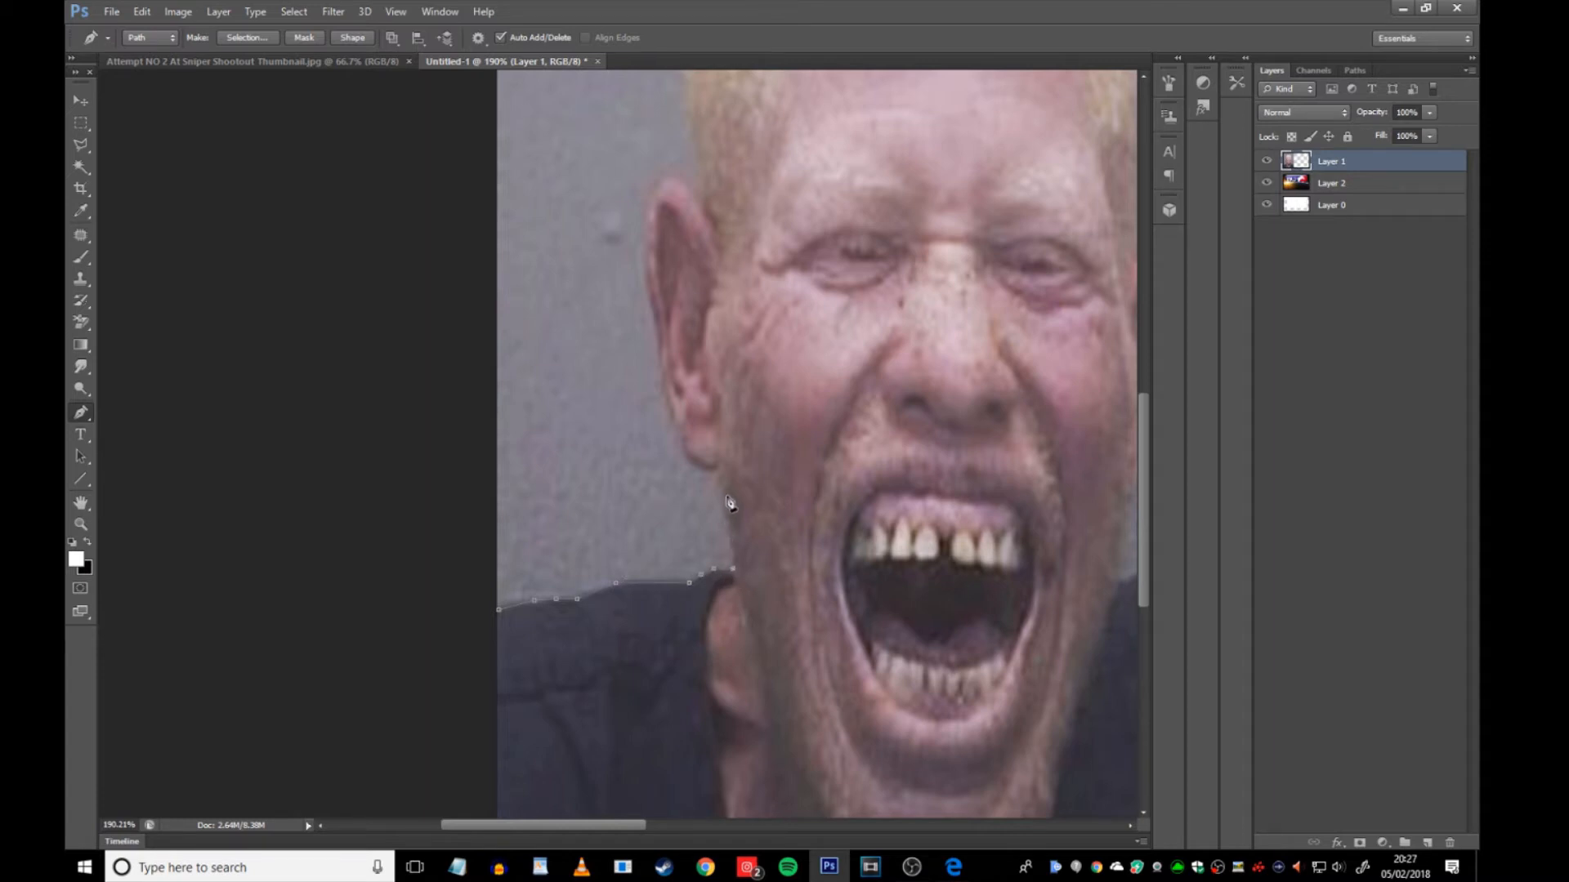
{"action": "mouse_move", "coordinate": [721, 478]}
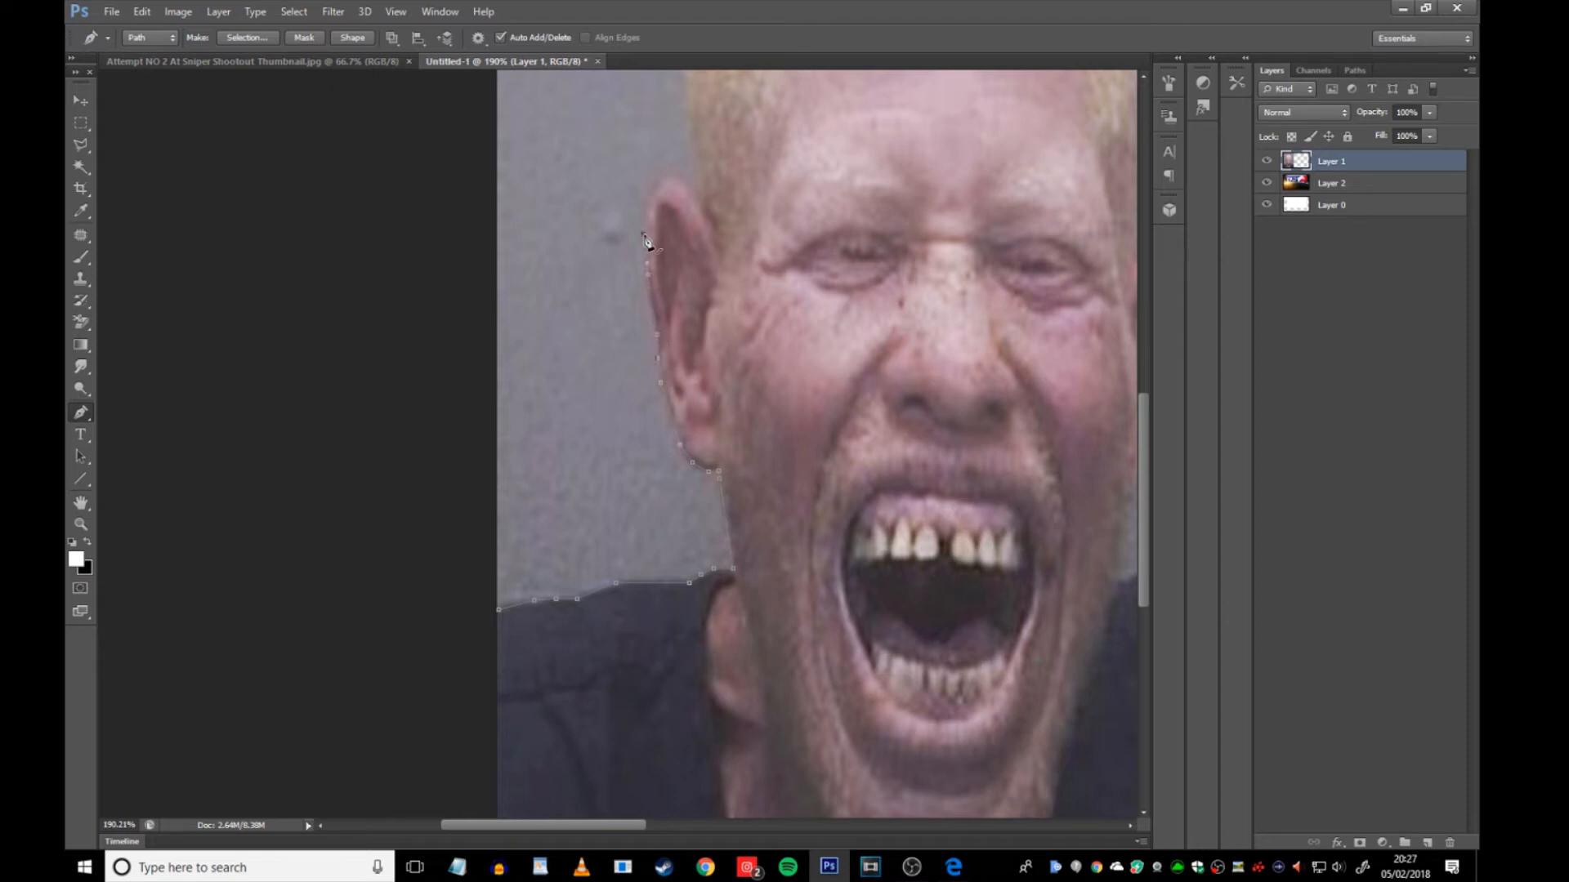
{"action": "mouse_move", "coordinate": [643, 295]}
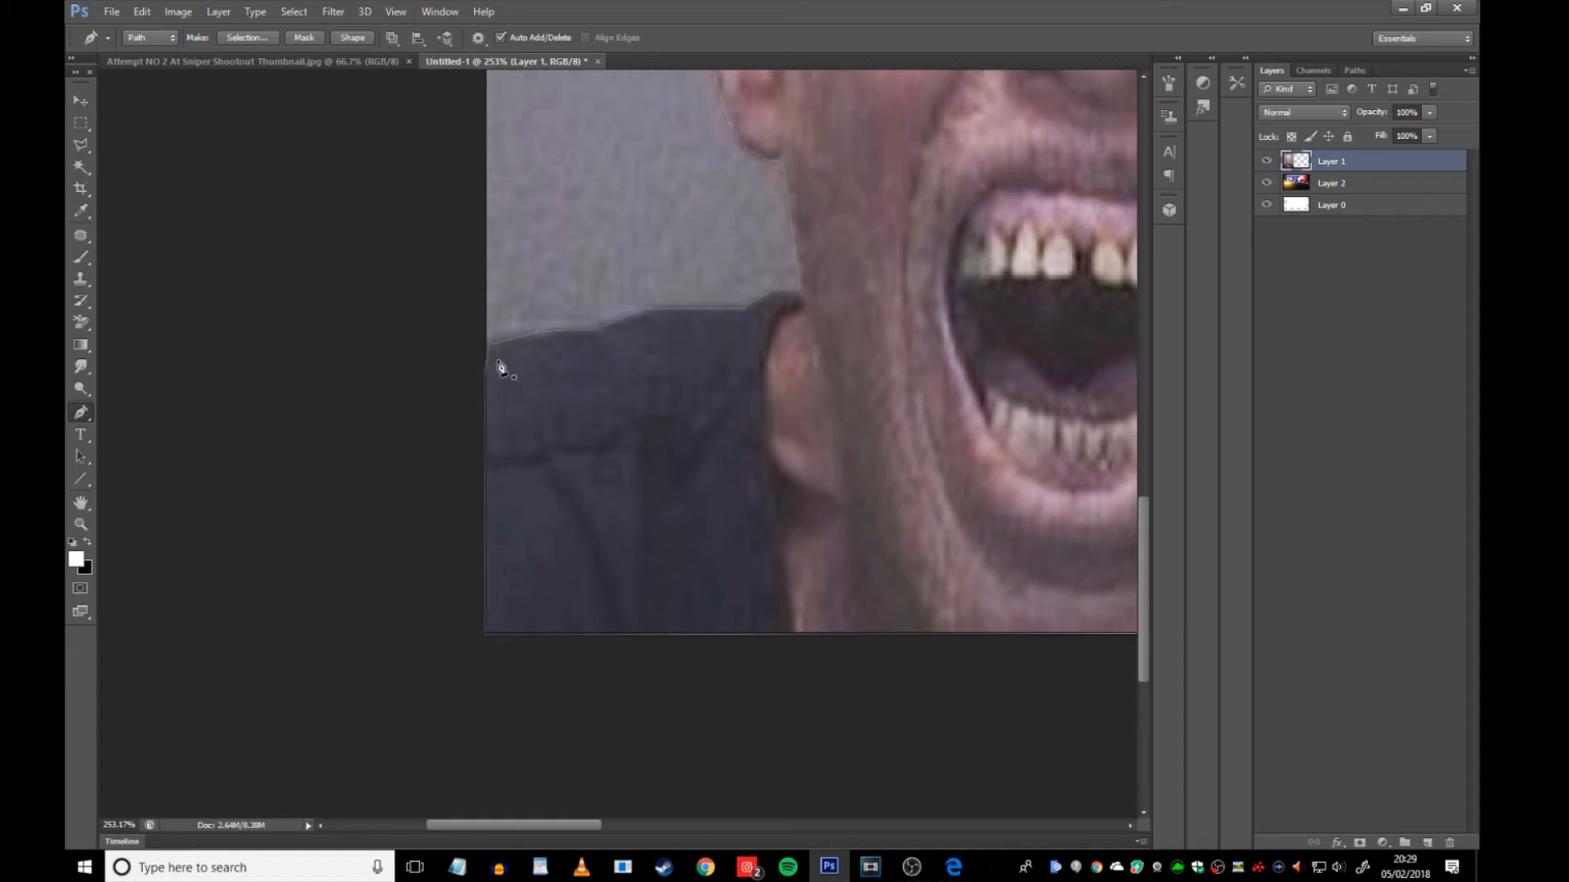
- Create a vector mask from the traced face path and drag the space background layer above it
{"action": "right_click", "coordinate": [504, 369]}
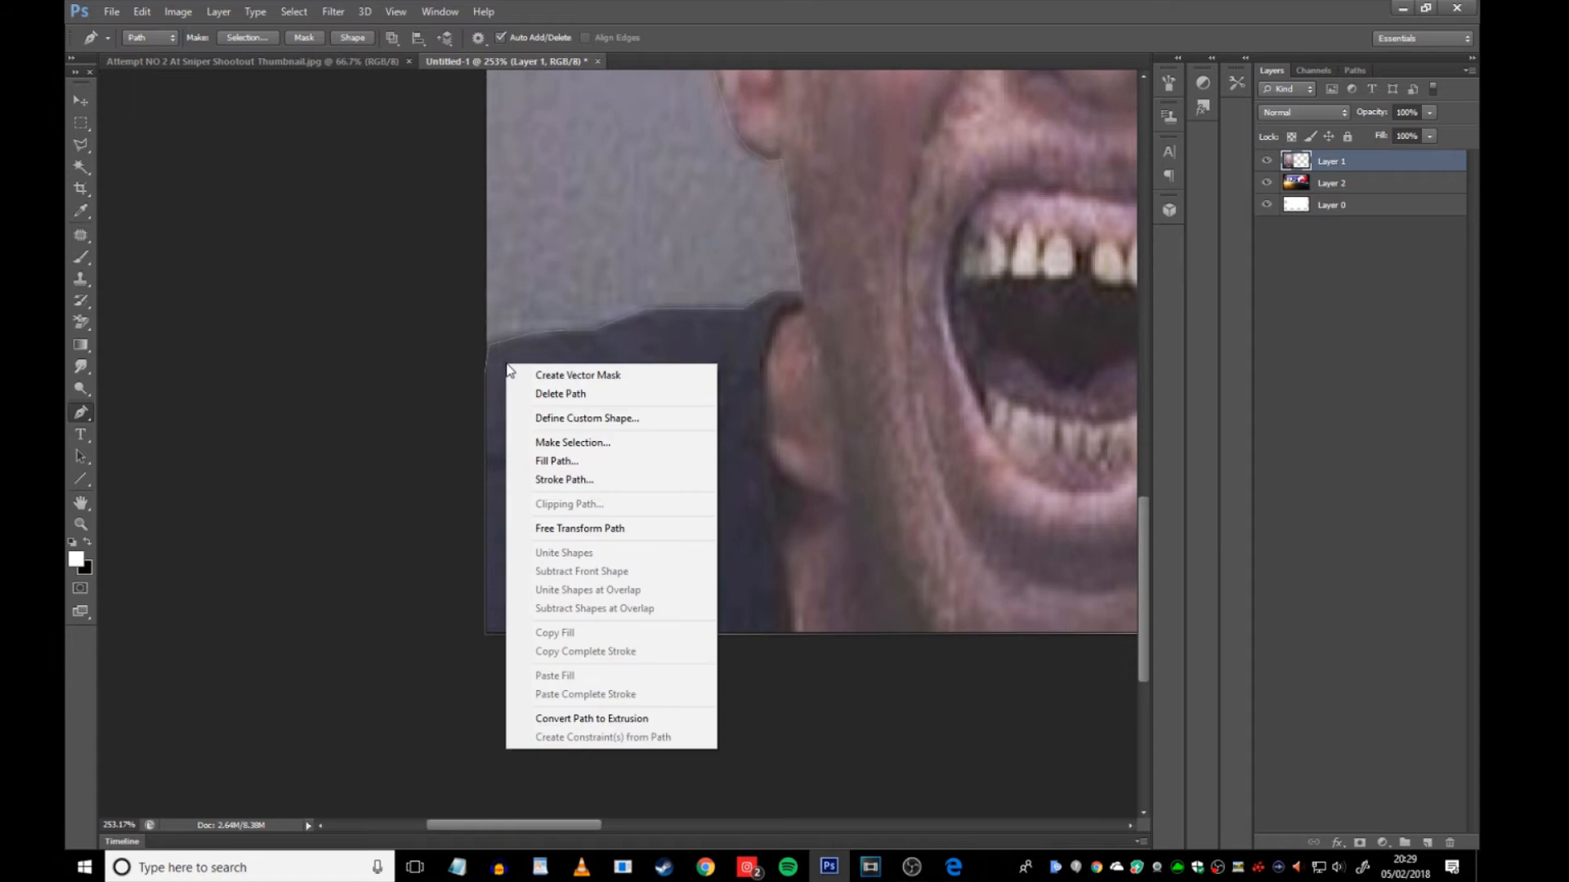
{"action": "left_click", "coordinate": [578, 375]}
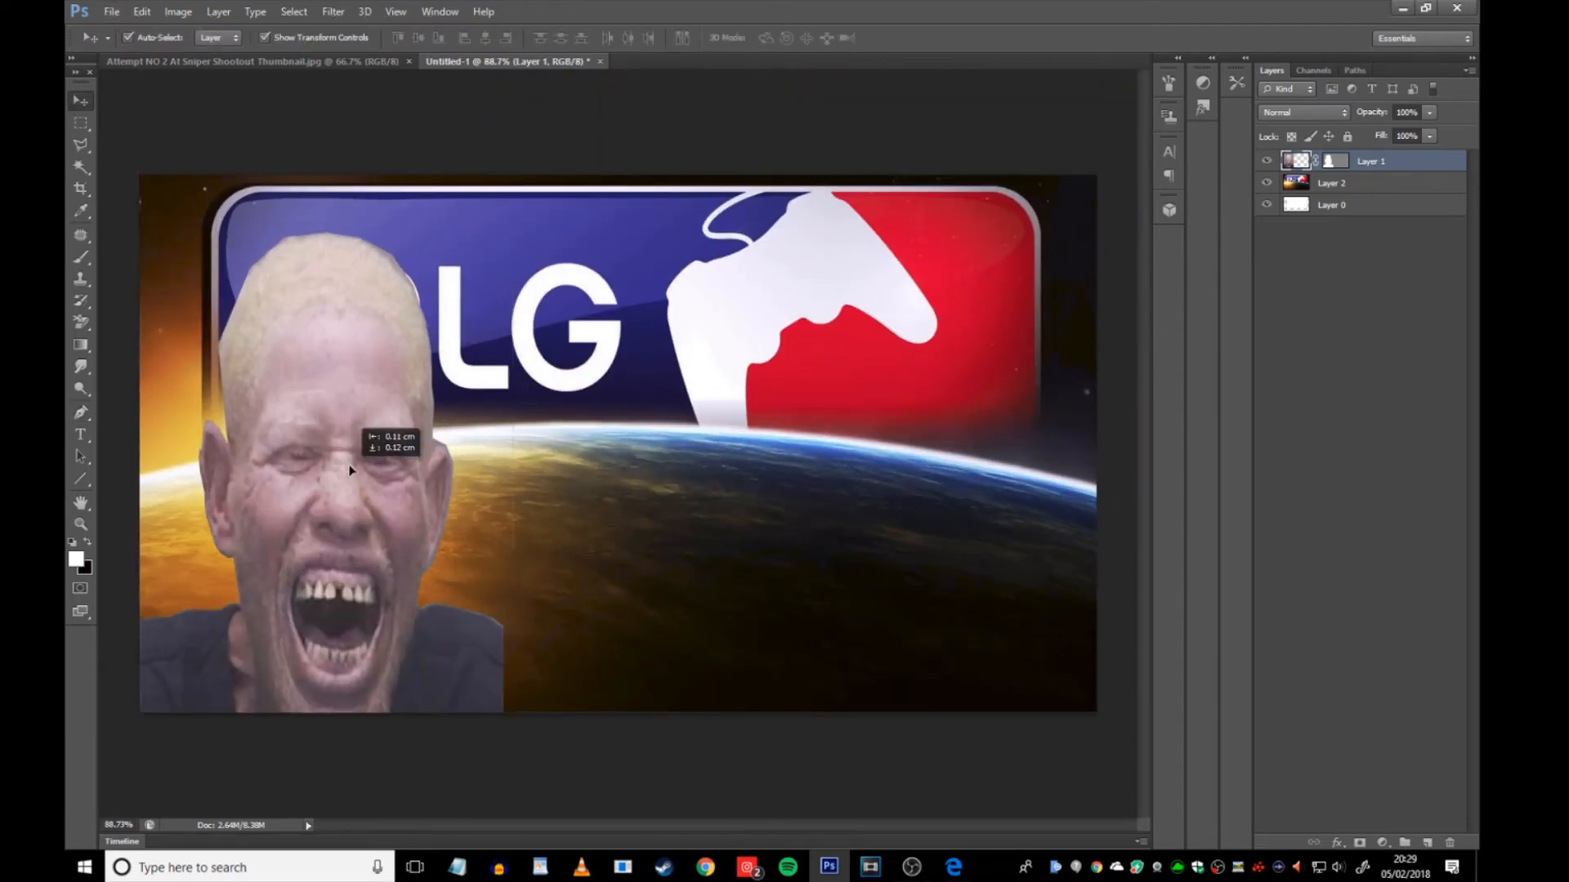
{"action": "left_click_drag", "start_coordinate": [350, 471], "coordinate": [348, 461]}
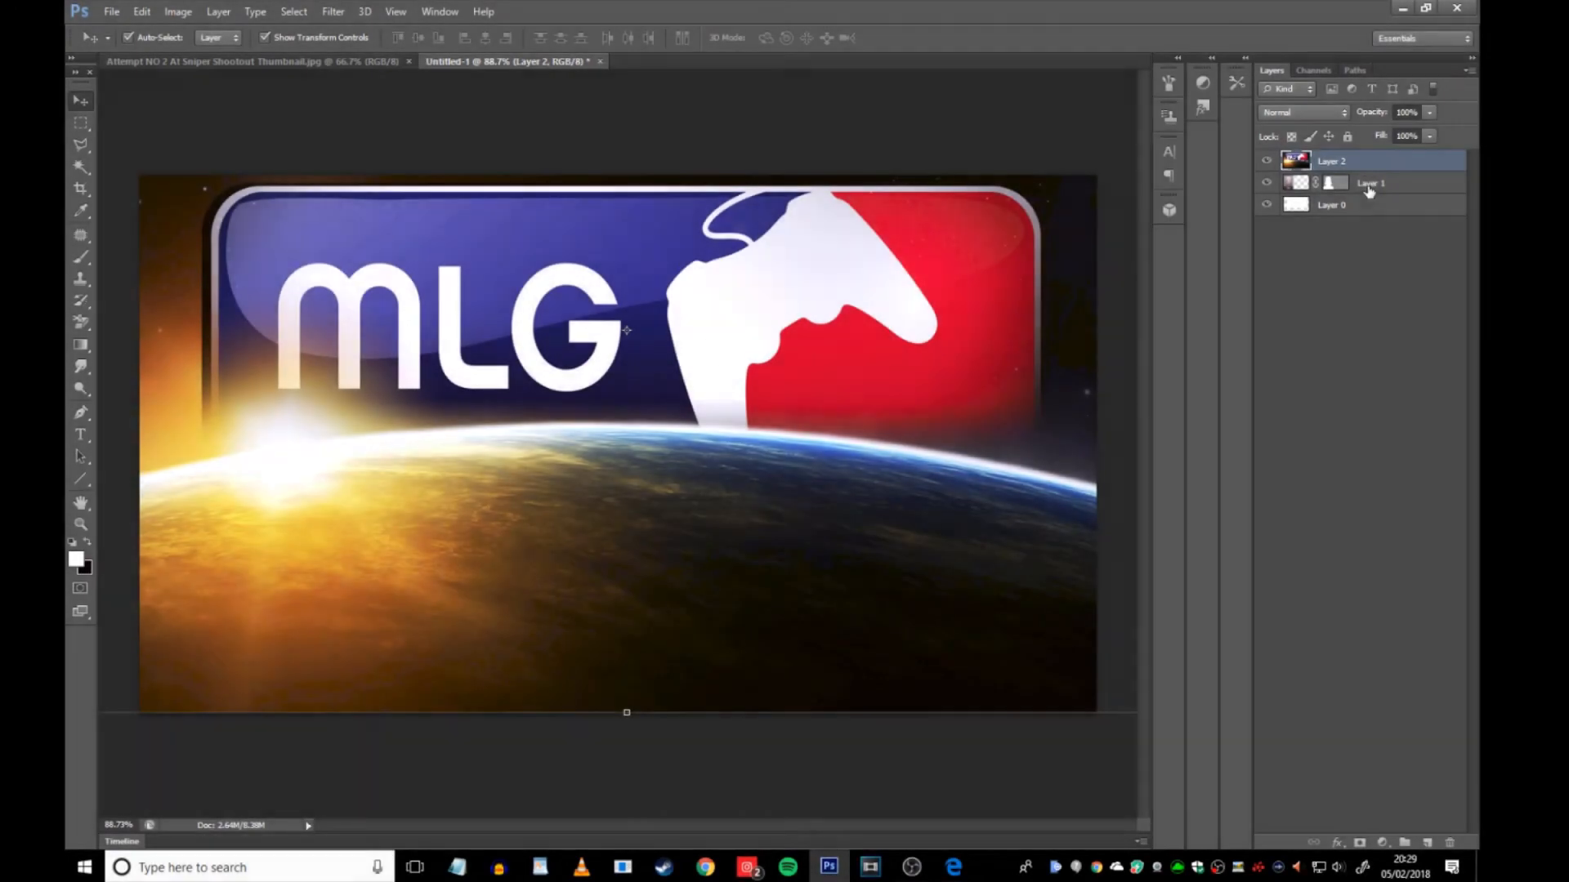
- Bring the face layer above the backdrop, shift the backdrop, and scale the face down
{"action": "left_click", "coordinate": [1371, 183]}
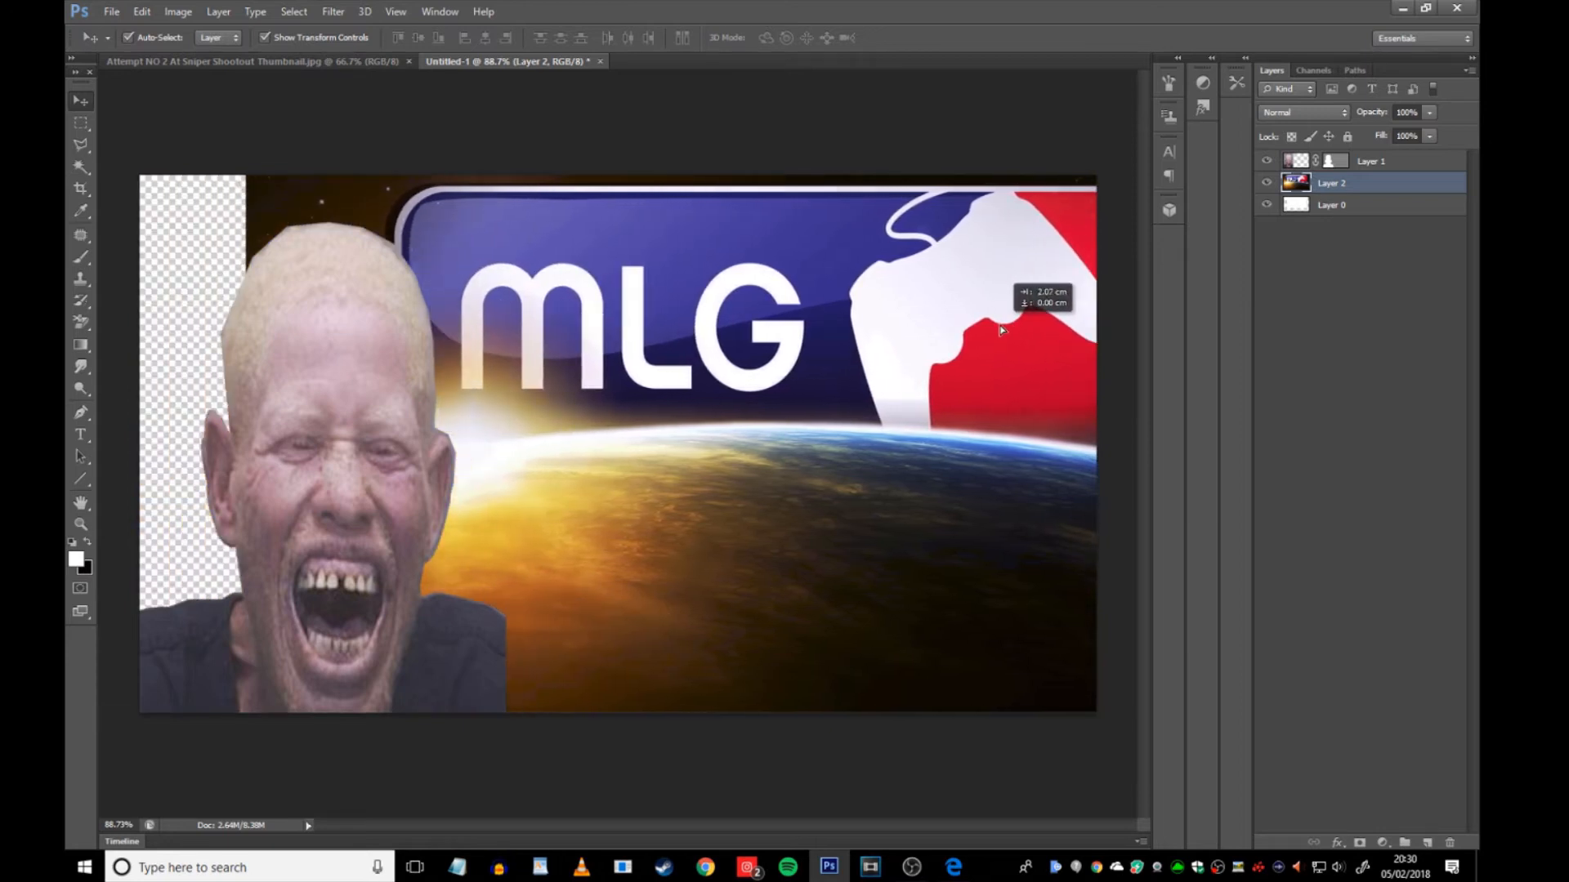
{"action": "key", "text": "Ctrl+t"}
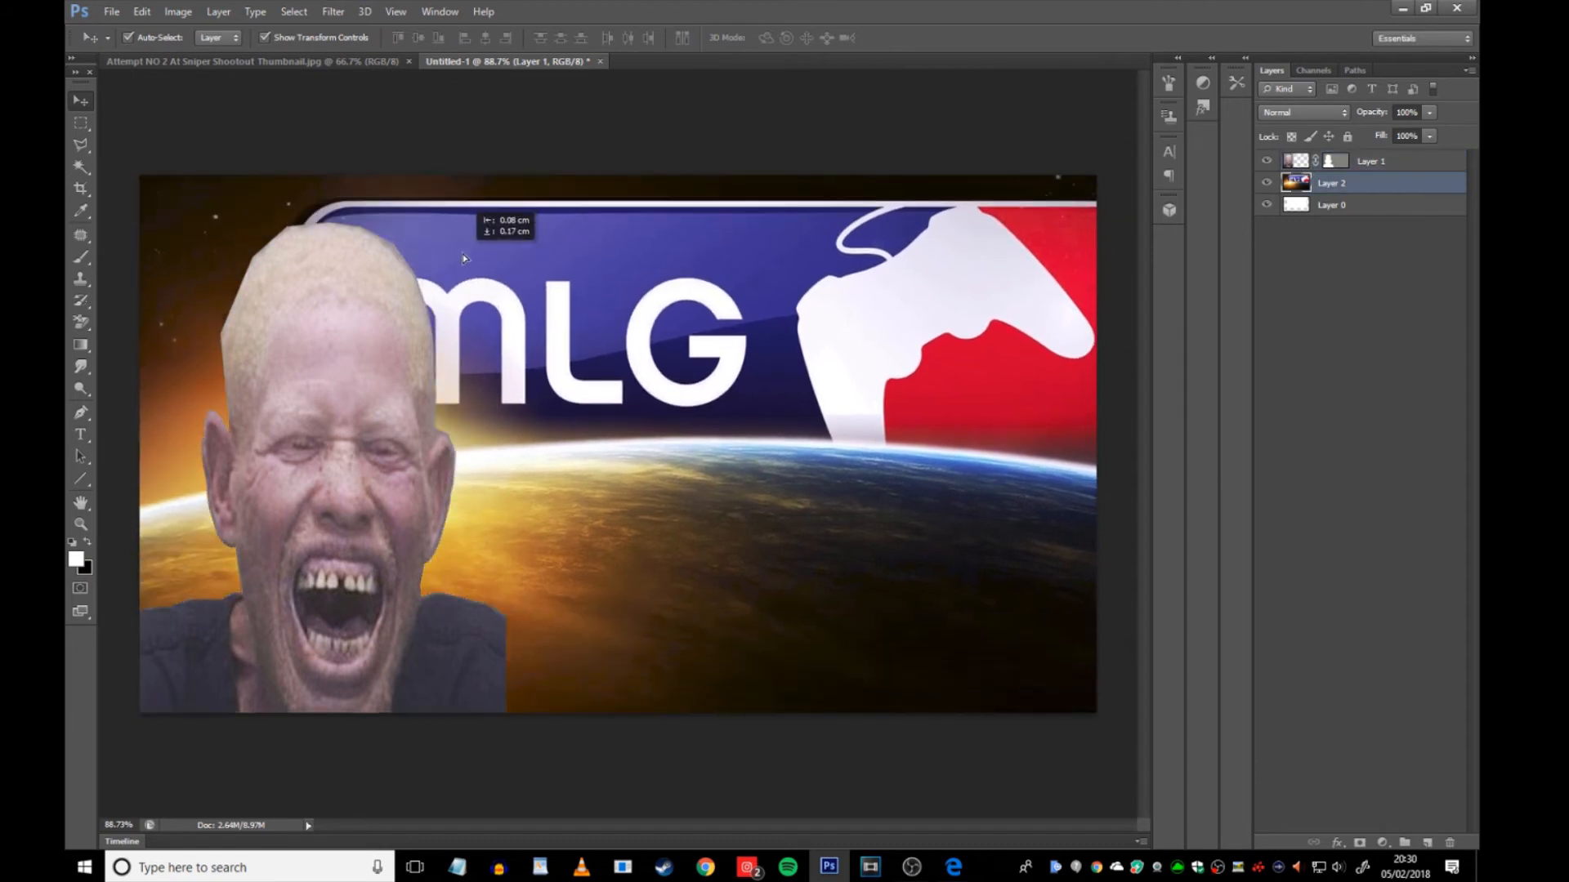
{"action": "left_click_drag", "start_coordinate": [460, 259], "coordinate": [500, 246]}
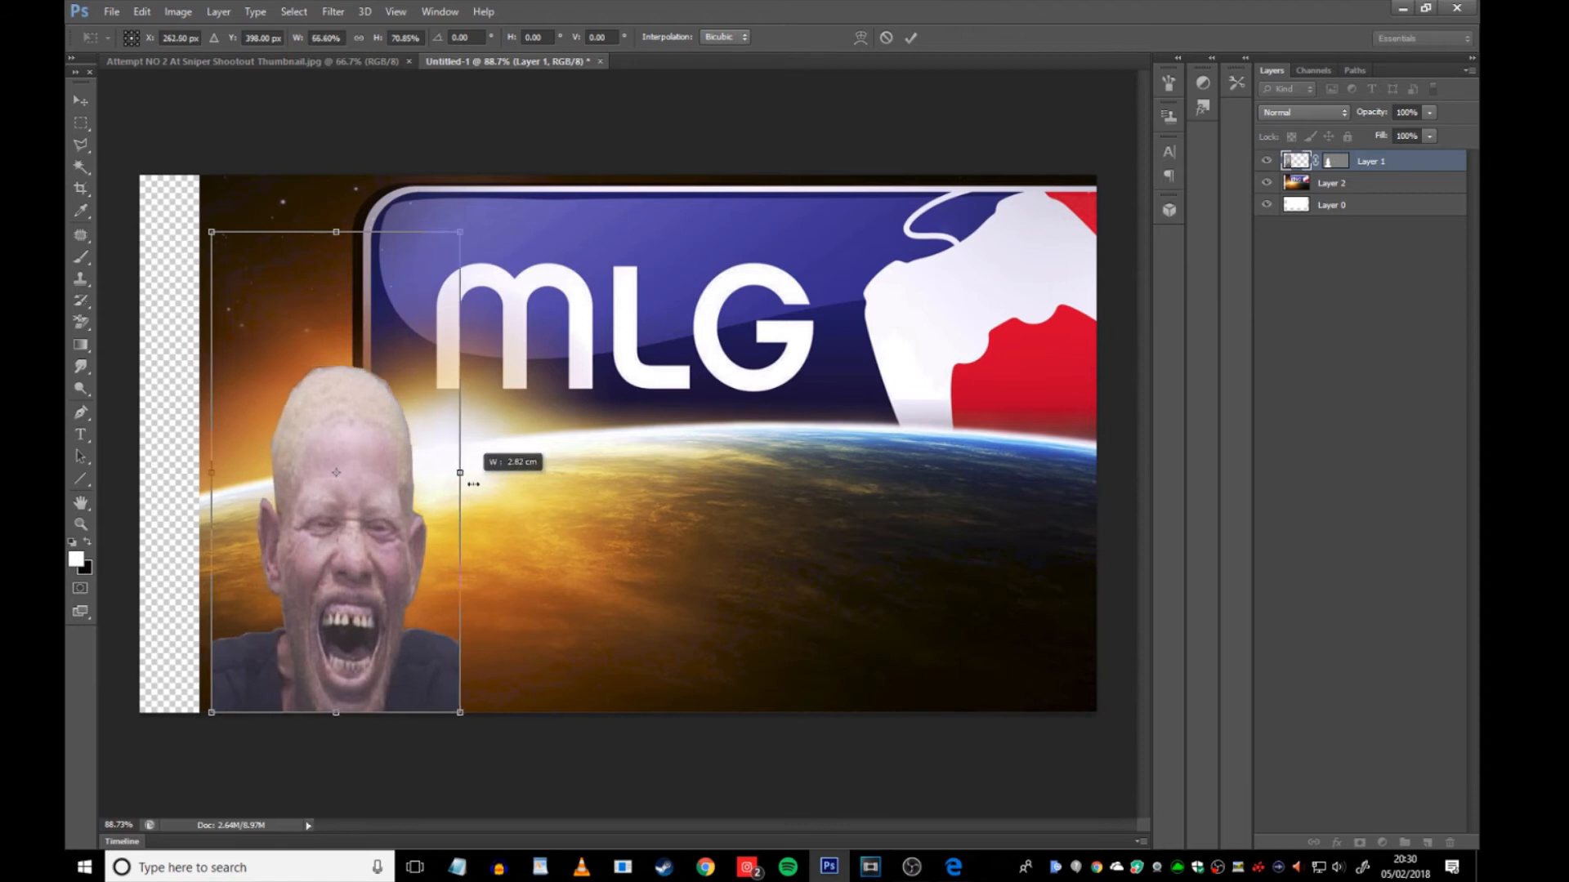
{"action": "left_click_drag", "start_coordinate": [460, 472], "coordinate": [490, 472]}
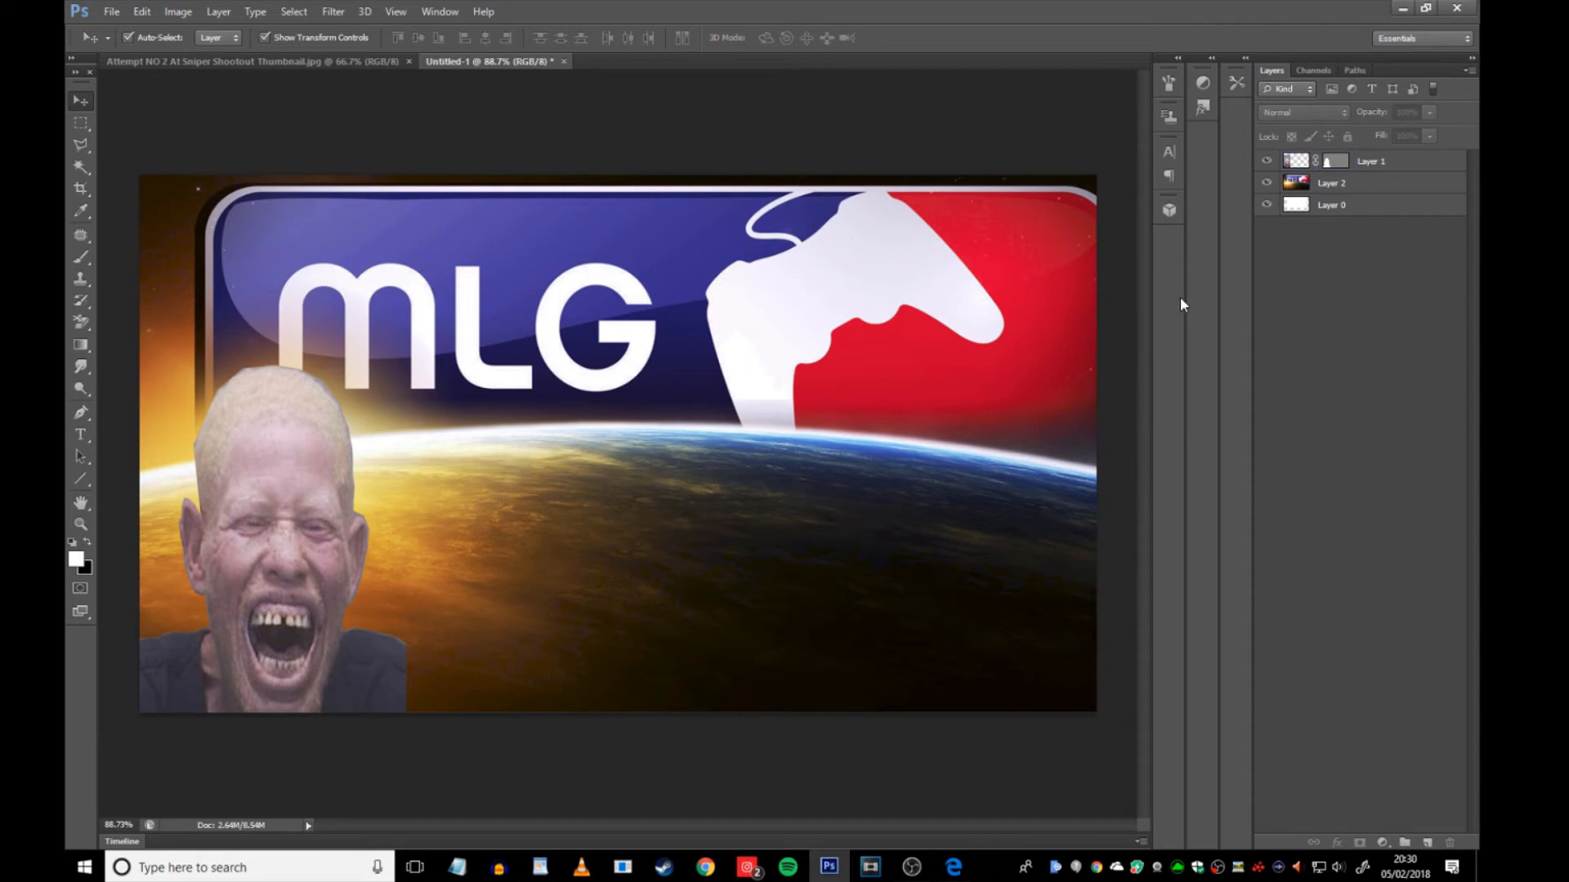
{"action": "left_click", "coordinate": [1331, 182]}
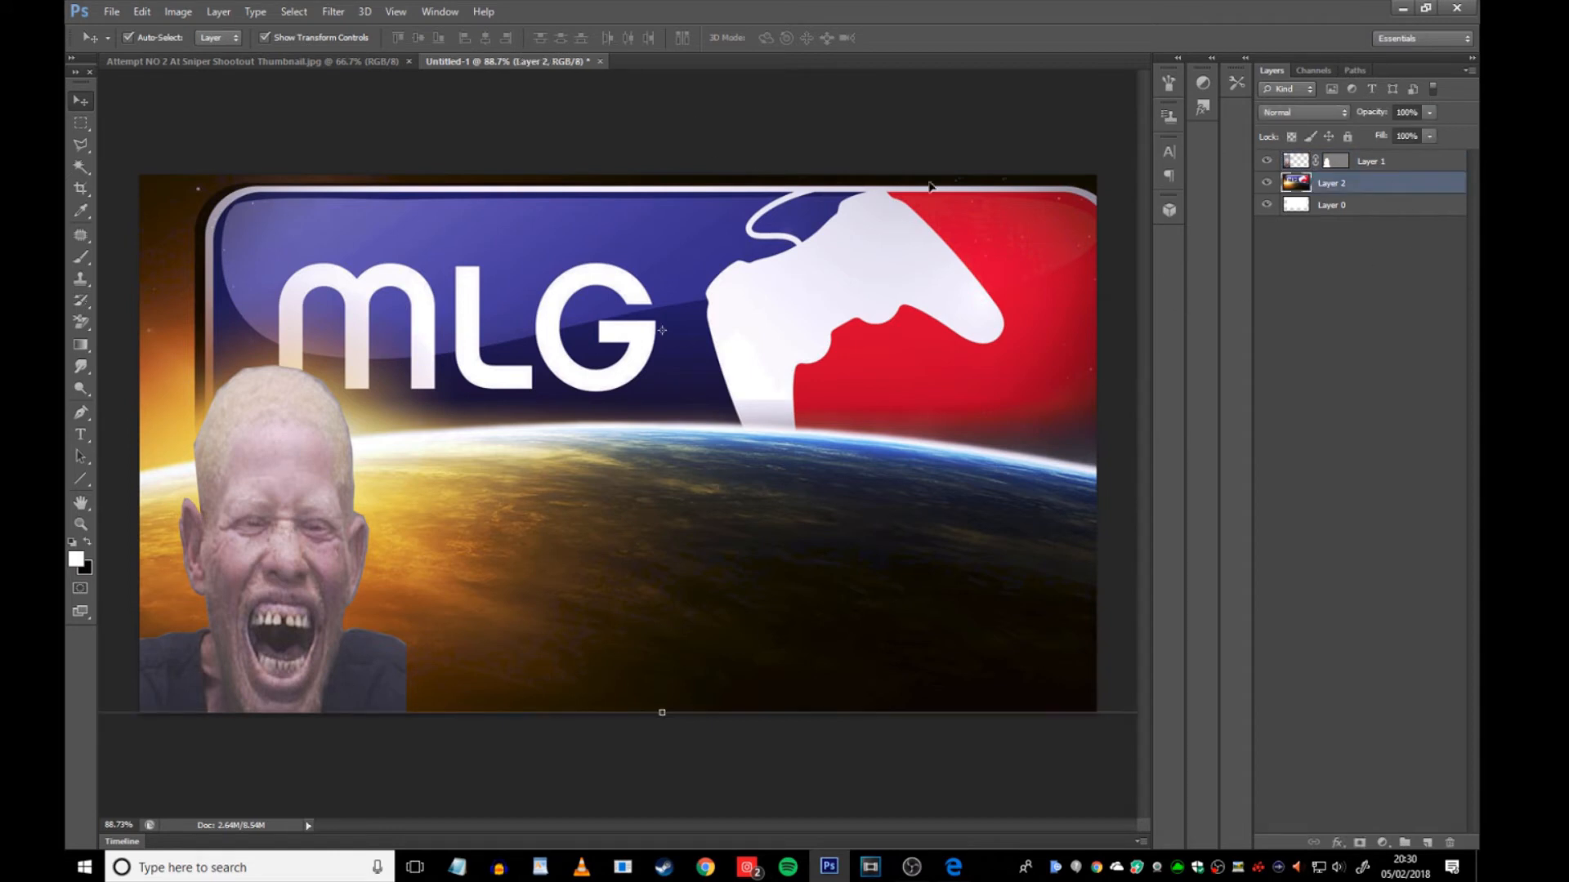
{"action": "mouse_move", "coordinate": [556, 612]}
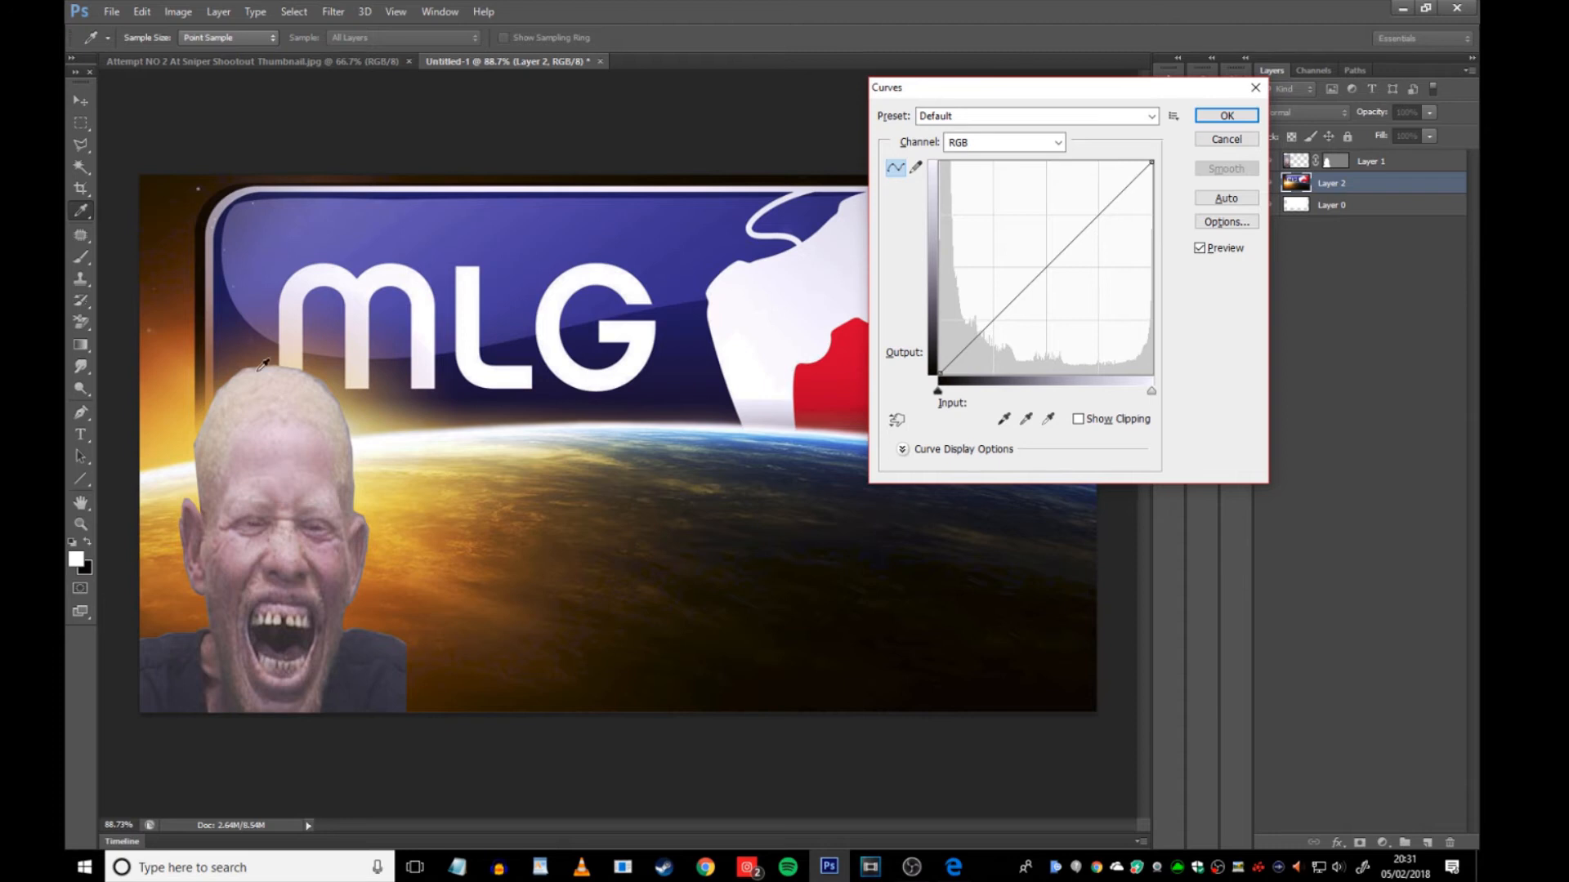
{"action": "mouse_move", "coordinate": [322, 545]}
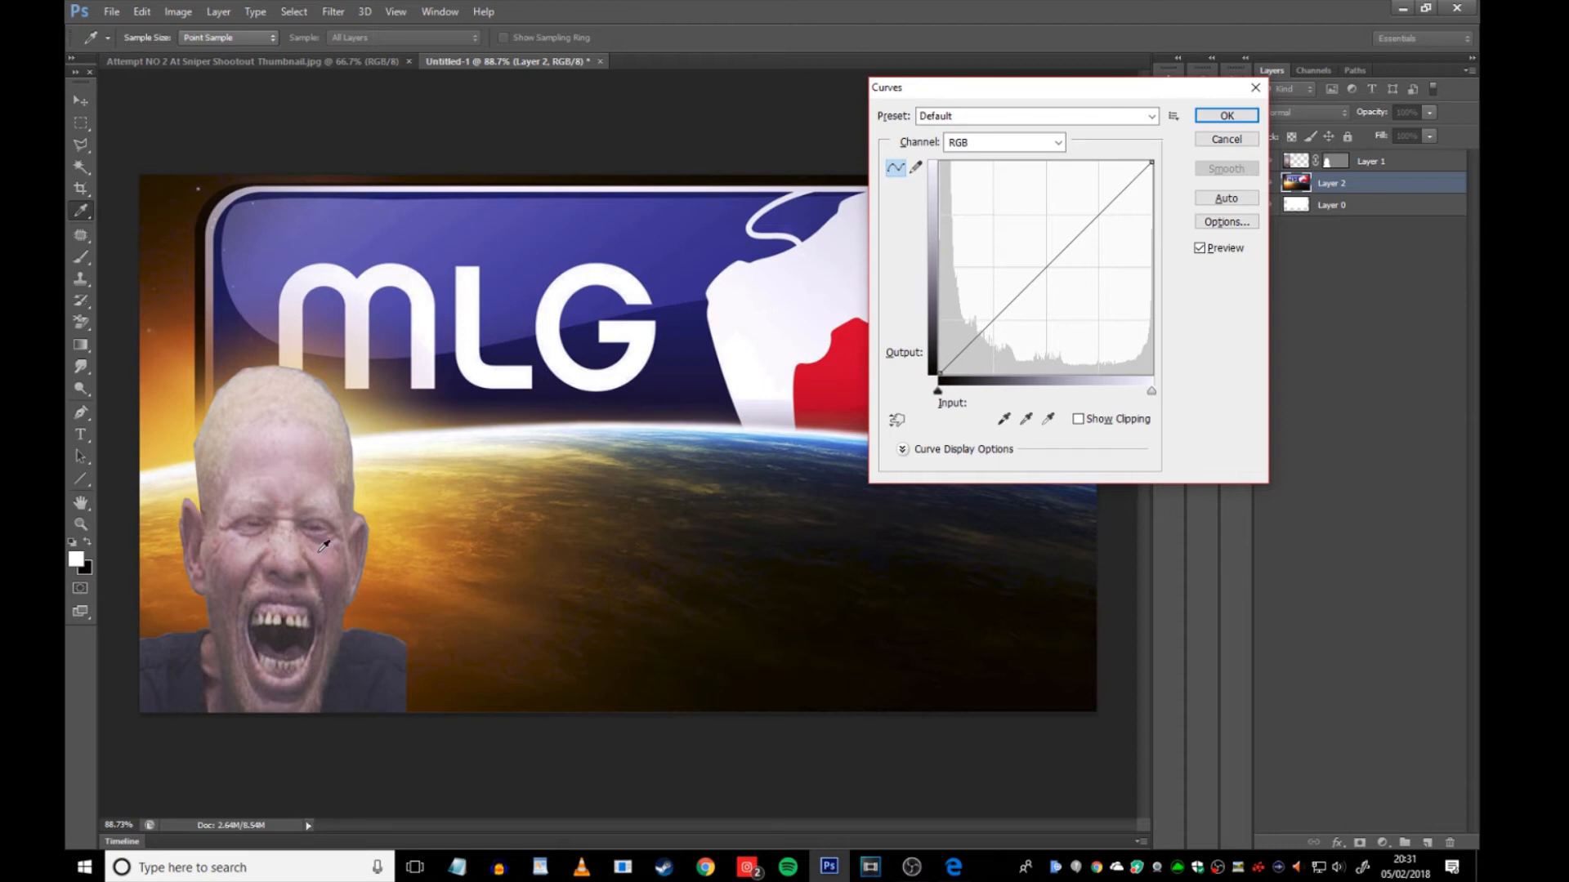
{"action": "mouse_move", "coordinate": [1040, 280]}
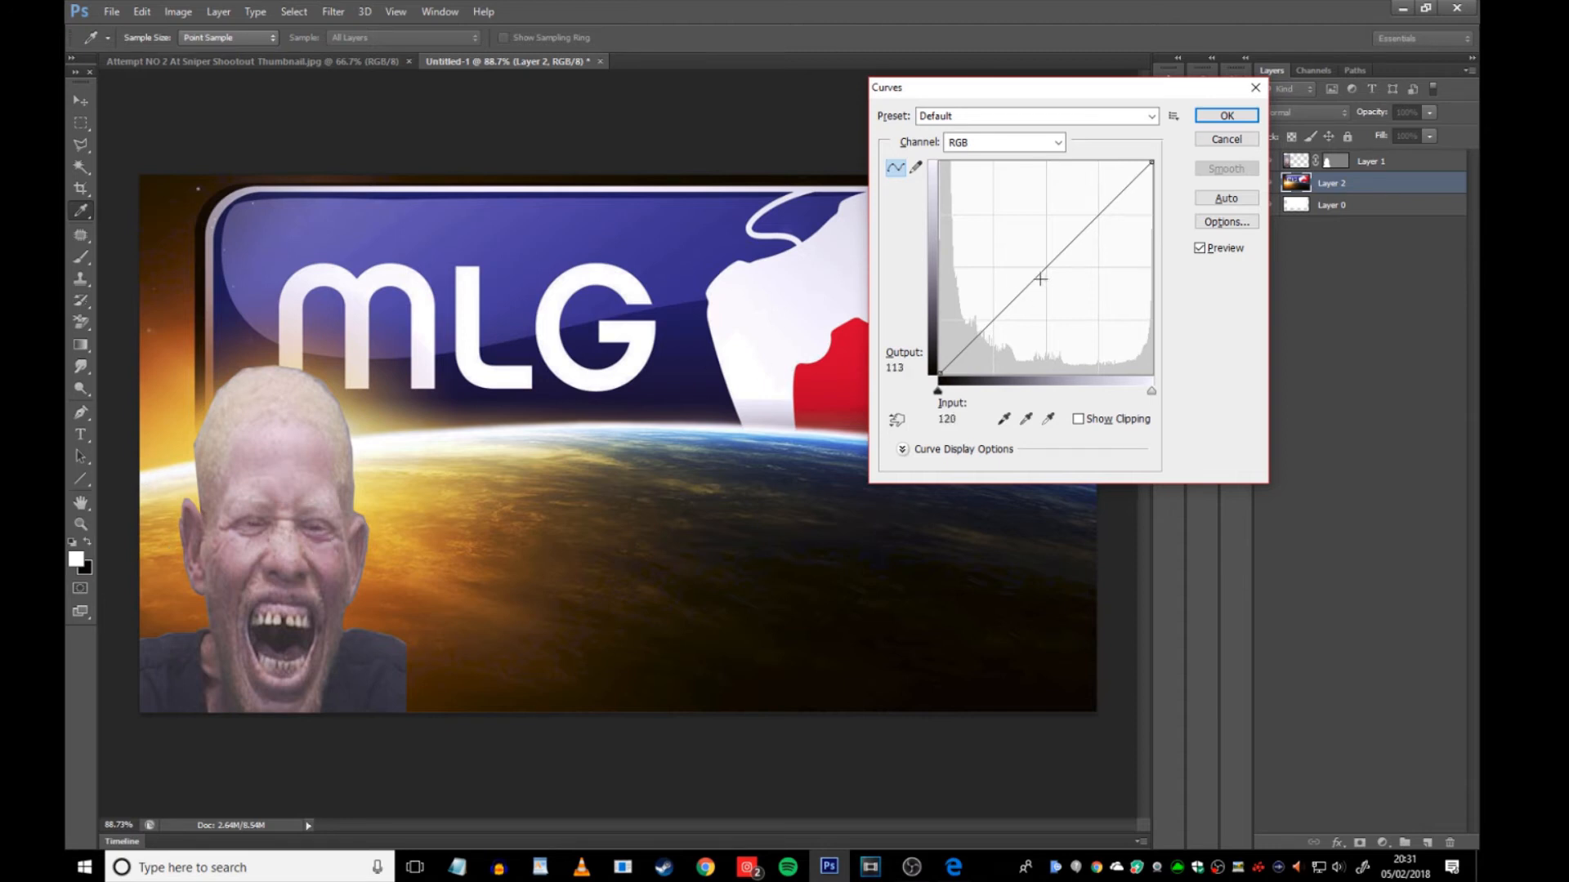
- Pull the RGB curve down to darken the space background's midtones
{"action": "left_click_drag", "start_coordinate": [1040, 280], "coordinate": [1056, 295]}
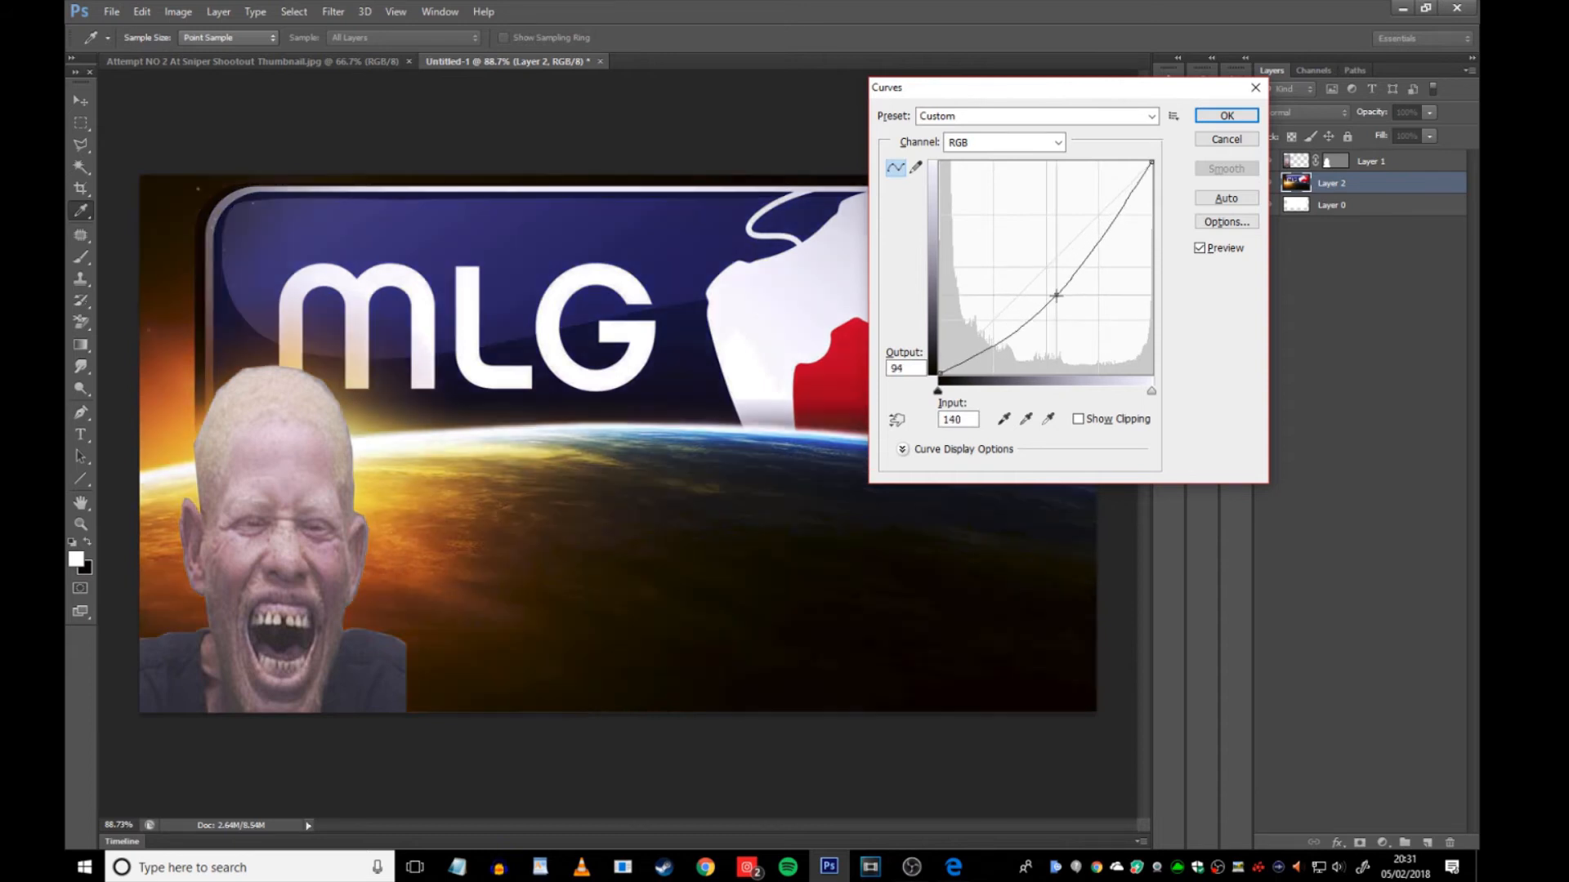
{"action": "left_click_drag", "start_coordinate": [1057, 295], "coordinate": [1062, 300]}
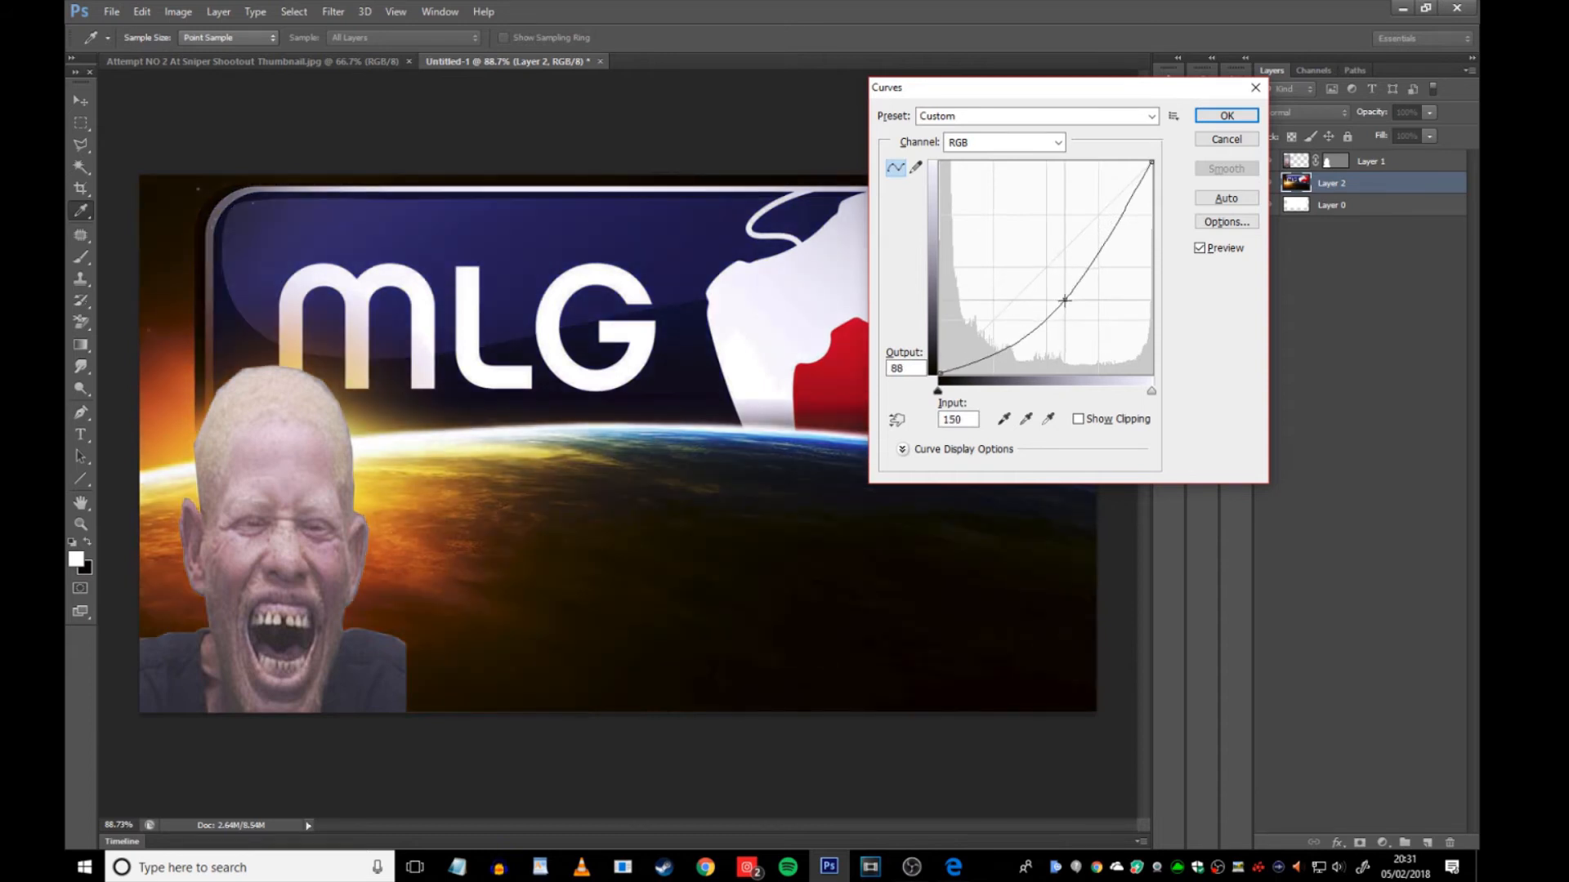
{"action": "left_click_drag", "start_coordinate": [1064, 300], "coordinate": [1071, 302]}
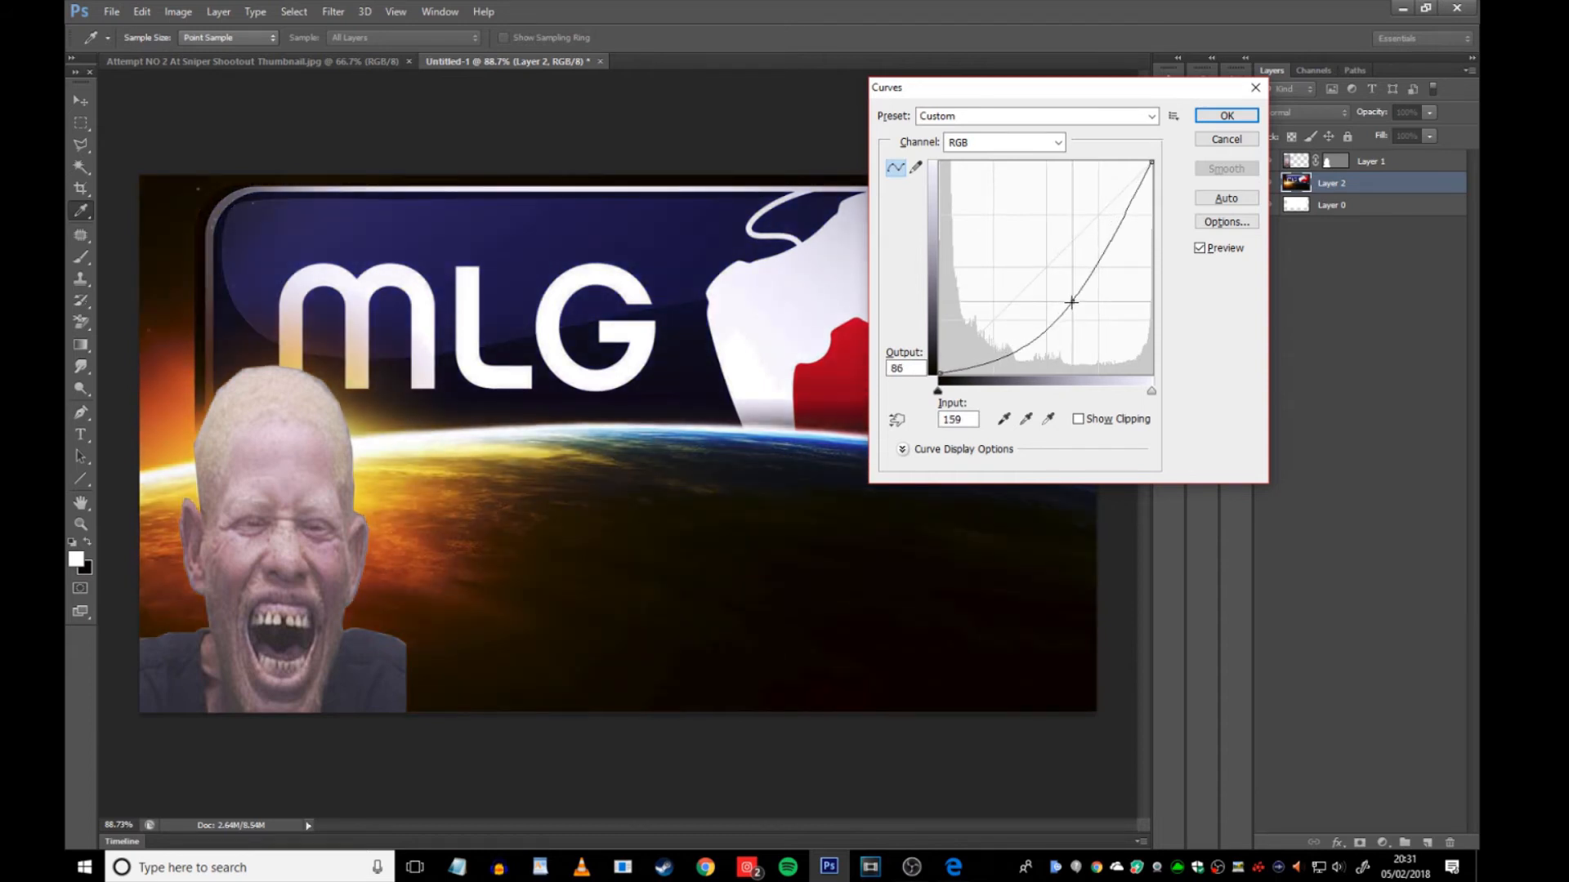
{"action": "left_click_drag", "start_coordinate": [1070, 301], "coordinate": [1055, 311]}
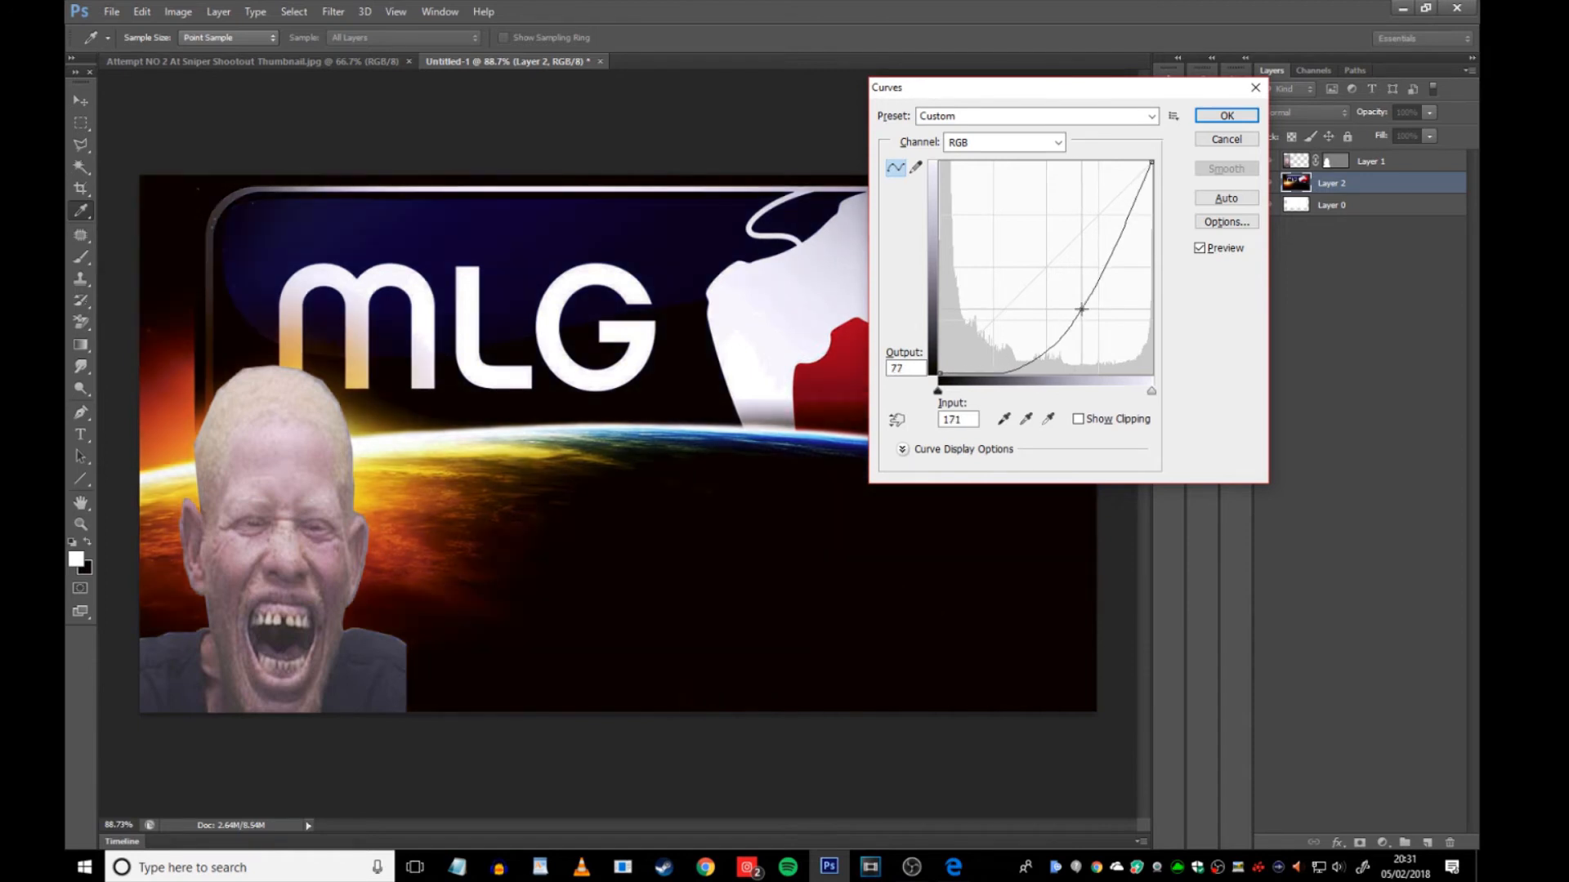
{"action": "left_click_drag", "start_coordinate": [1086, 308], "coordinate": [1084, 311]}
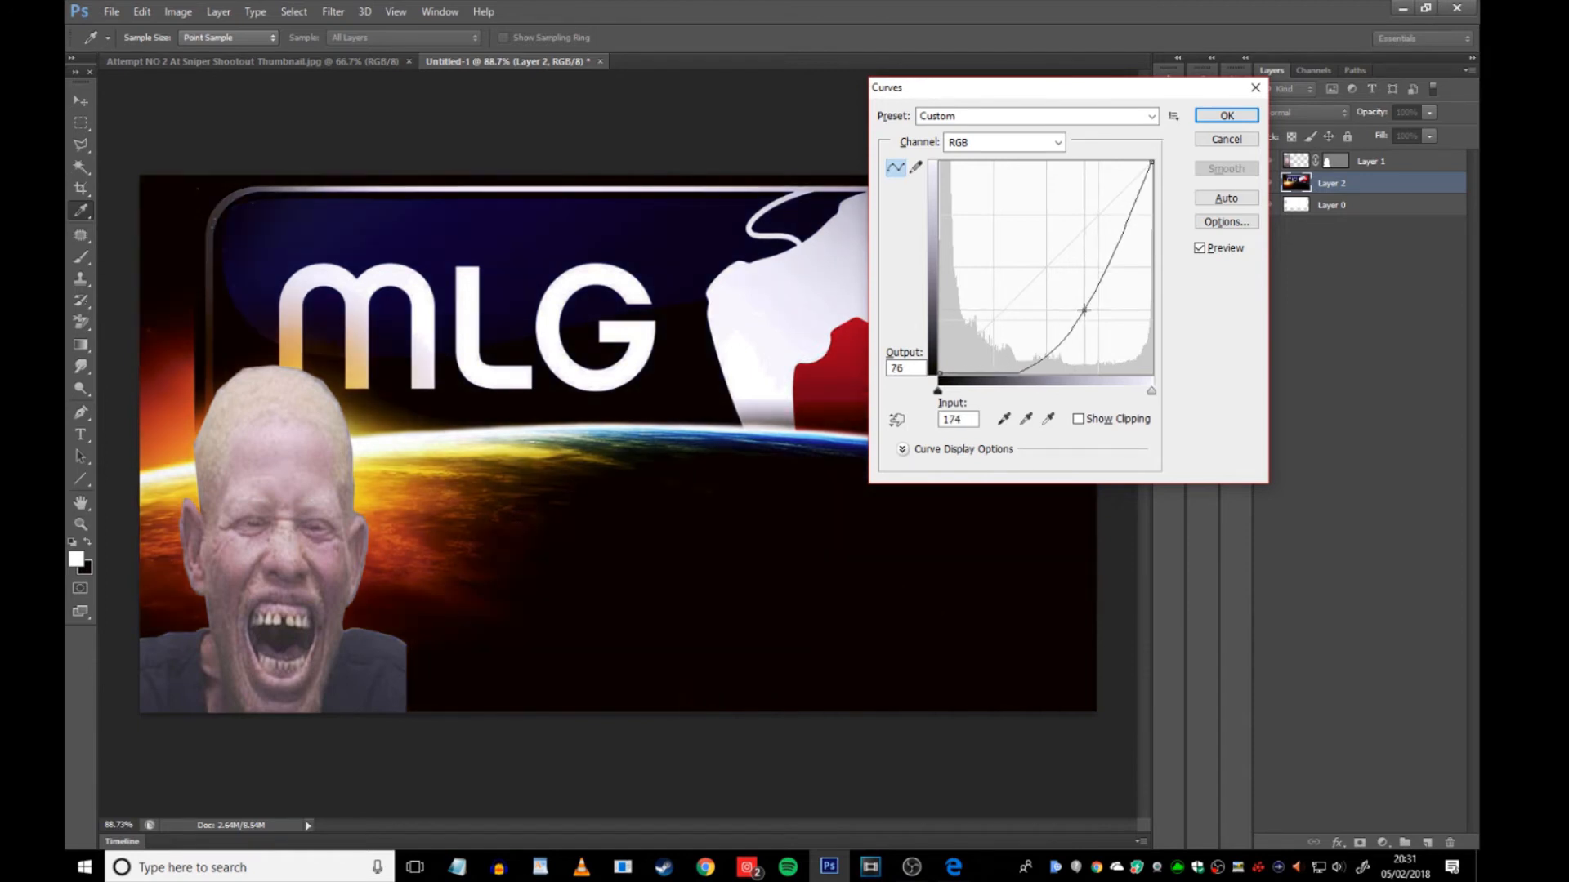
{"action": "left_click_drag", "start_coordinate": [1080, 311], "coordinate": [1135, 330]}
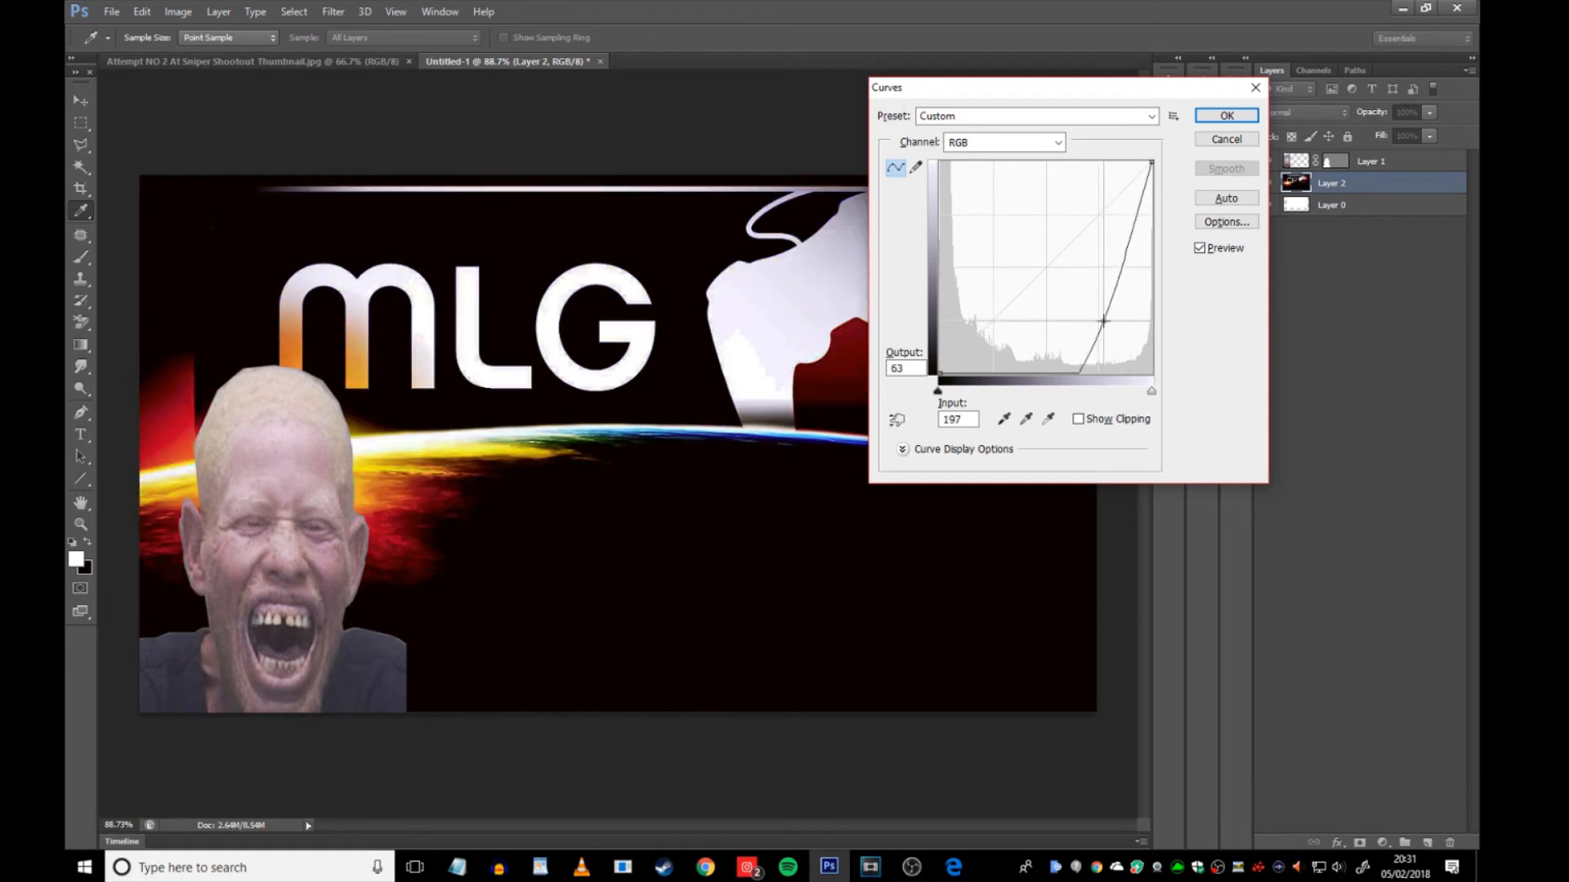
{"action": "left_click_drag", "start_coordinate": [1101, 320], "coordinate": [1064, 313]}
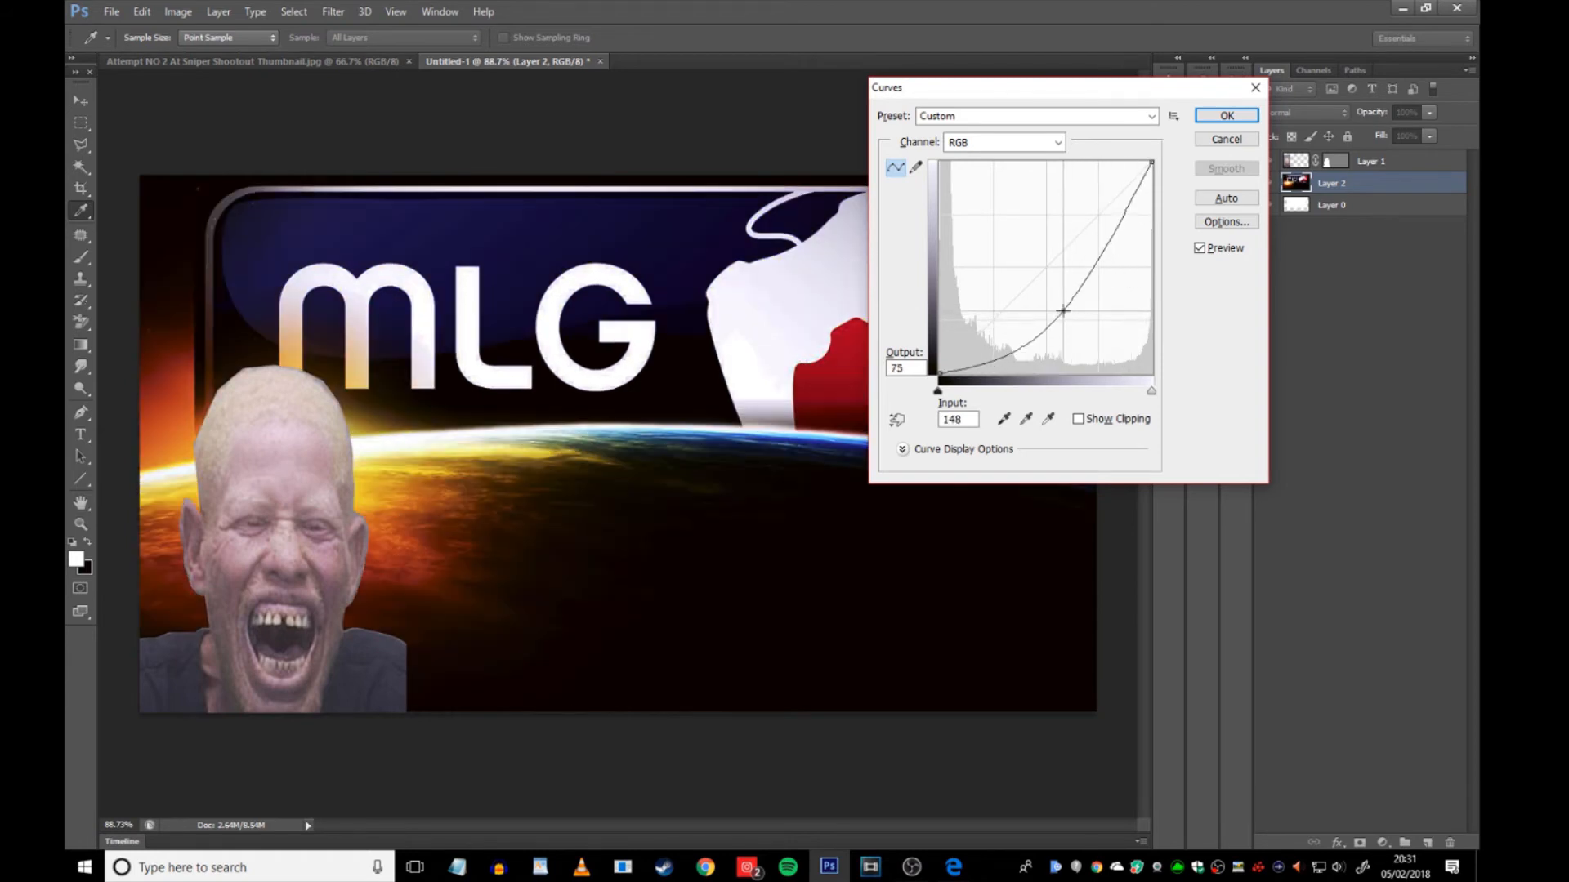
{"action": "left_click_drag", "start_coordinate": [1064, 310], "coordinate": [1073, 313]}
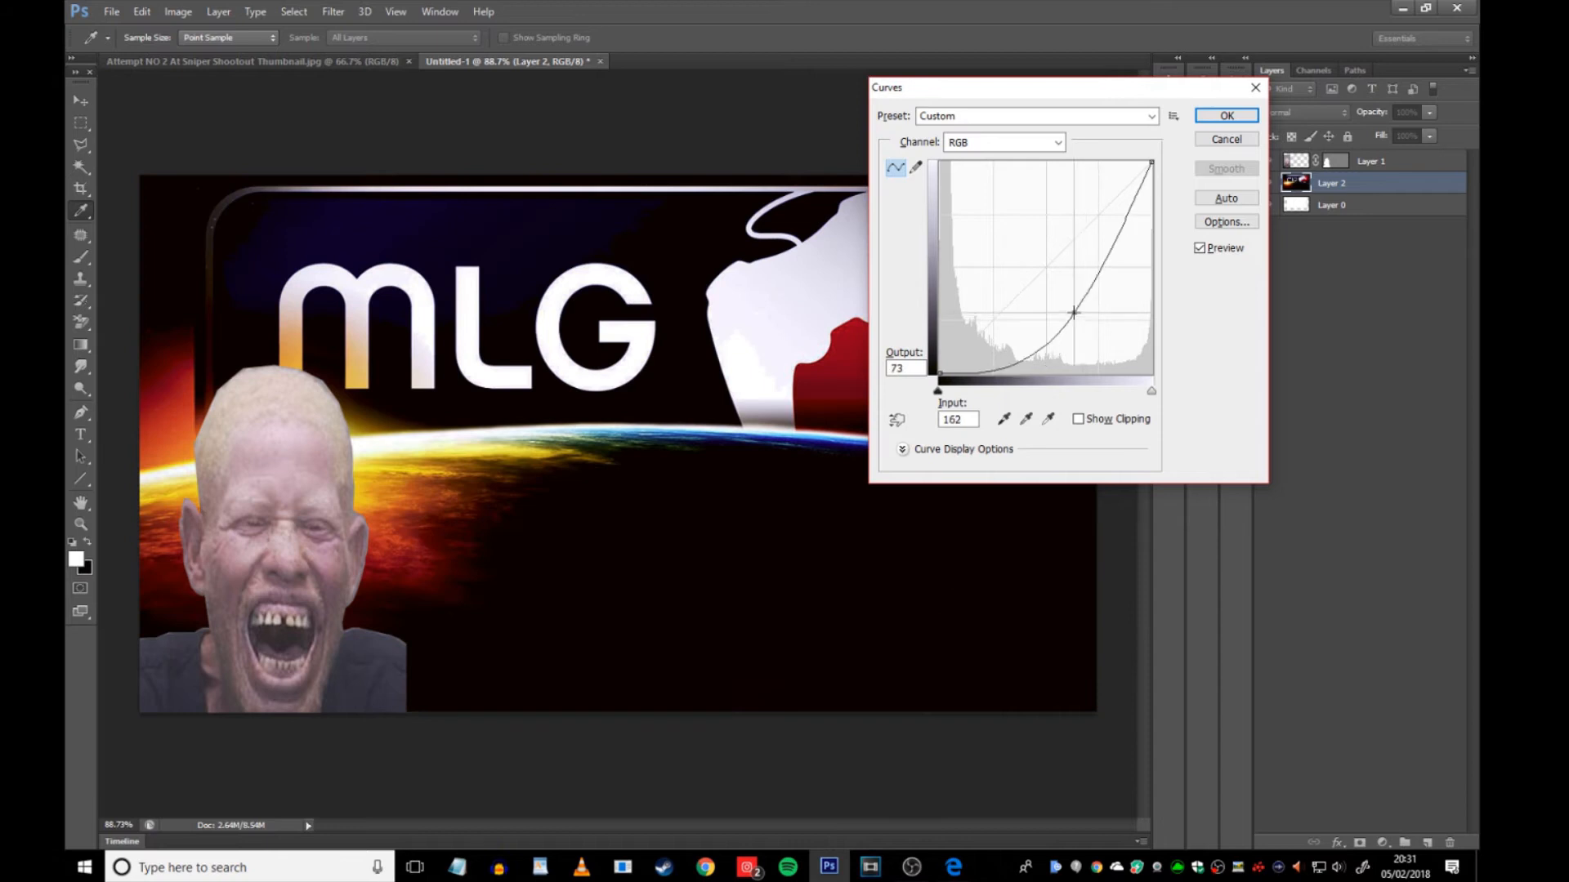
{"action": "left_click_drag", "start_coordinate": [1075, 313], "coordinate": [1068, 308]}
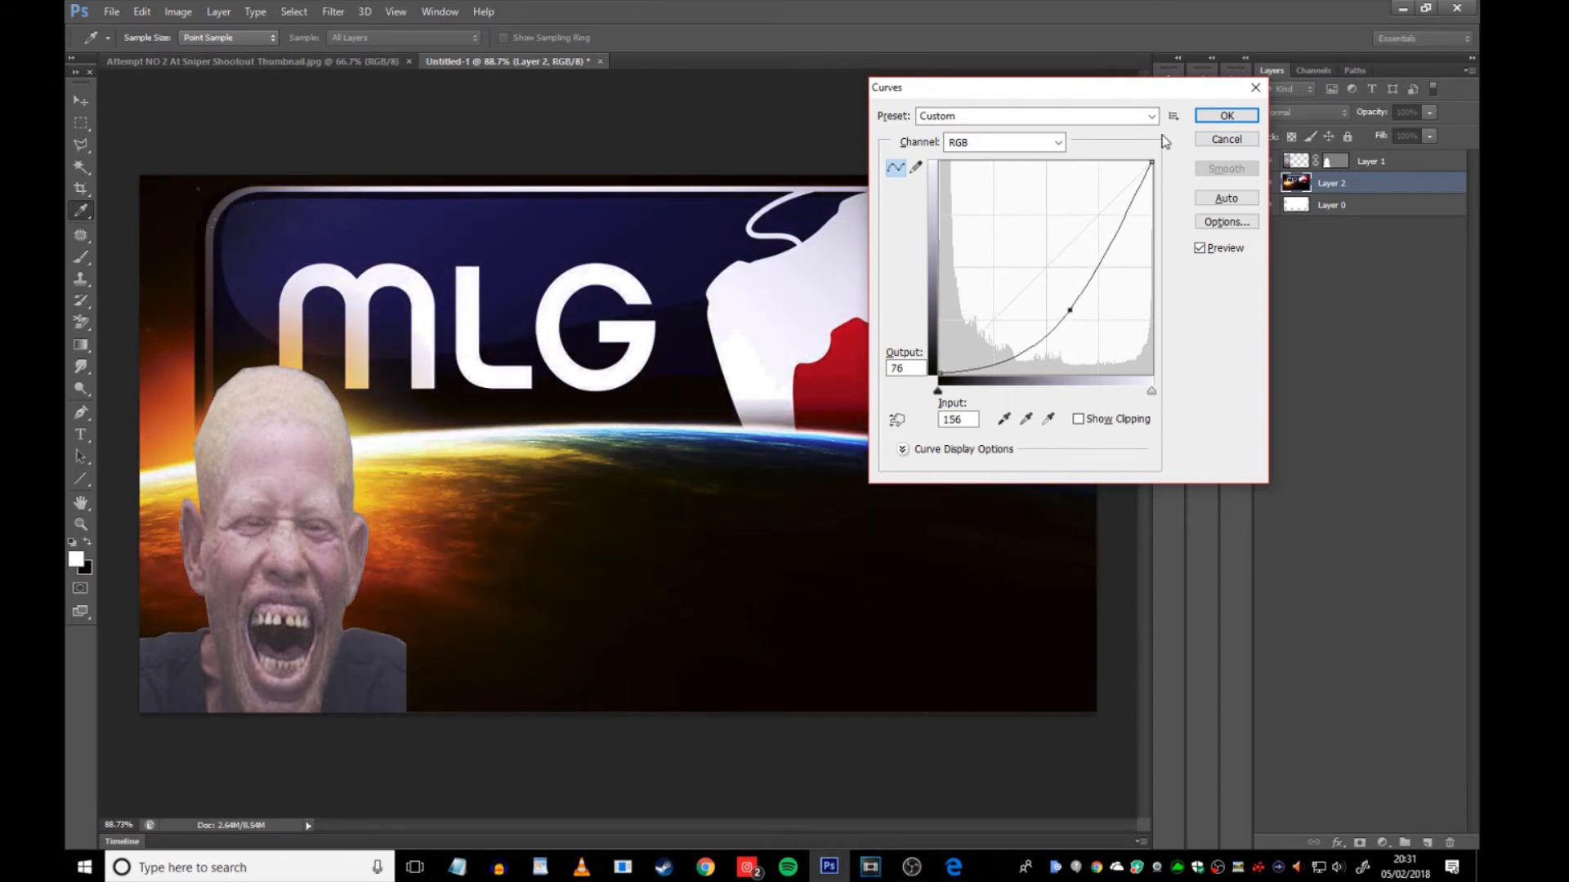
- Tweak the Red channel curve, raise the Blue channel for a strong blue tint, and apply
{"action": "left_click", "coordinate": [1002, 142]}
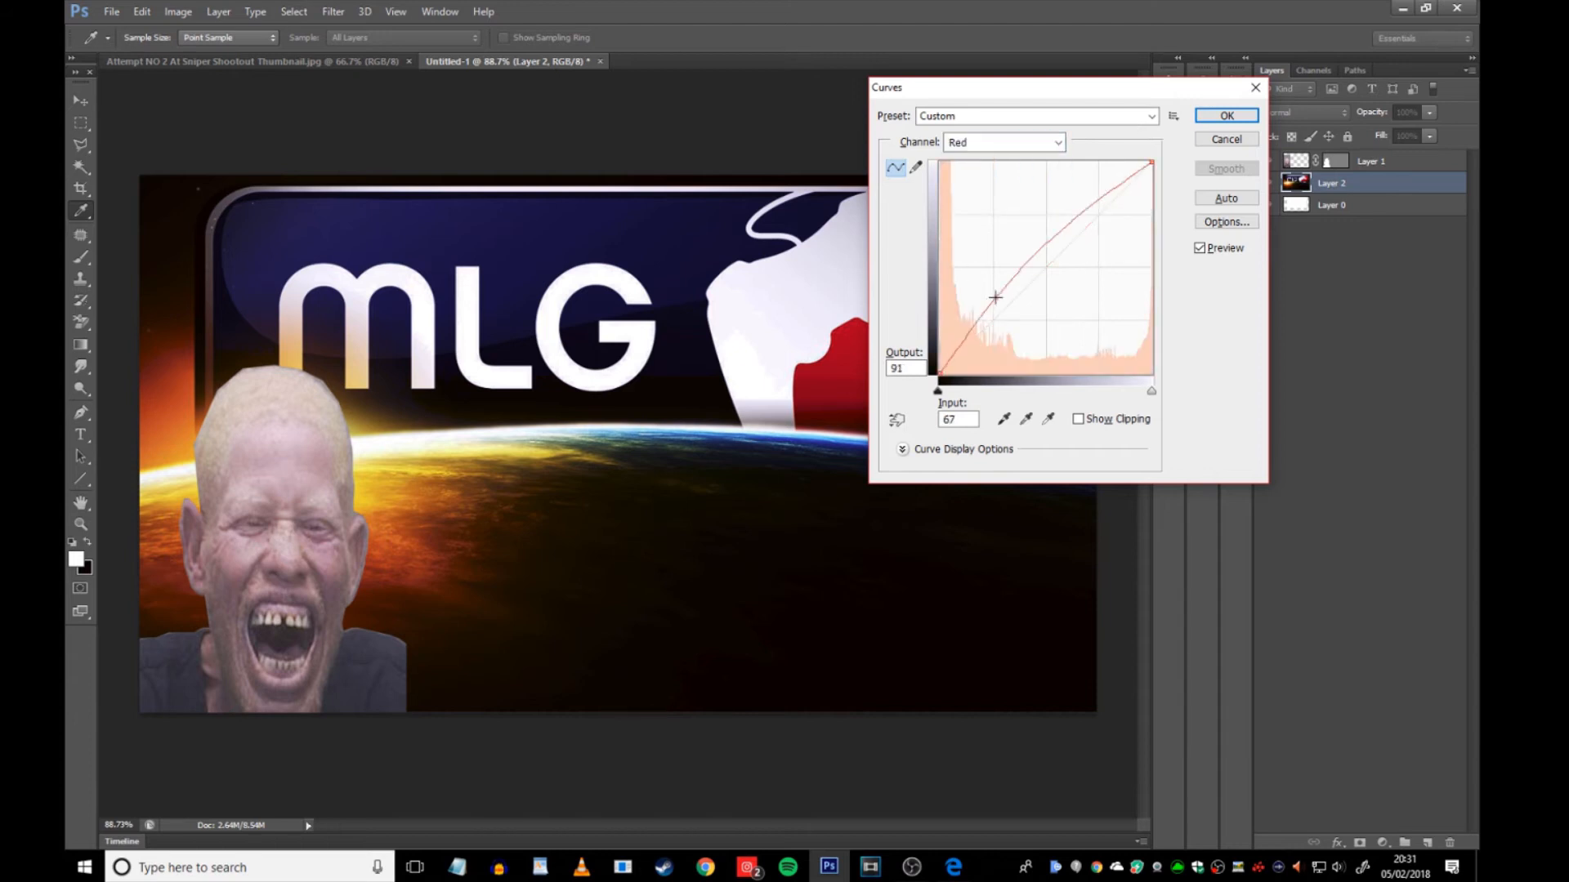
{"action": "left_click_drag", "start_coordinate": [994, 295], "coordinate": [991, 277]}
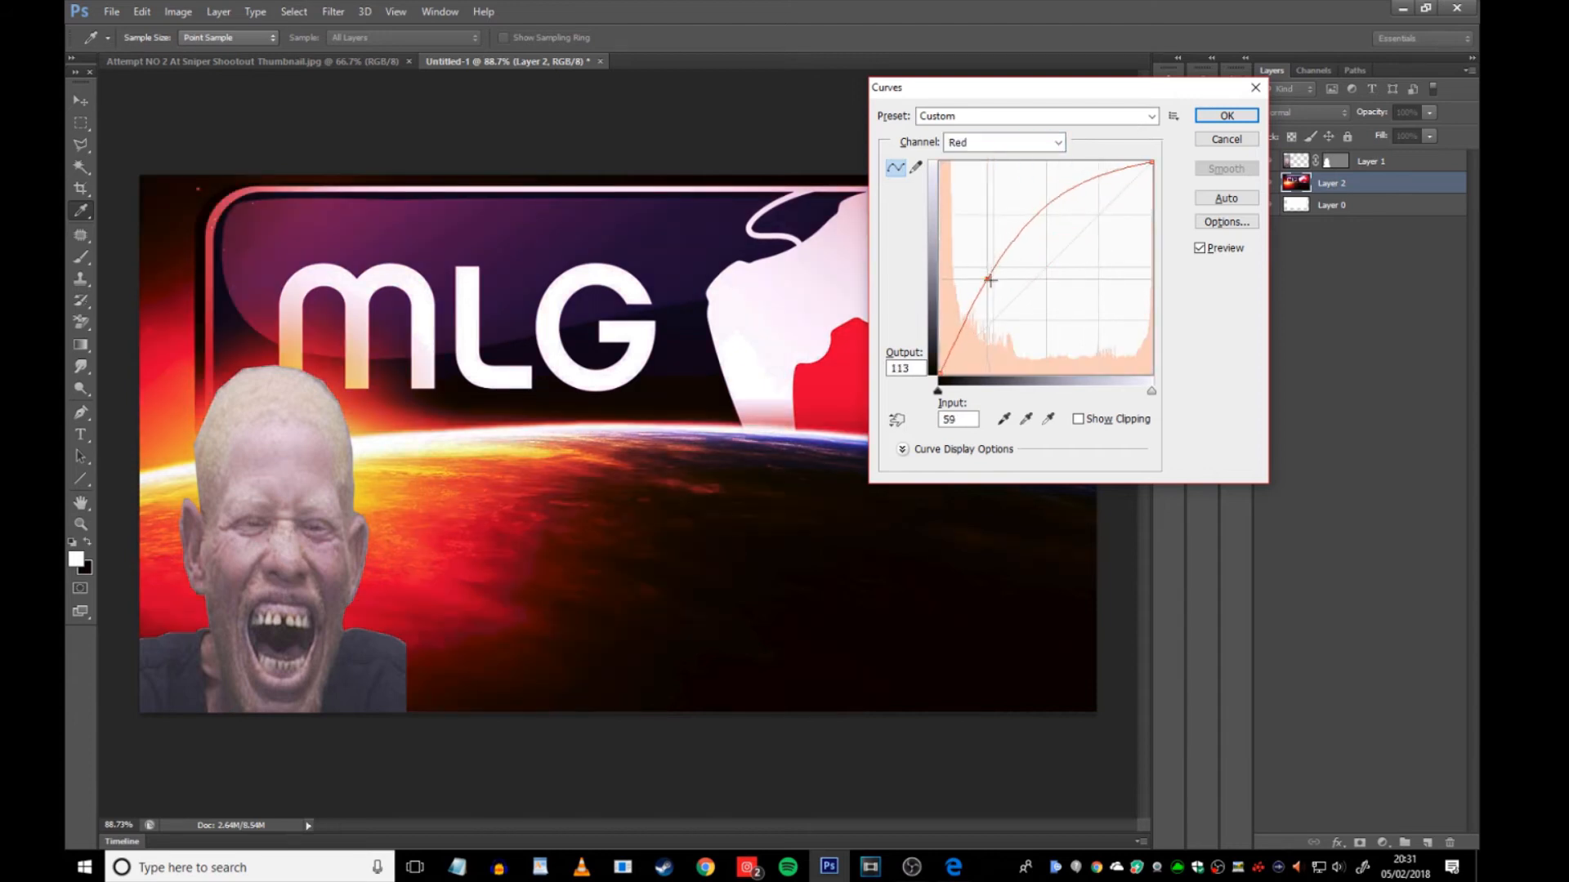
{"action": "left_click_drag", "start_coordinate": [991, 278], "coordinate": [1038, 322]}
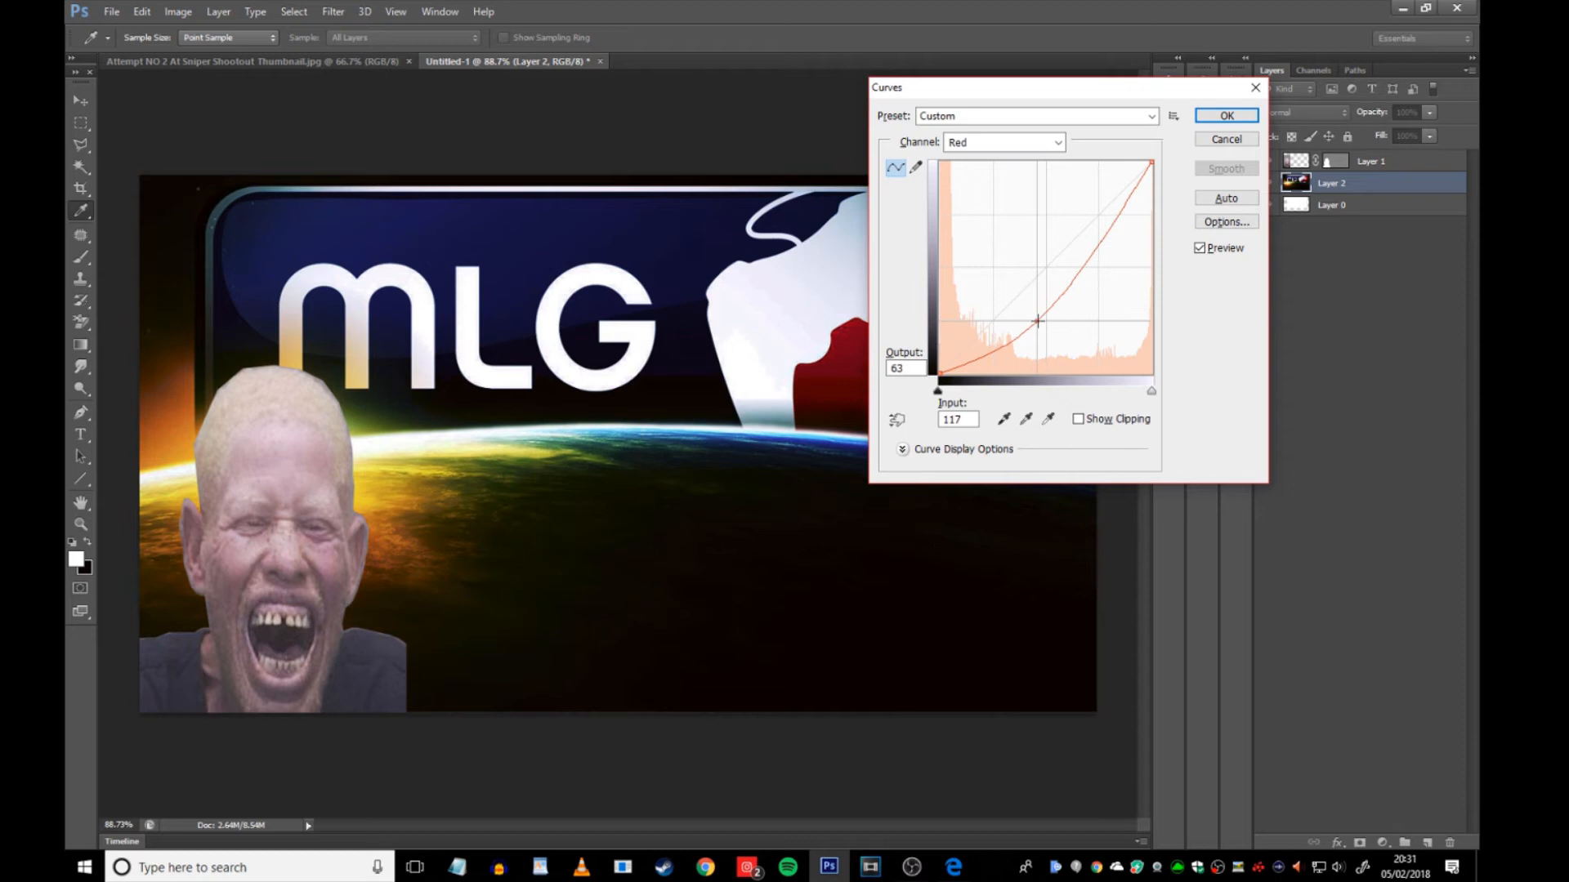
{"action": "left_click", "coordinate": [1002, 141]}
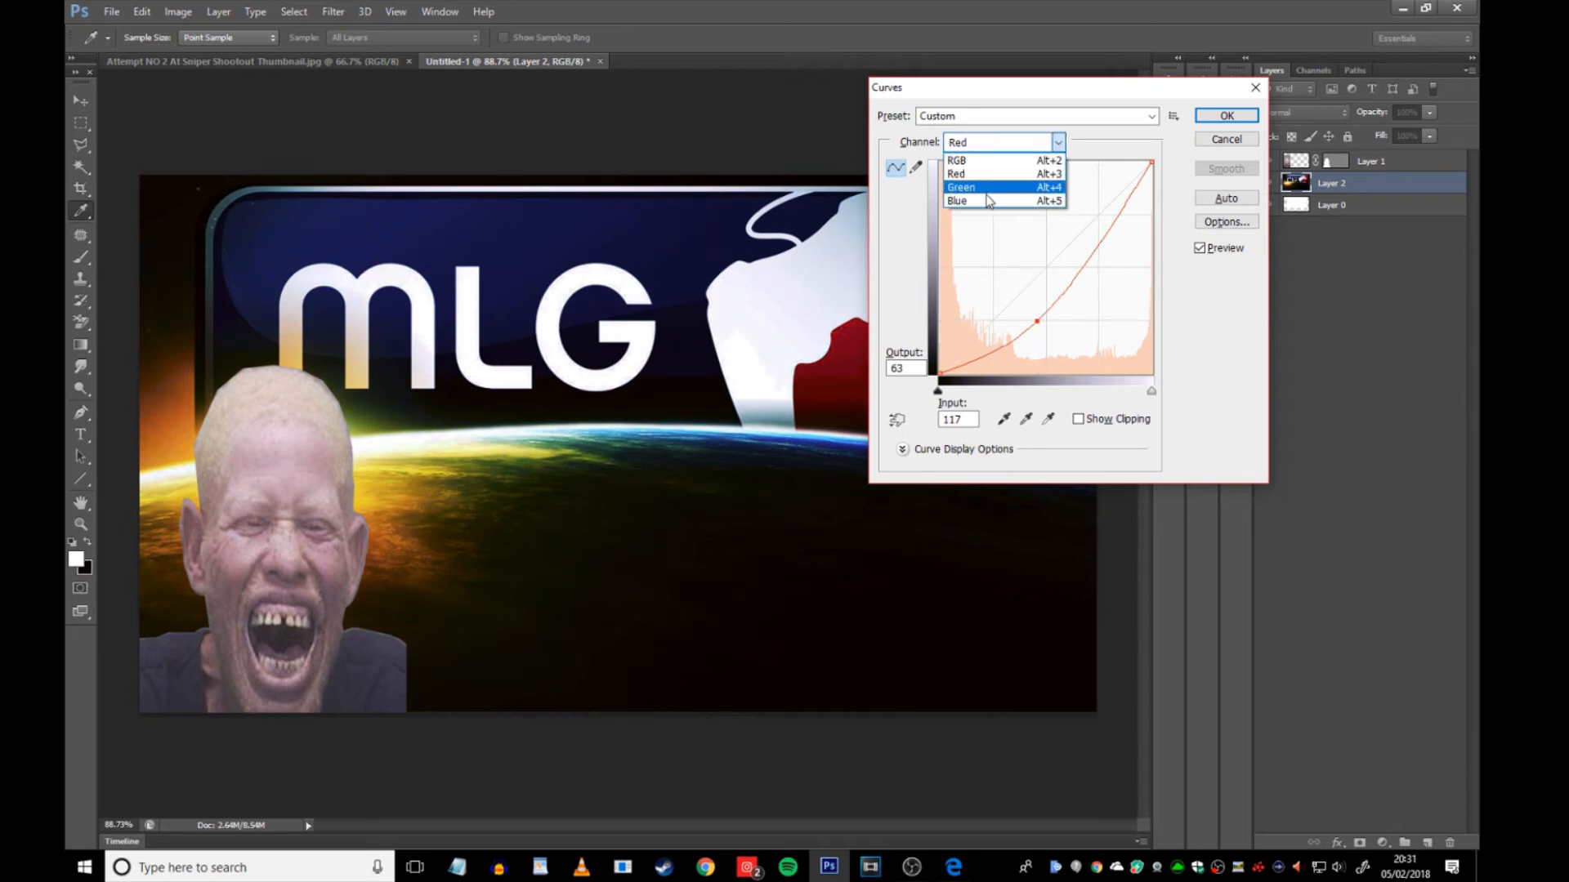
{"action": "left_click", "coordinate": [957, 202]}
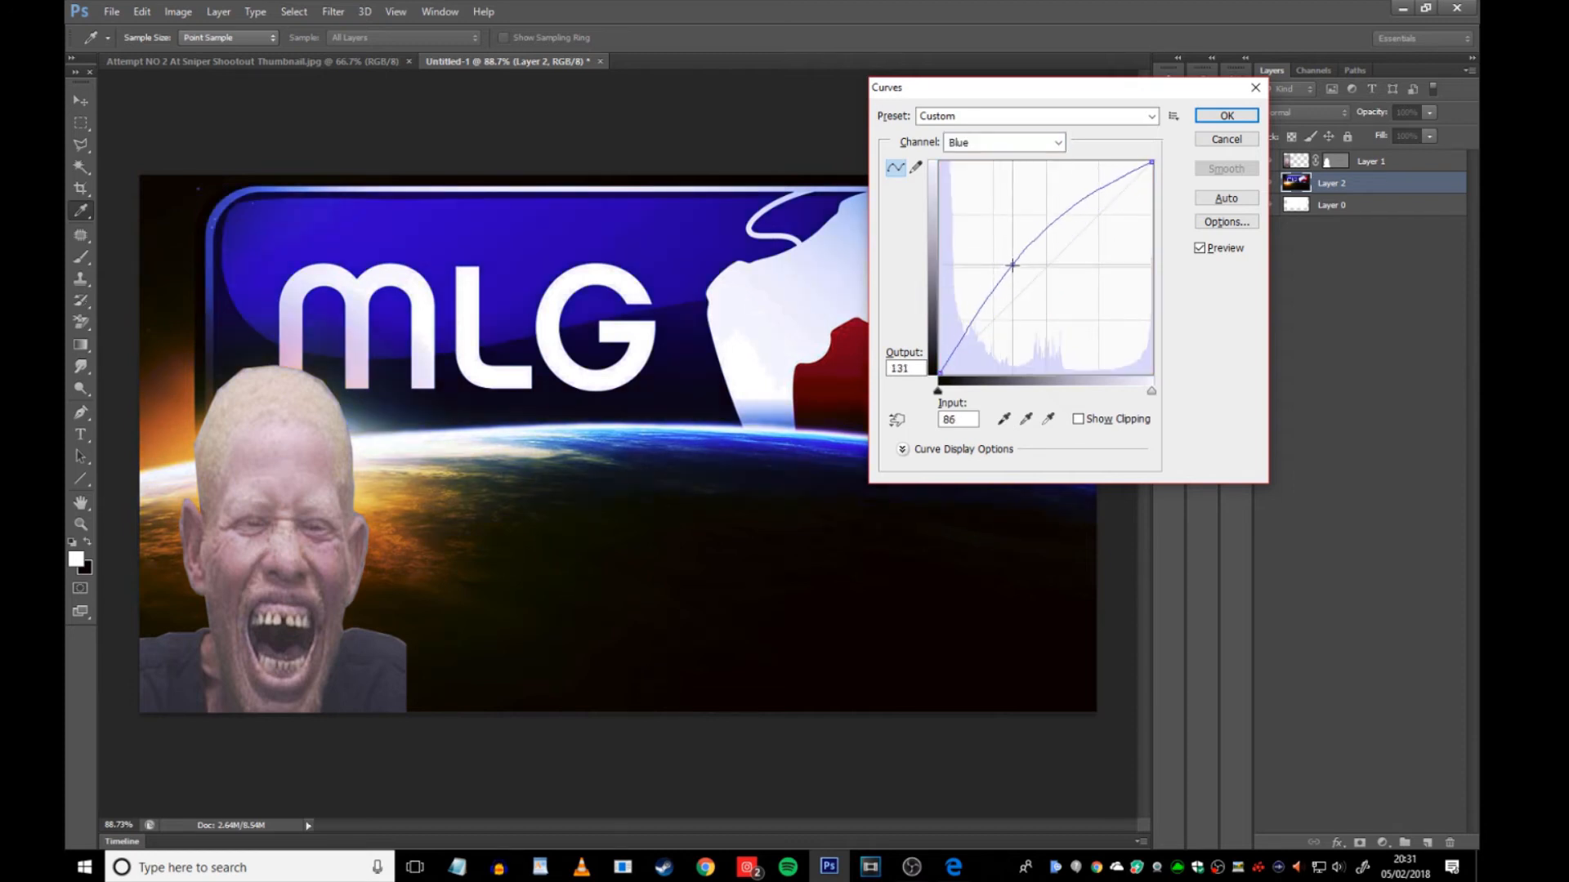
{"action": "left_click_drag", "start_coordinate": [1012, 266], "coordinate": [996, 253]}
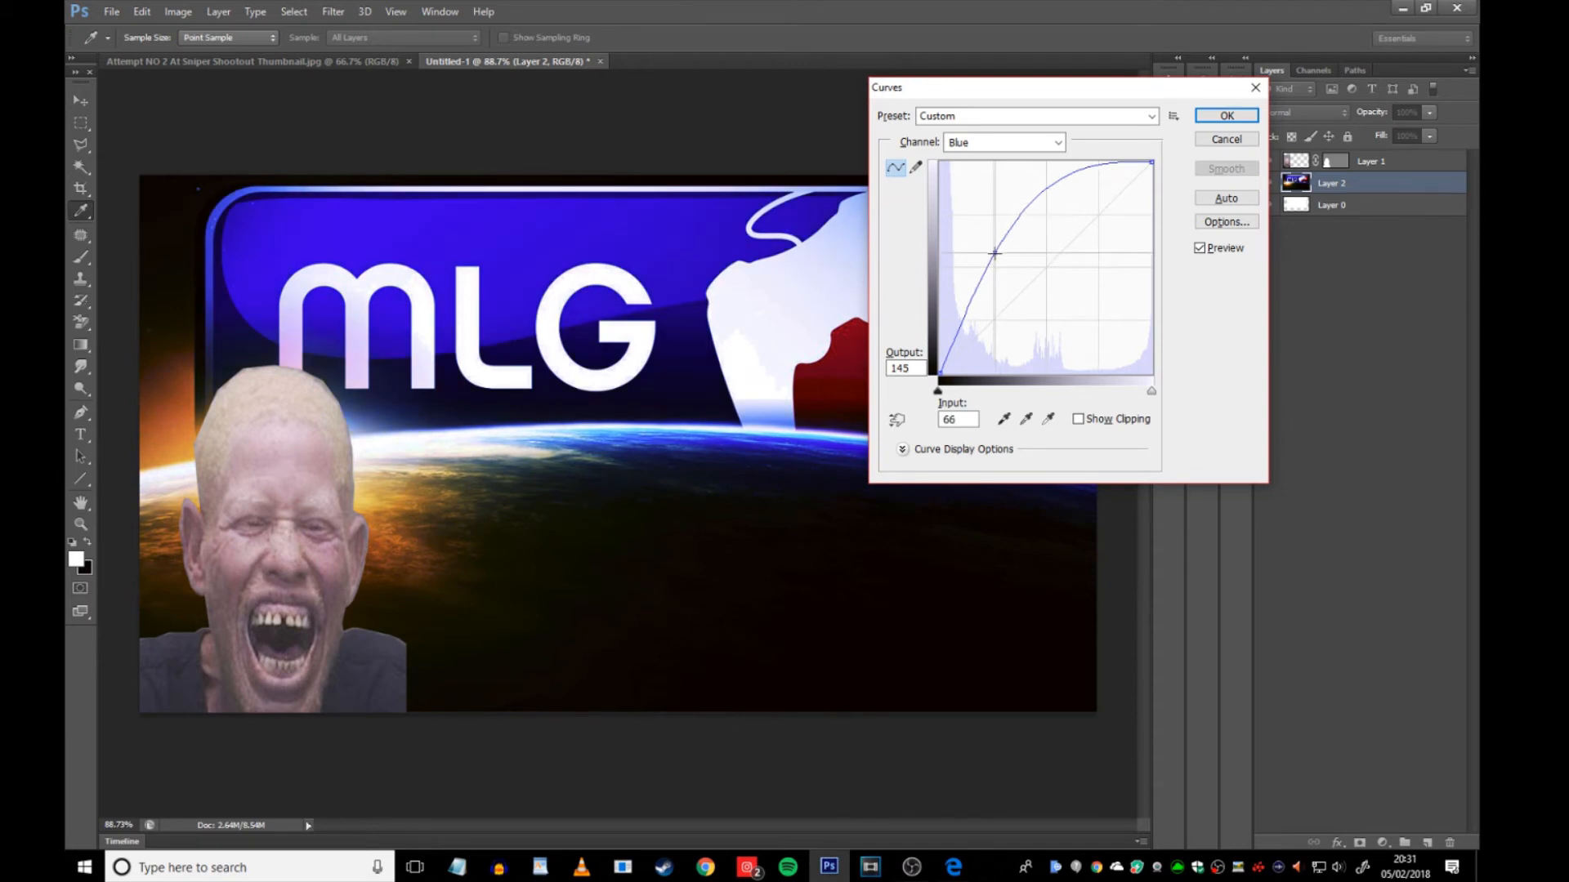
{"action": "left_click_drag", "start_coordinate": [994, 254], "coordinate": [984, 250]}
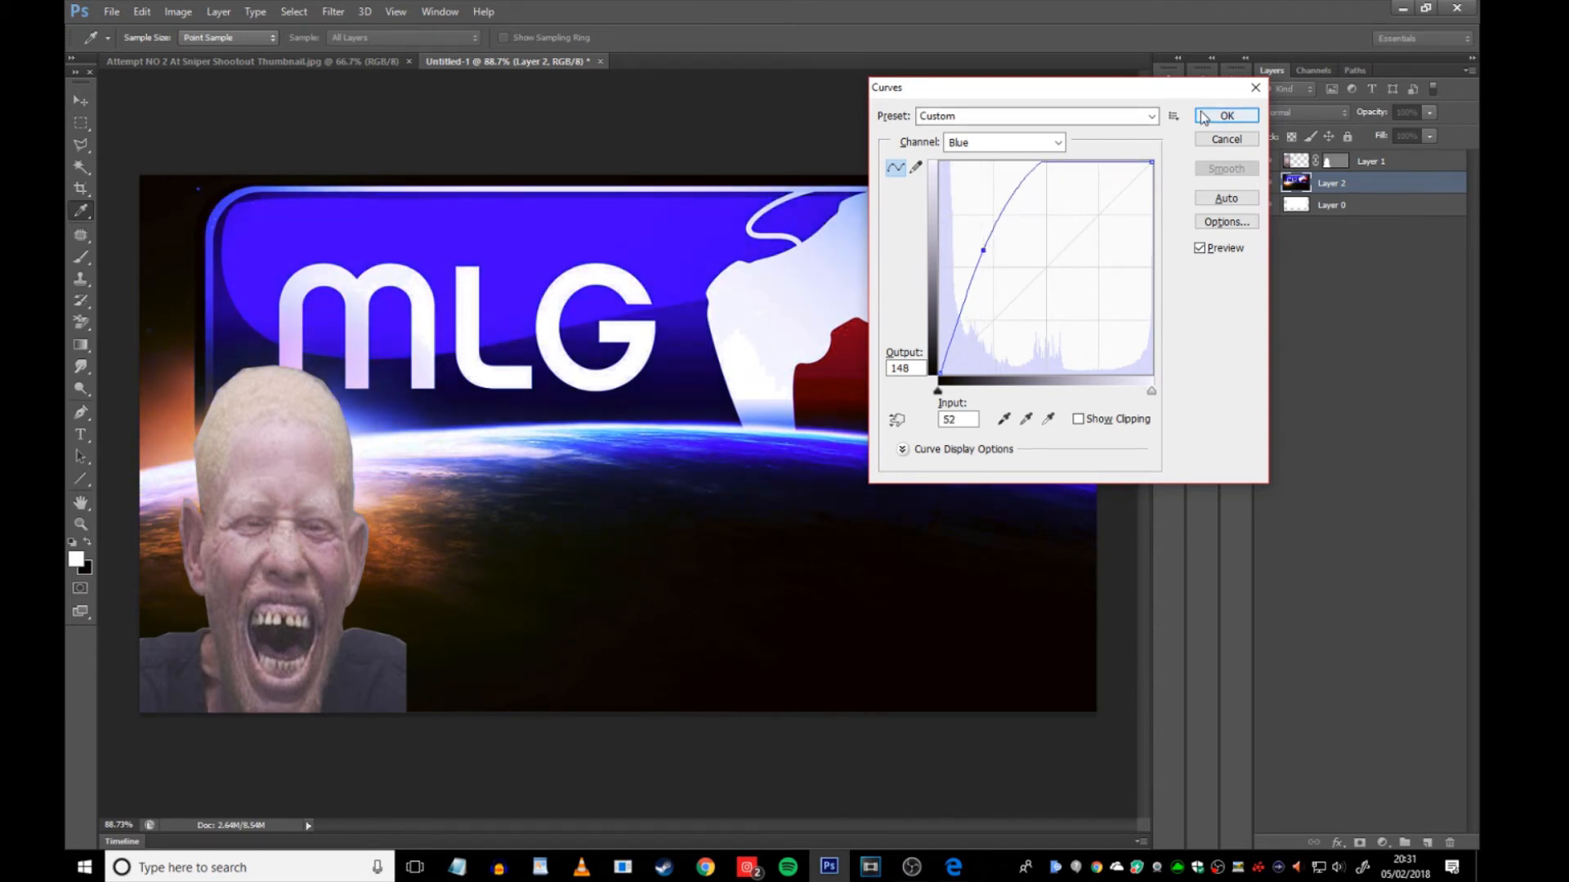
{"action": "left_click", "coordinate": [1225, 115]}
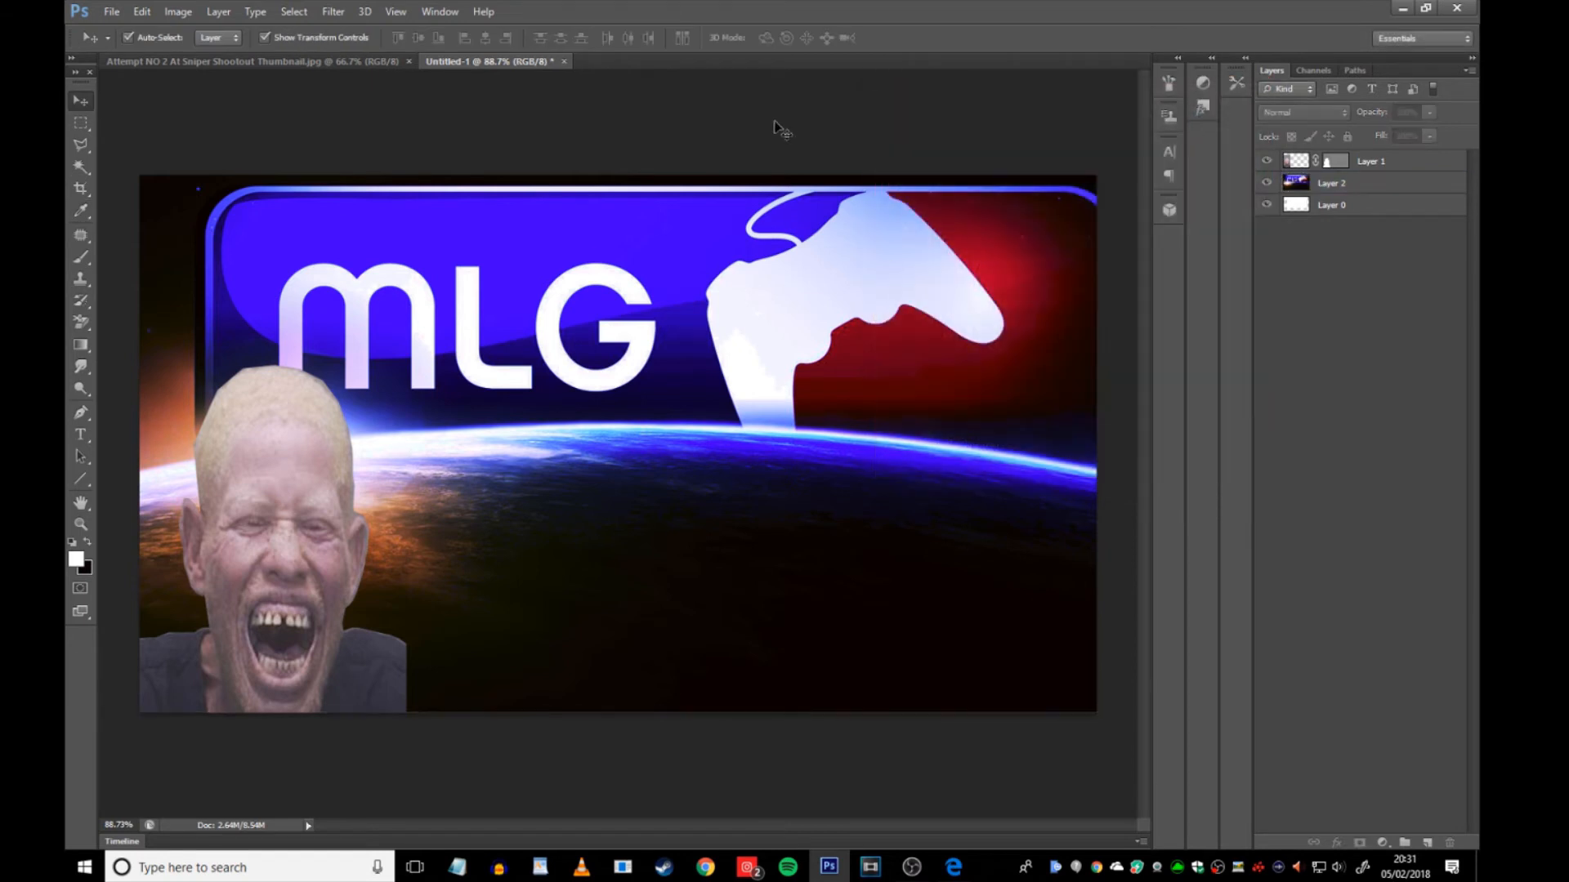
- Drag Layer 1, the laughing face, into the canvas's bottom-left corner
{"action": "left_click_drag", "start_coordinate": [270, 491], "coordinate": [255, 530]}
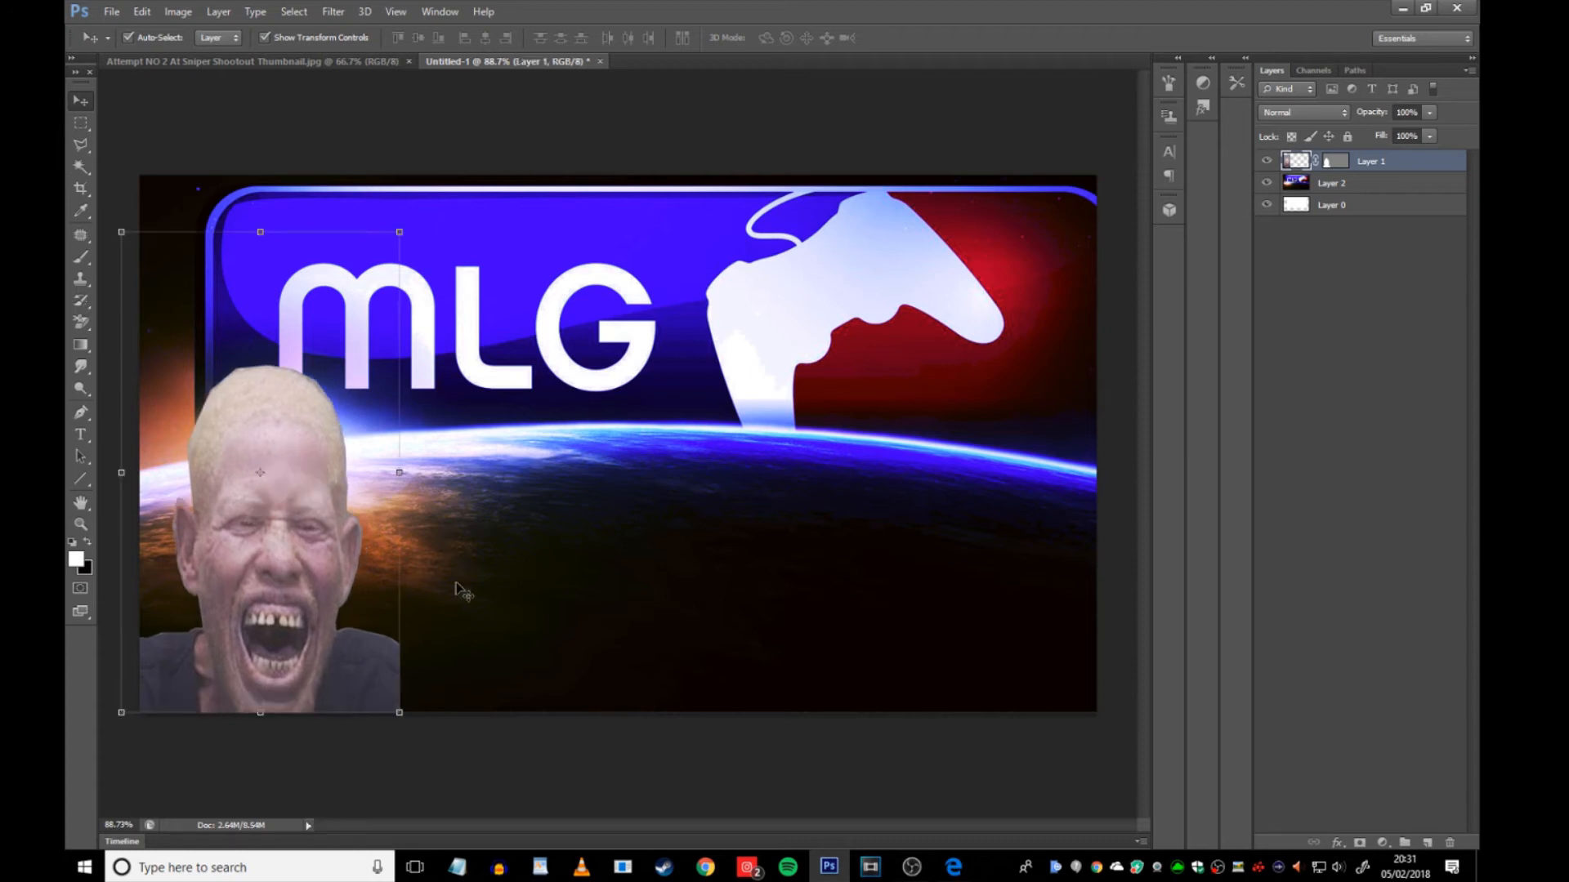
{"action": "left_click_drag", "start_coordinate": [460, 585], "coordinate": [305, 535]}
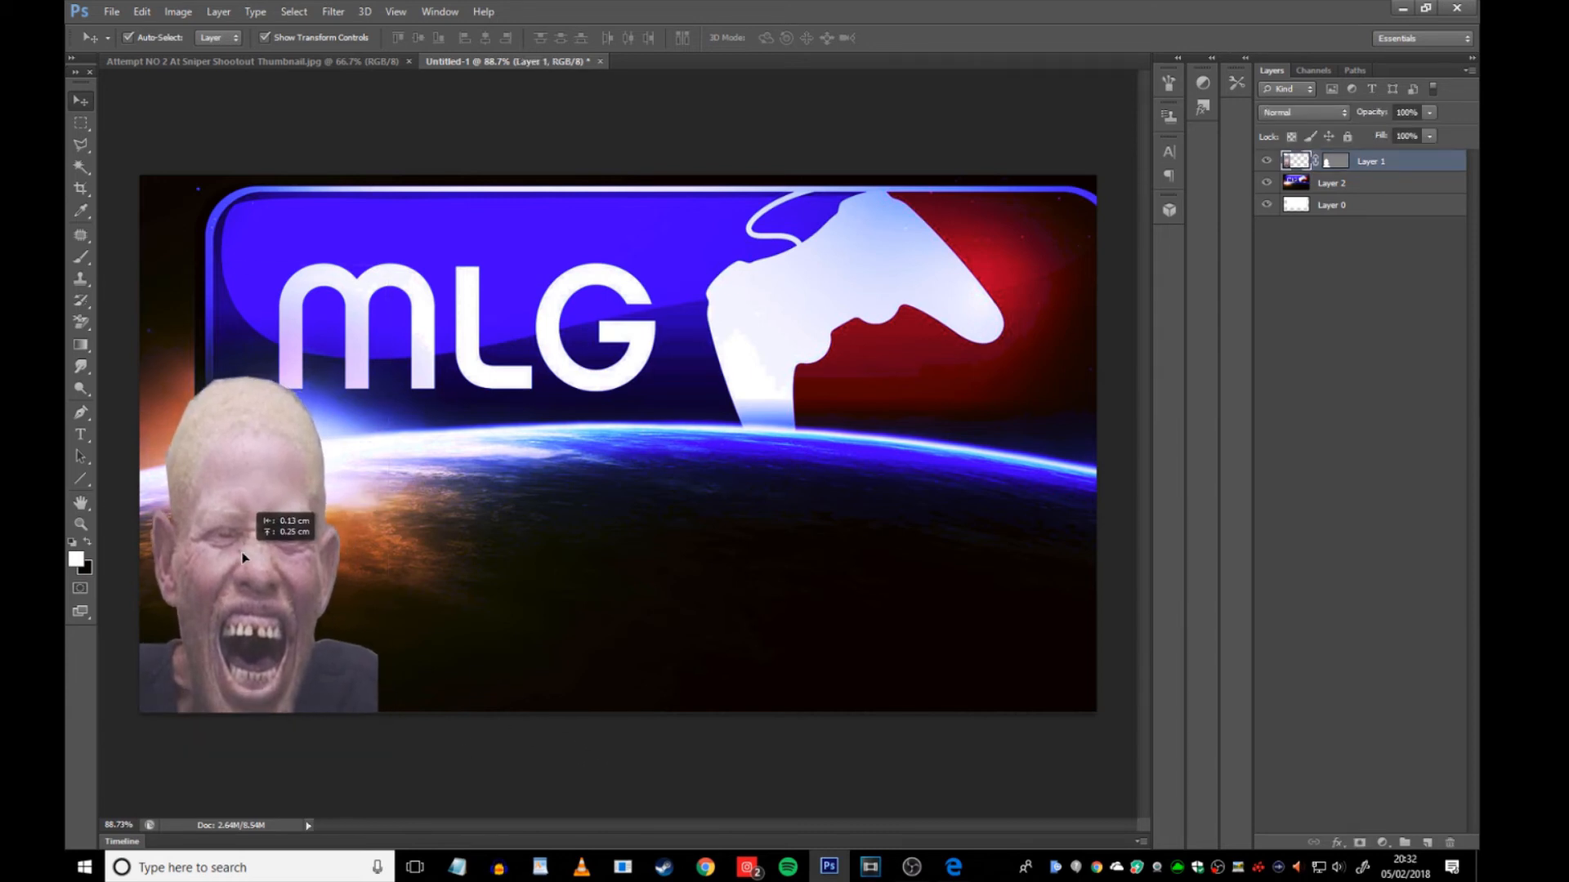
{"action": "left_click_drag", "start_coordinate": [240, 558], "coordinate": [265, 545]}
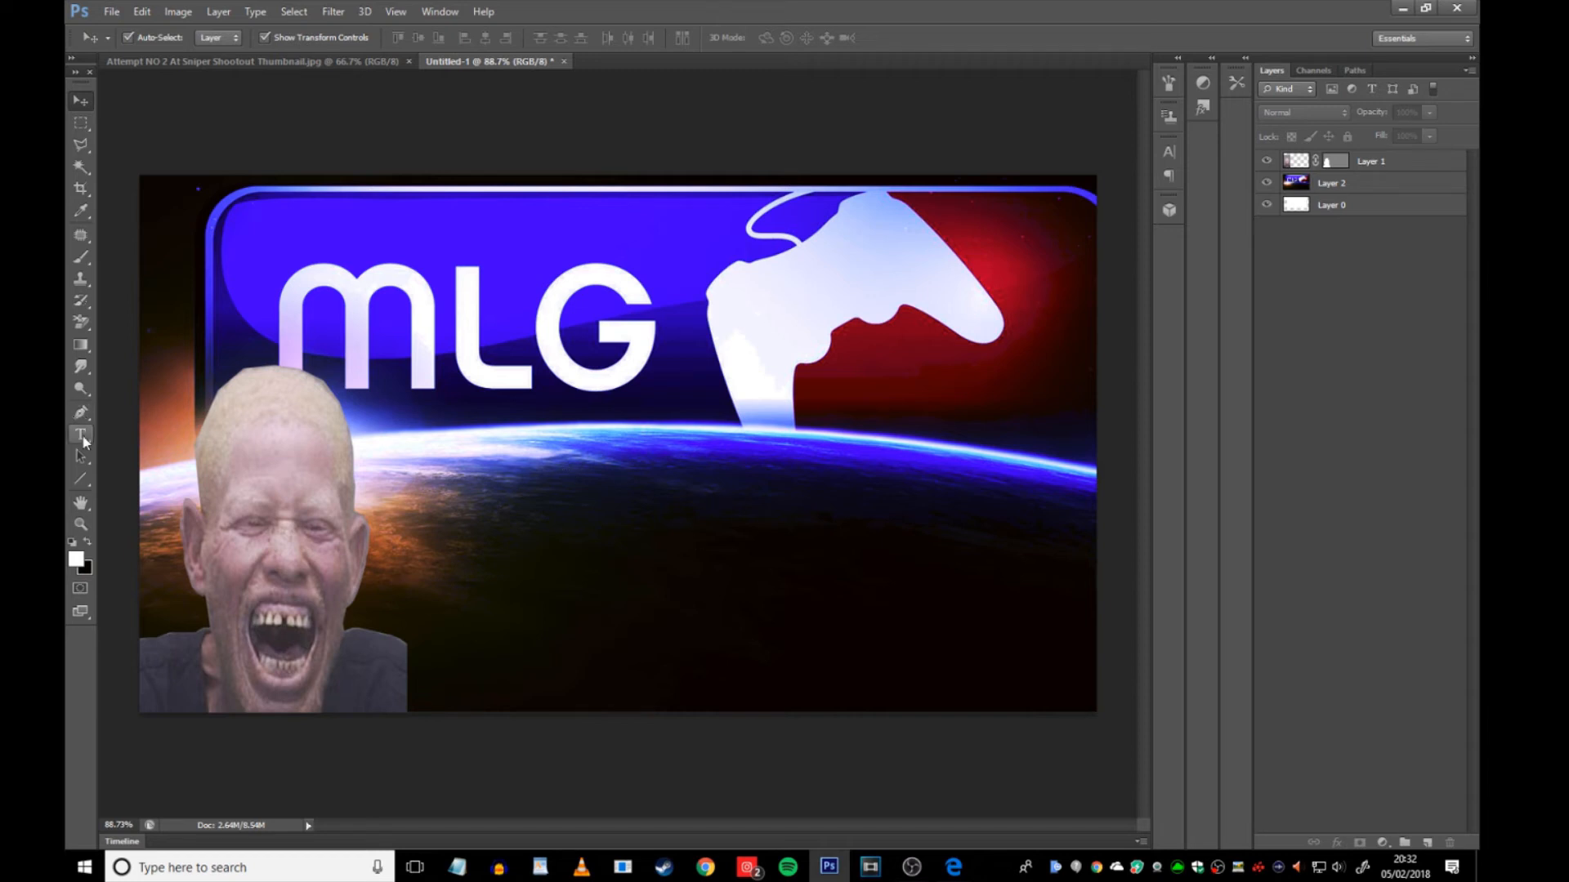
- Type CLICKBAIT in Rumble Brave on a new layer's large text box and reposition it
{"action": "left_click", "coordinate": [81, 434]}
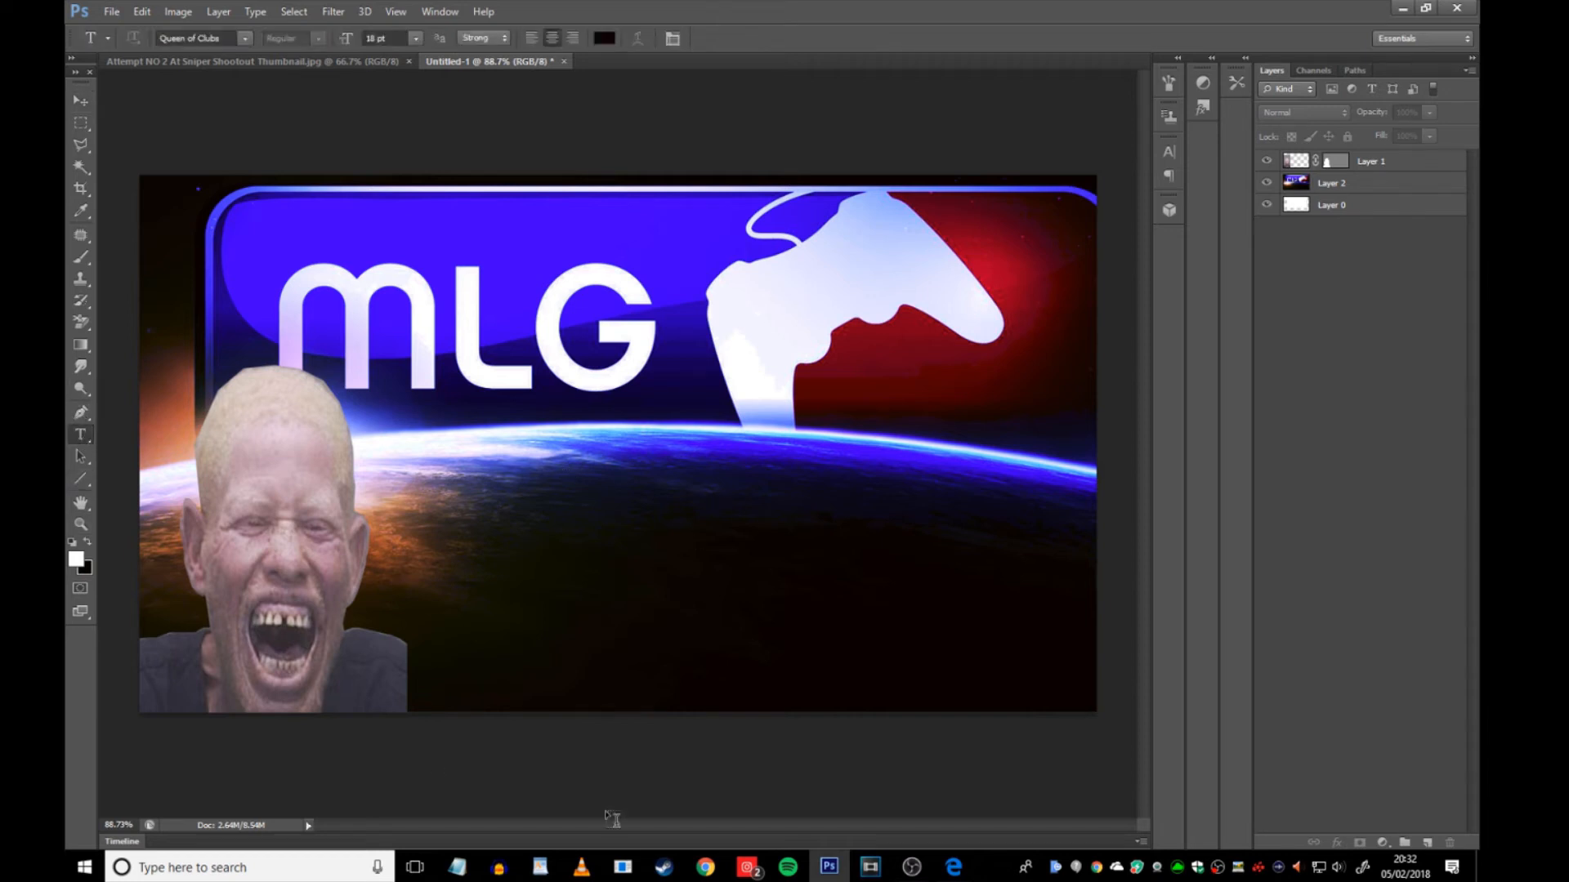
{"action": "left_click", "coordinate": [1425, 843]}
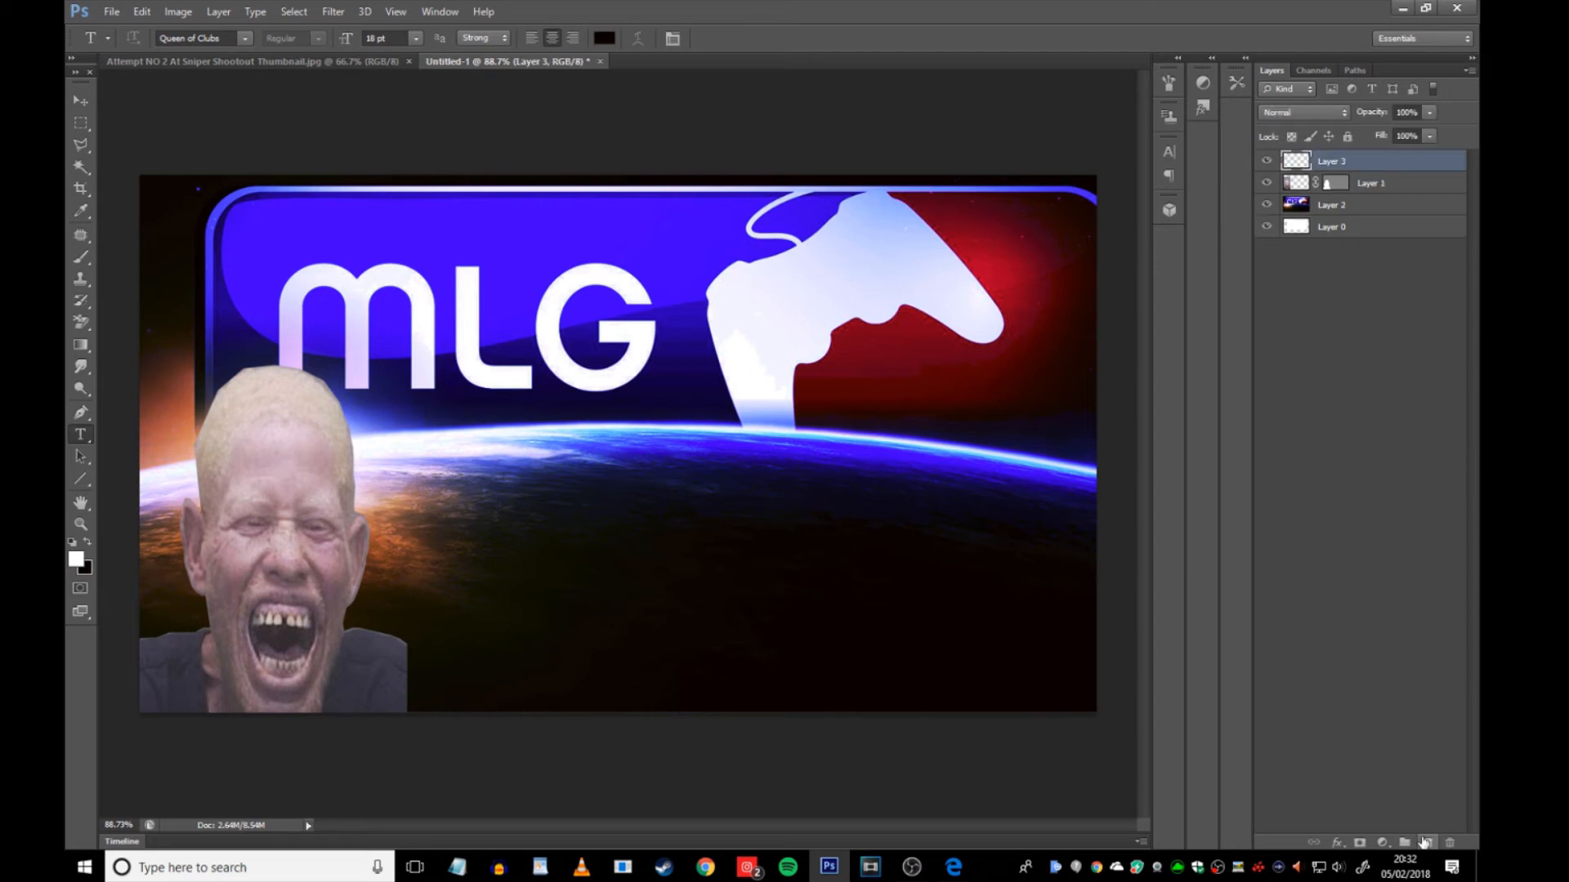
{"action": "left_click_drag", "start_coordinate": [475, 440], "coordinate": [476, 491]}
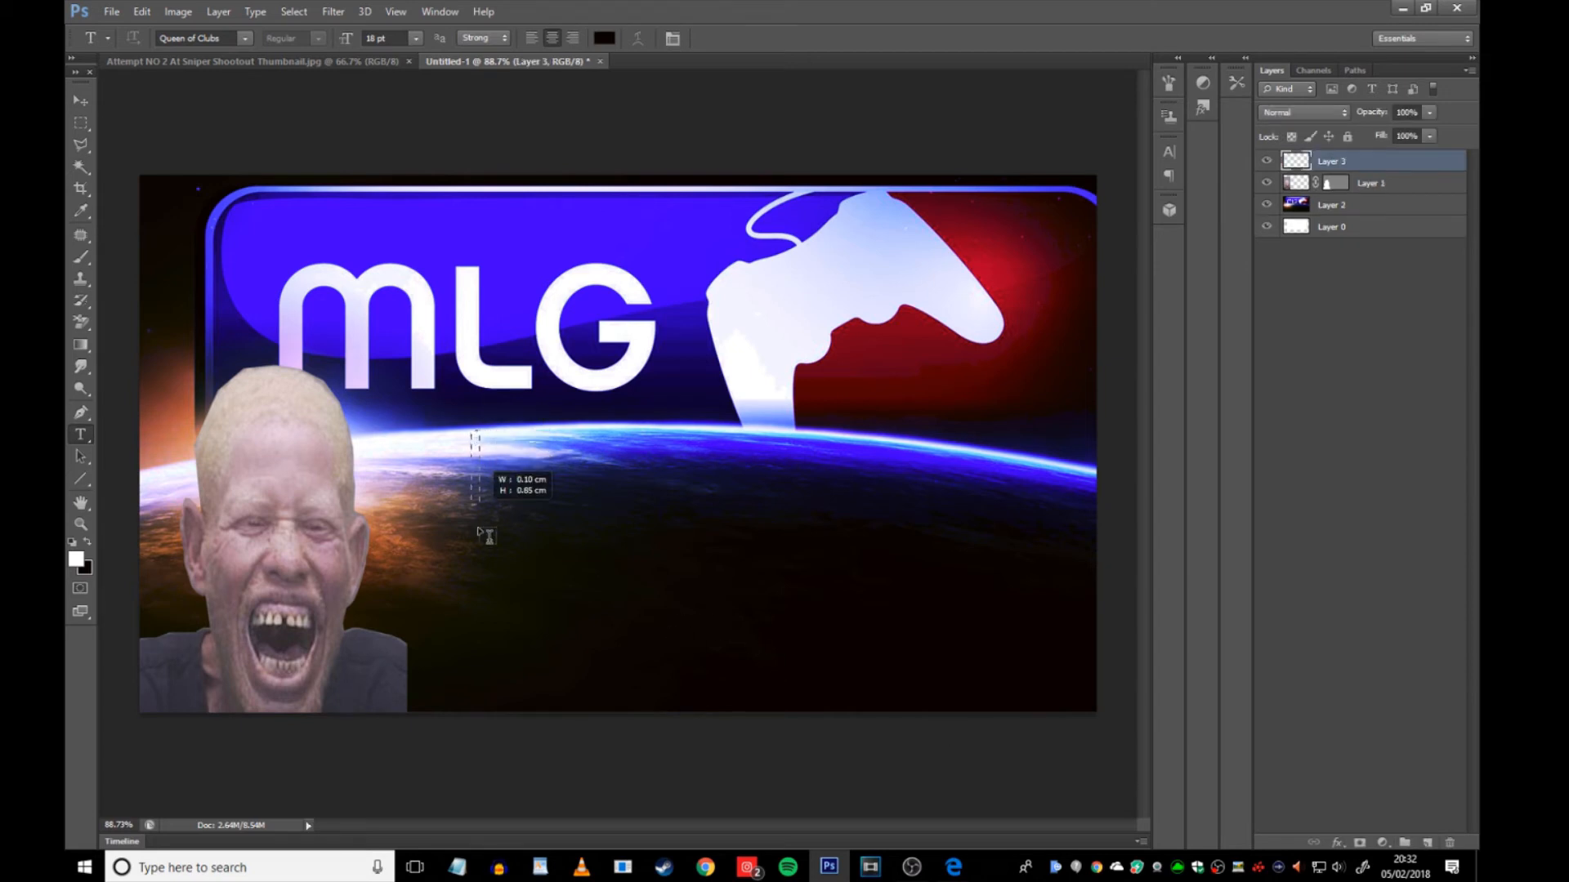
{"action": "left_click_drag", "start_coordinate": [476, 437], "coordinate": [899, 708]}
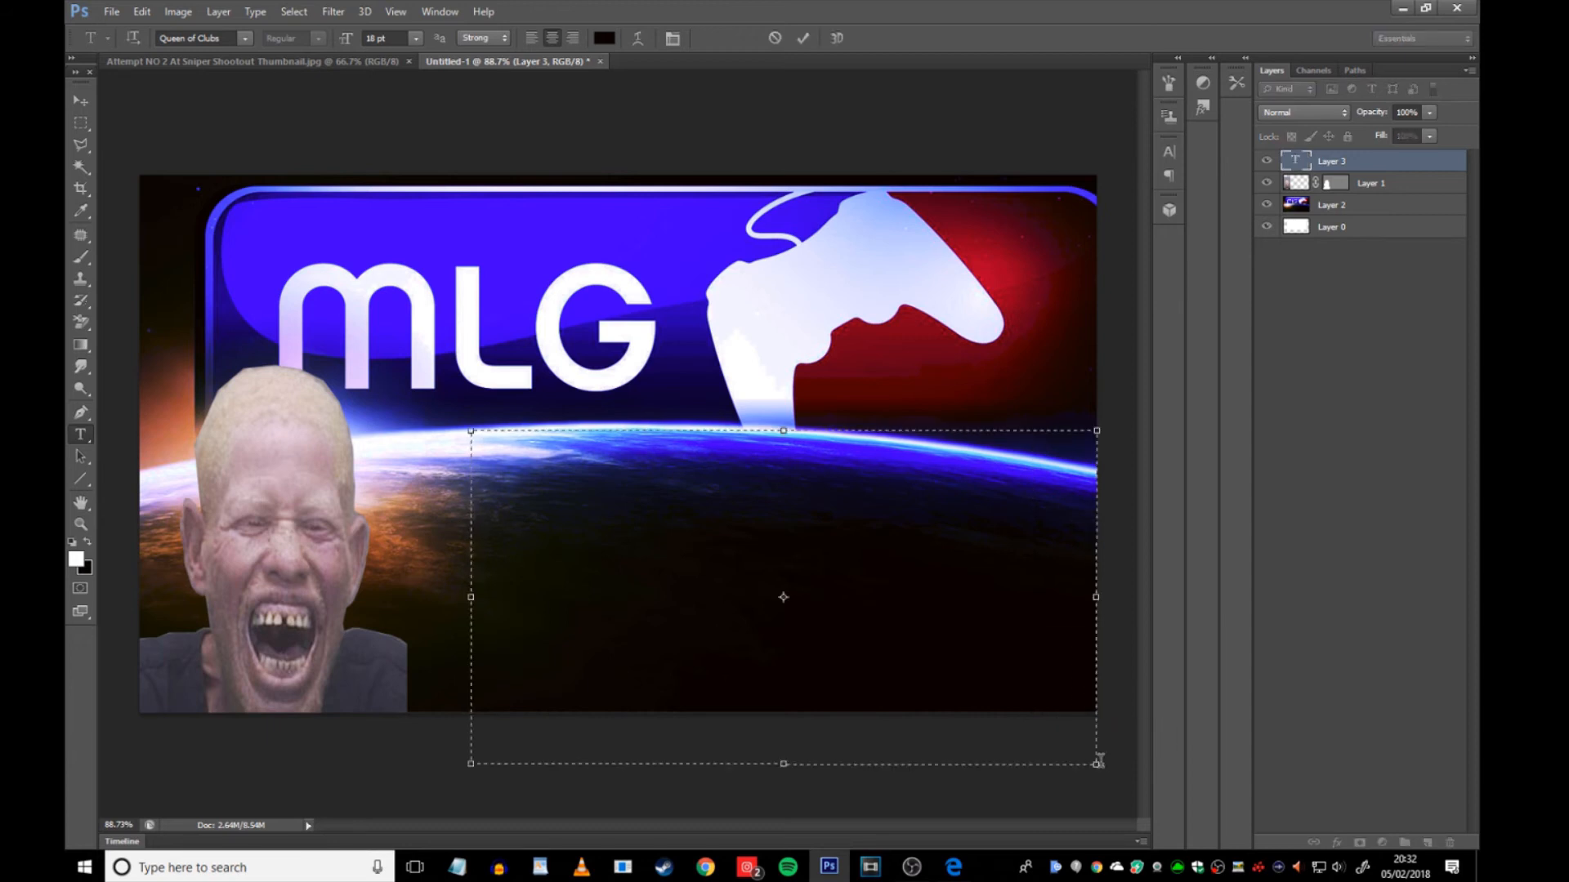
{"action": "left_click", "coordinate": [246, 38]}
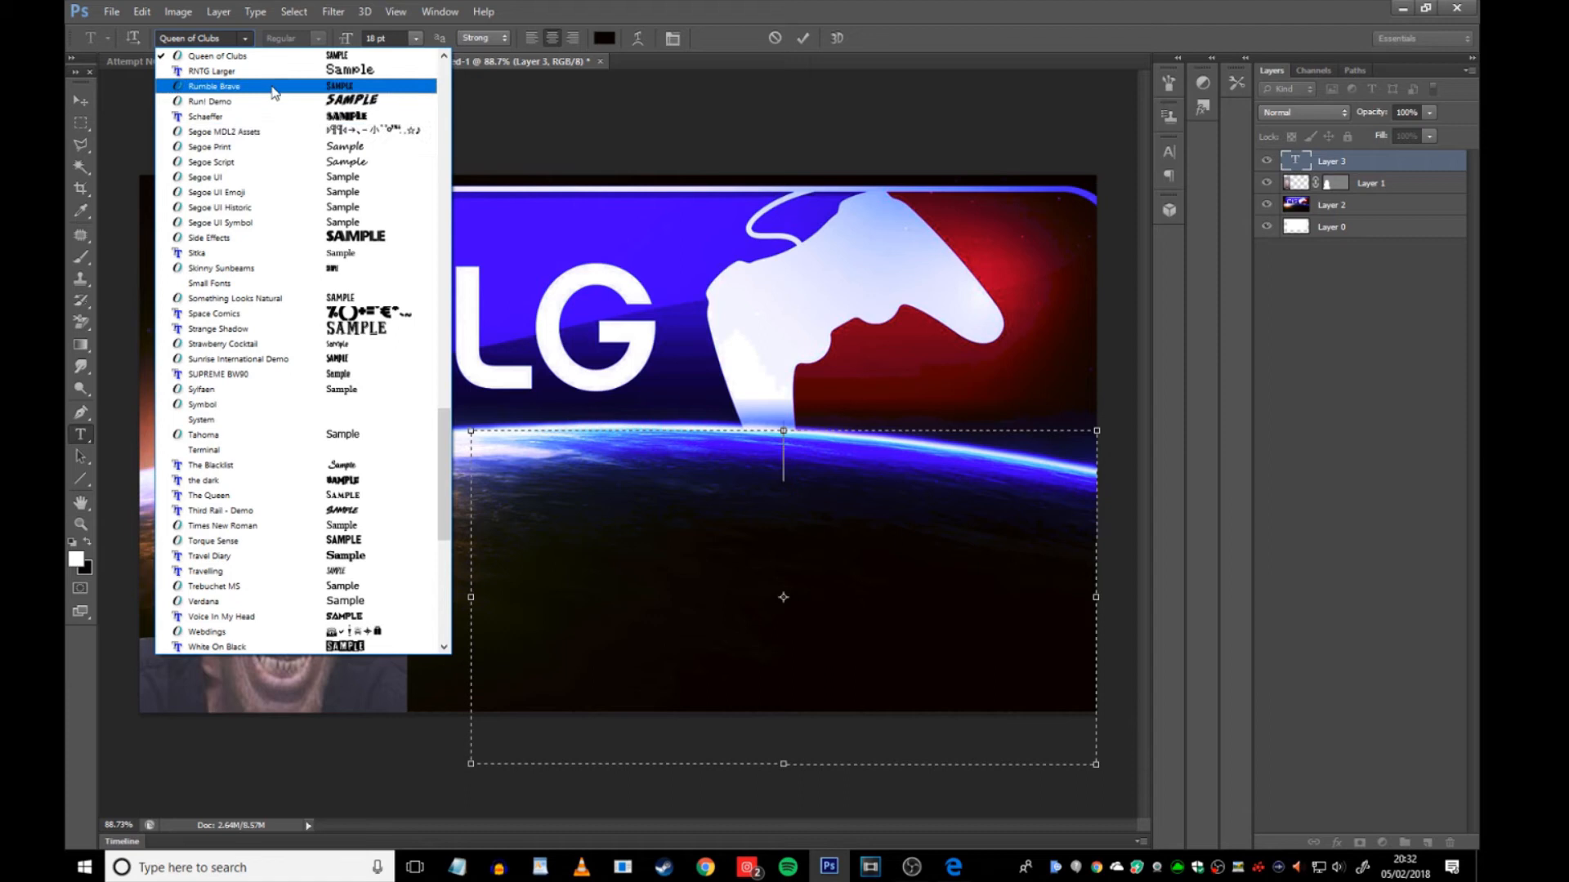
{"action": "left_click", "coordinate": [213, 86]}
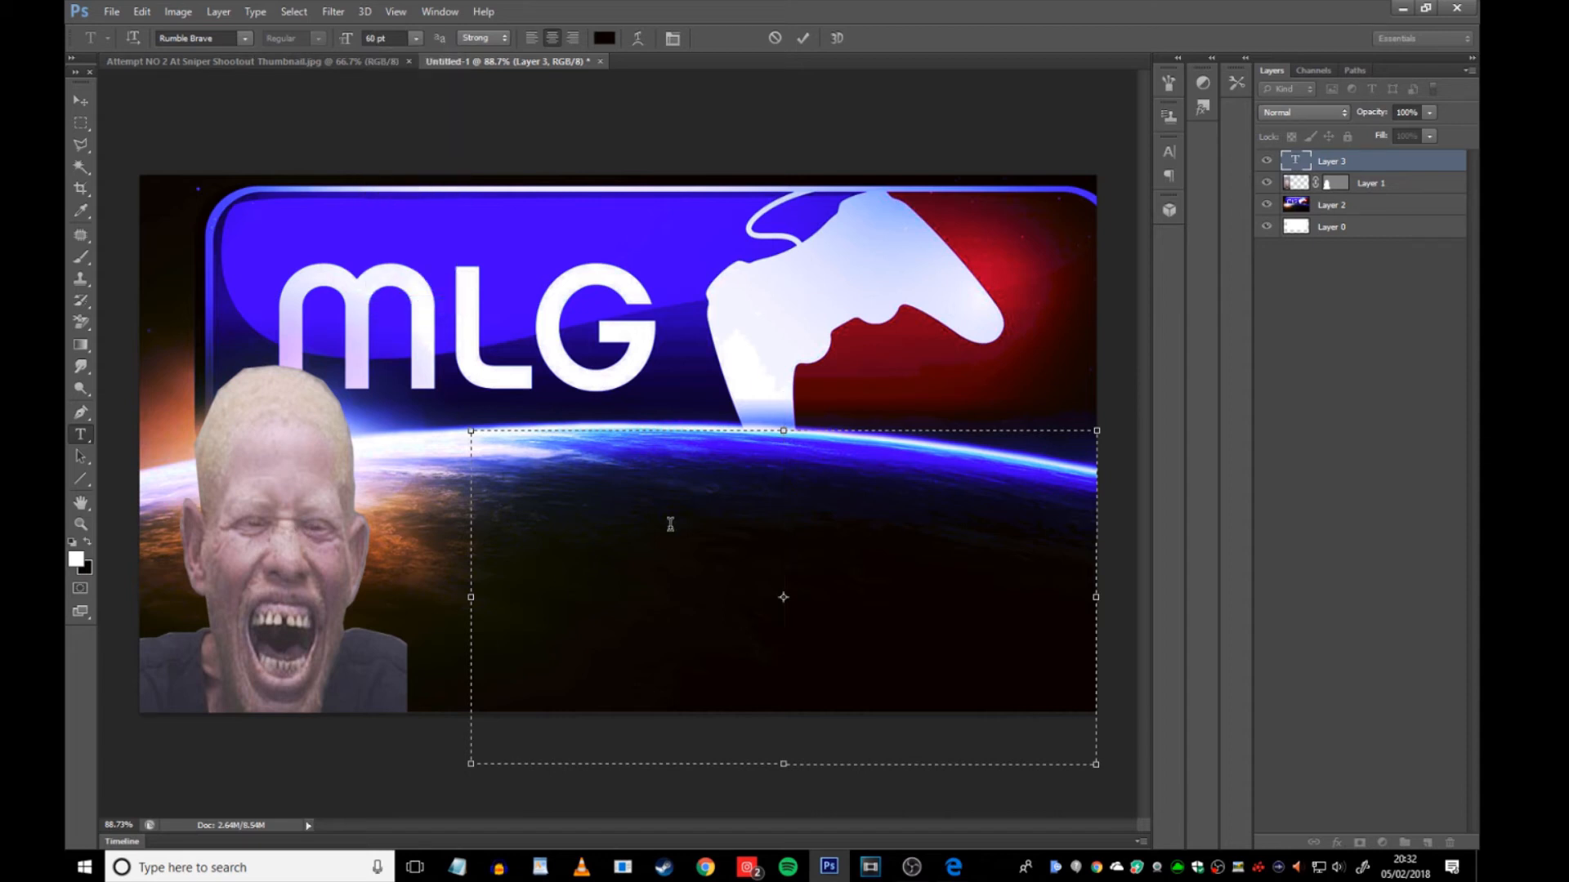
{"action": "type", "text": "CLICK"}
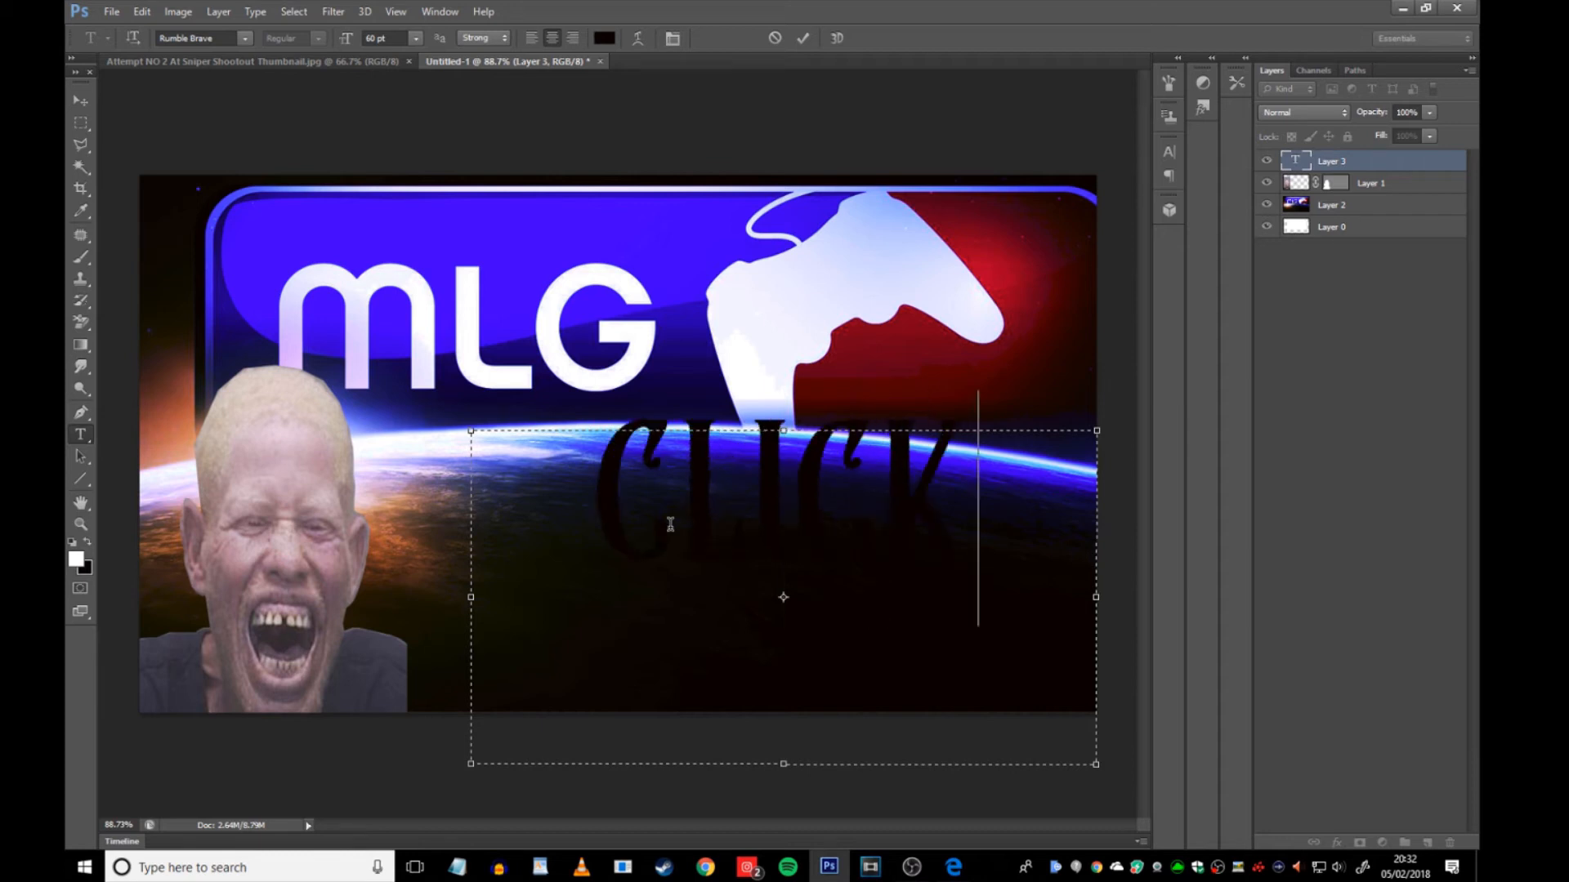
{"action": "type", "text": "BAIT"}
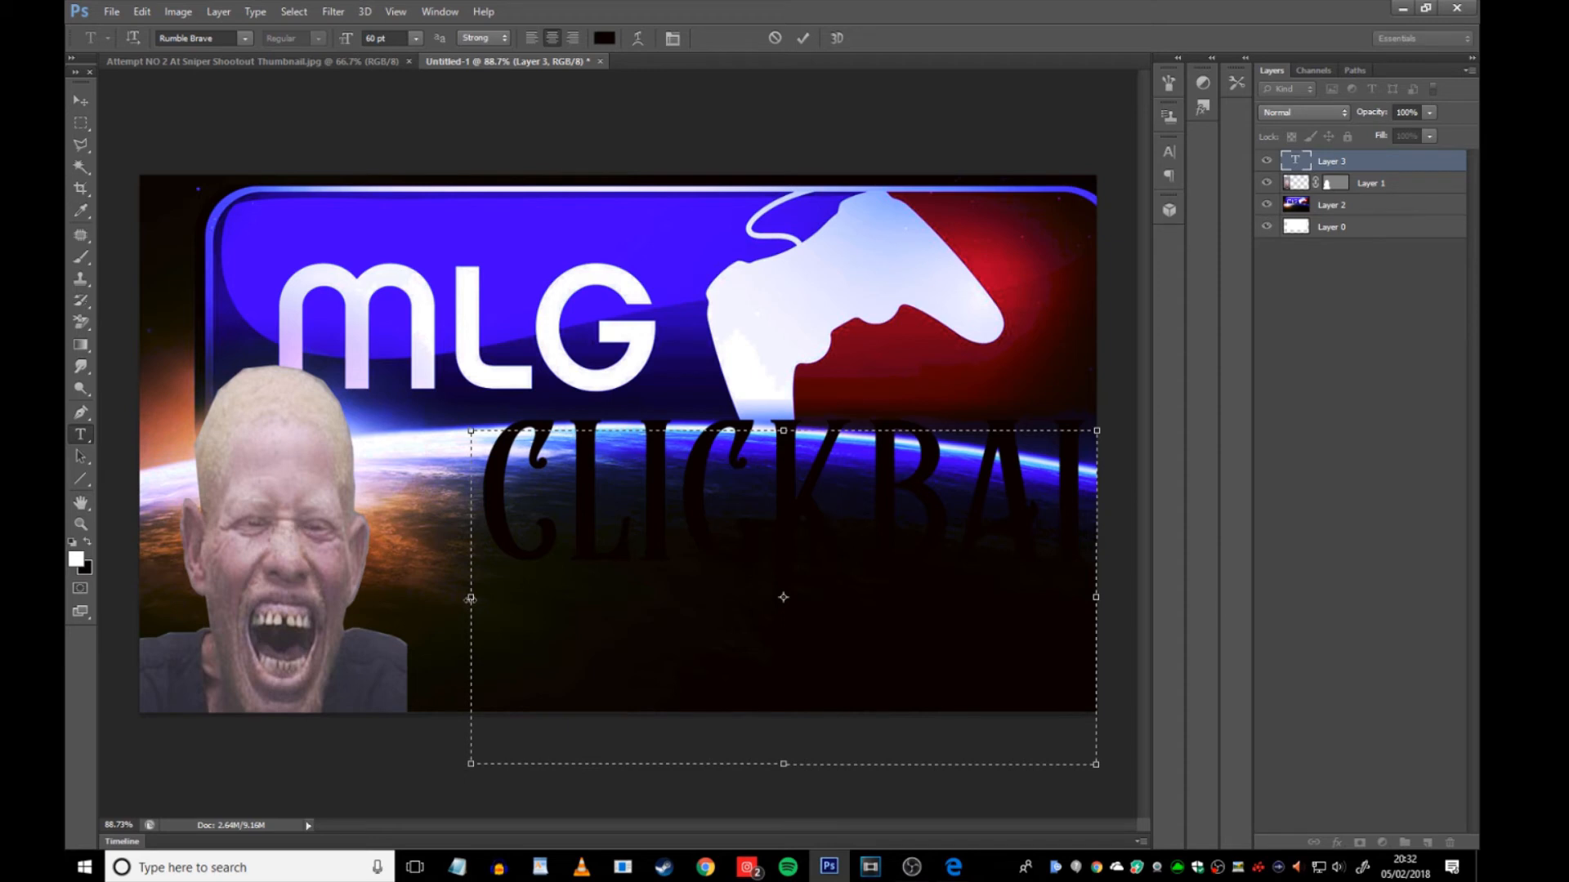
{"action": "left_click_drag", "start_coordinate": [471, 596], "coordinate": [395, 596]}
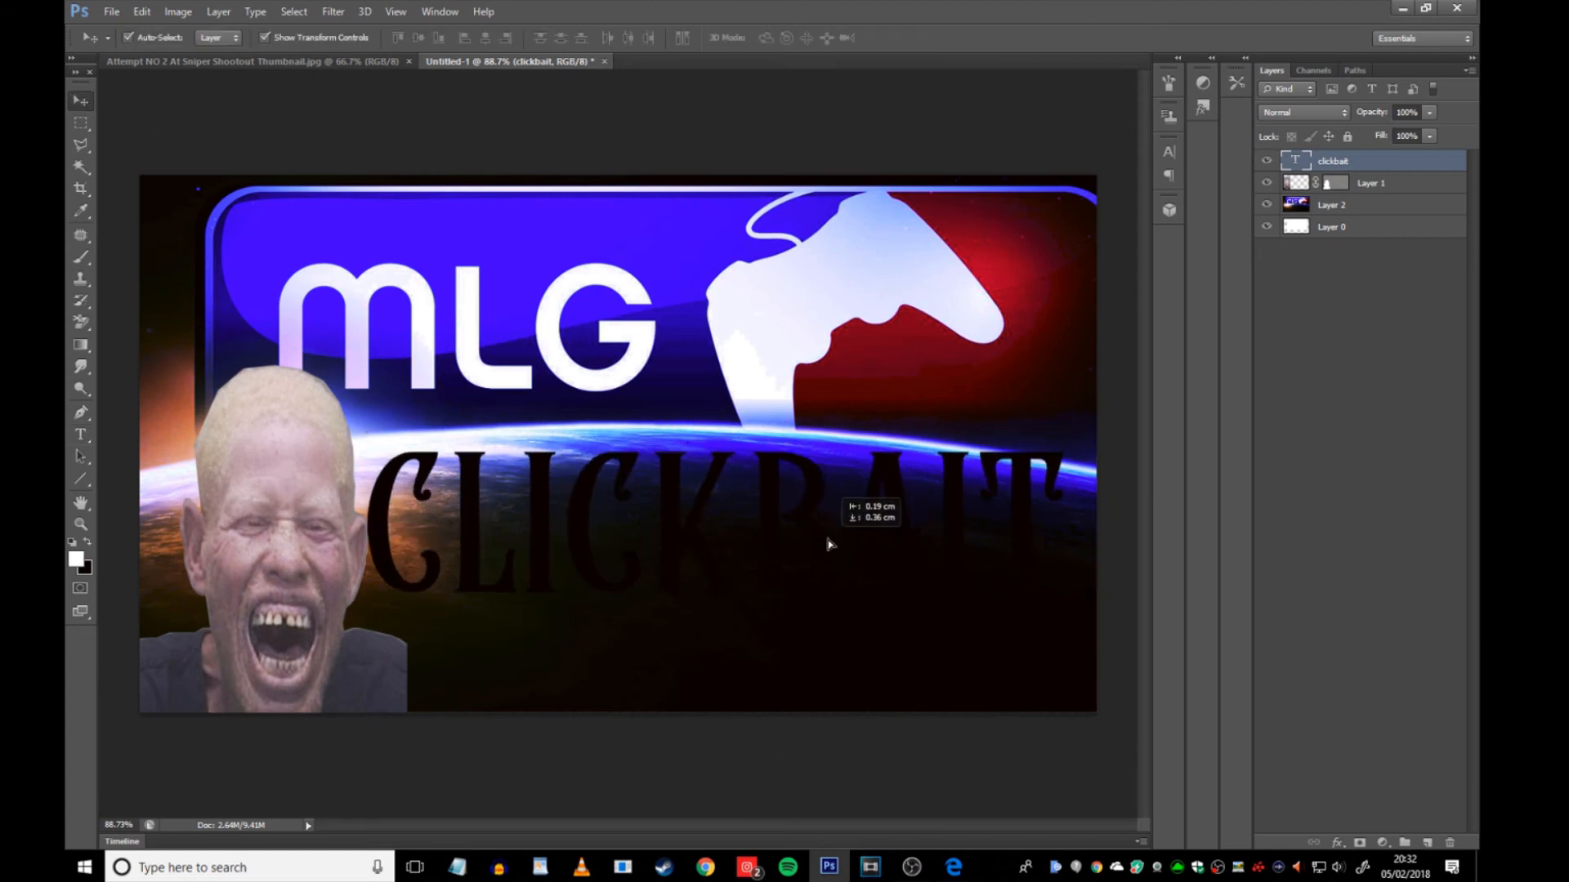
{"action": "left_click_drag", "start_coordinate": [830, 545], "coordinate": [835, 542]}
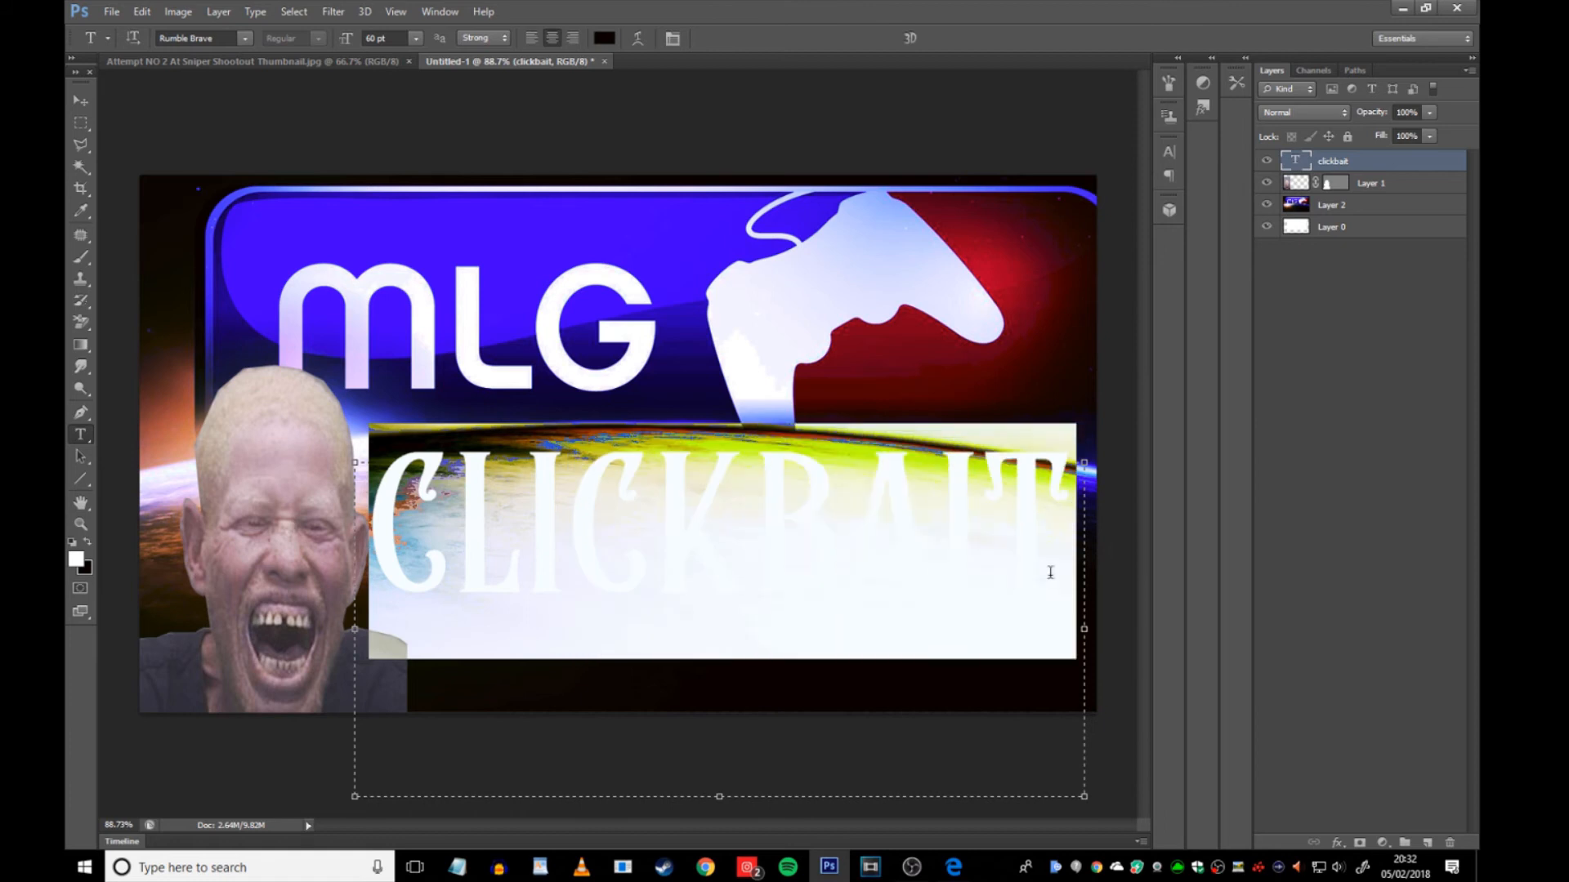
- Color CLICKBAIT #00ff00, shrink it to 36 pt, and commit the text
{"action": "left_click", "coordinate": [603, 39]}
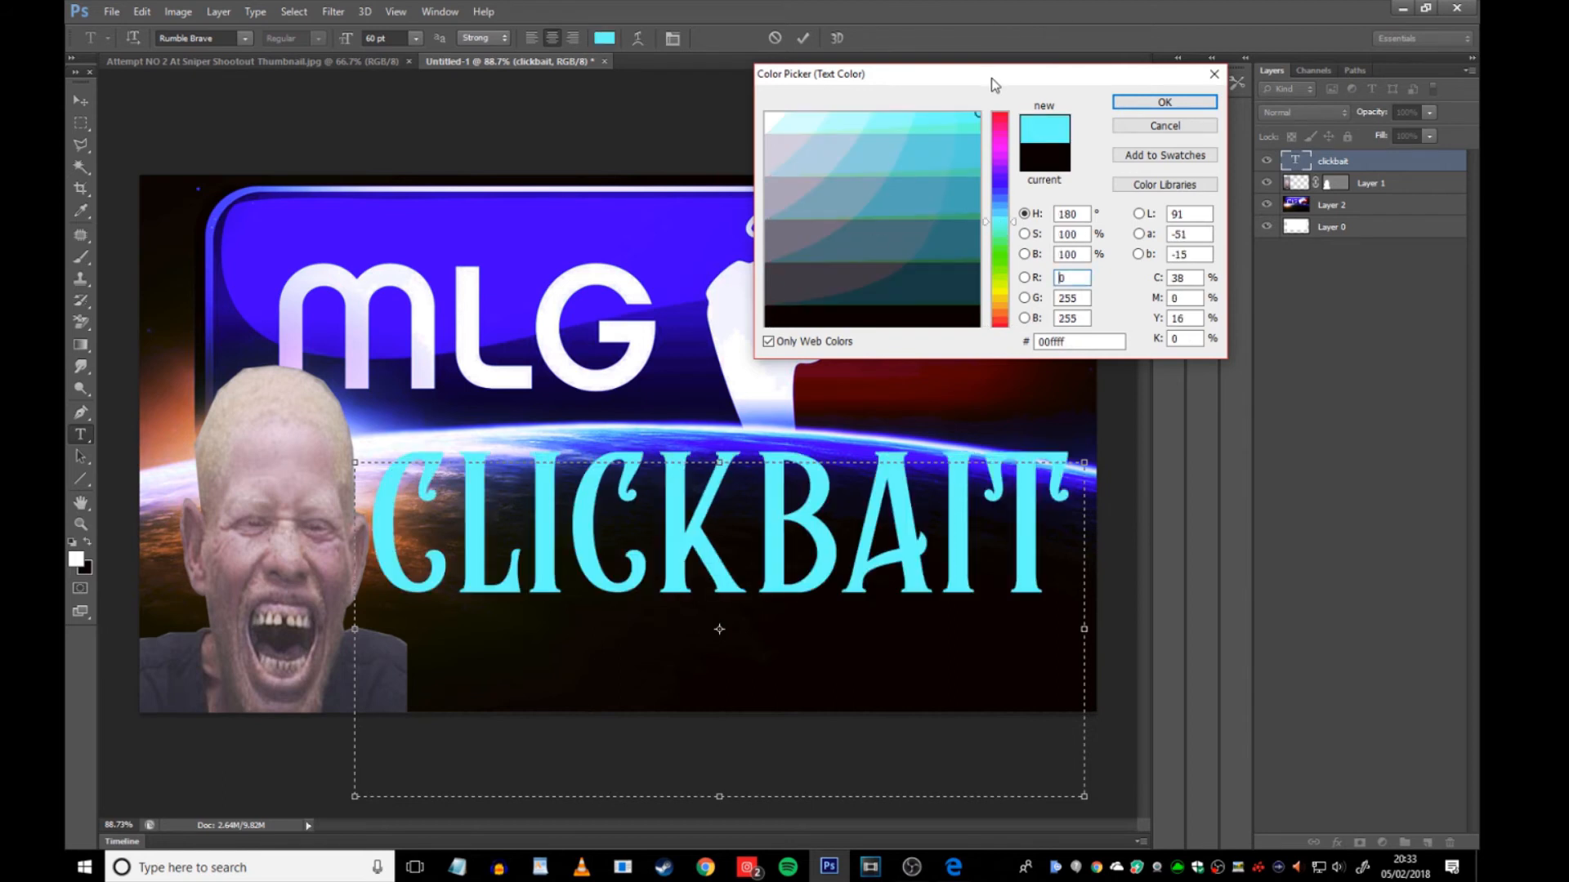
{"action": "left_click", "coordinate": [998, 110]}
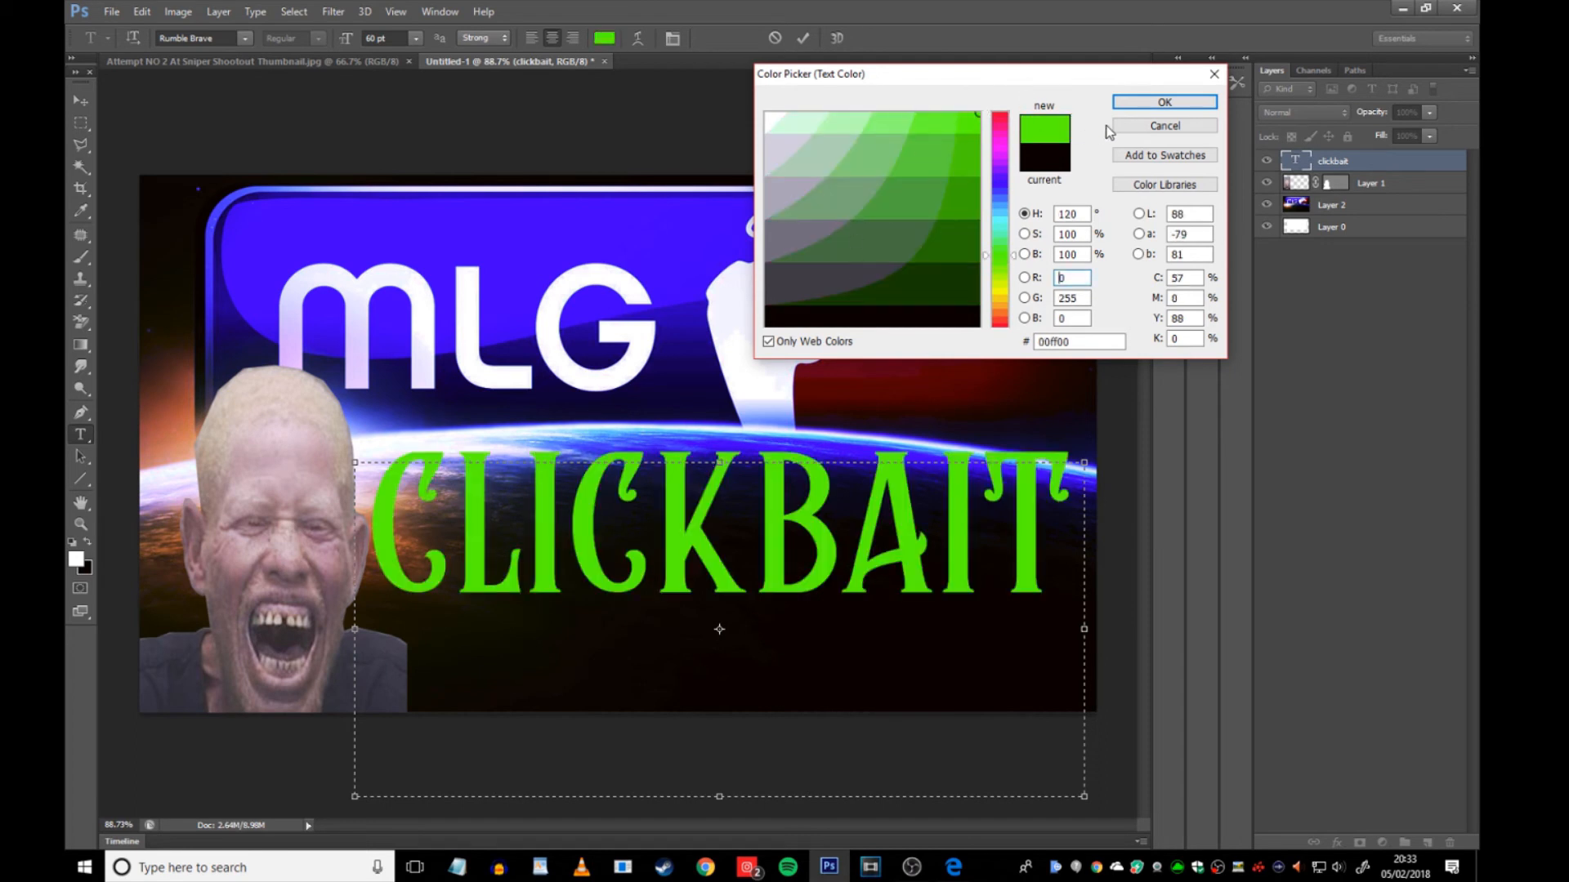
{"action": "left_click", "coordinate": [1164, 102]}
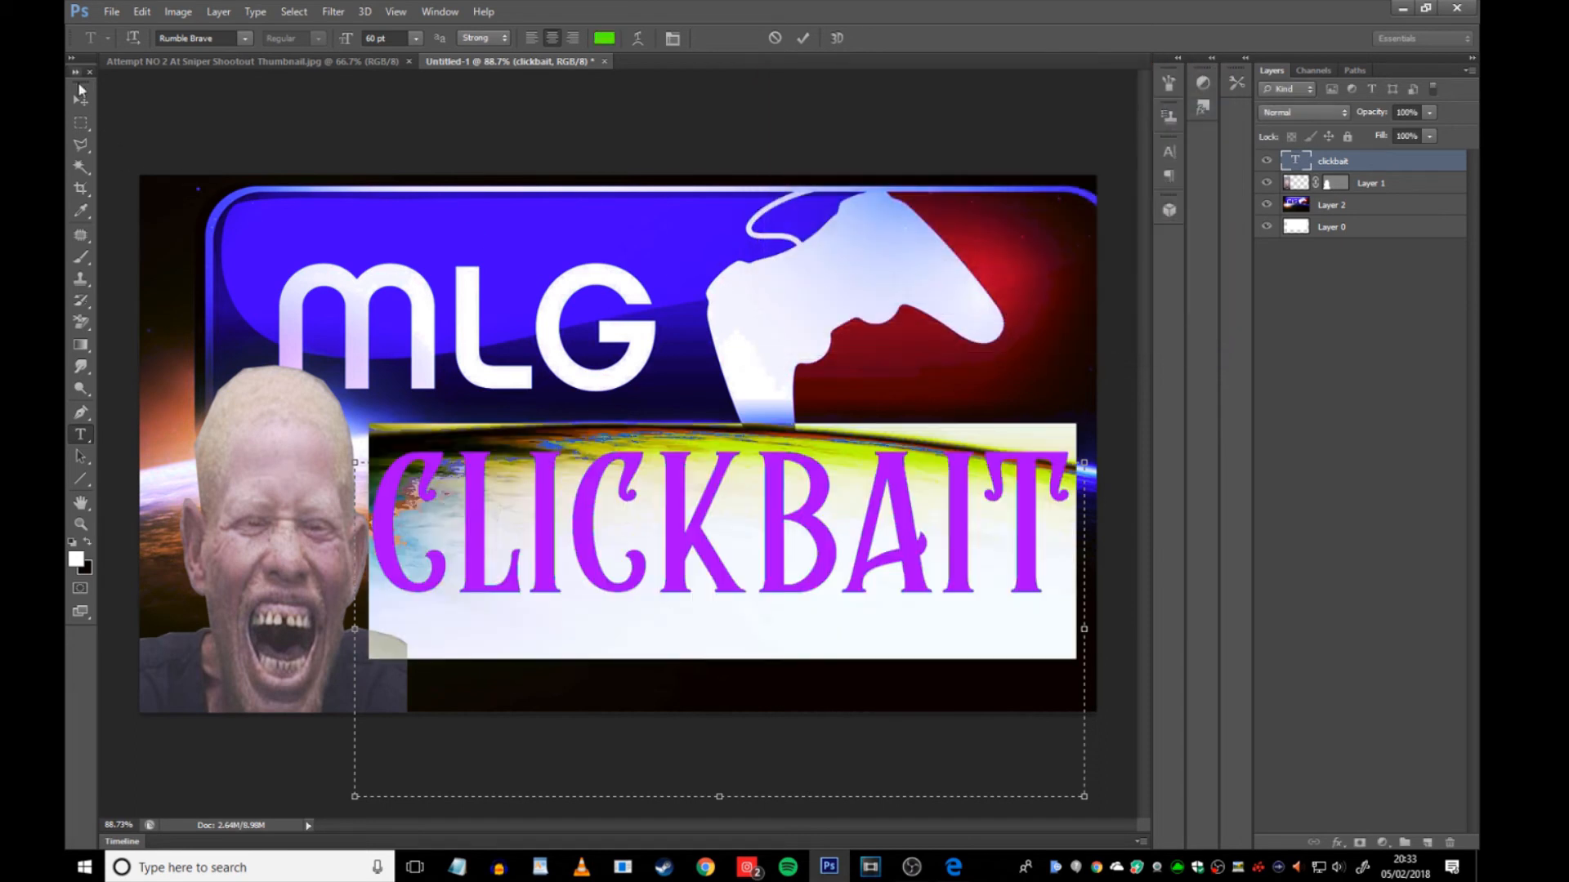
{"action": "left_click", "coordinate": [415, 38]}
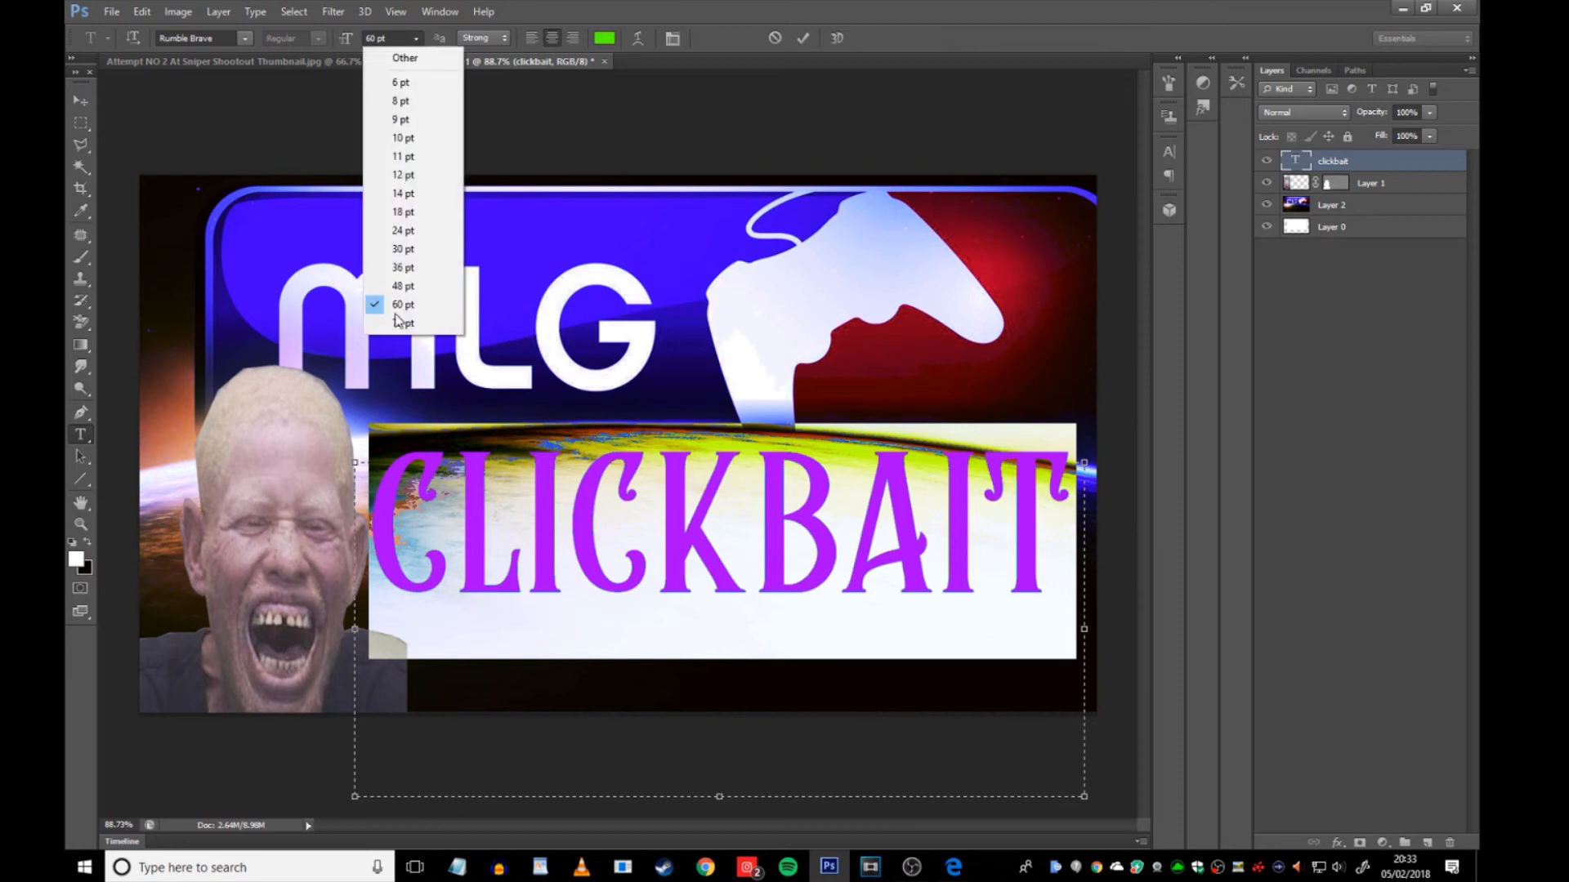
{"action": "left_click", "coordinate": [402, 268]}
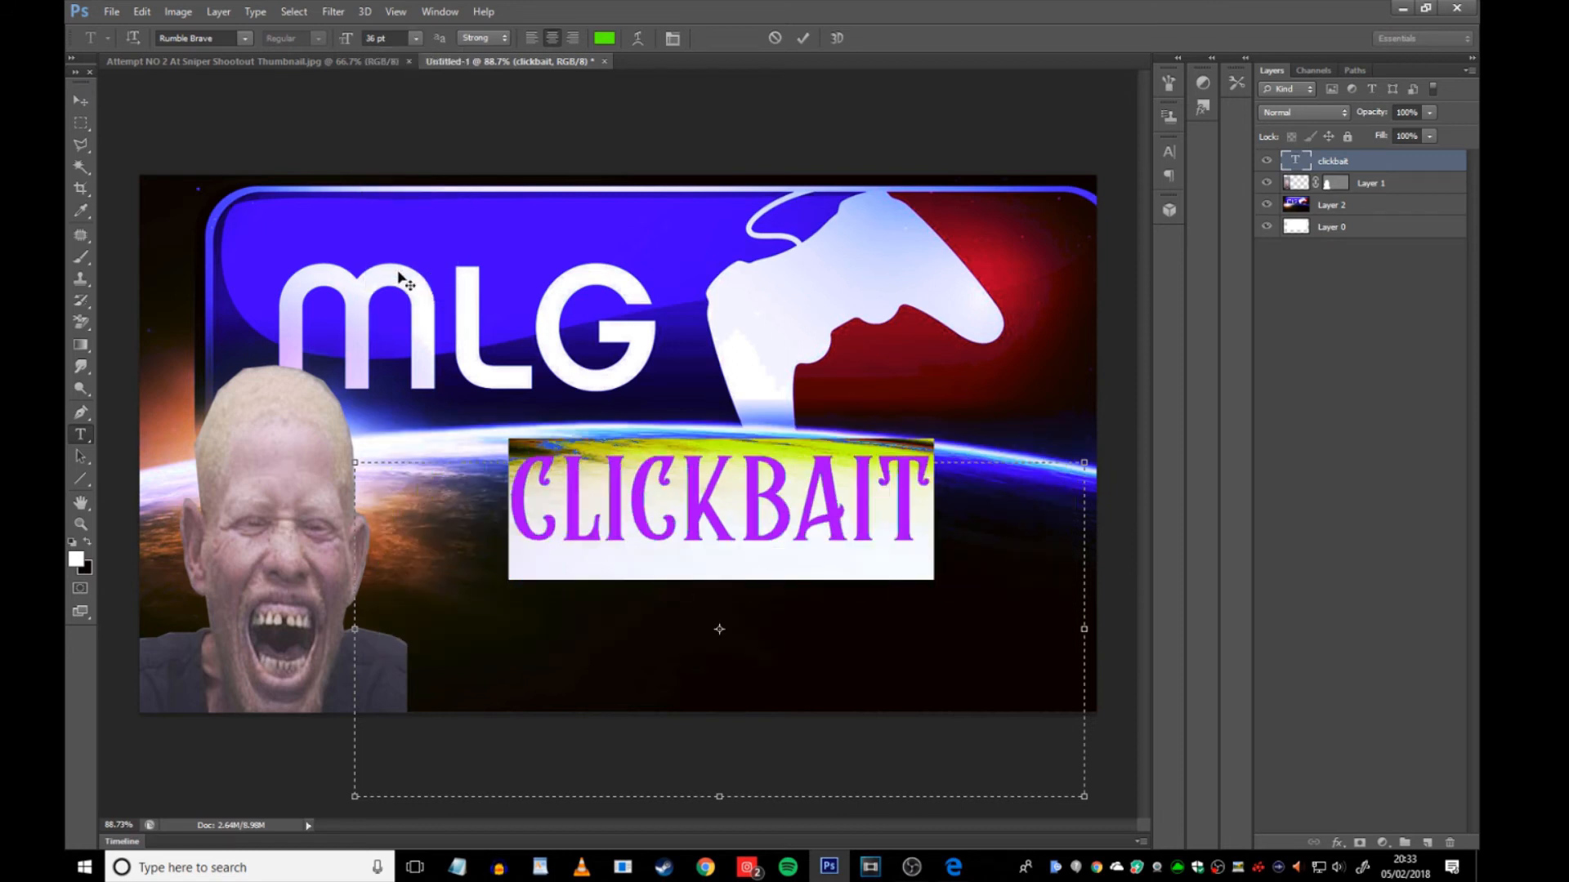
{"action": "mouse_move", "coordinate": [80, 100]}
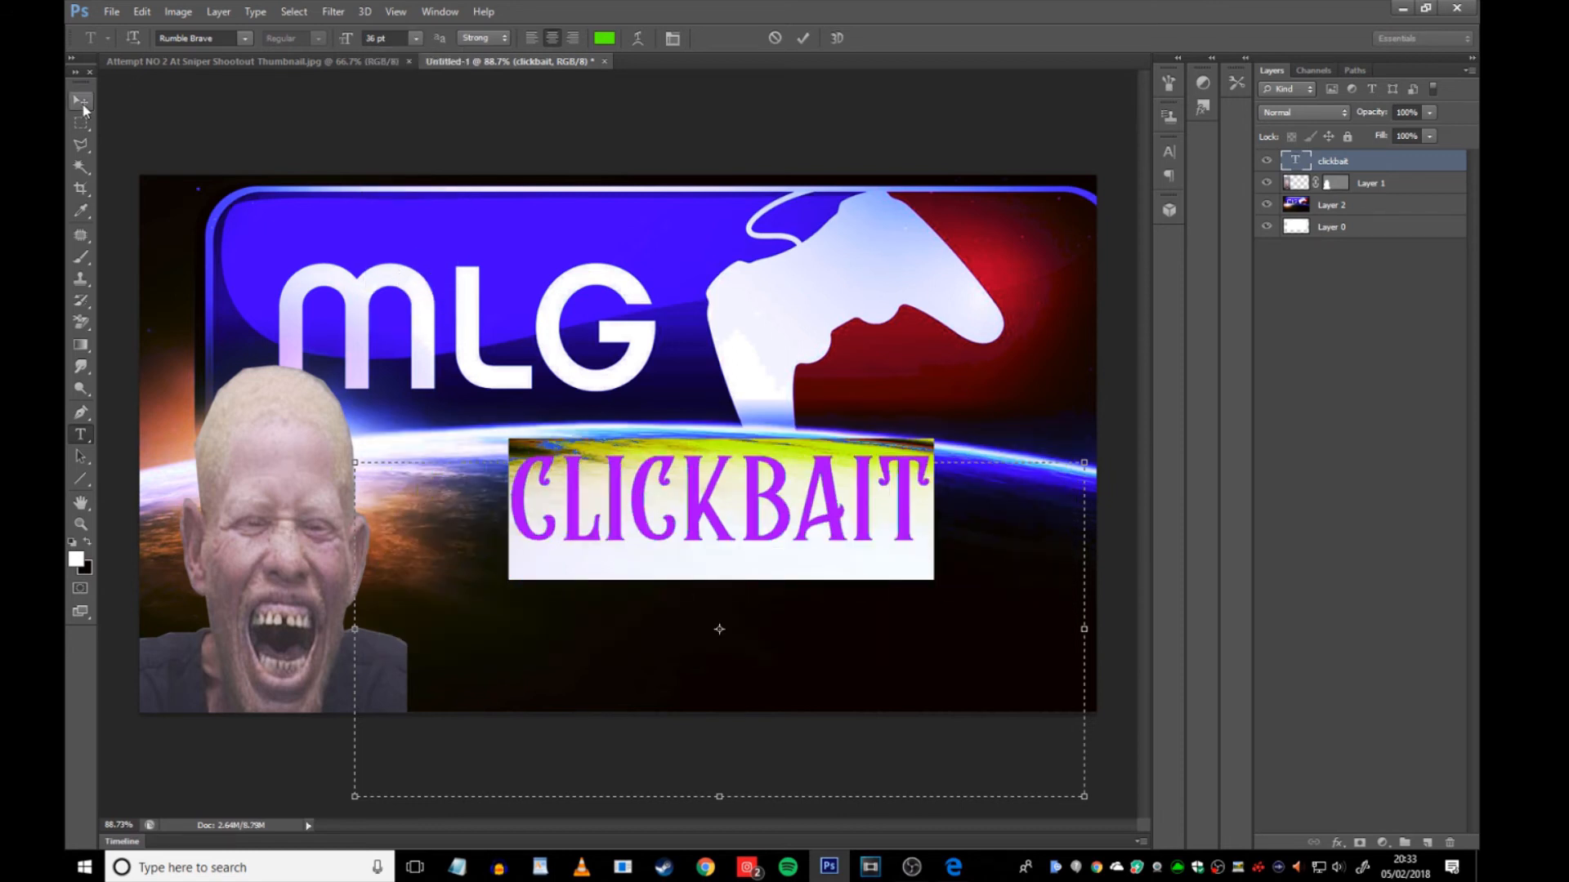
{"action": "left_click", "coordinate": [802, 38]}
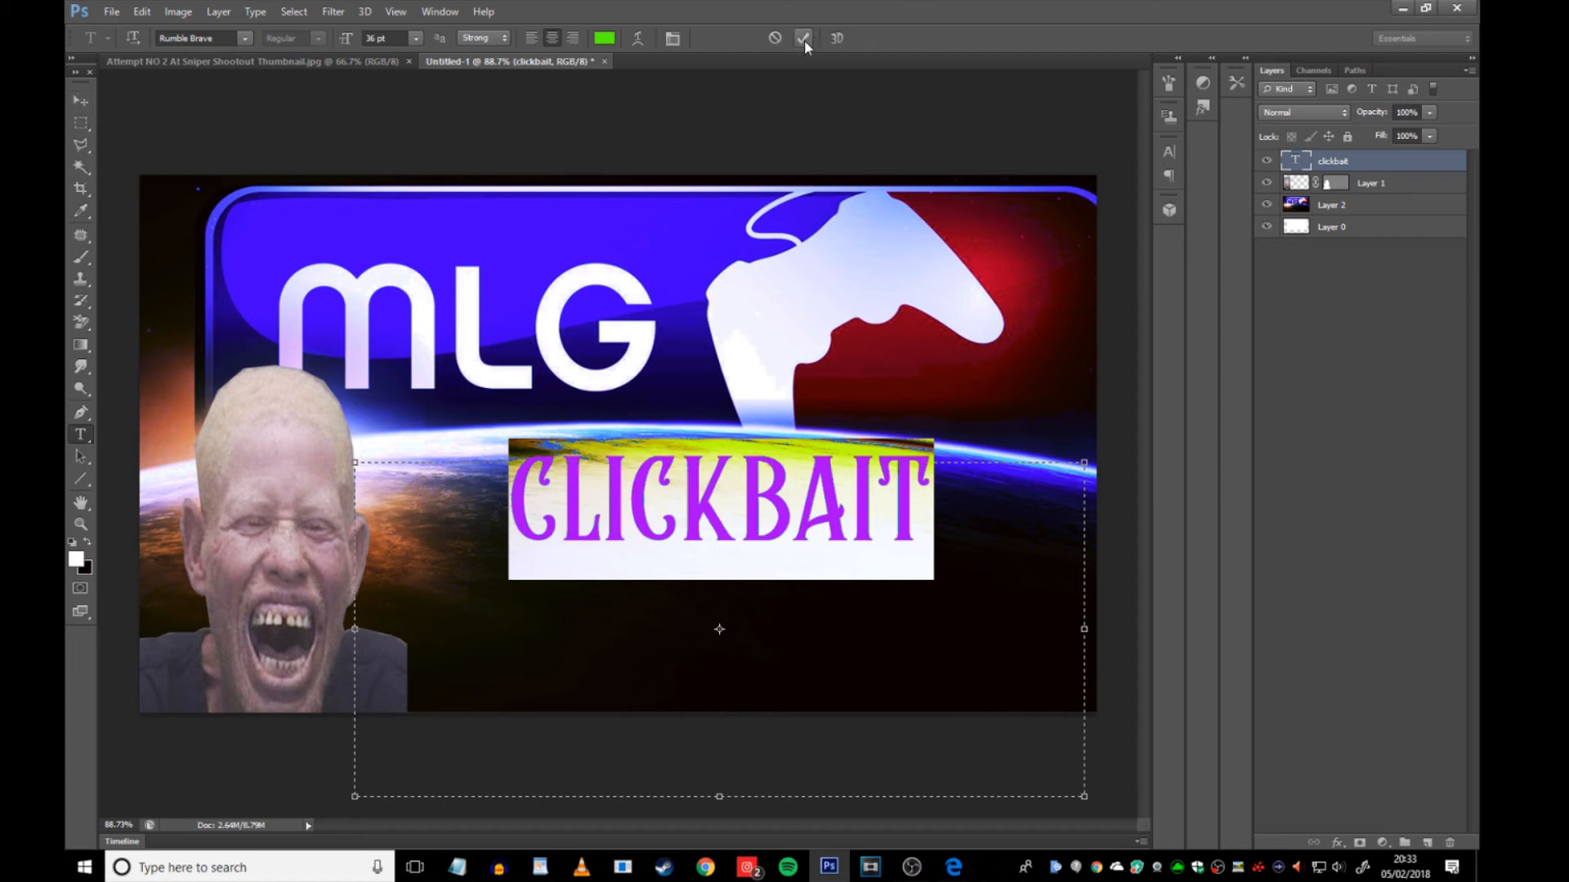
{"action": "left_click", "coordinate": [803, 39]}
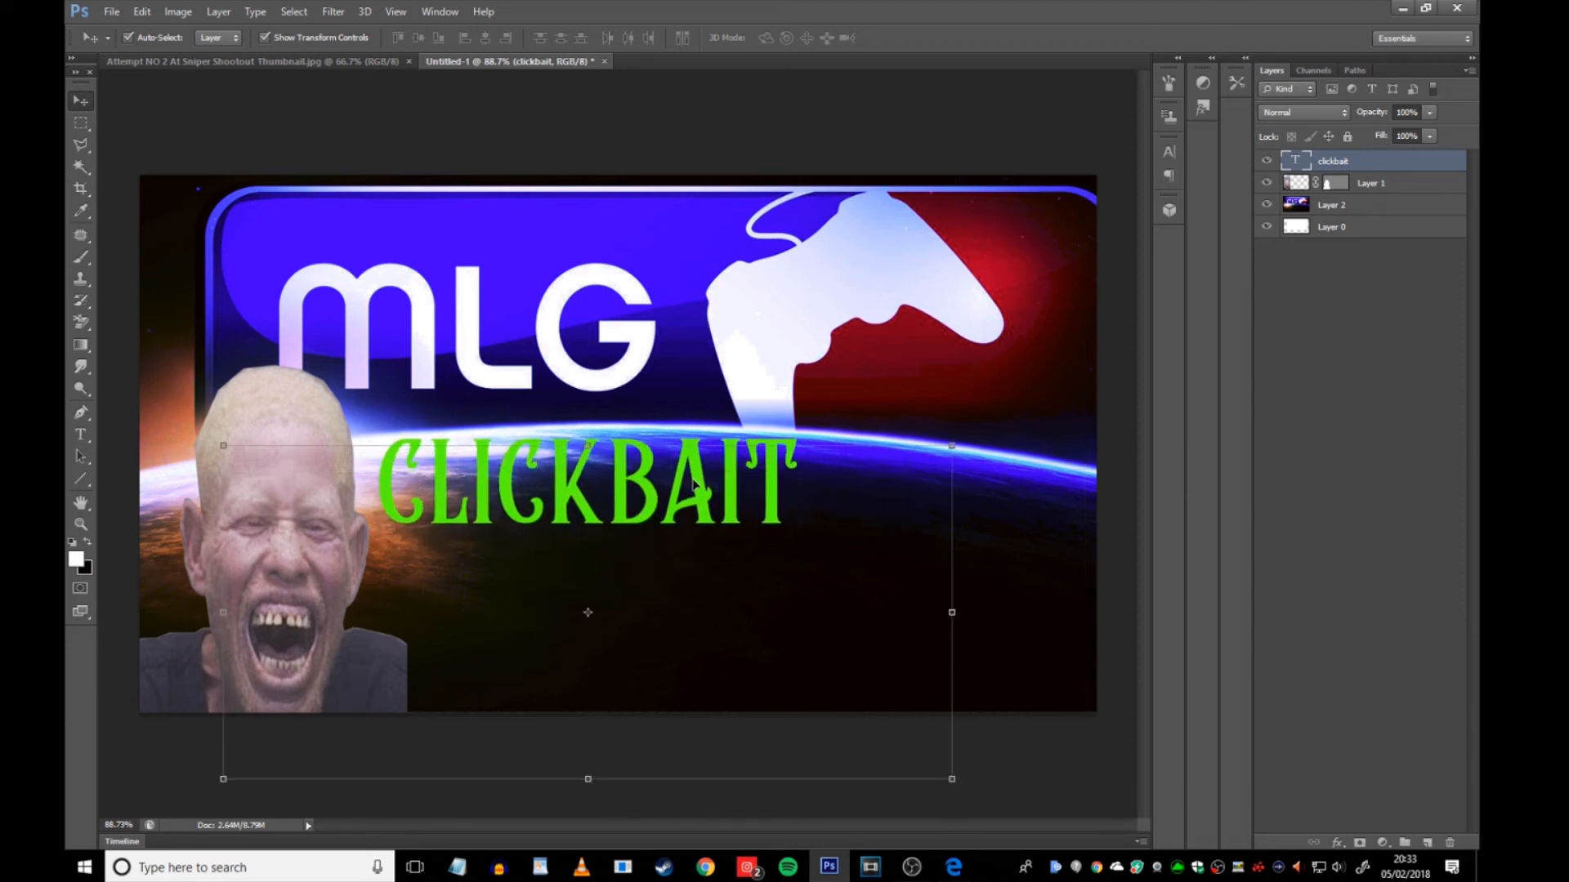
- Add a black stroke to the CLICKBAIT layer and narrow it to 4 px
{"action": "right_click", "coordinate": [1333, 160]}
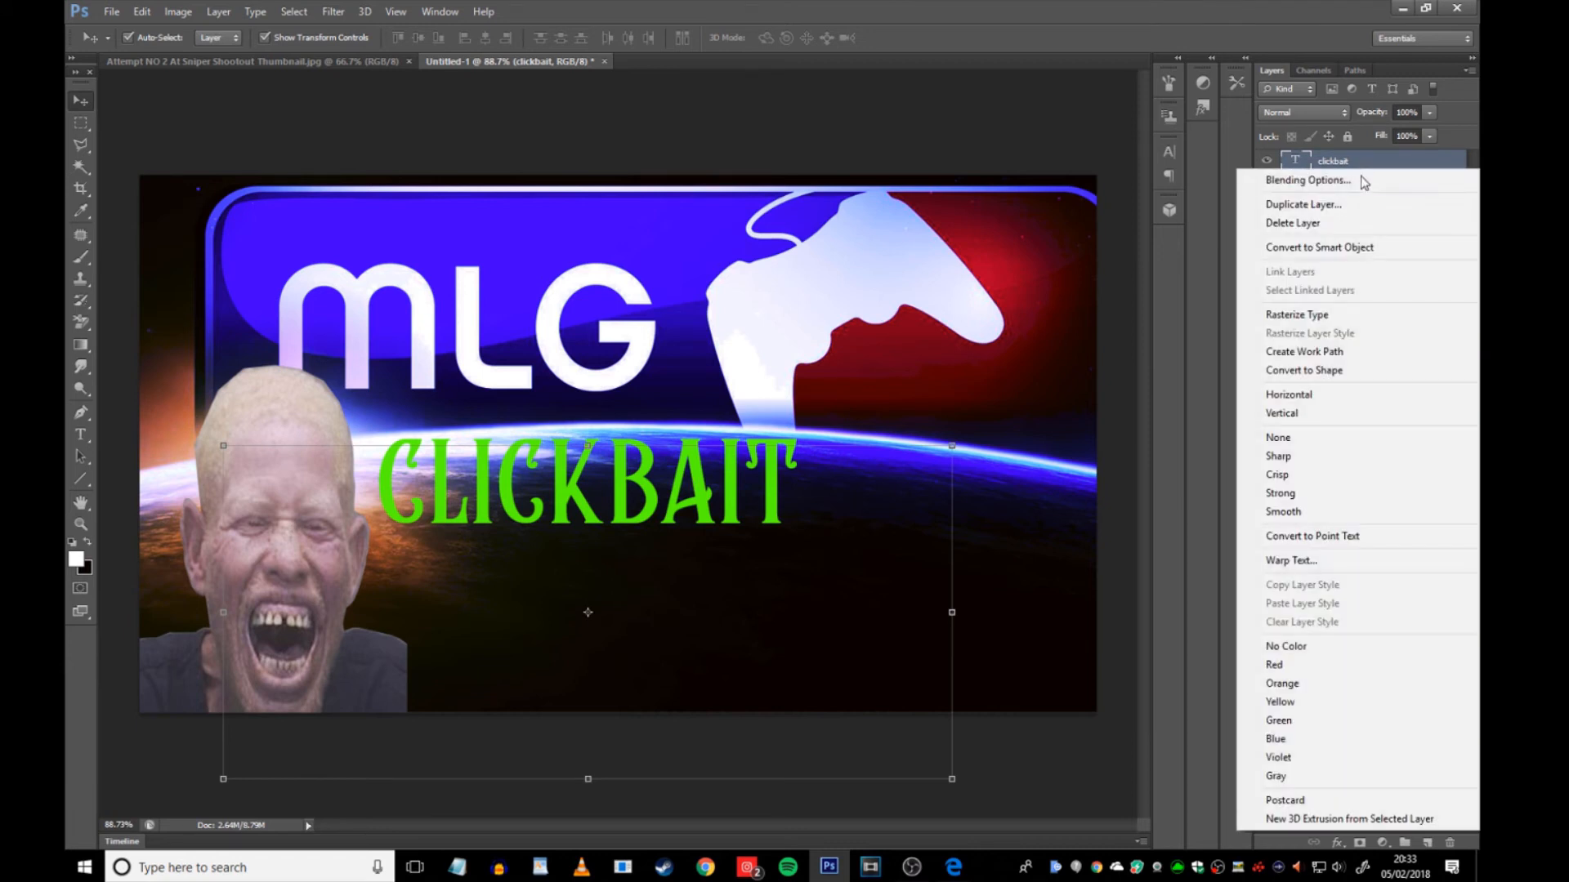
{"action": "left_click", "coordinate": [1310, 180]}
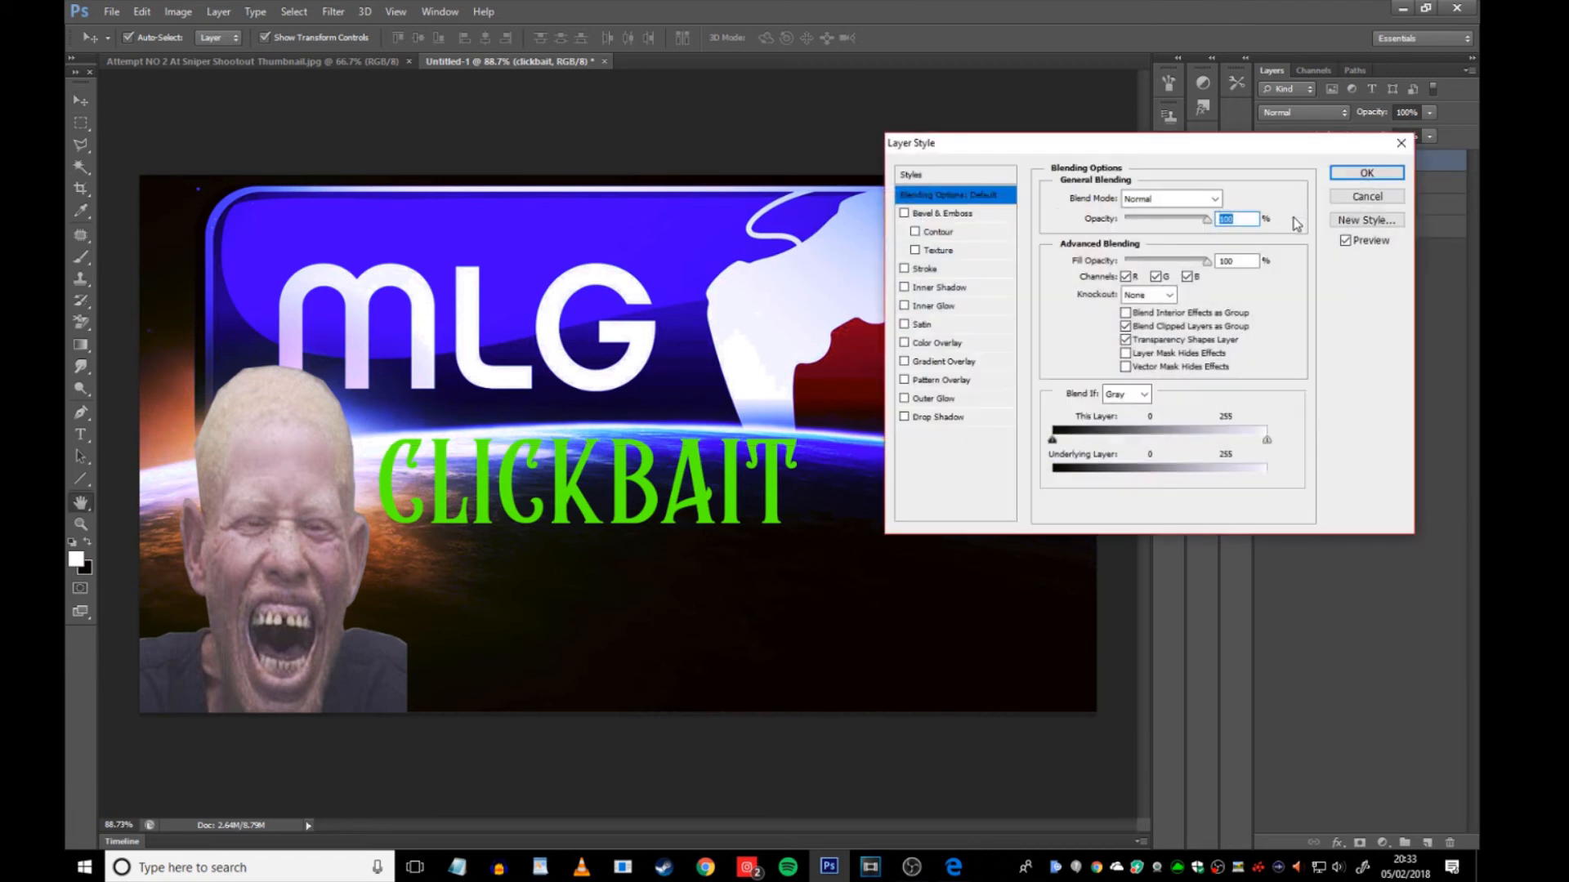
{"action": "left_click", "coordinate": [922, 268]}
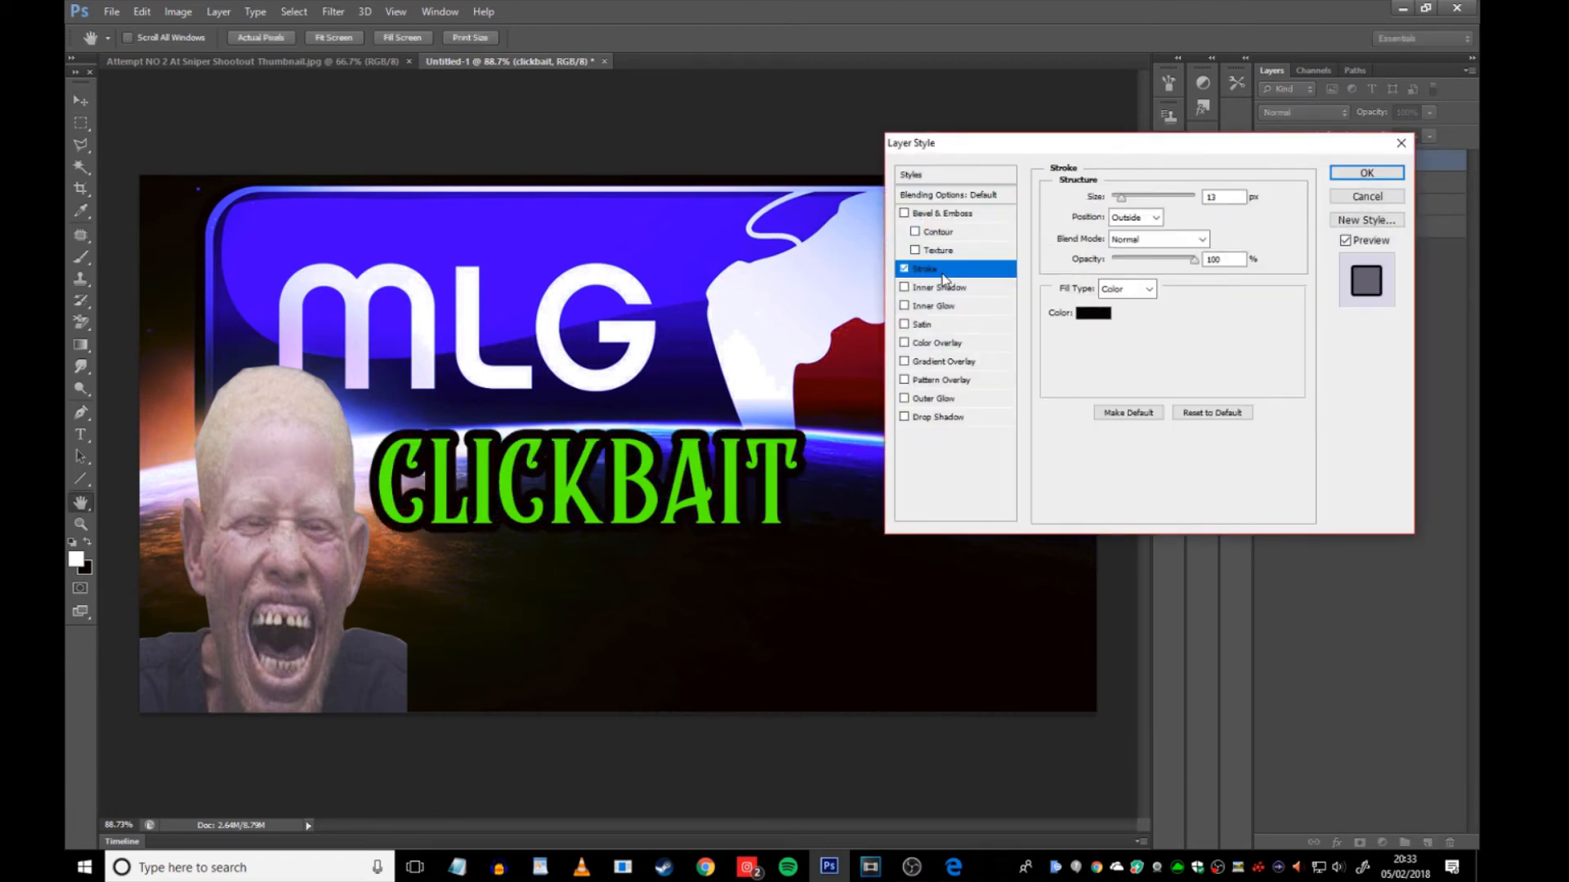
{"action": "mouse_move", "coordinate": [923, 268]}
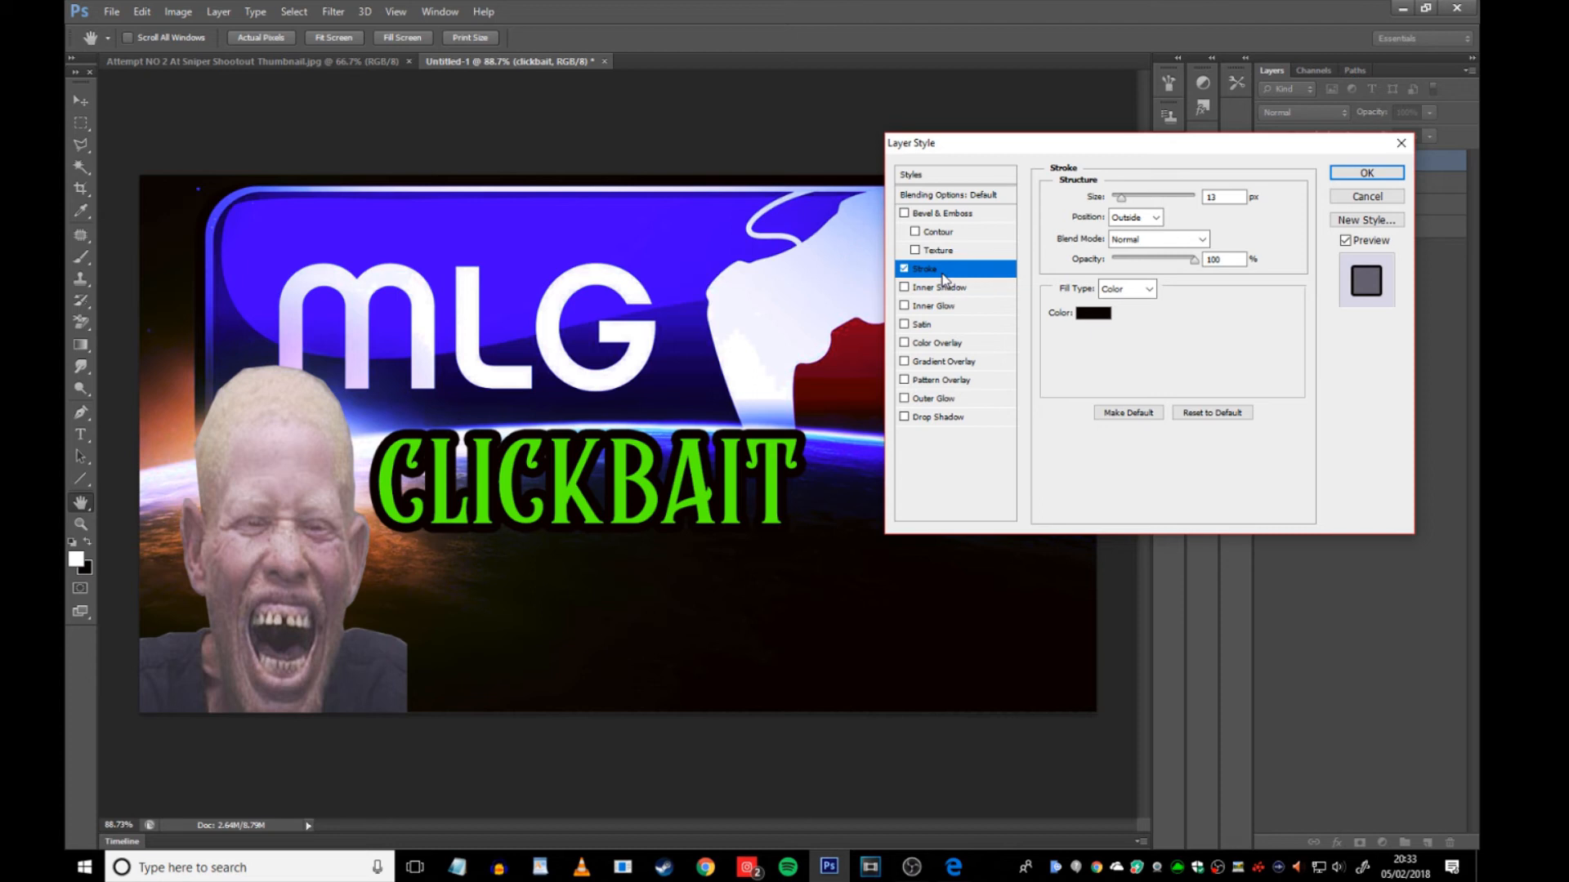
{"action": "mouse_move", "coordinate": [851, 330]}
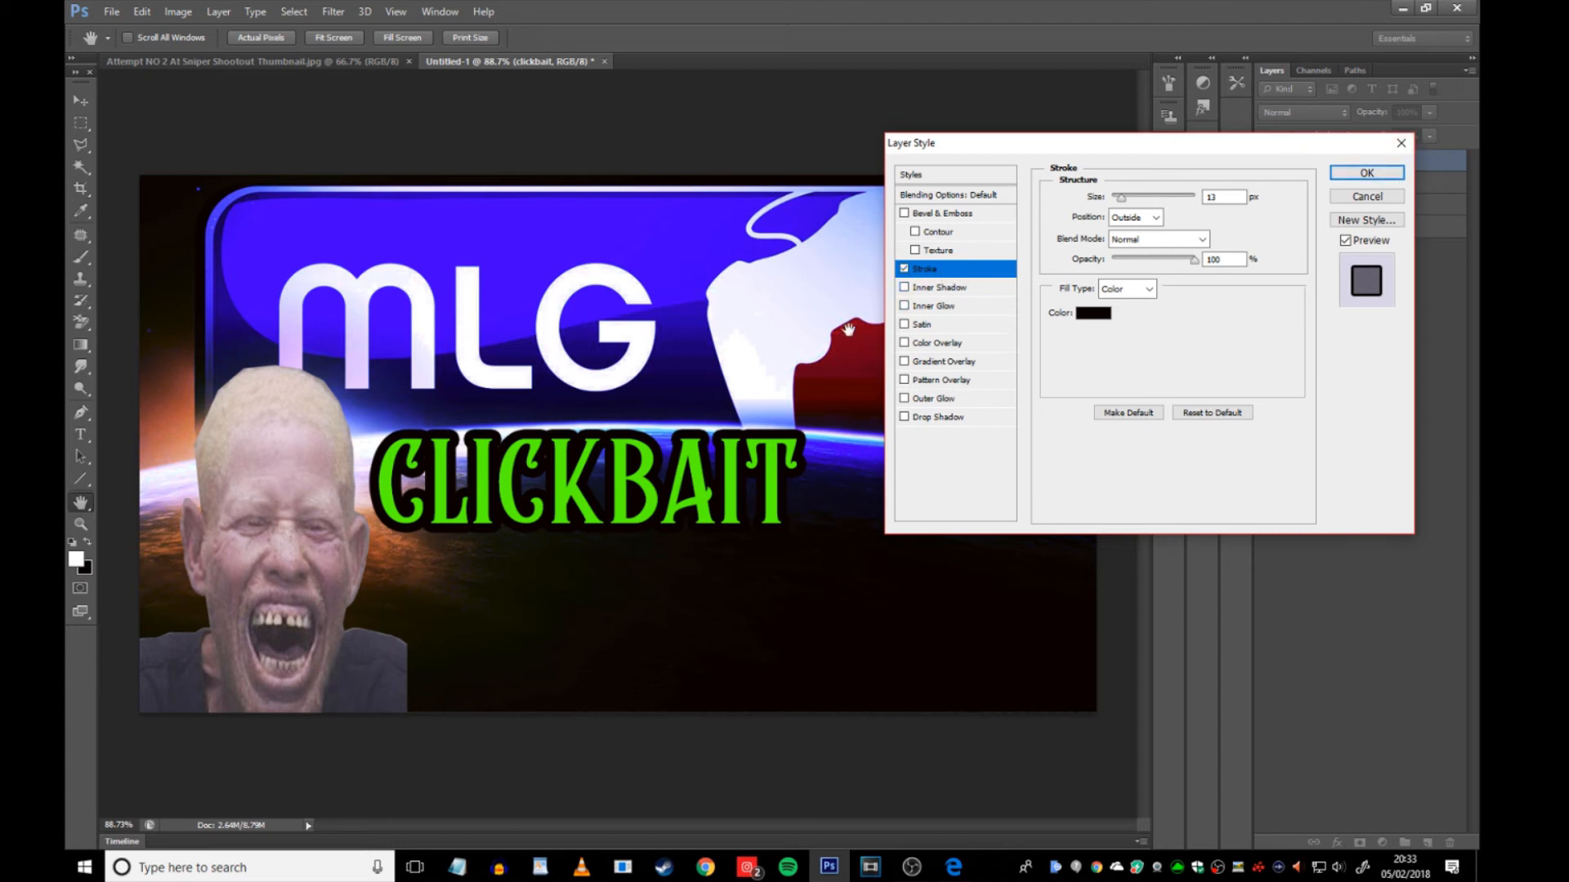
{"action": "left_click_drag", "start_coordinate": [1120, 196], "coordinate": [1136, 196]}
{"action": "type", "text": "4"}
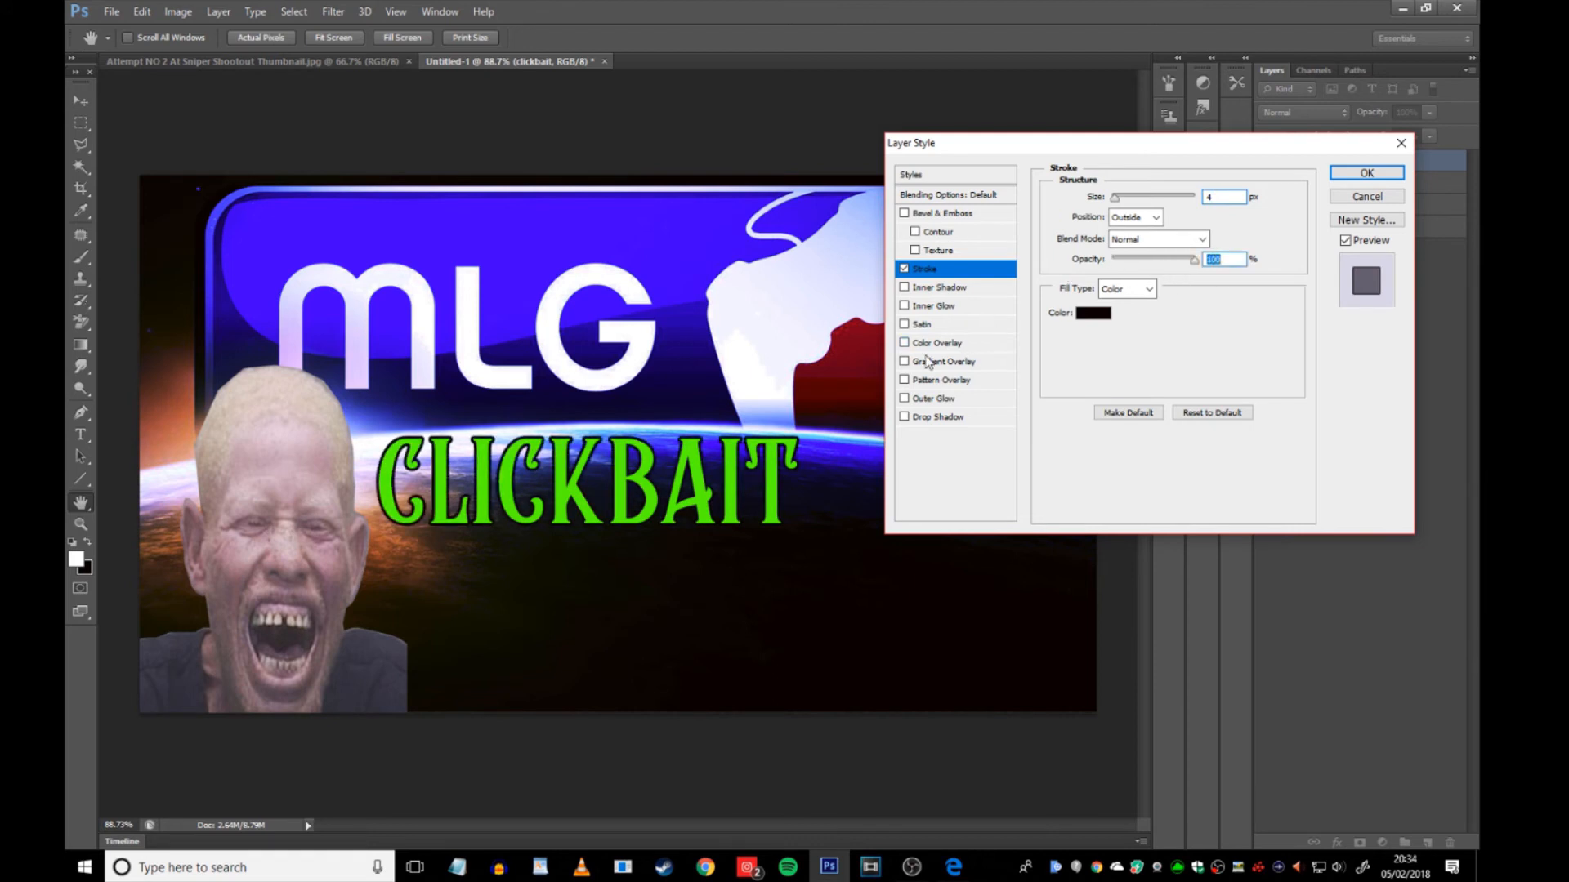
- Add a bright green #00ff33 inner glow to CLICKBAIT, entering 100 for Opacity and Noise
{"action": "left_click", "coordinate": [936, 307]}
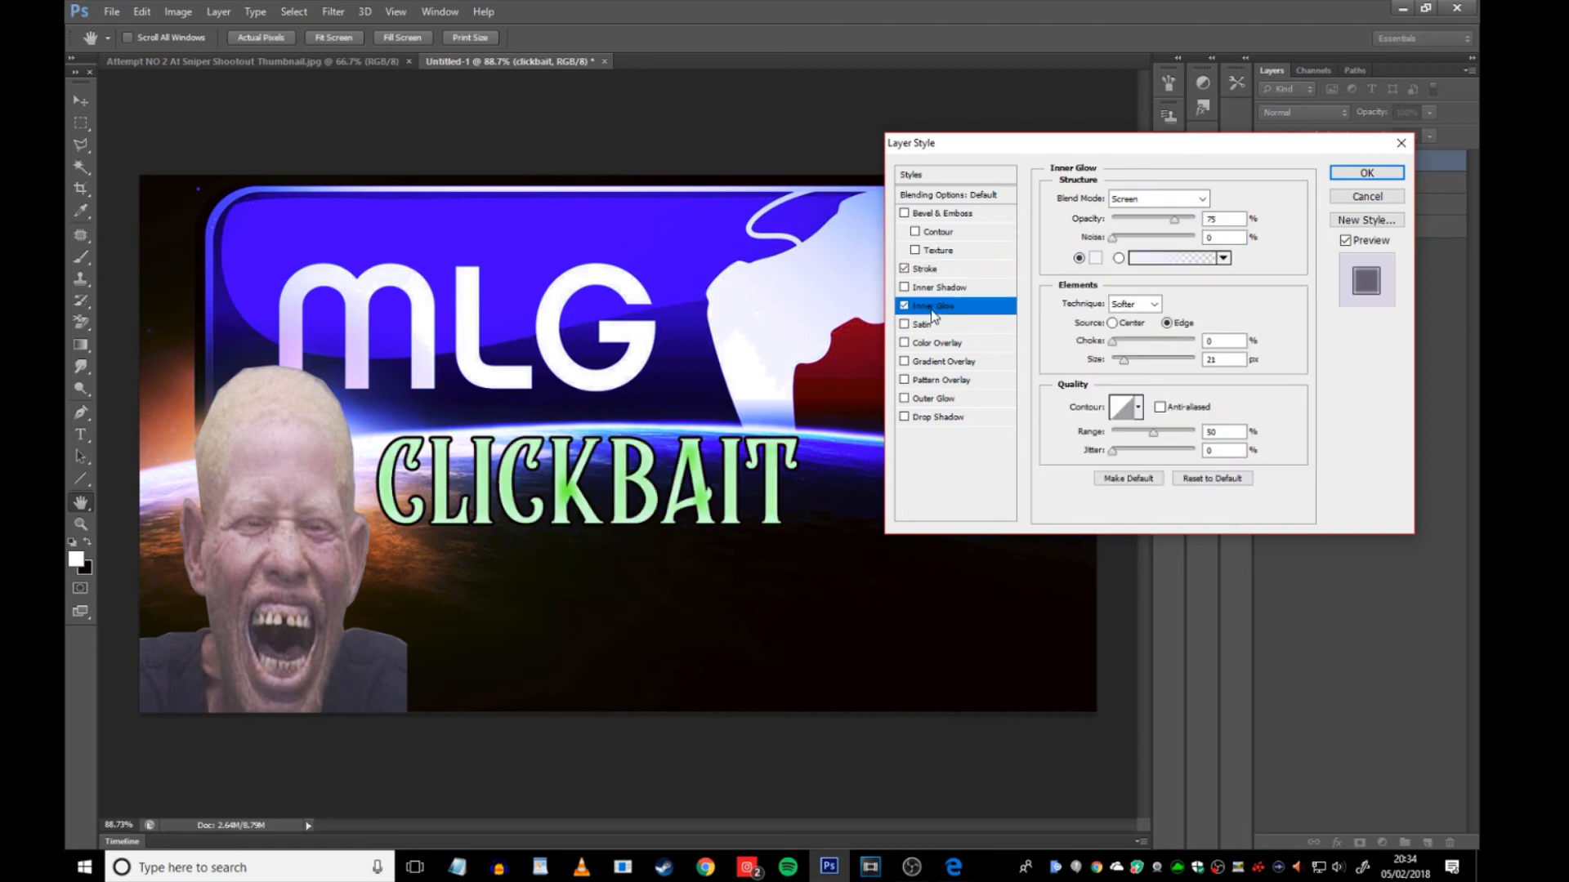
{"action": "mouse_move", "coordinate": [444, 503]}
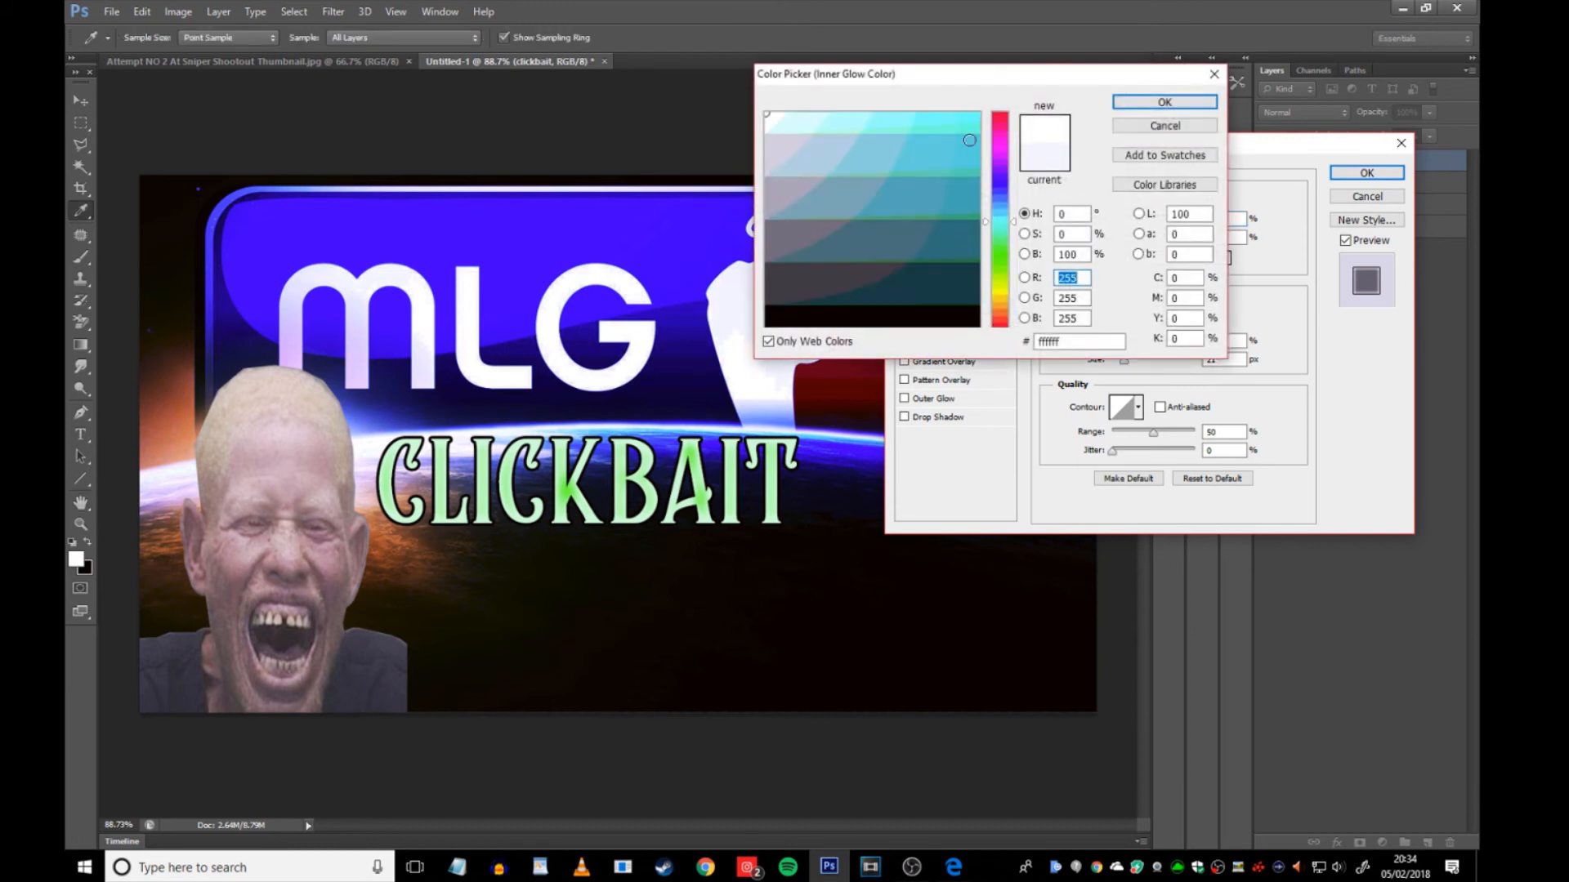
{"action": "left_click", "coordinate": [970, 114]}
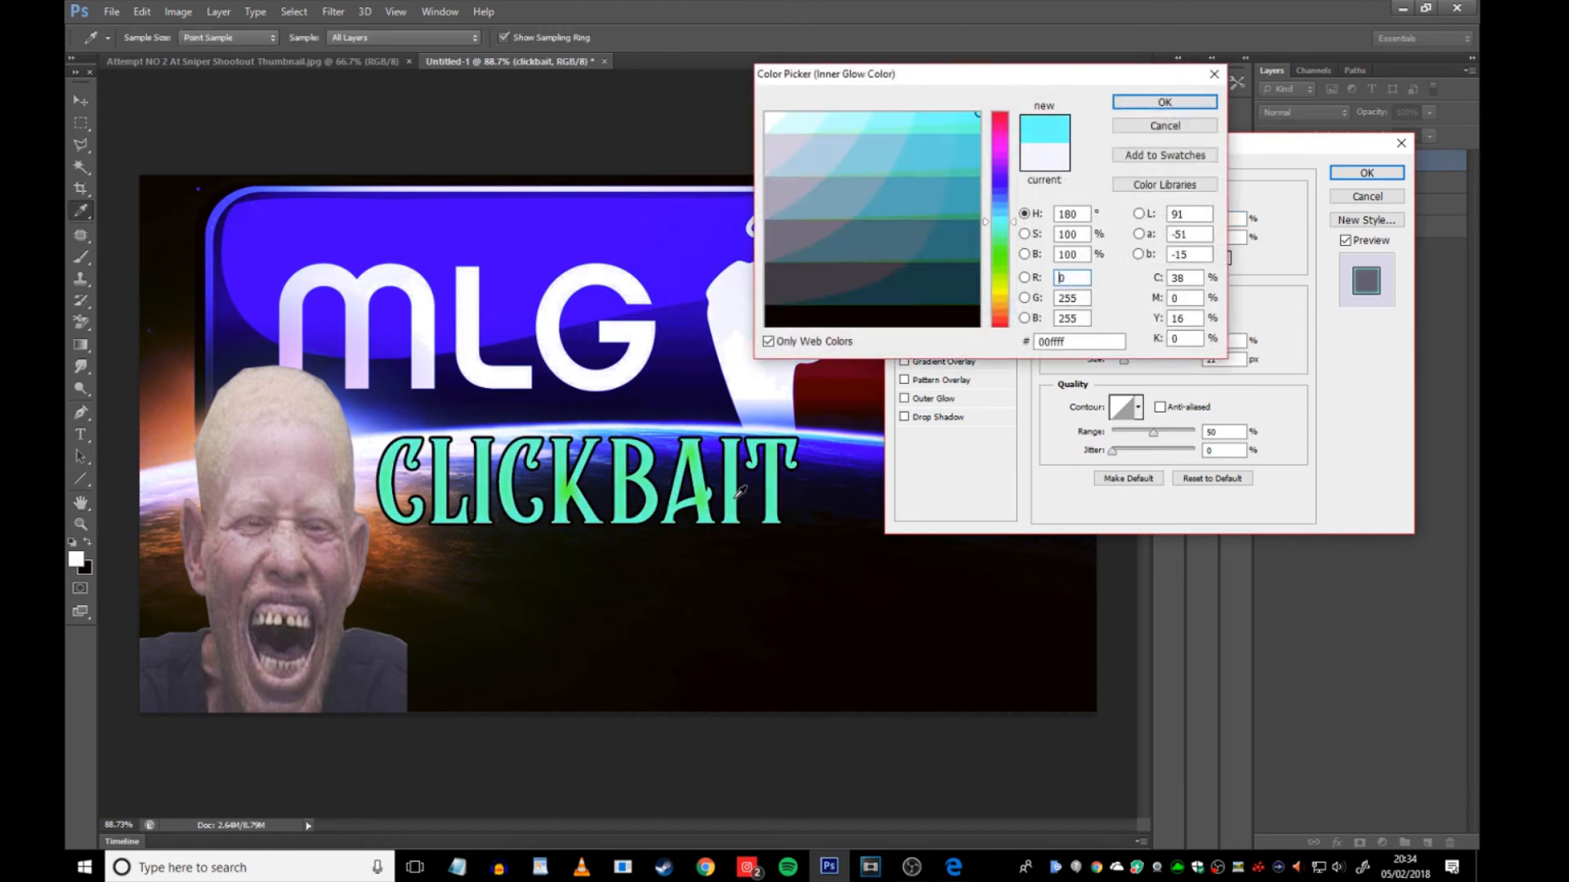
{"action": "left_click", "coordinate": [958, 254]}
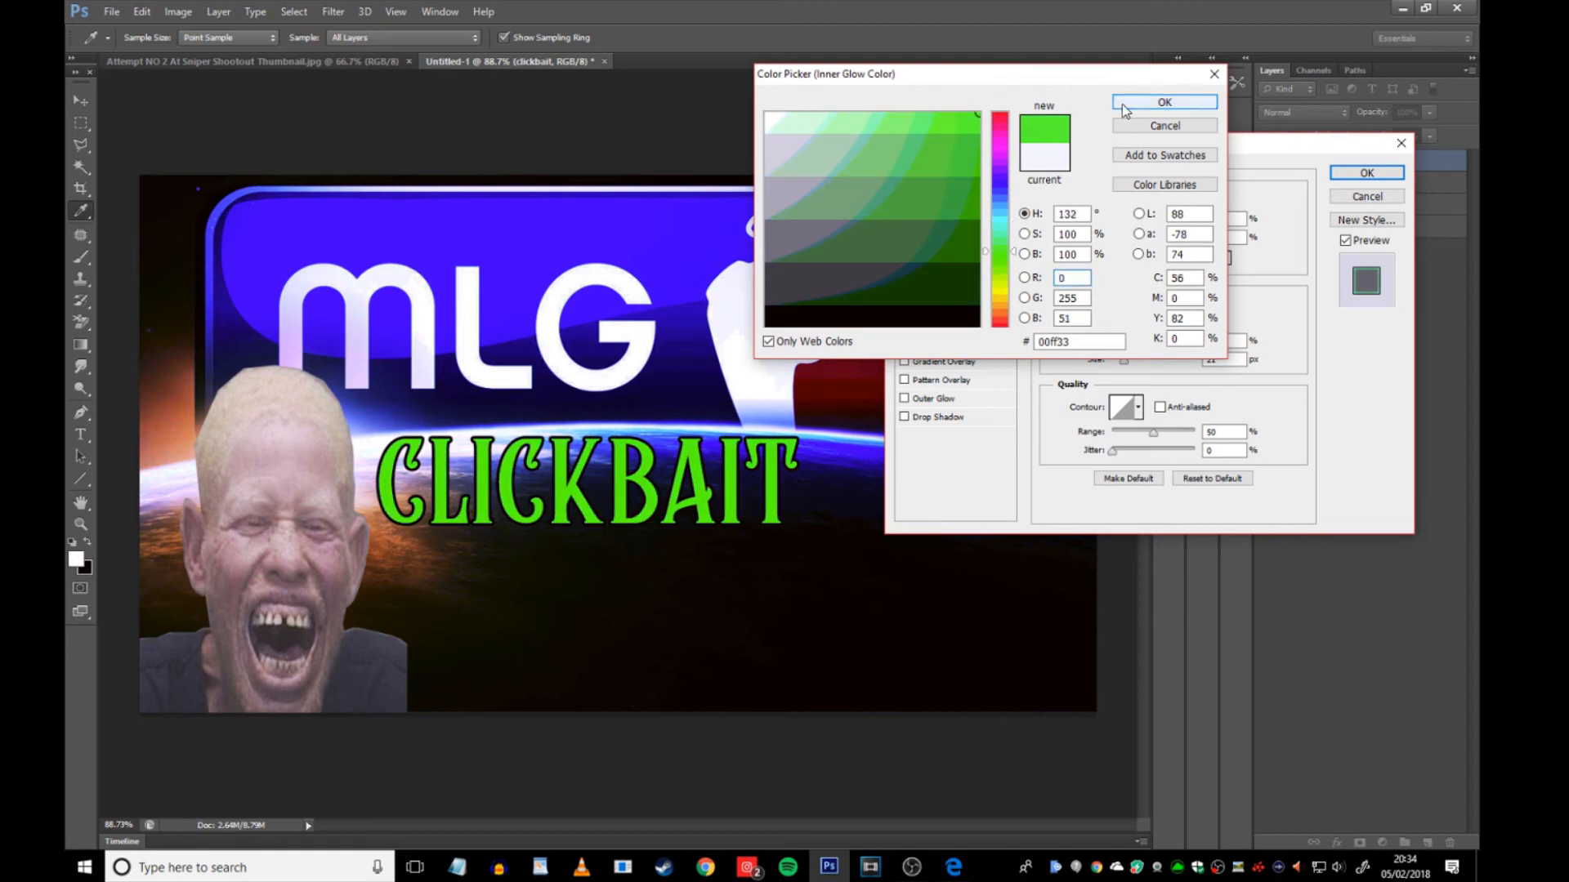
{"action": "left_click", "coordinate": [1163, 102]}
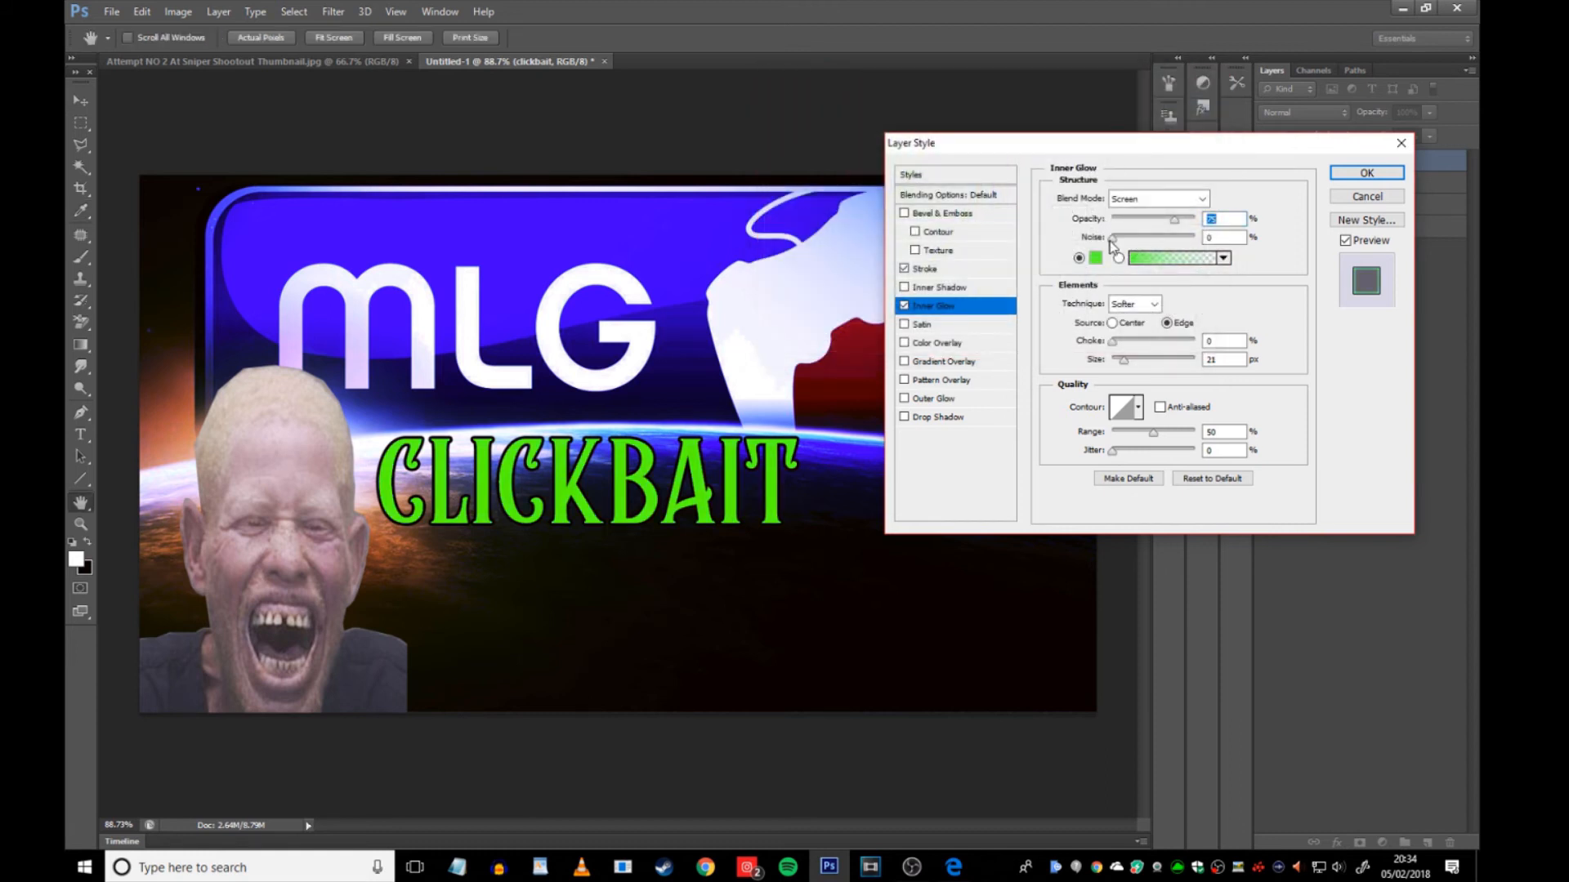
{"action": "type", "text": "100"}
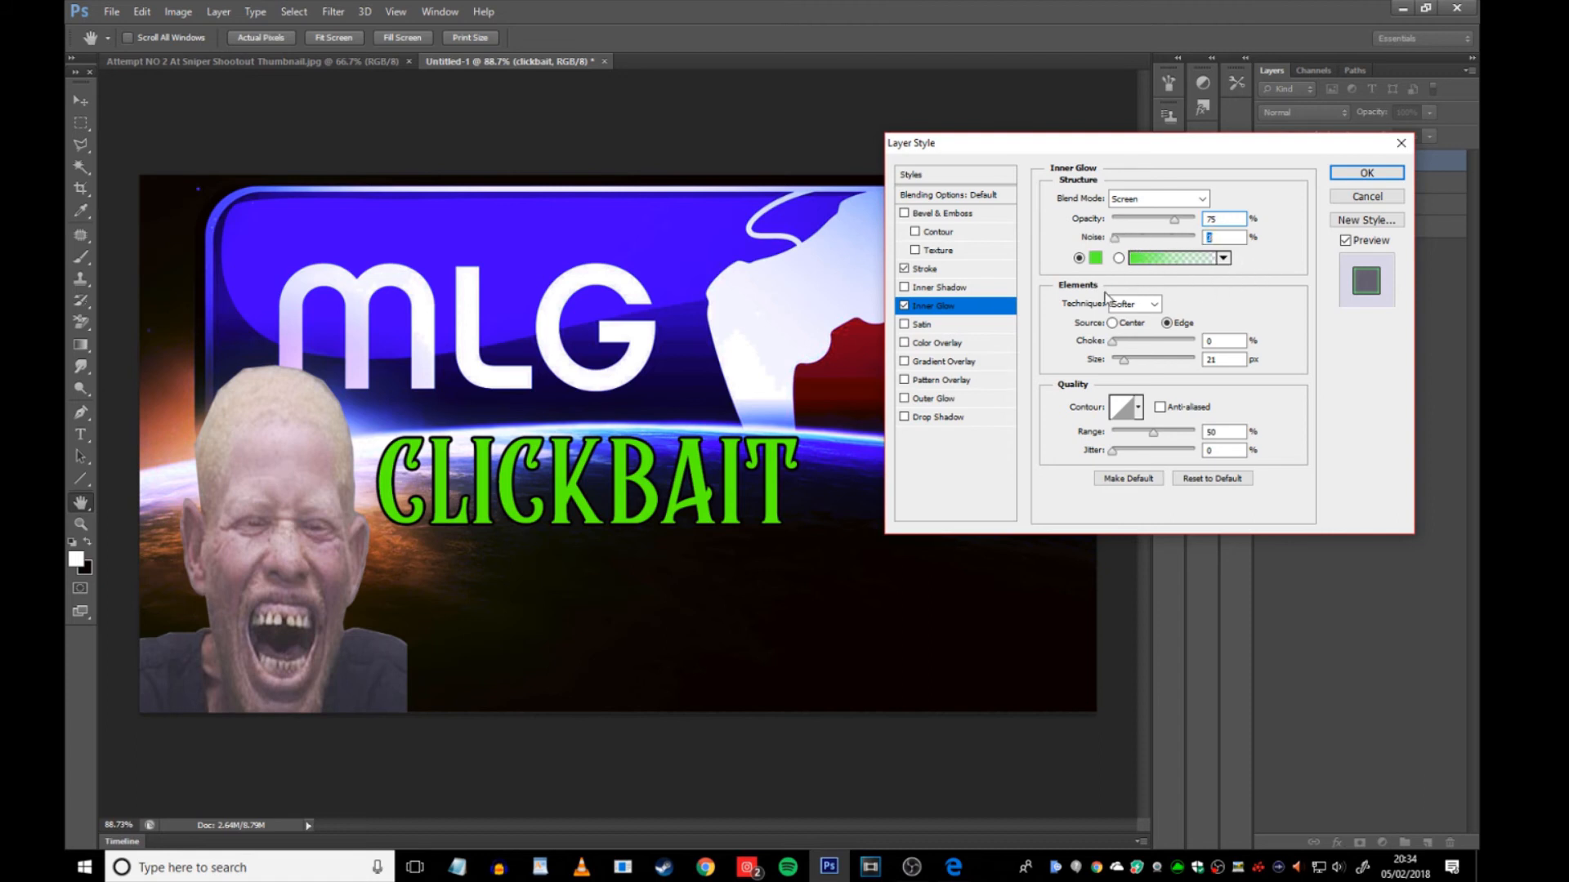
{"action": "type", "text": "100"}
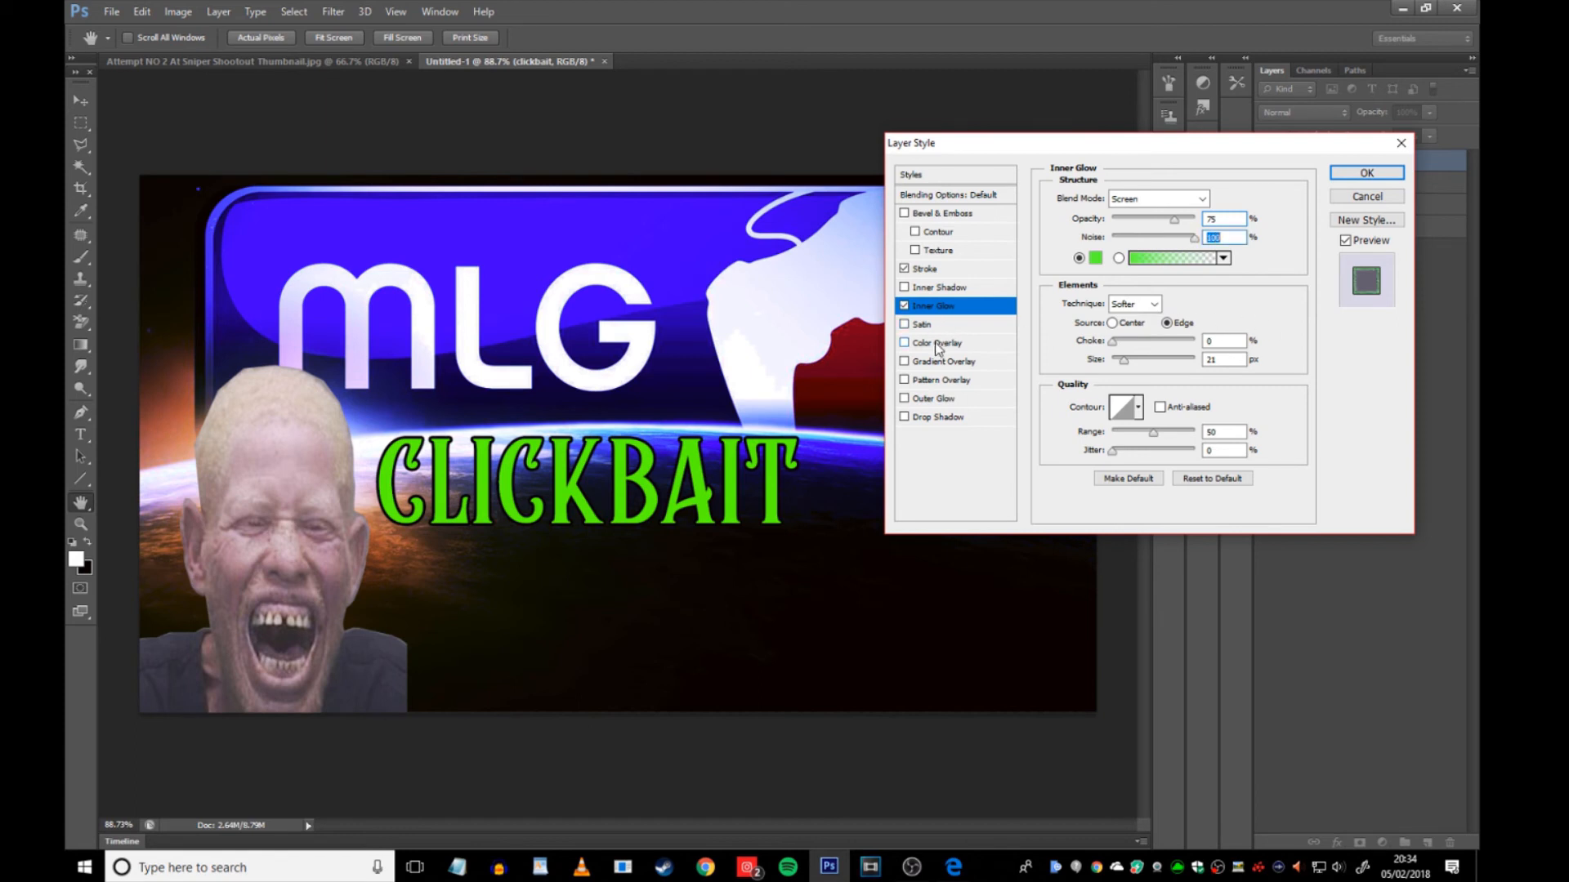
- Add a red #ff0000 outer glow at lower opacity plus a drop shadow, and apply the styles
{"action": "left_click", "coordinate": [935, 398]}
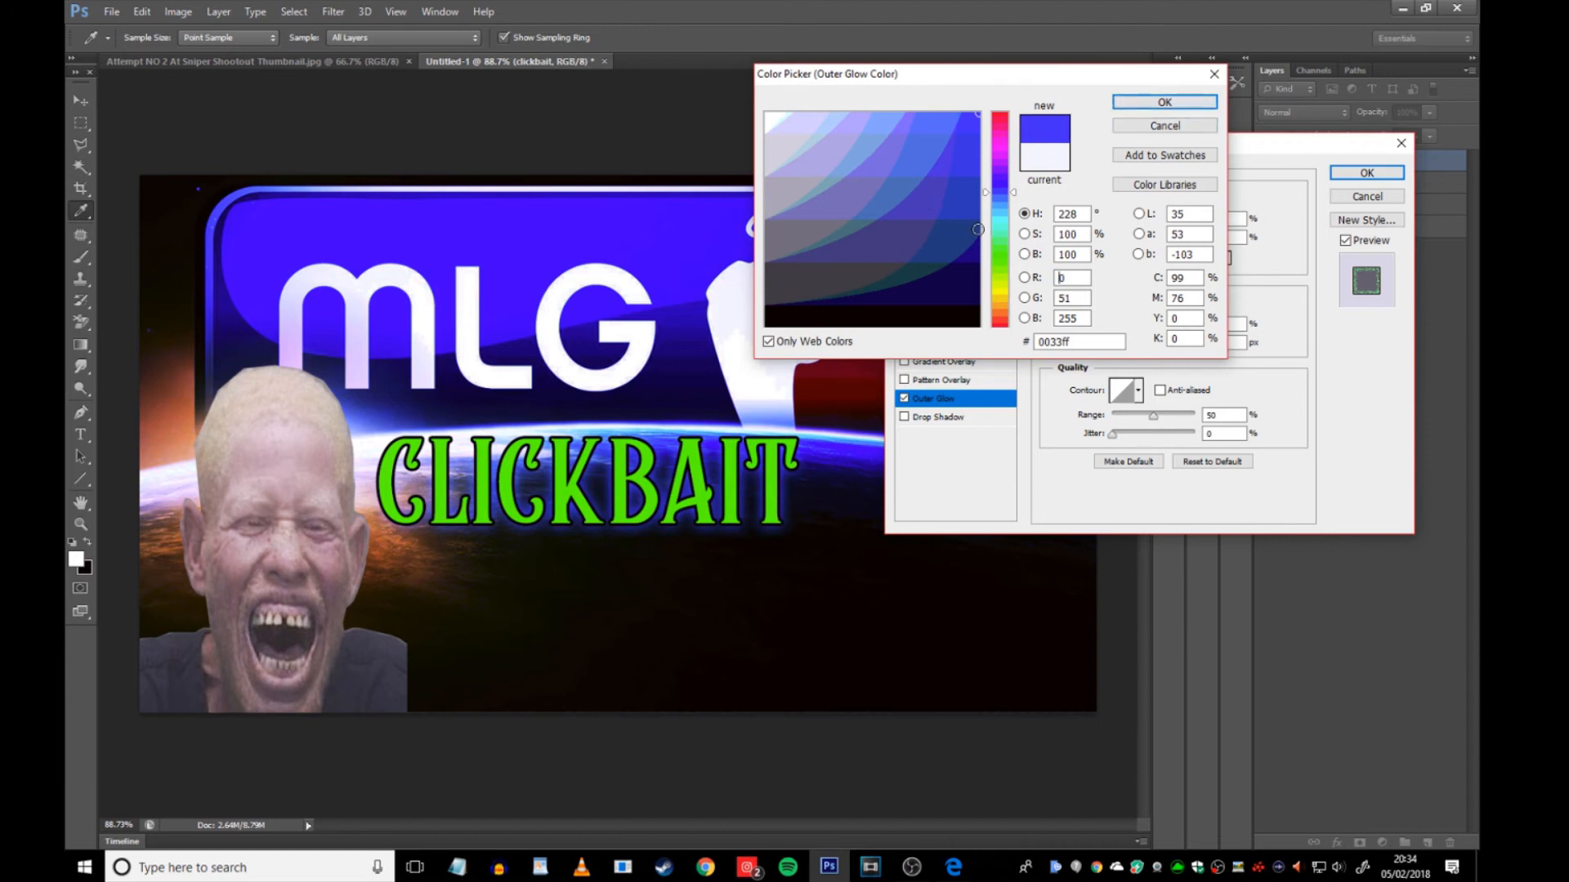
{"action": "left_click", "coordinate": [966, 256]}
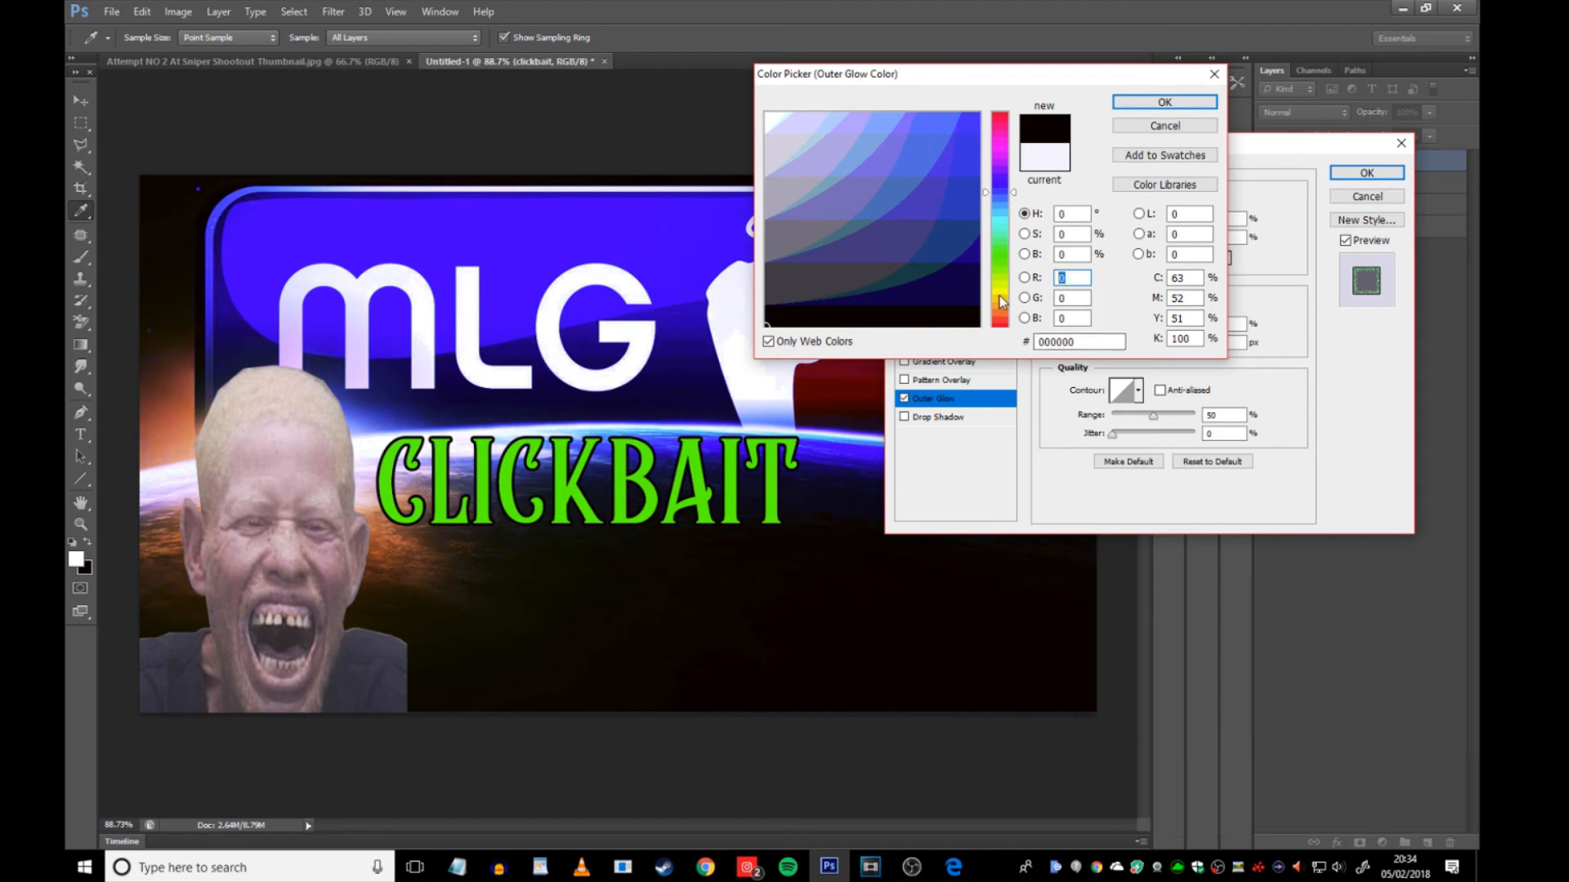
{"action": "left_click", "coordinate": [976, 112]}
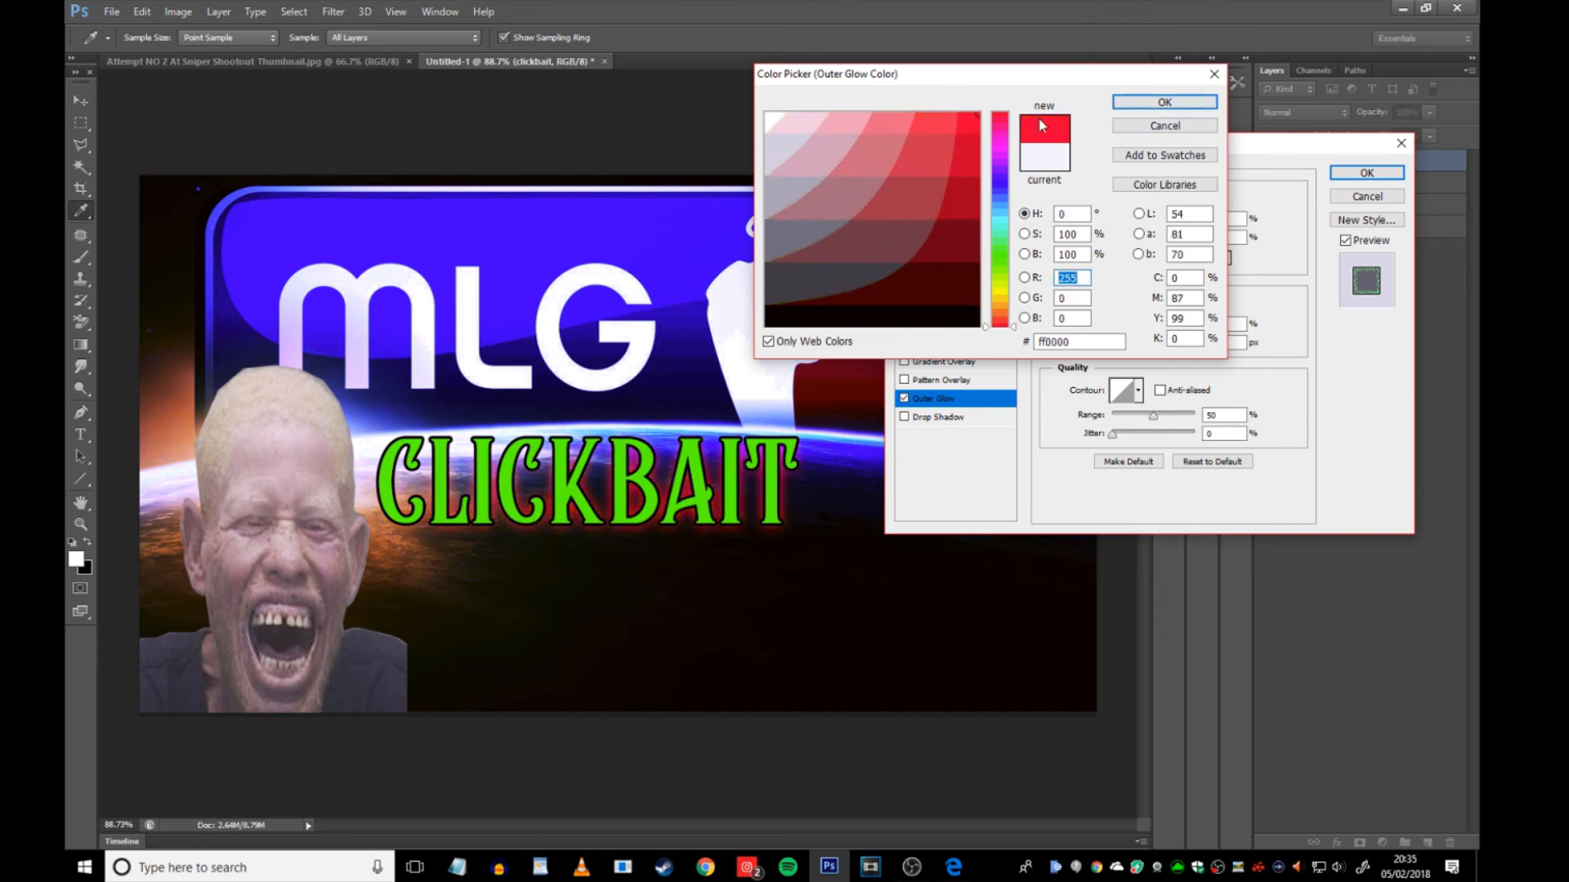
{"action": "left_click", "coordinate": [1163, 102]}
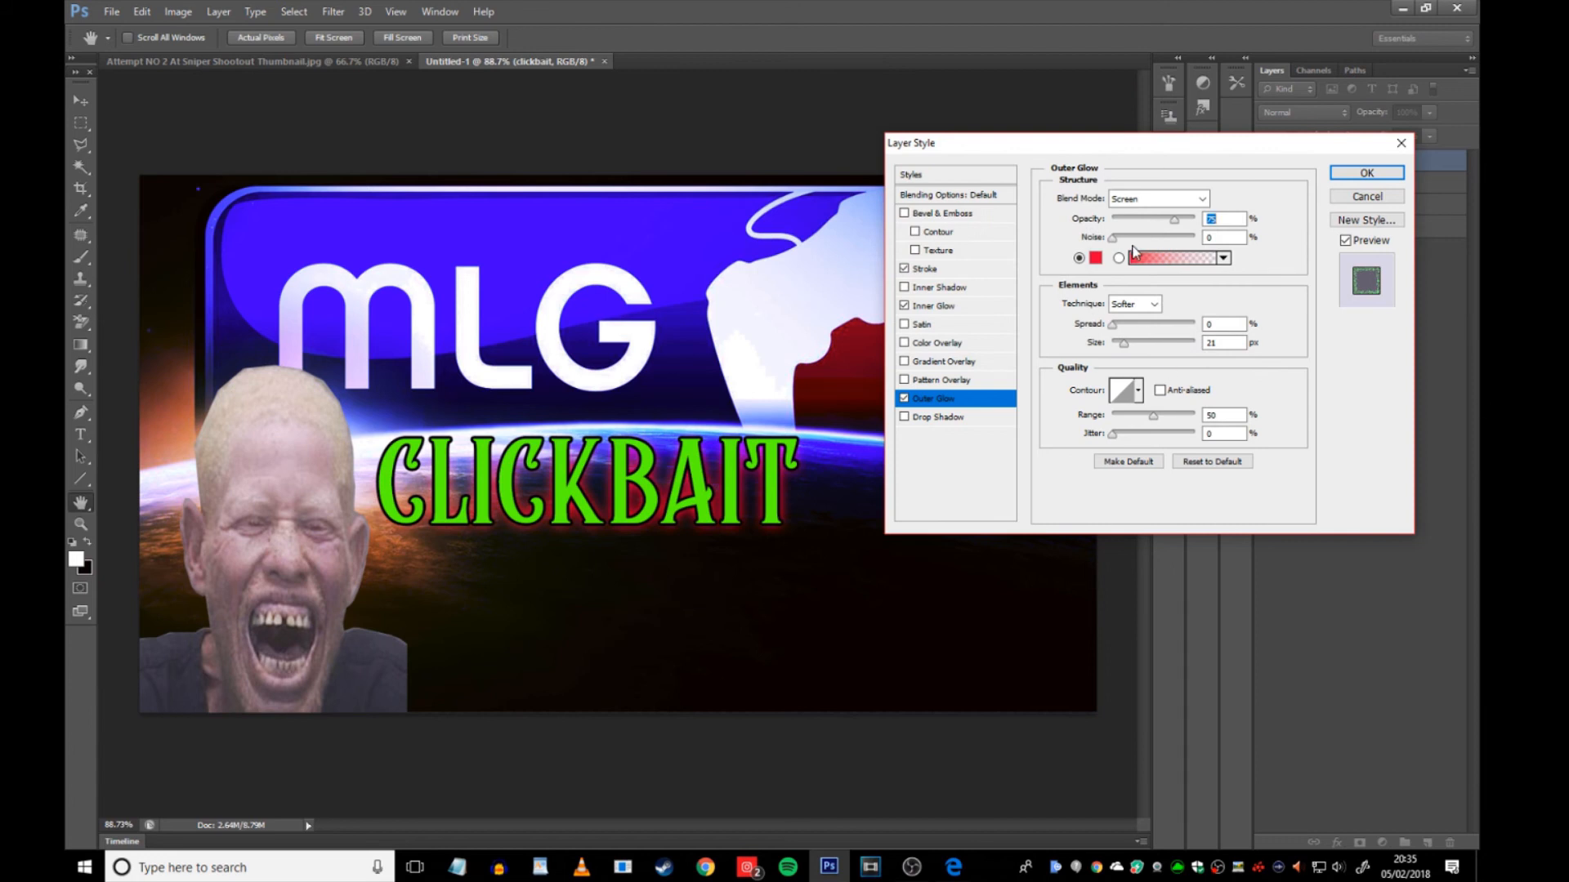
{"action": "left_click_drag", "start_coordinate": [1166, 218], "coordinate": [1147, 218]}
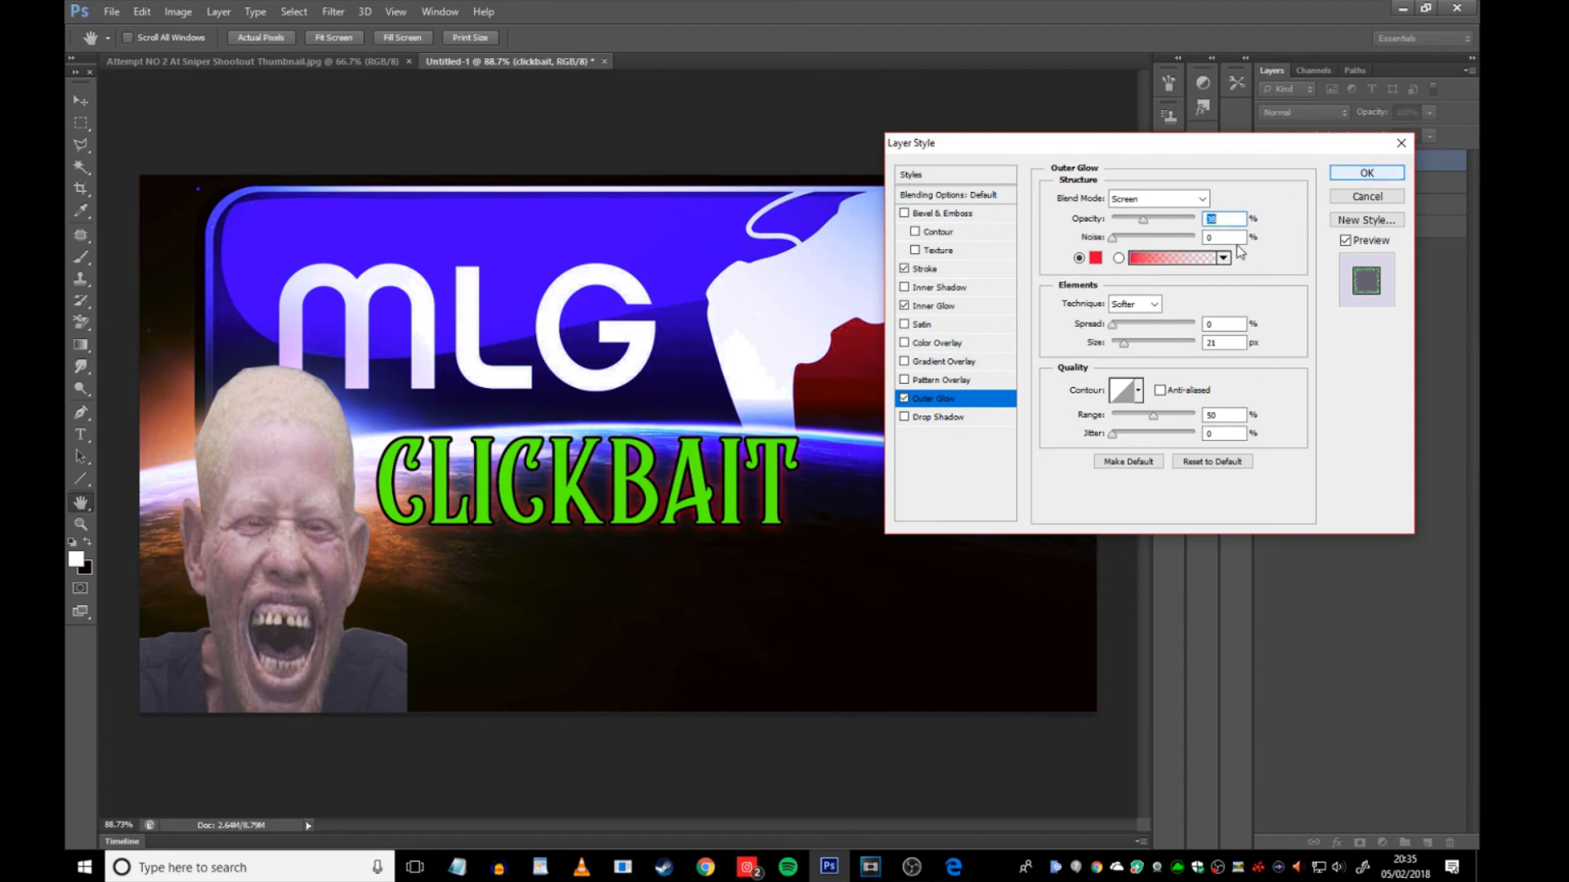
{"action": "left_click", "coordinate": [937, 418]}
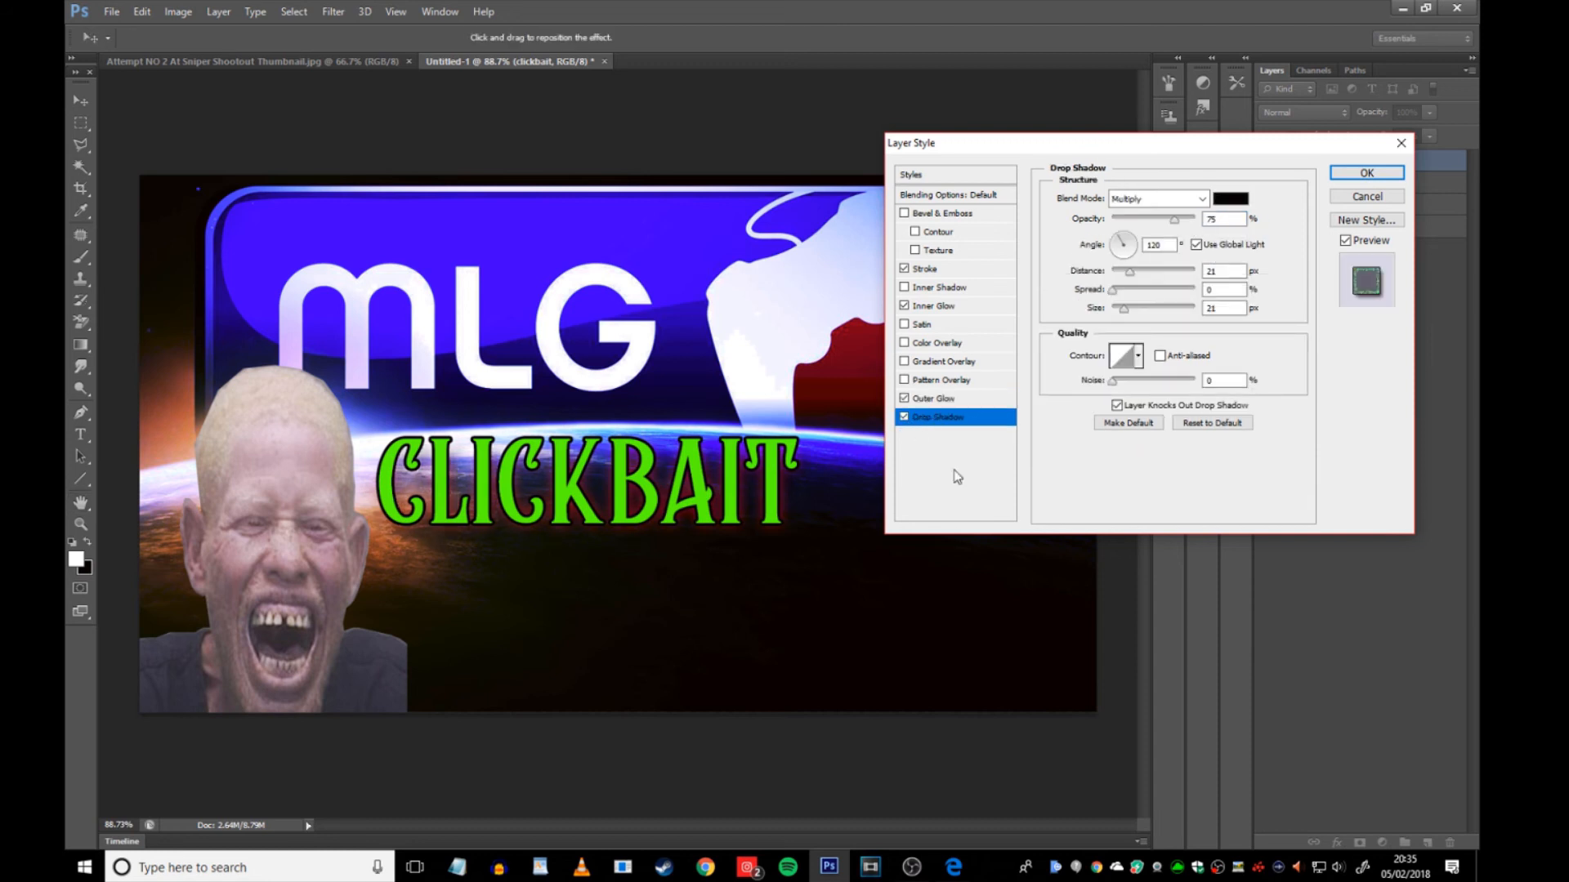
{"action": "mouse_move", "coordinate": [1378, 189]}
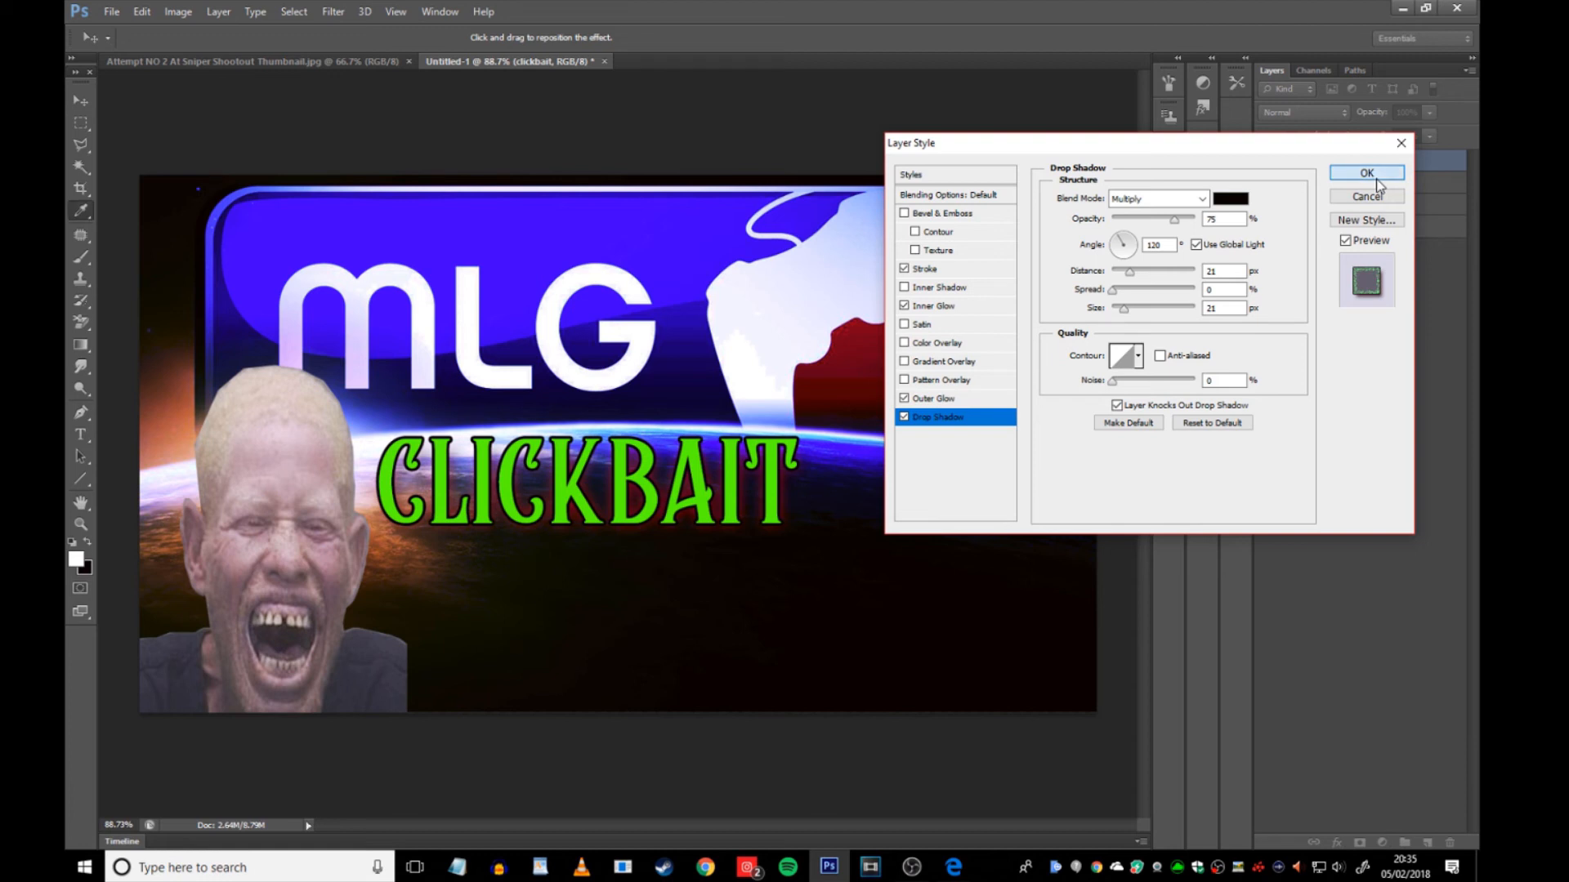
{"action": "left_click", "coordinate": [1367, 173]}
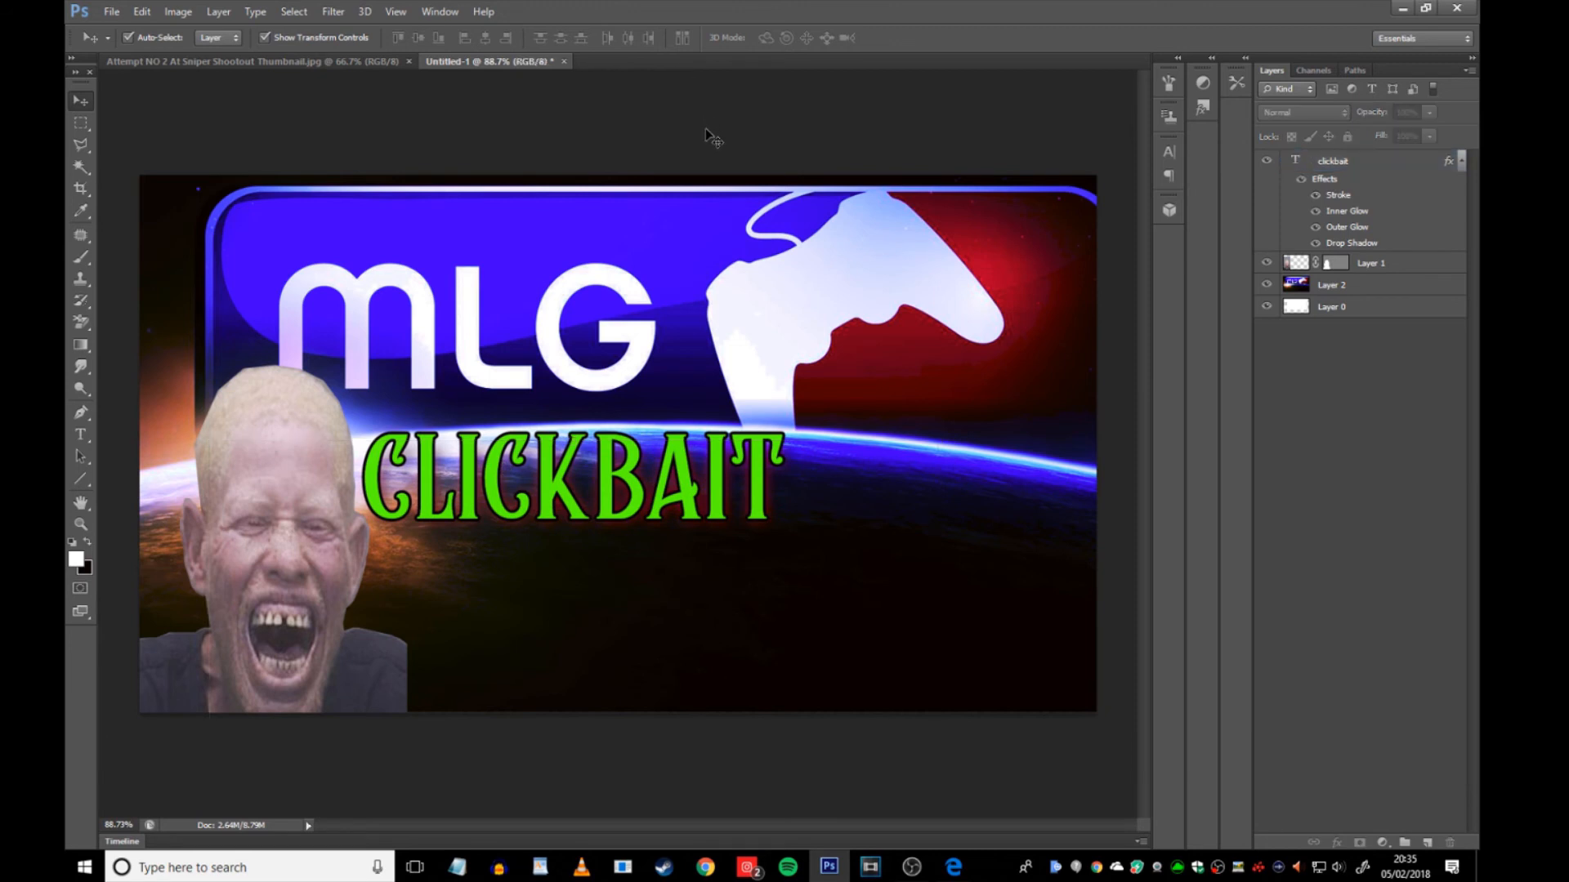
{"action": "mouse_move", "coordinate": [292, 490]}
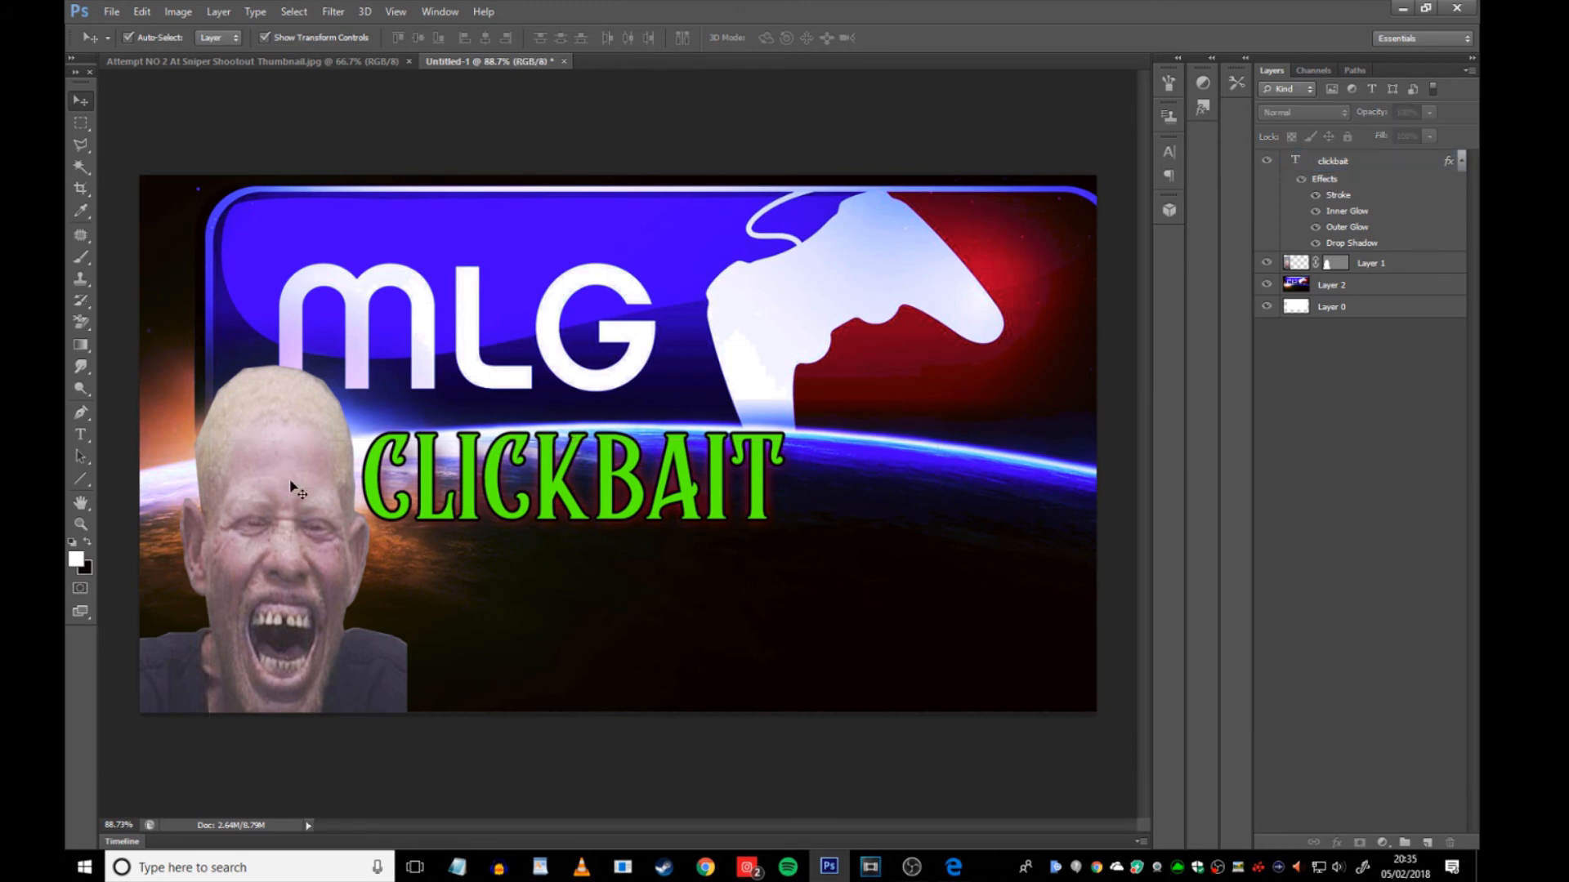
{"action": "left_click_drag", "start_coordinate": [295, 490], "coordinate": [255, 492]}
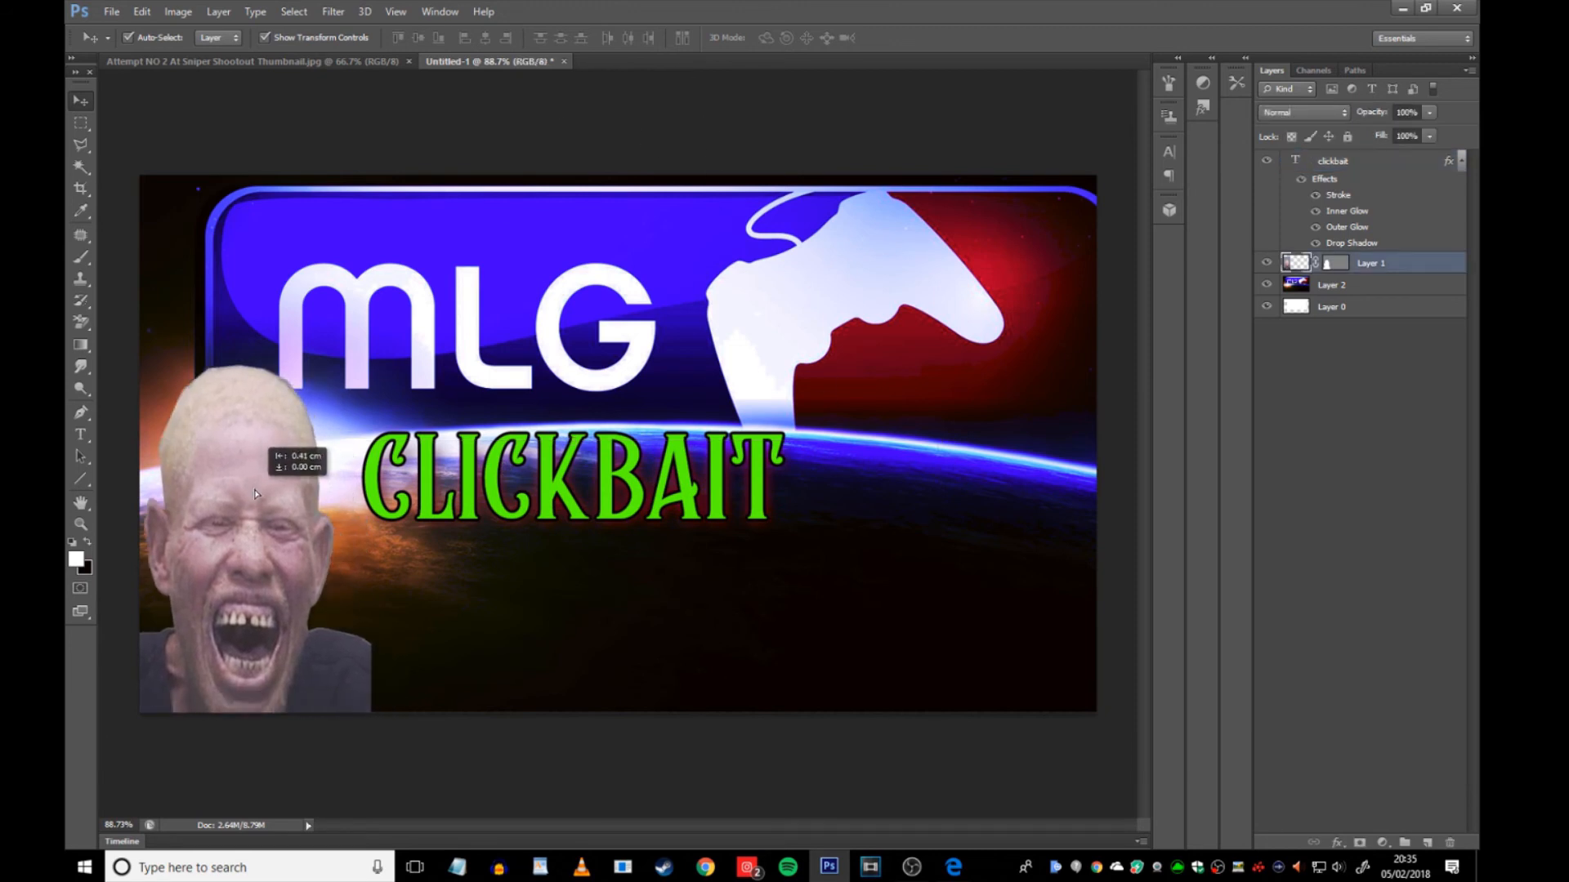
{"action": "left_click_drag", "start_coordinate": [255, 494], "coordinate": [263, 491]}
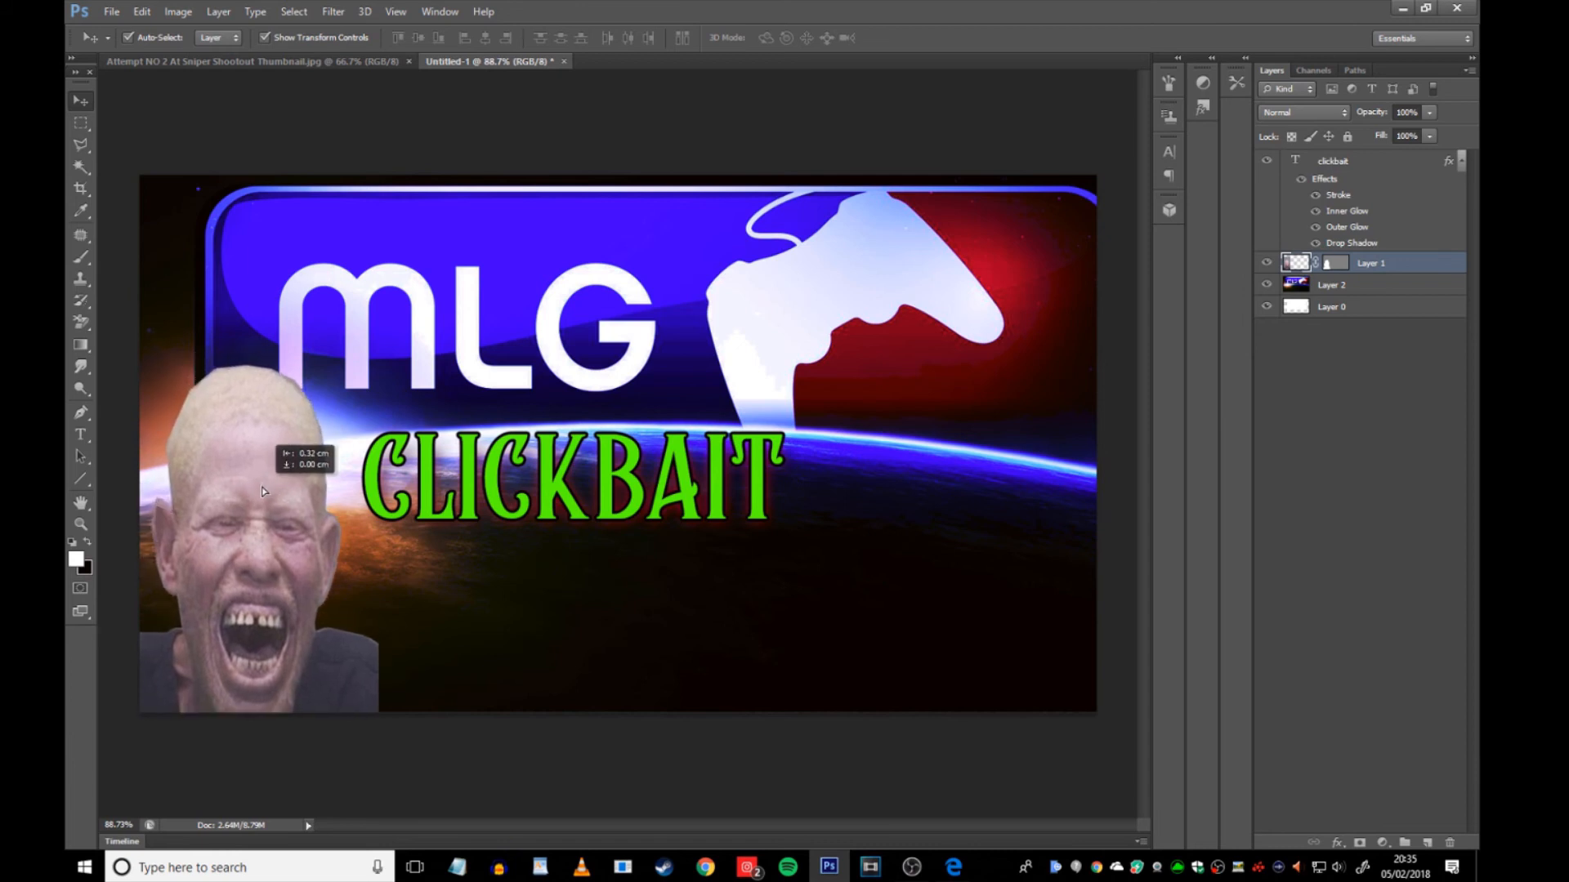
{"action": "left_click_drag", "start_coordinate": [260, 491], "coordinate": [290, 491]}
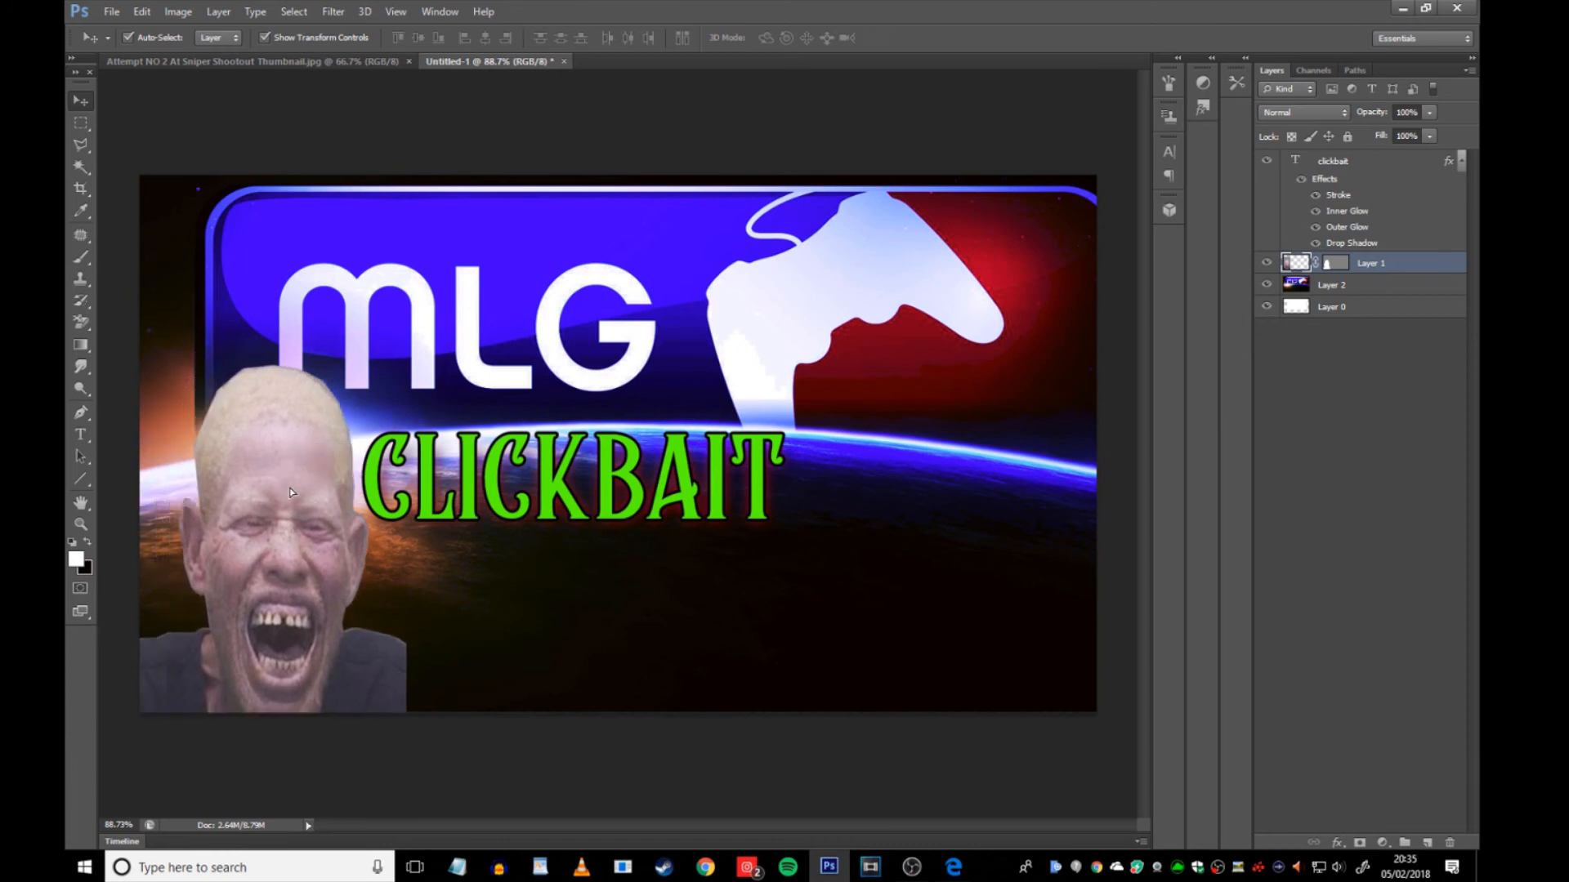
{"action": "right_click", "coordinate": [1371, 263]}
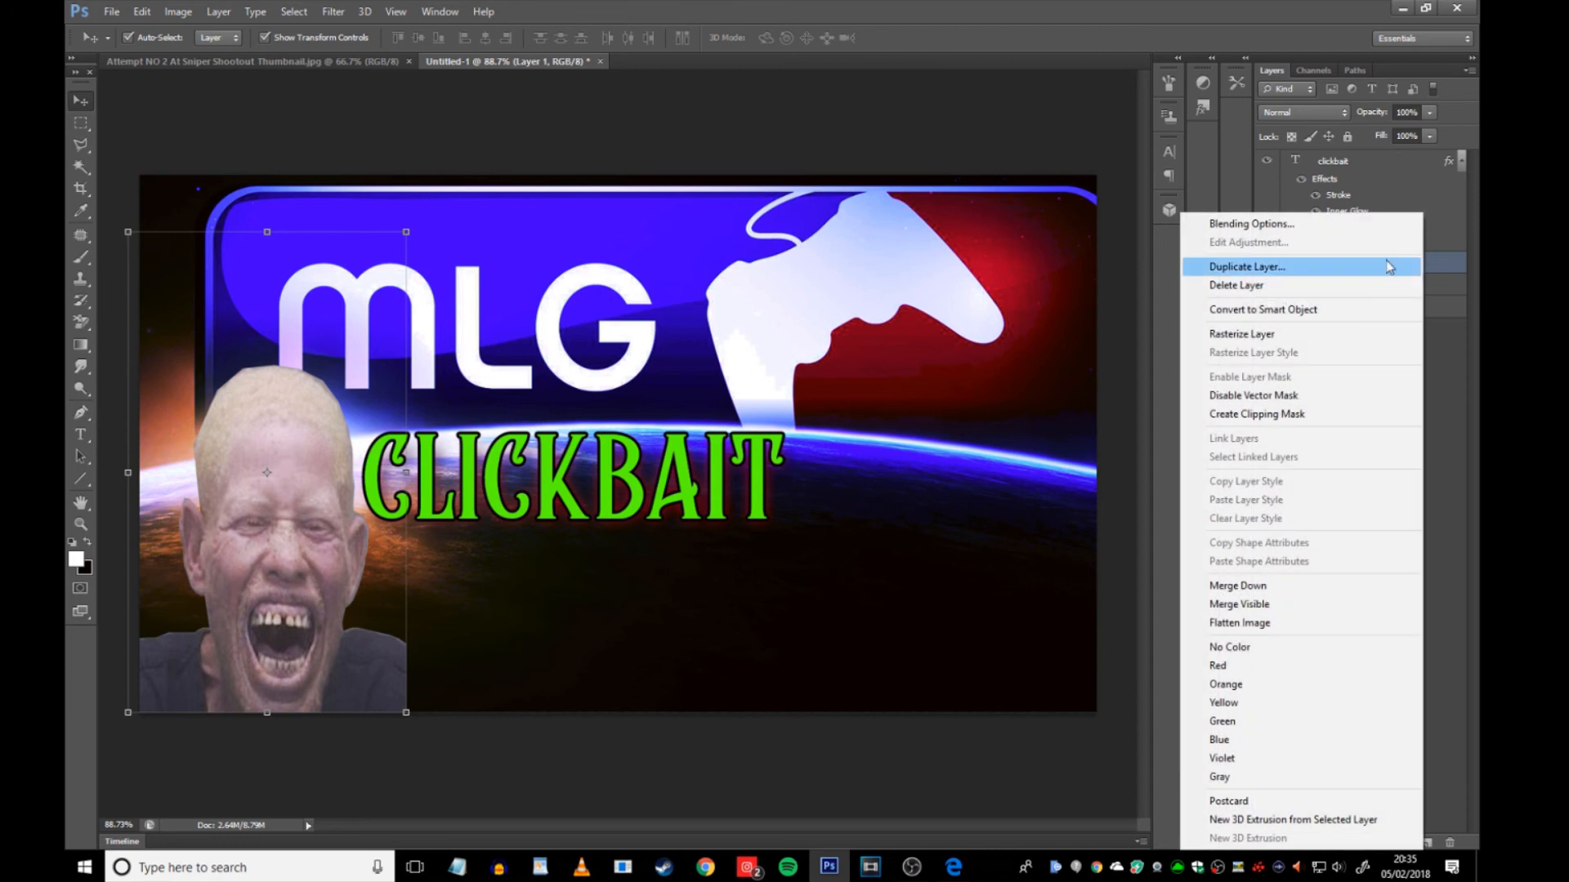
{"action": "left_click", "coordinate": [1247, 266]}
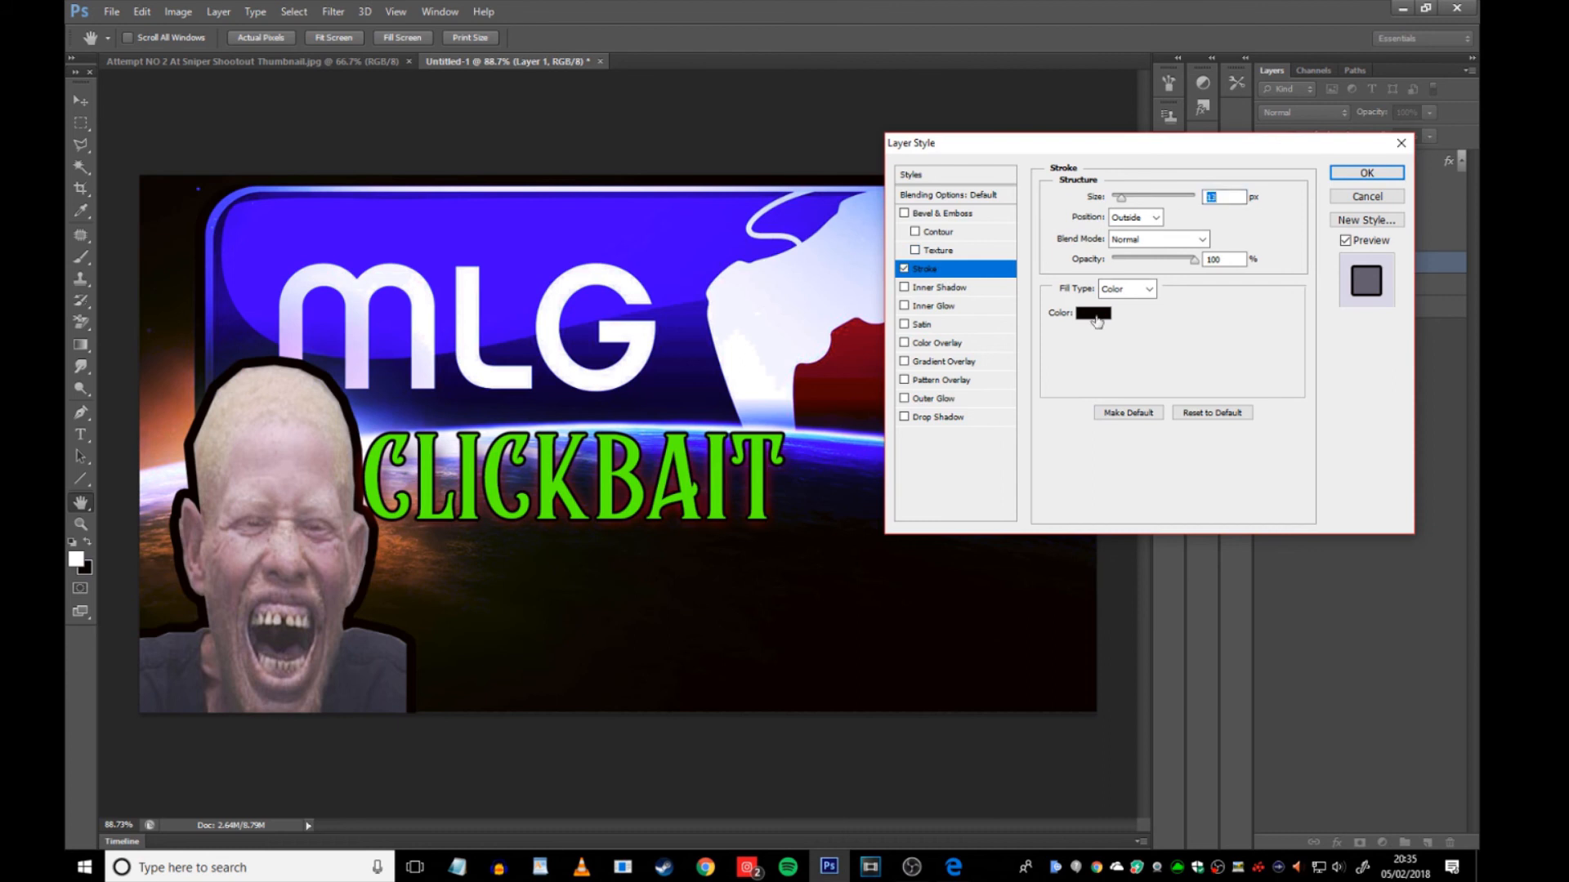
{"action": "left_click", "coordinate": [1089, 312]}
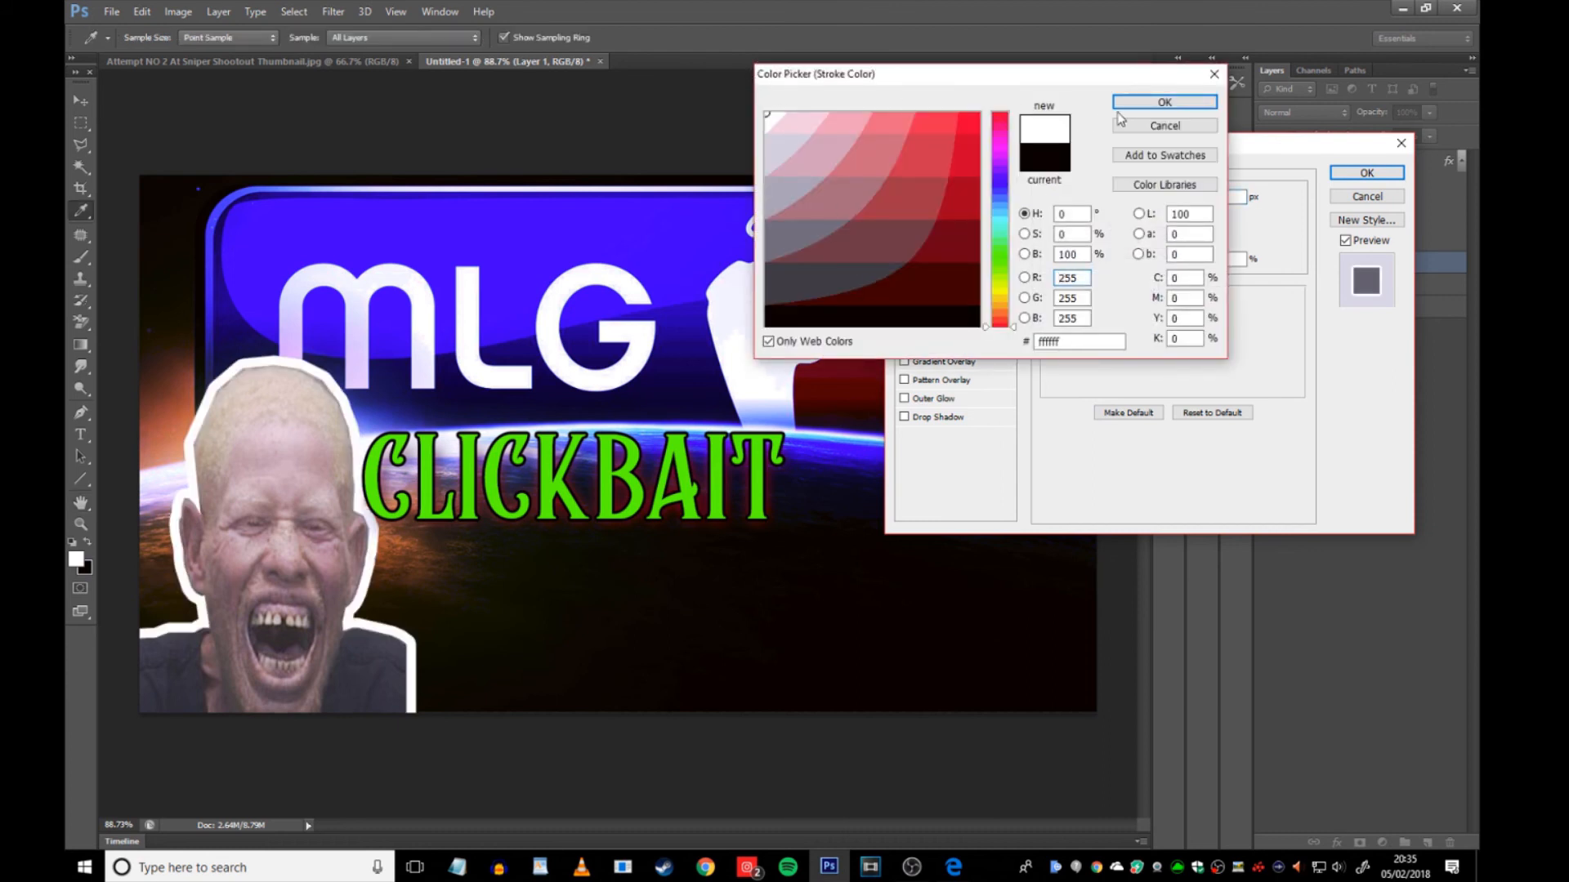
{"action": "left_click", "coordinate": [1163, 102]}
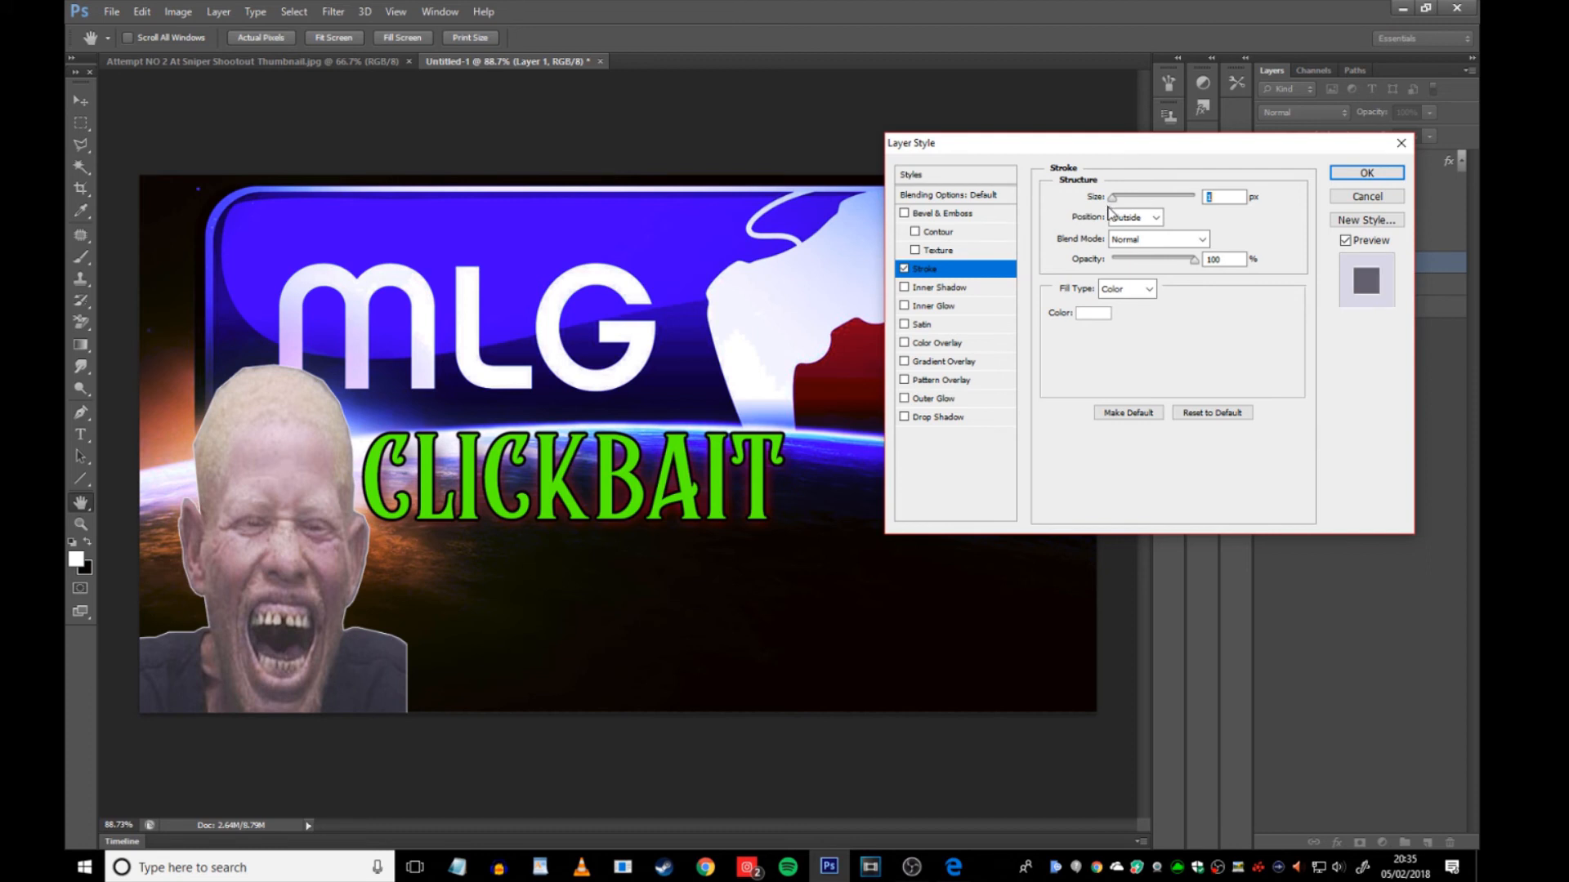
{"action": "left_click", "coordinate": [1094, 313]}
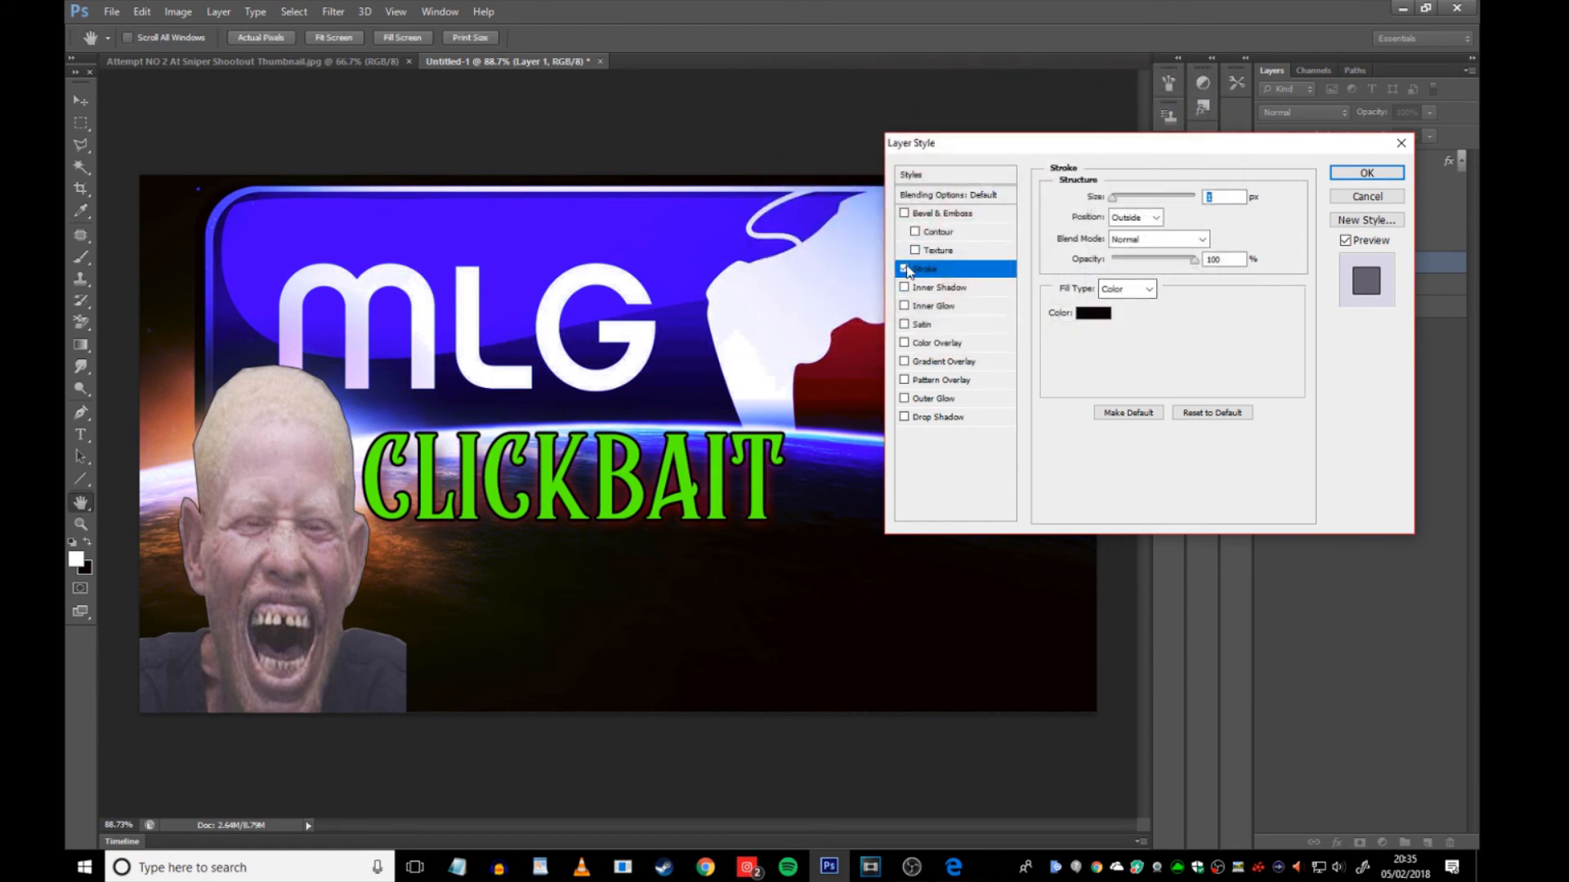
{"action": "left_click", "coordinate": [905, 268]}
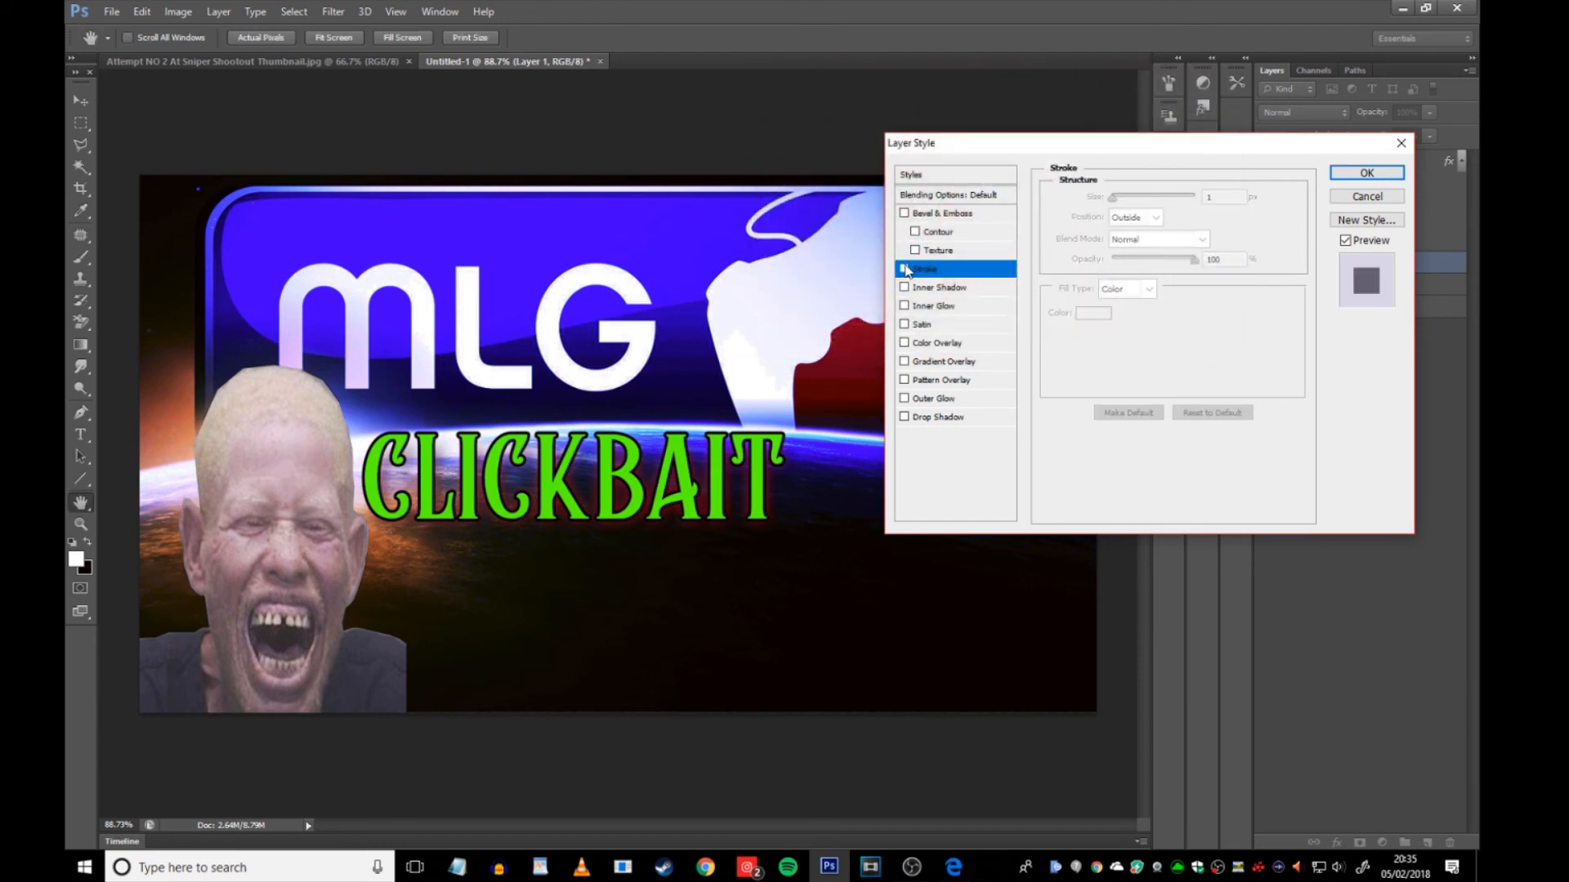
{"action": "left_click", "coordinate": [922, 324]}
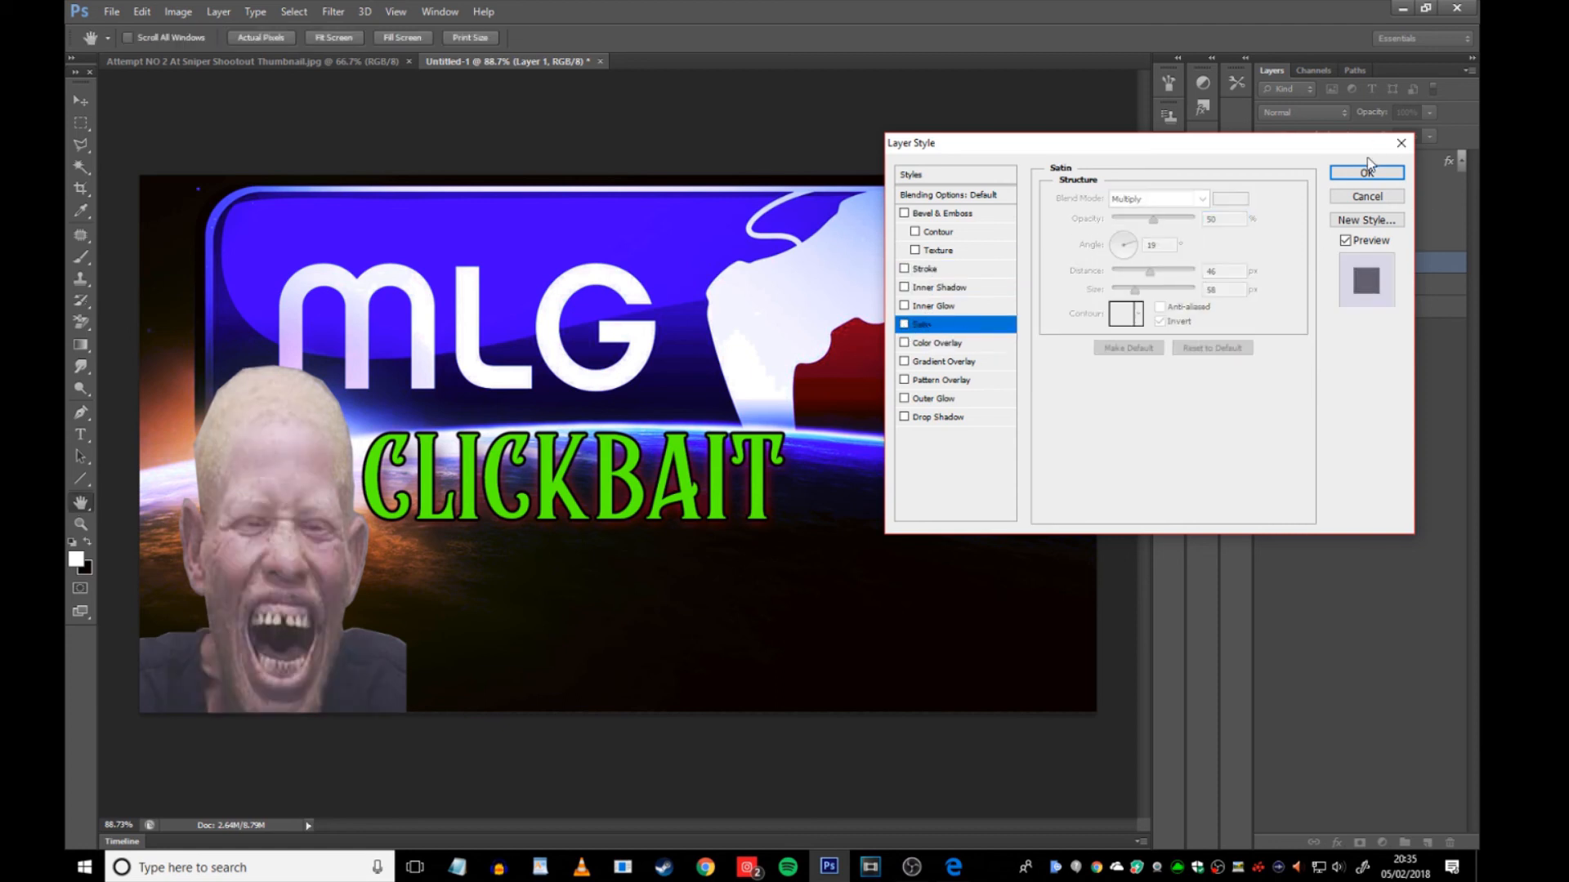
{"action": "left_click", "coordinate": [1365, 170]}
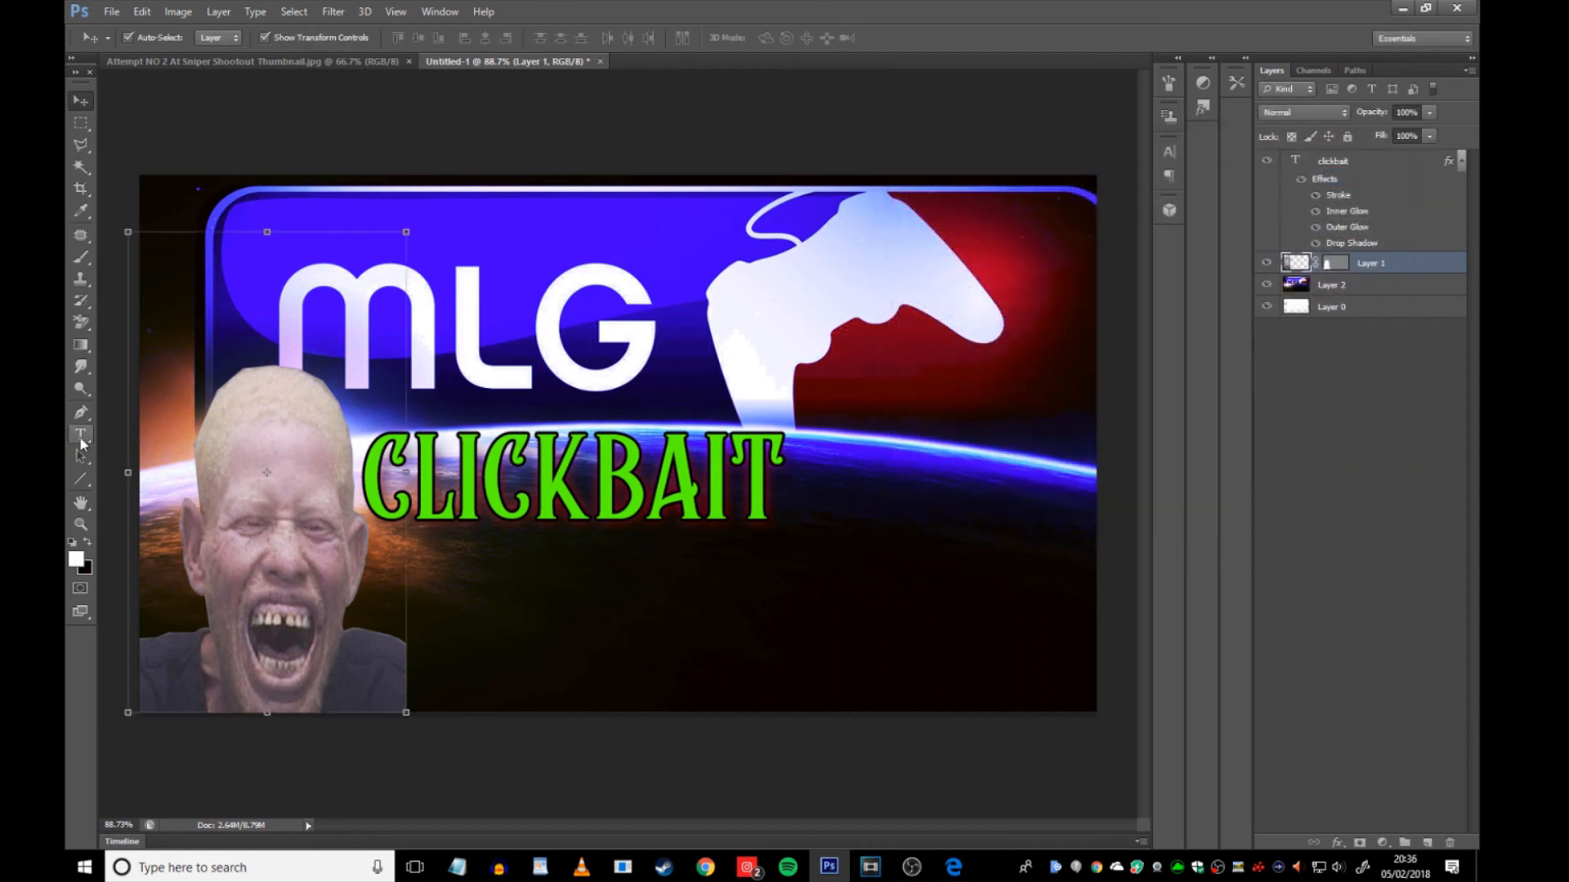
- Type JAKE PAUL in a new text box below CLICKBAIT
{"action": "left_click", "coordinate": [80, 434]}
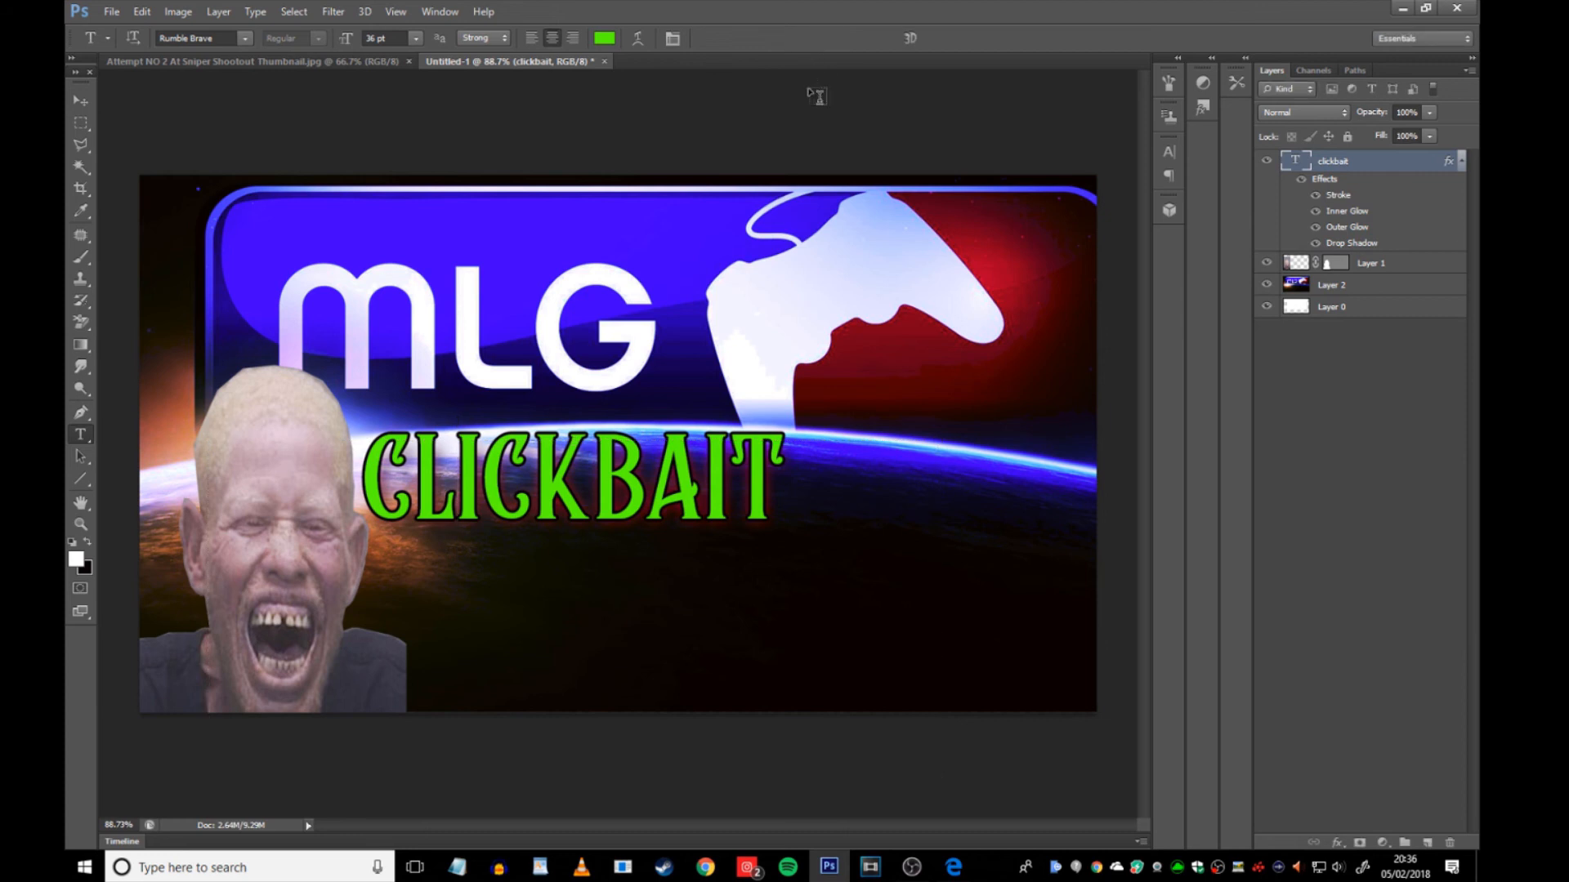
{"action": "mouse_move", "coordinate": [472, 581]}
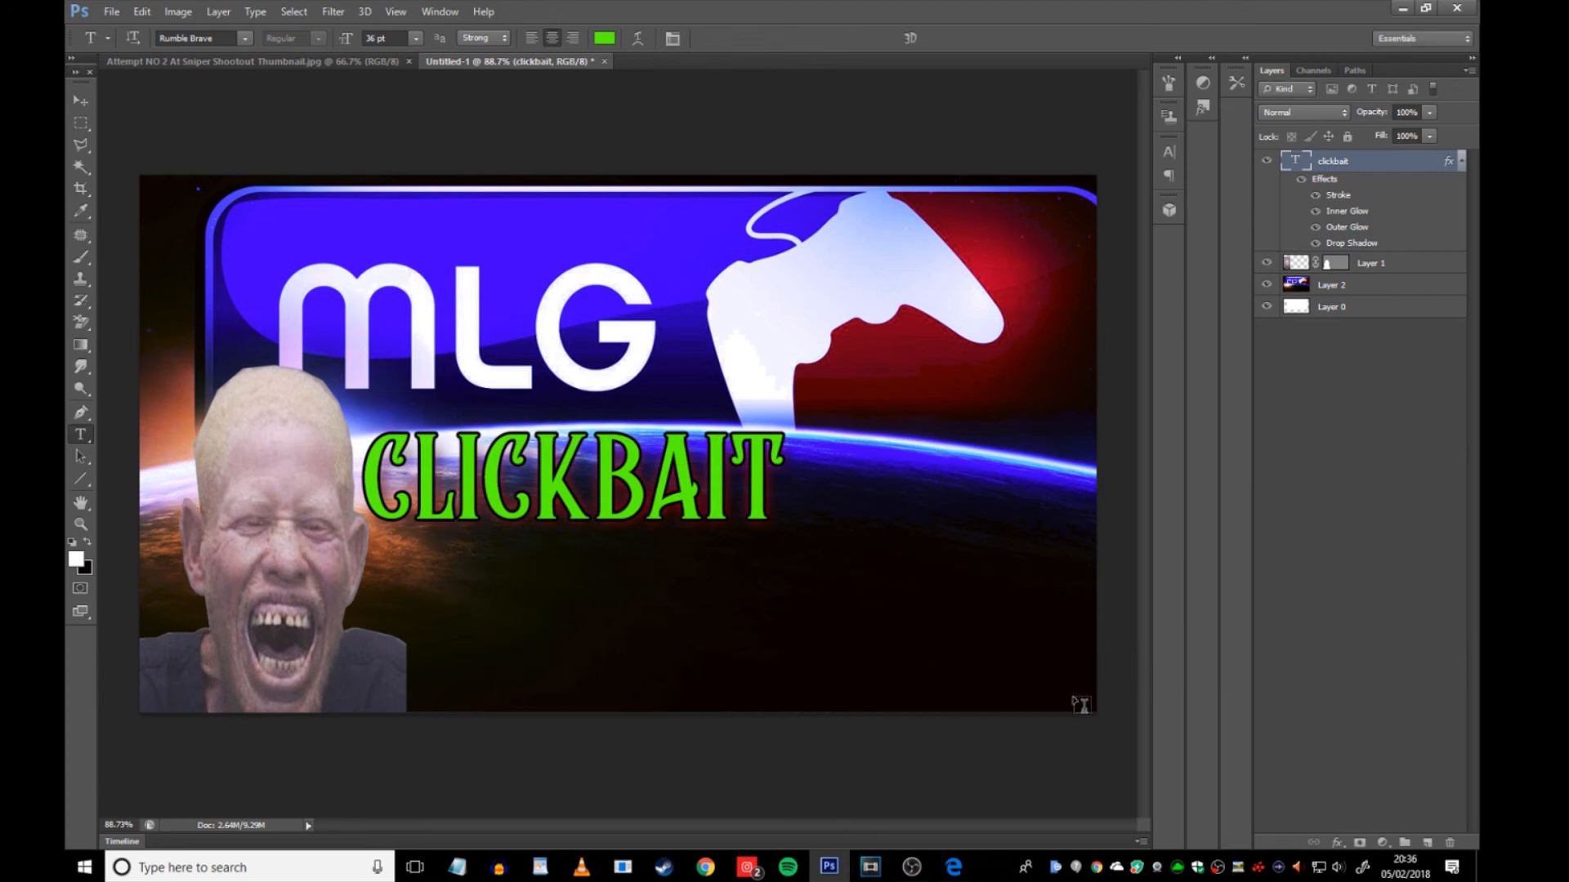
{"action": "left_click_drag", "start_coordinate": [464, 571], "coordinate": [1073, 697]}
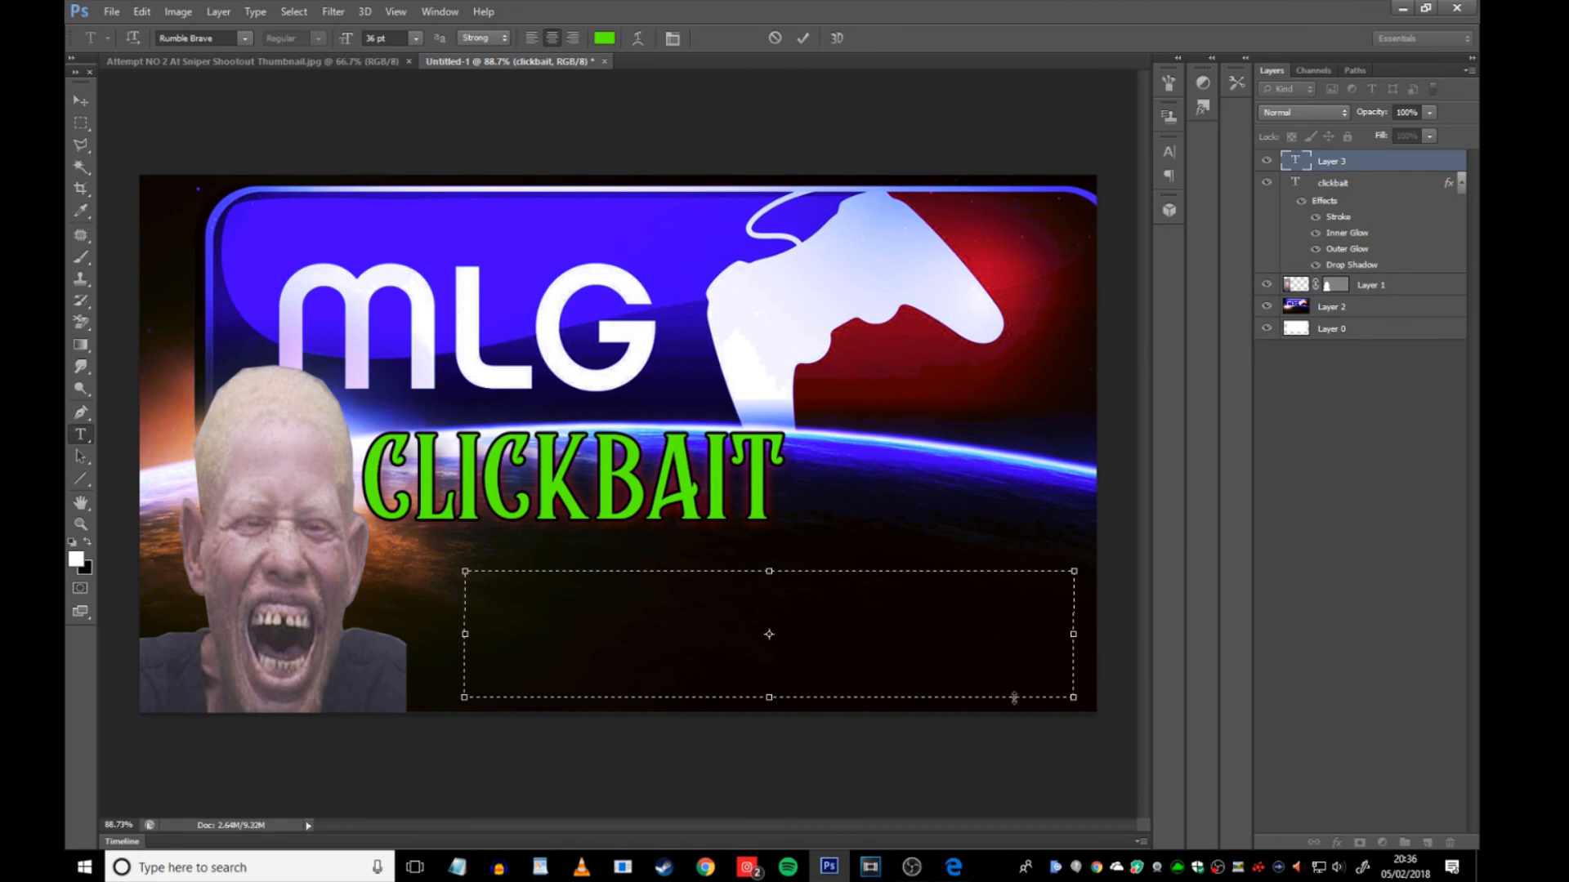
{"action": "type", "text": "JAKE"}
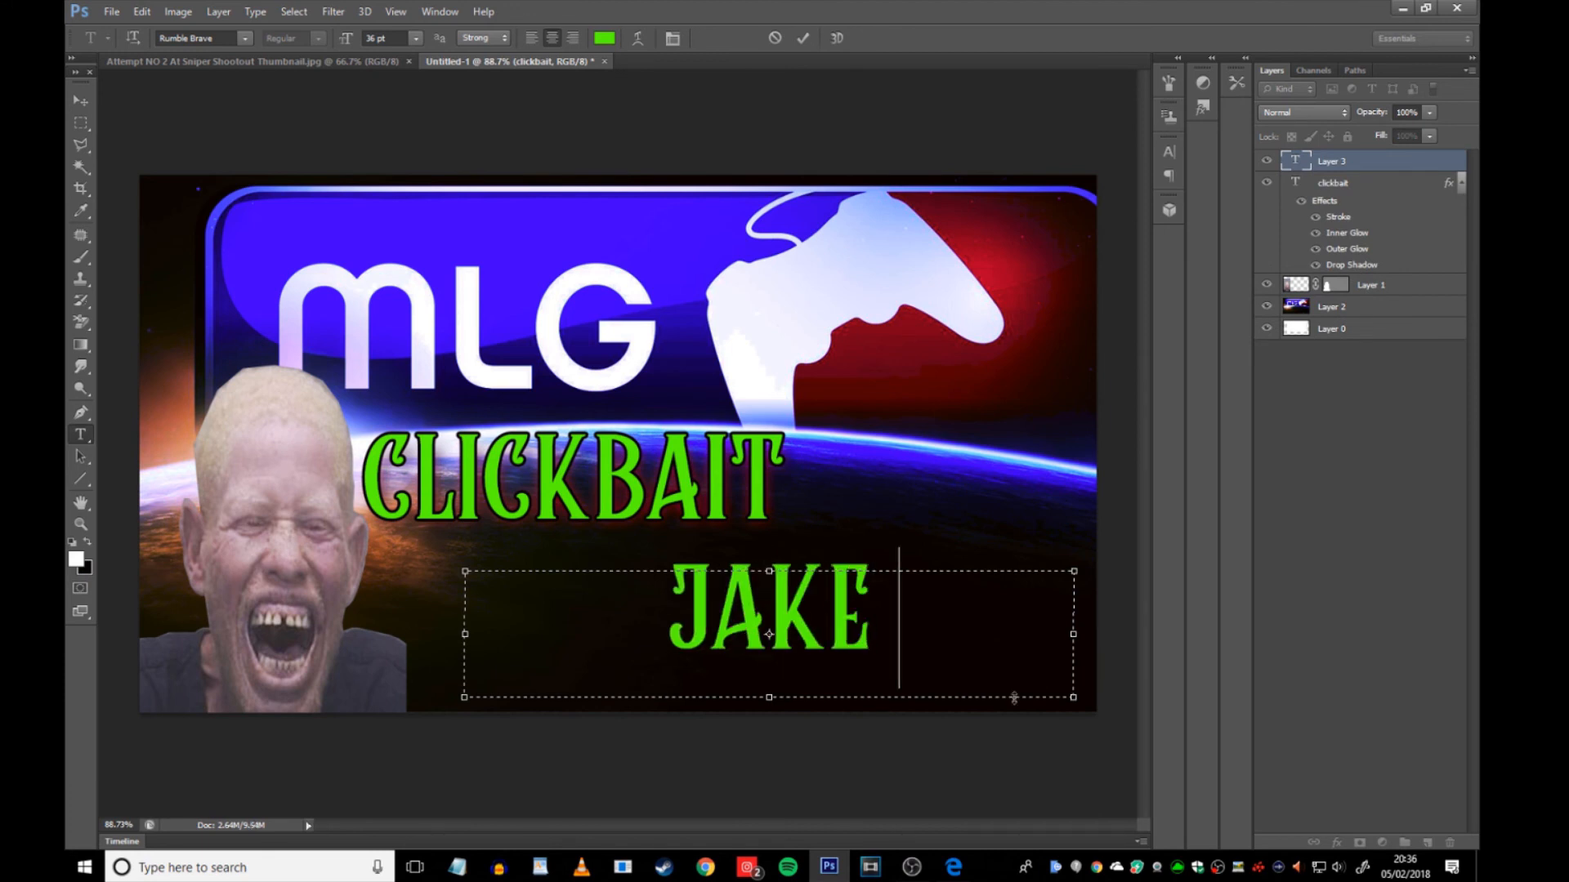
{"action": "type", "text": "PAUL"}
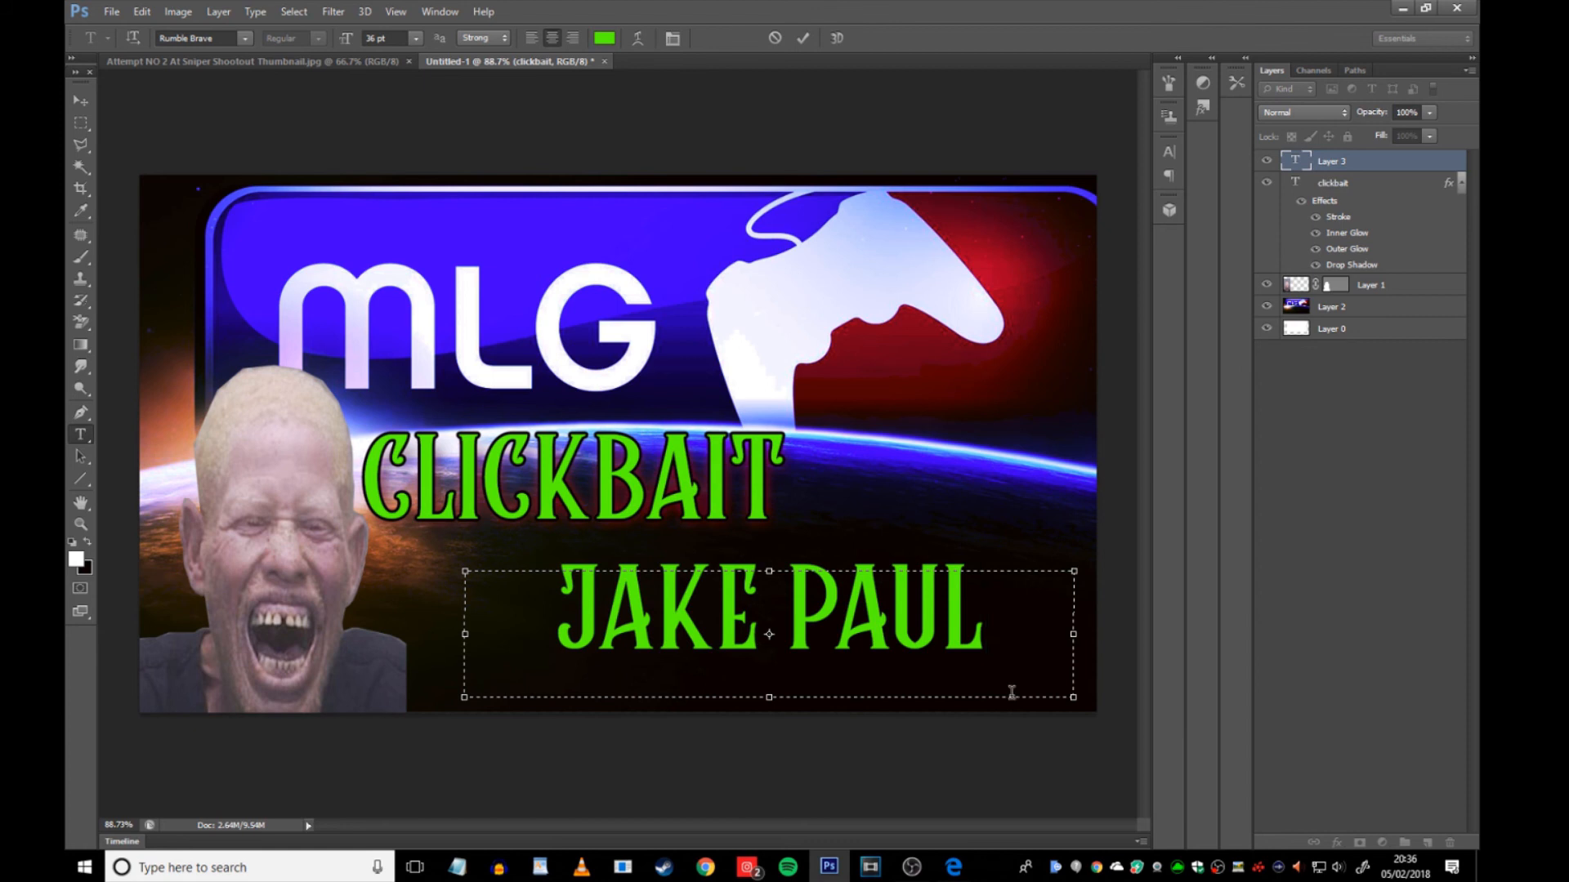
- Recolour the JAKE PAUL letters dark and give them a 1 px cyan outline
{"action": "left_click", "coordinate": [557, 611]}
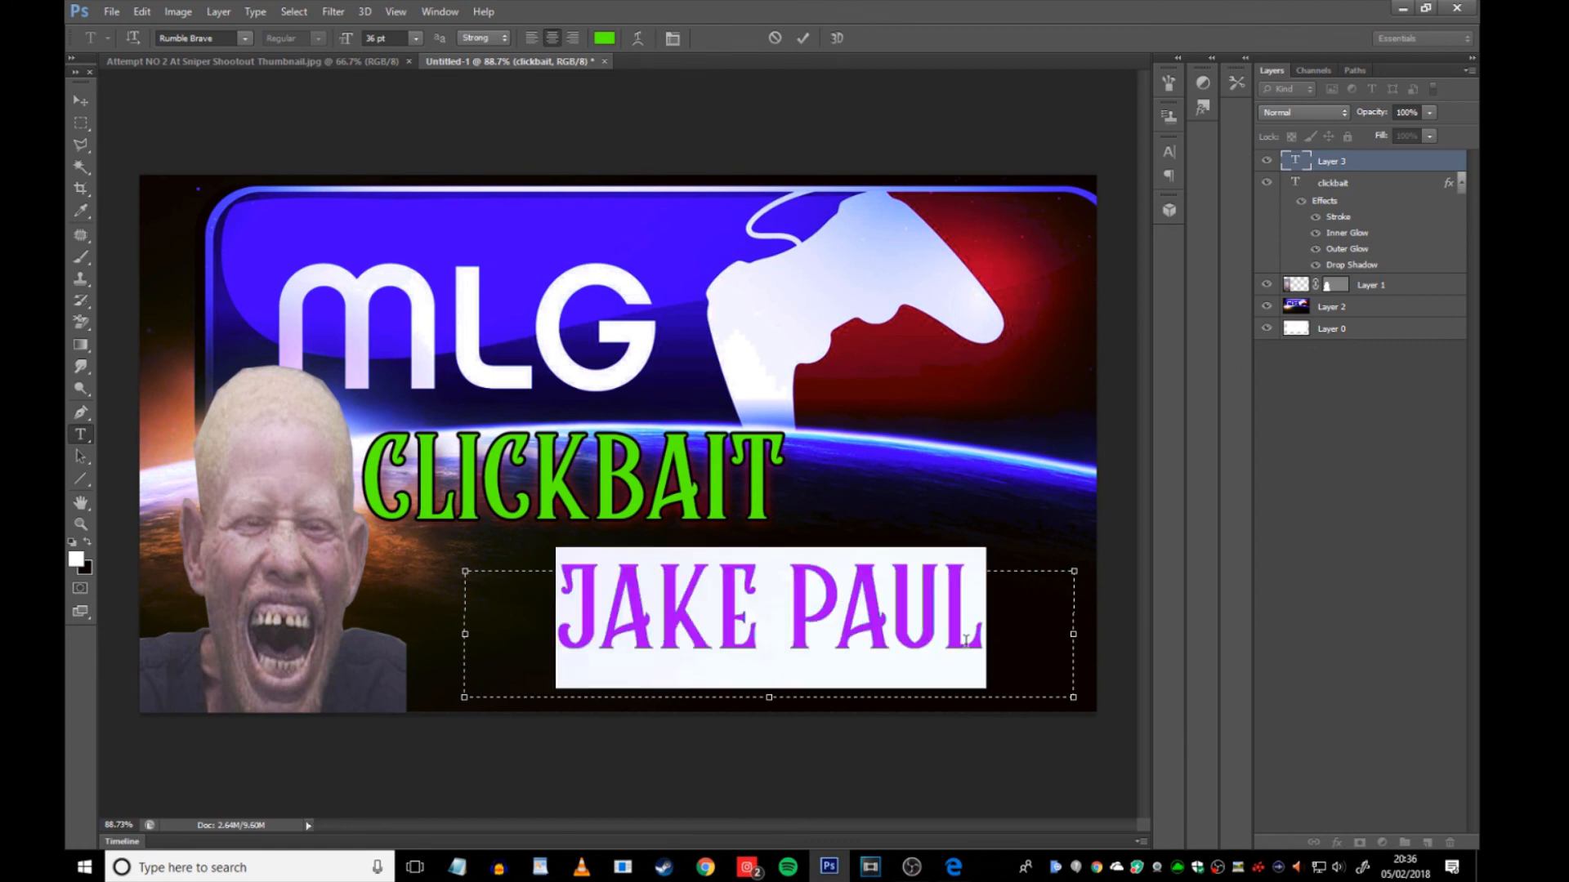
{"action": "left_click", "coordinate": [604, 38]}
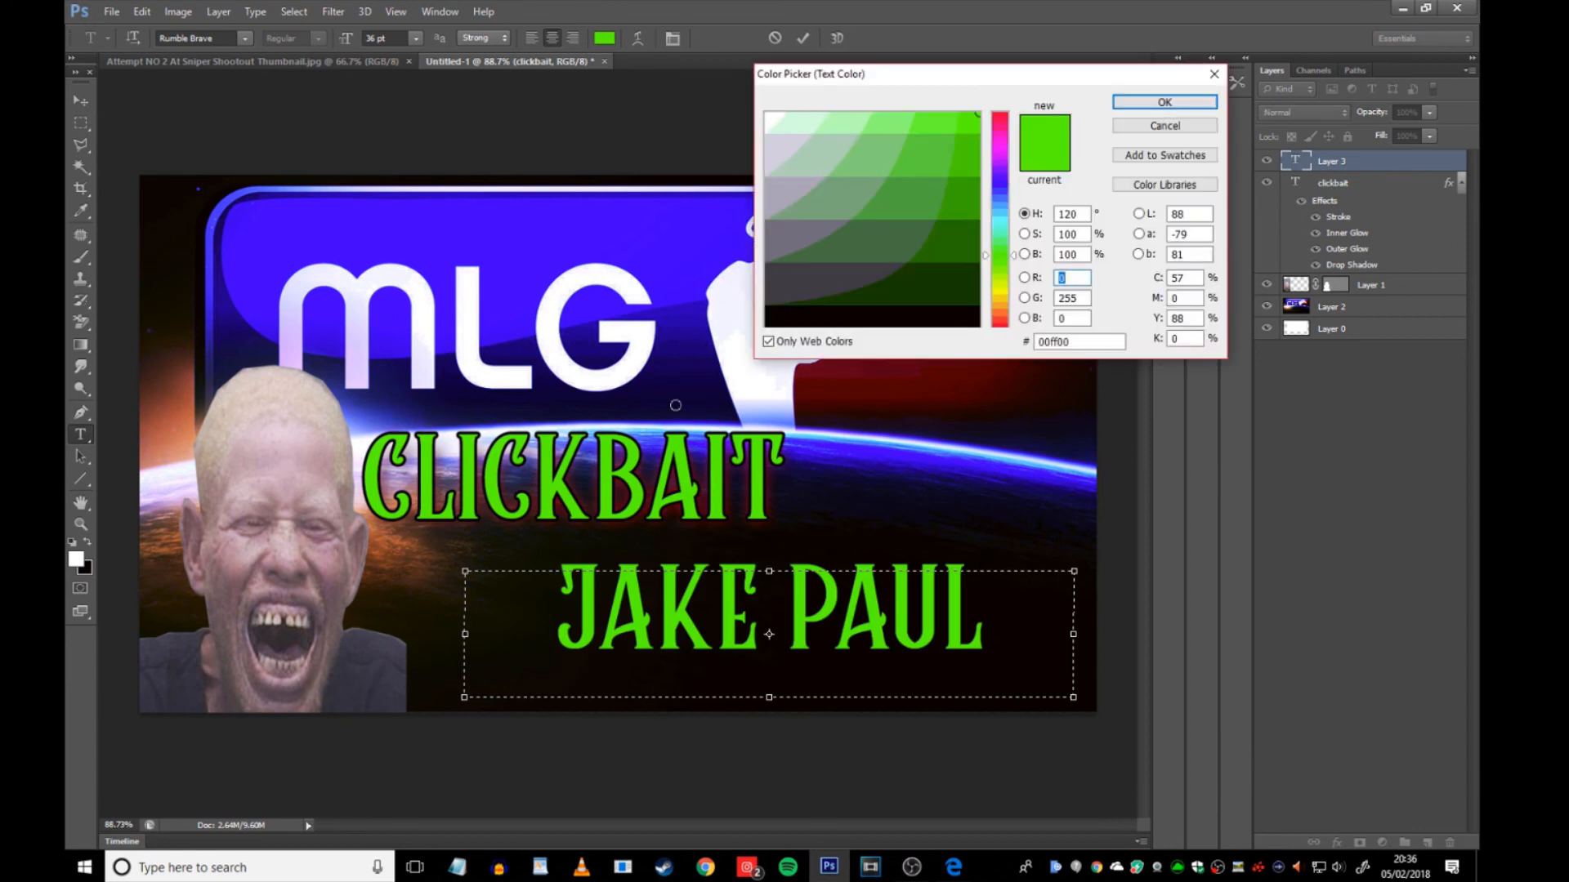
{"action": "left_click", "coordinate": [1163, 101]}
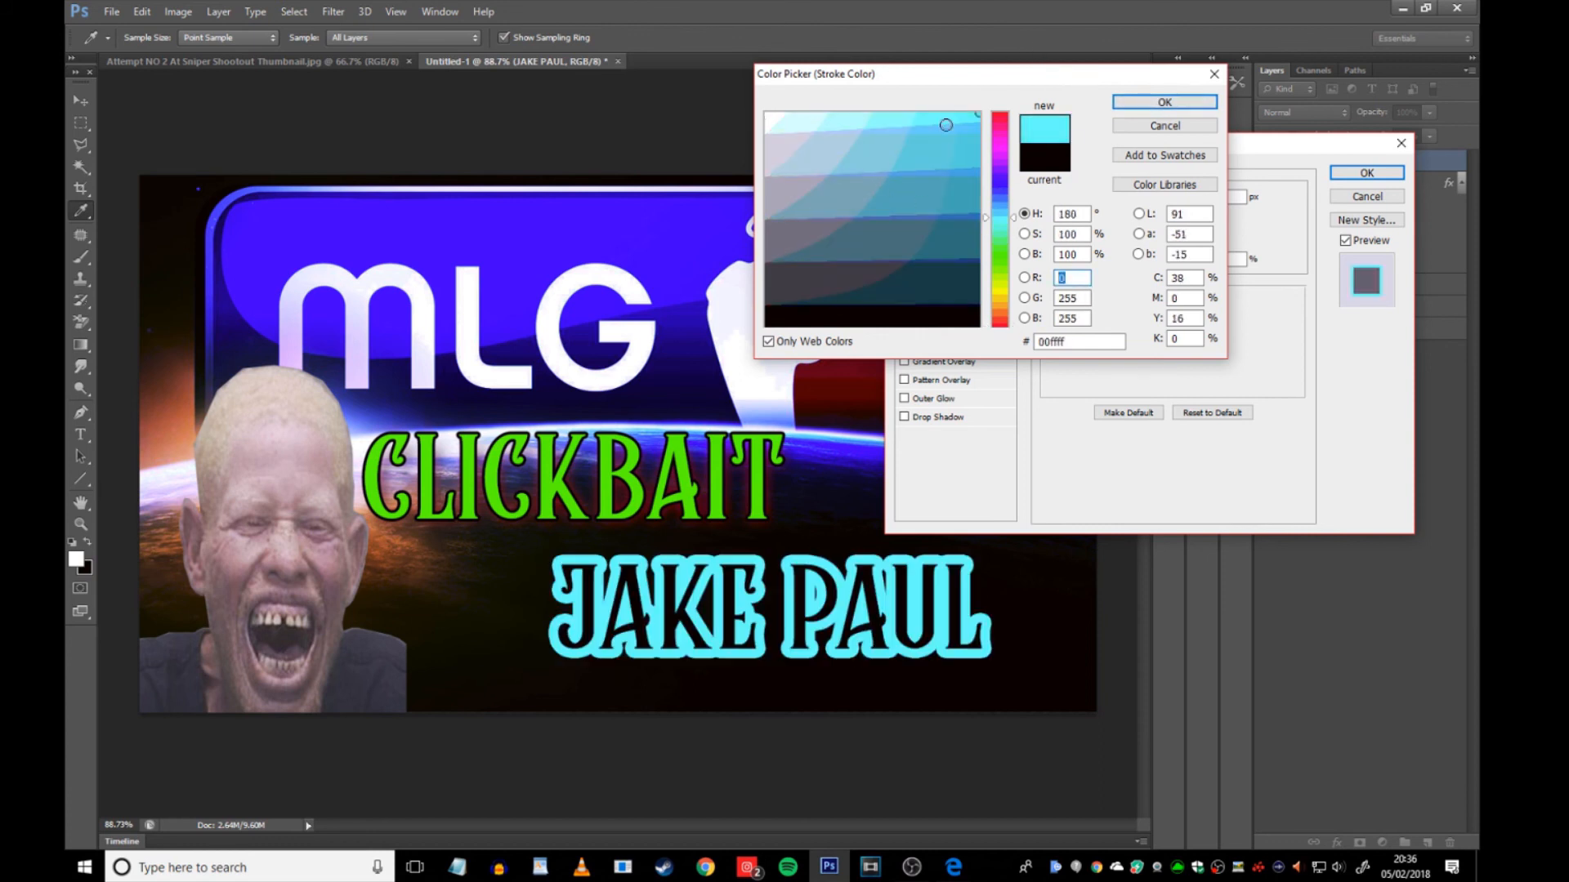
{"action": "left_click", "coordinate": [1163, 102]}
{"action": "type", "text": "1"}
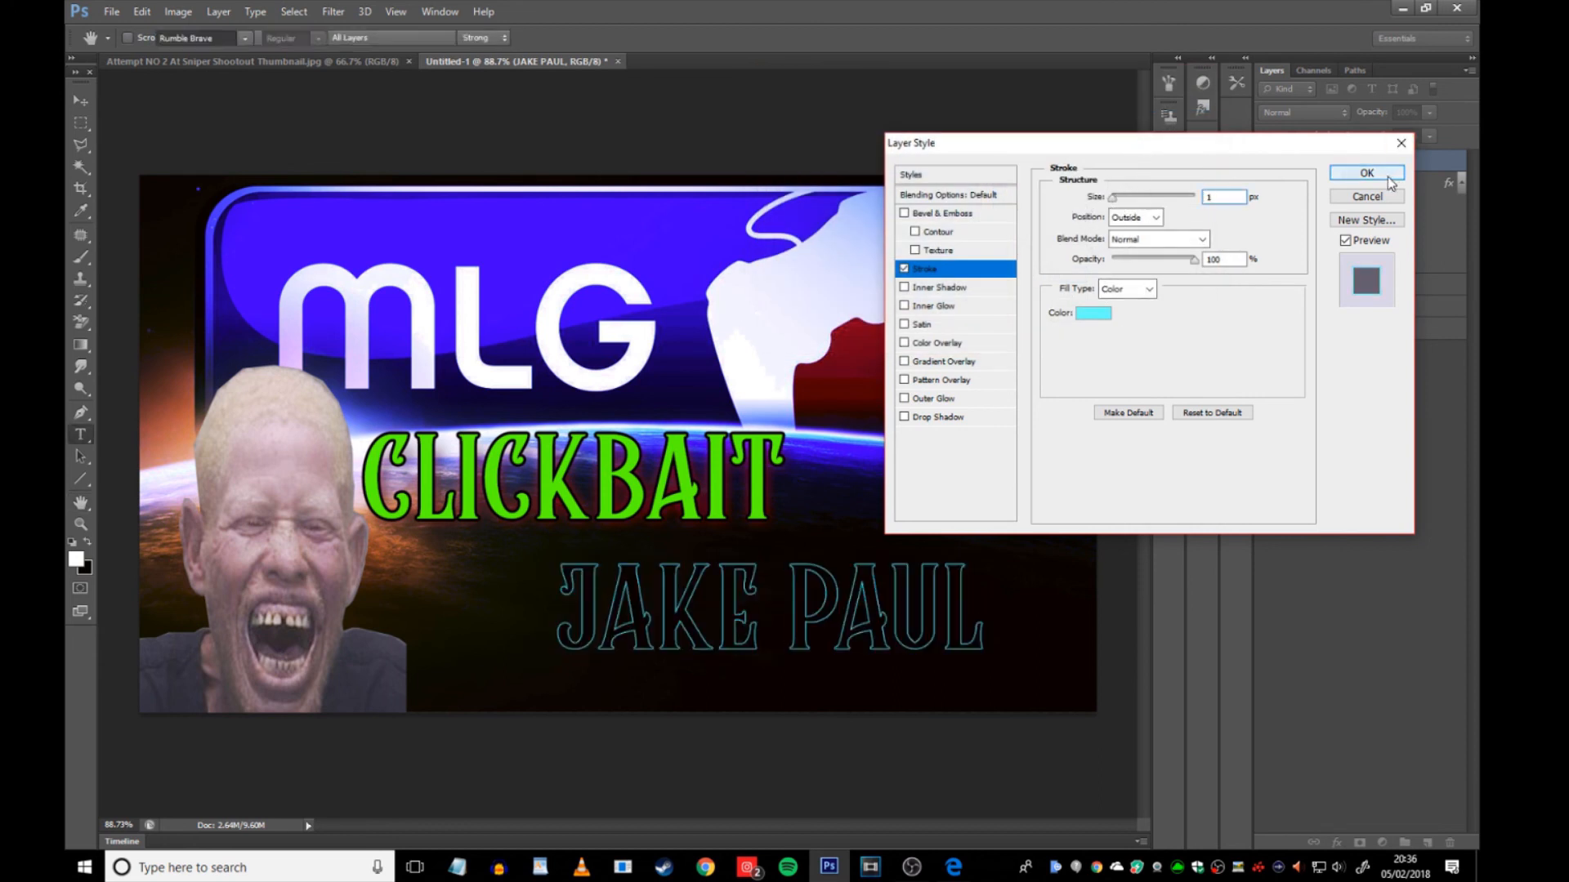
{"action": "left_click", "coordinate": [1367, 172]}
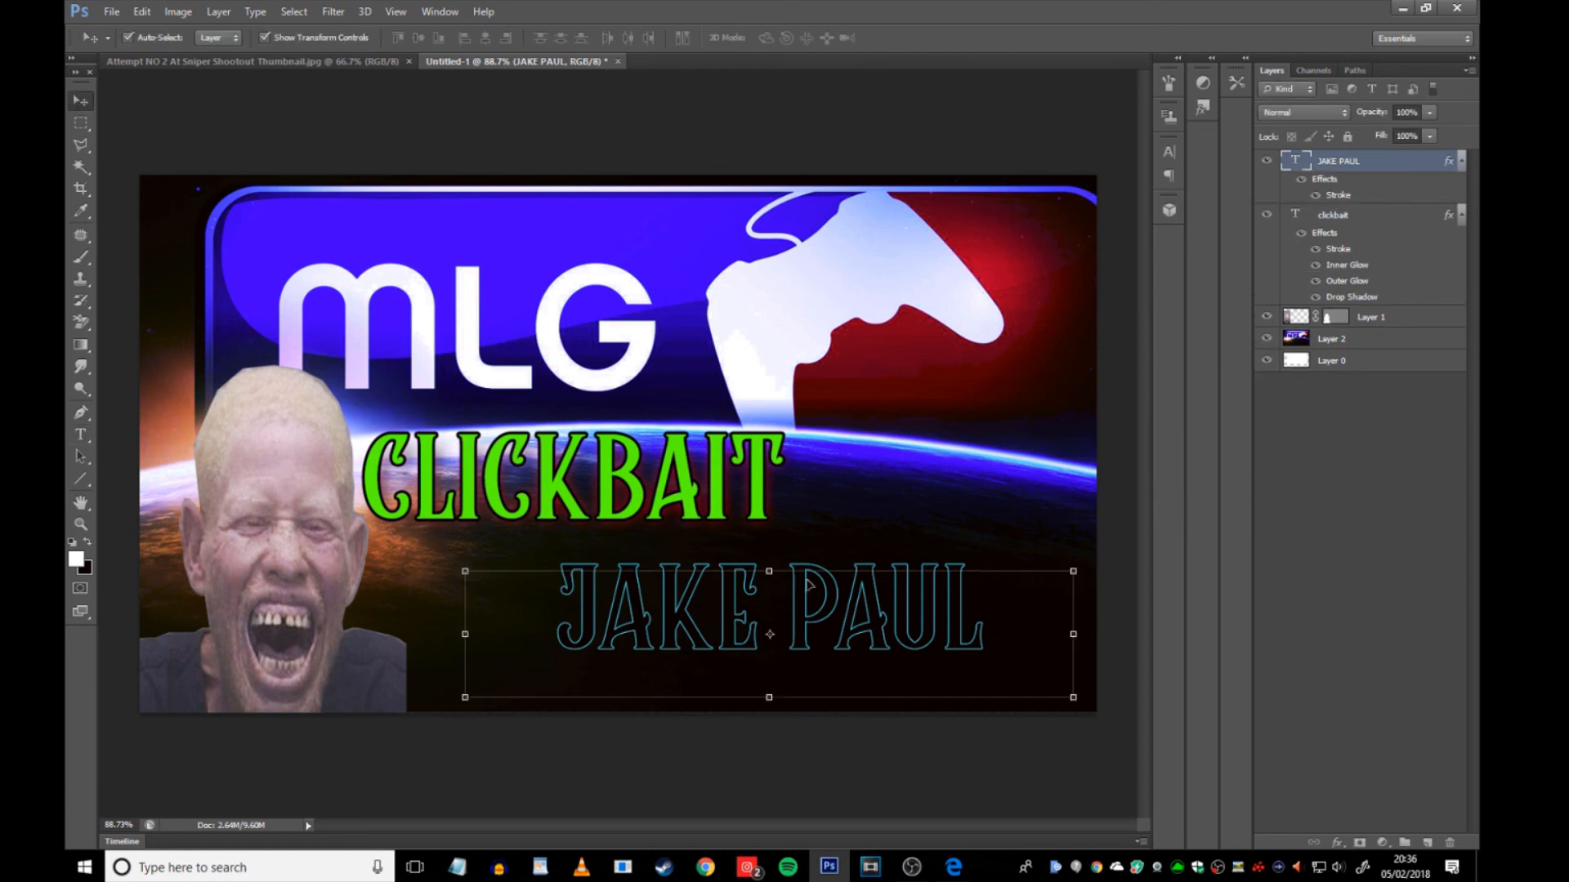
- Shift JAKE PAUL left and mark out a new text box in the lower right
{"action": "left_click_drag", "start_coordinate": [770, 615], "coordinate": [635, 598]}
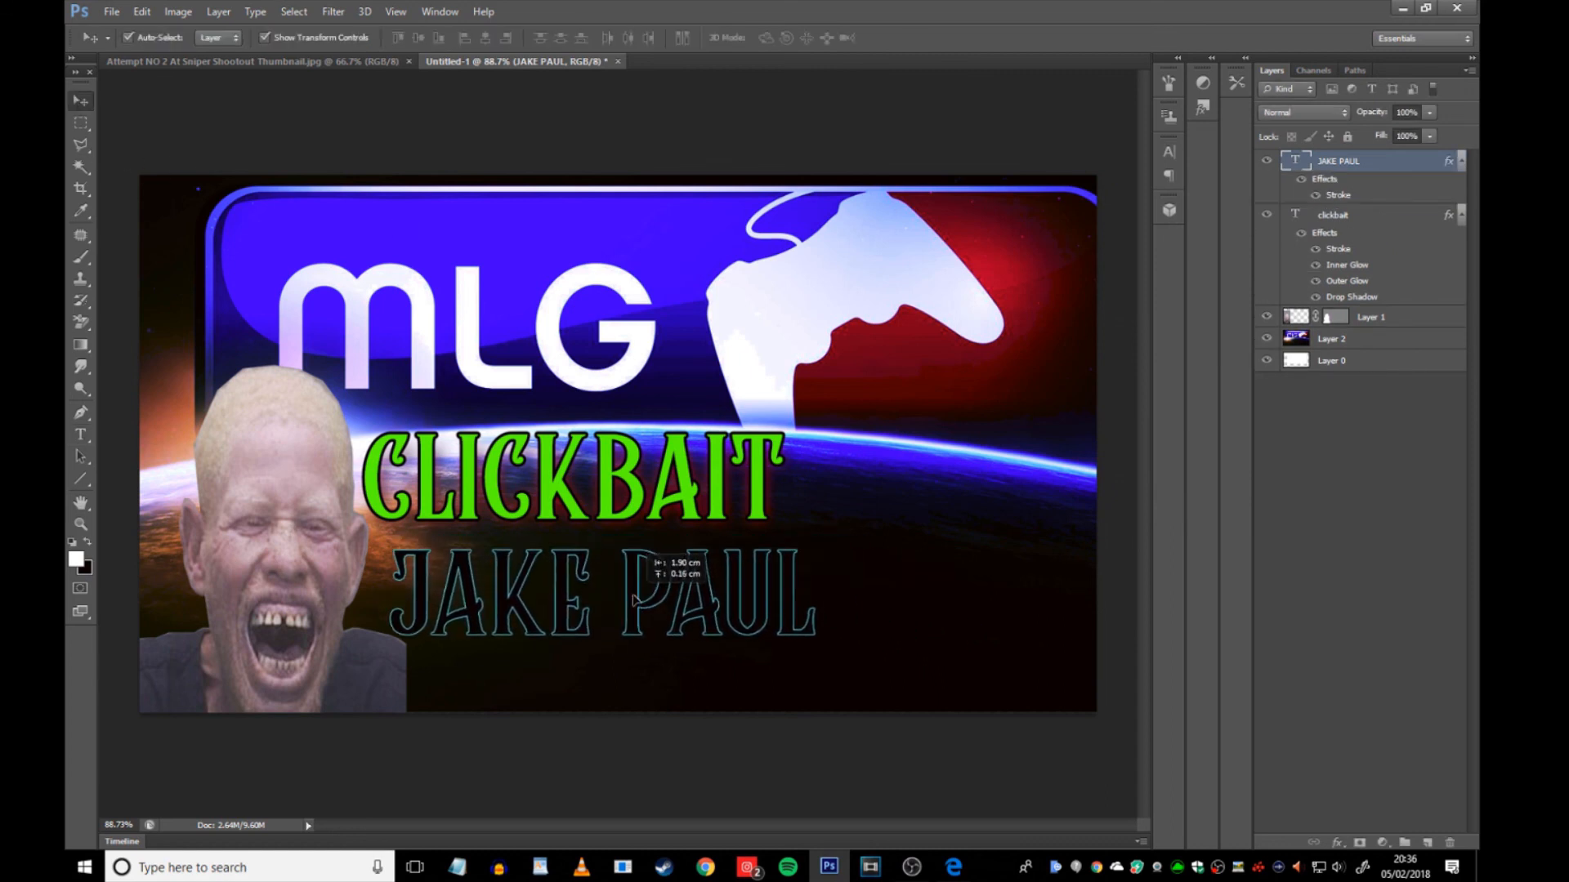
{"action": "left_click_drag", "start_coordinate": [601, 601], "coordinate": [680, 619]}
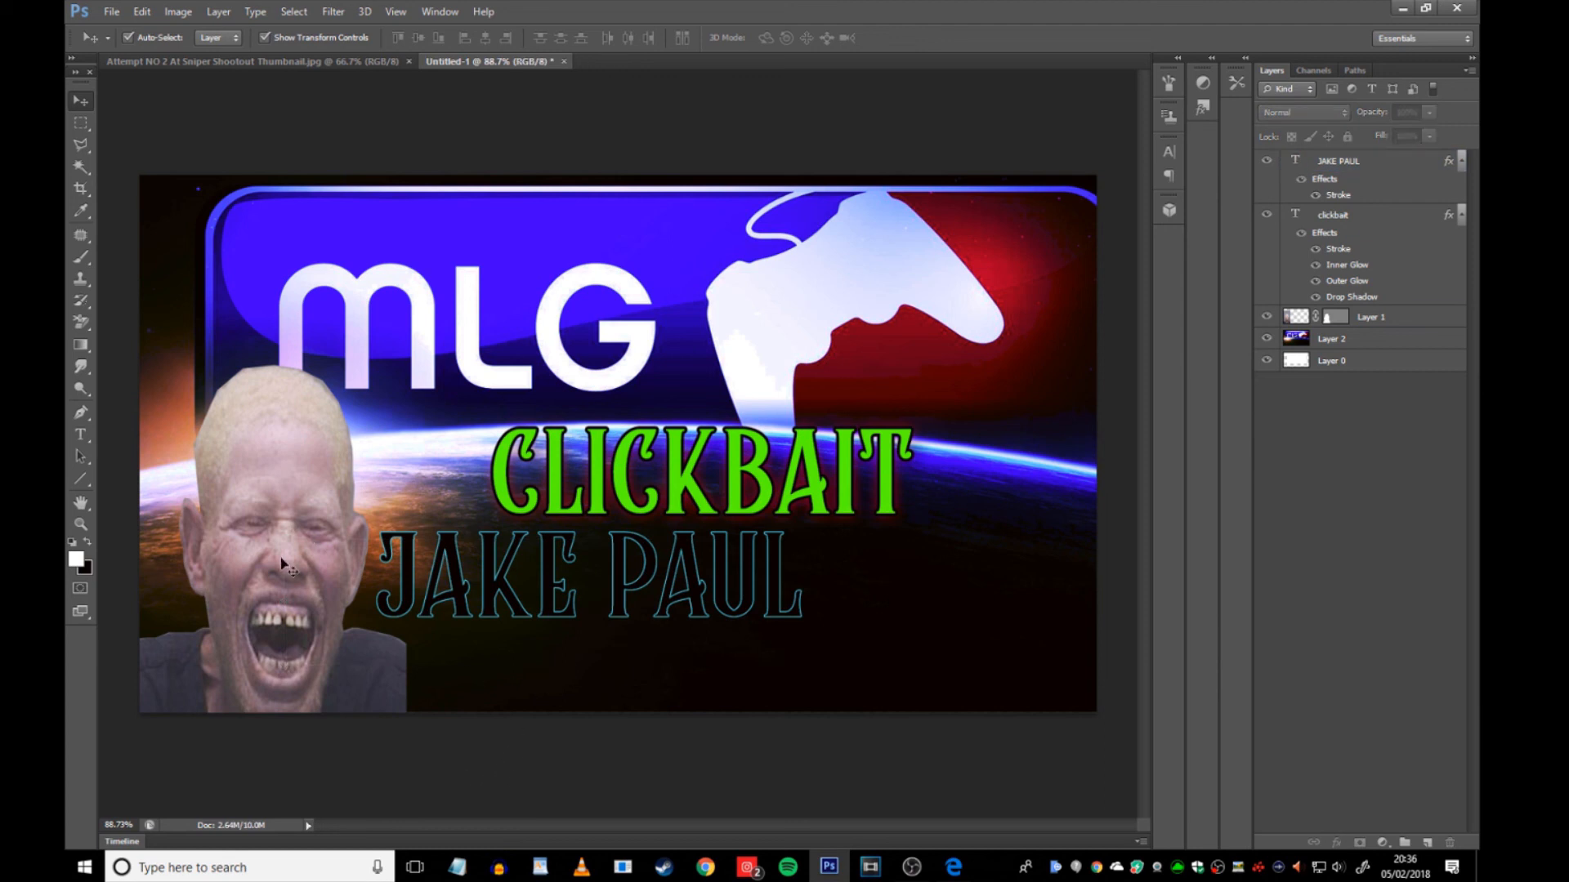
{"action": "left_click_drag", "start_coordinate": [290, 566], "coordinate": [250, 565]}
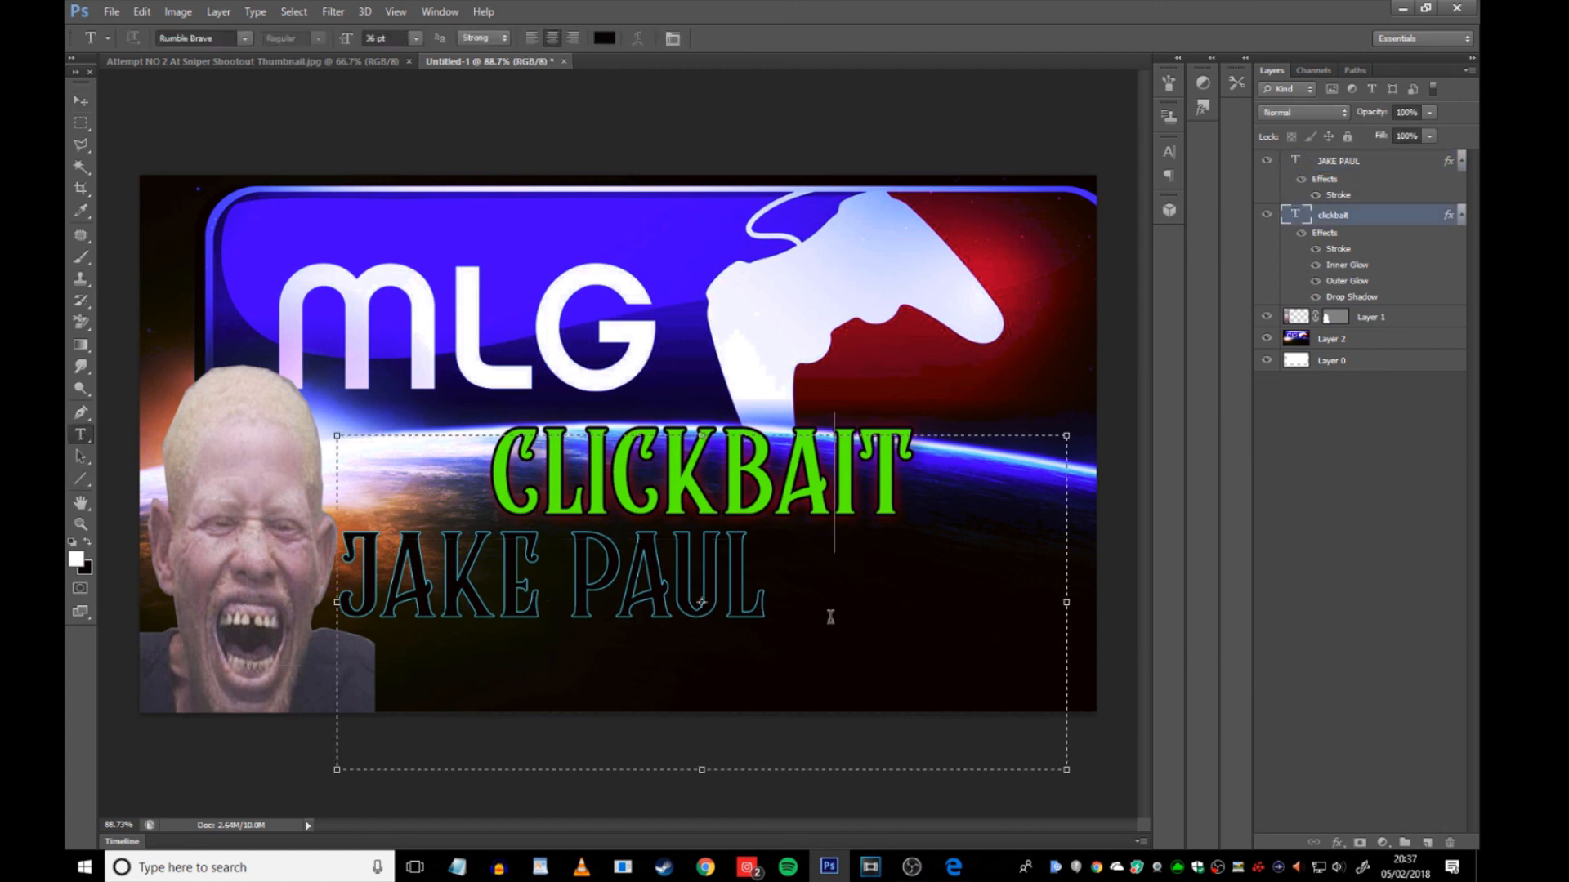
{"action": "left_click", "coordinate": [603, 38]}
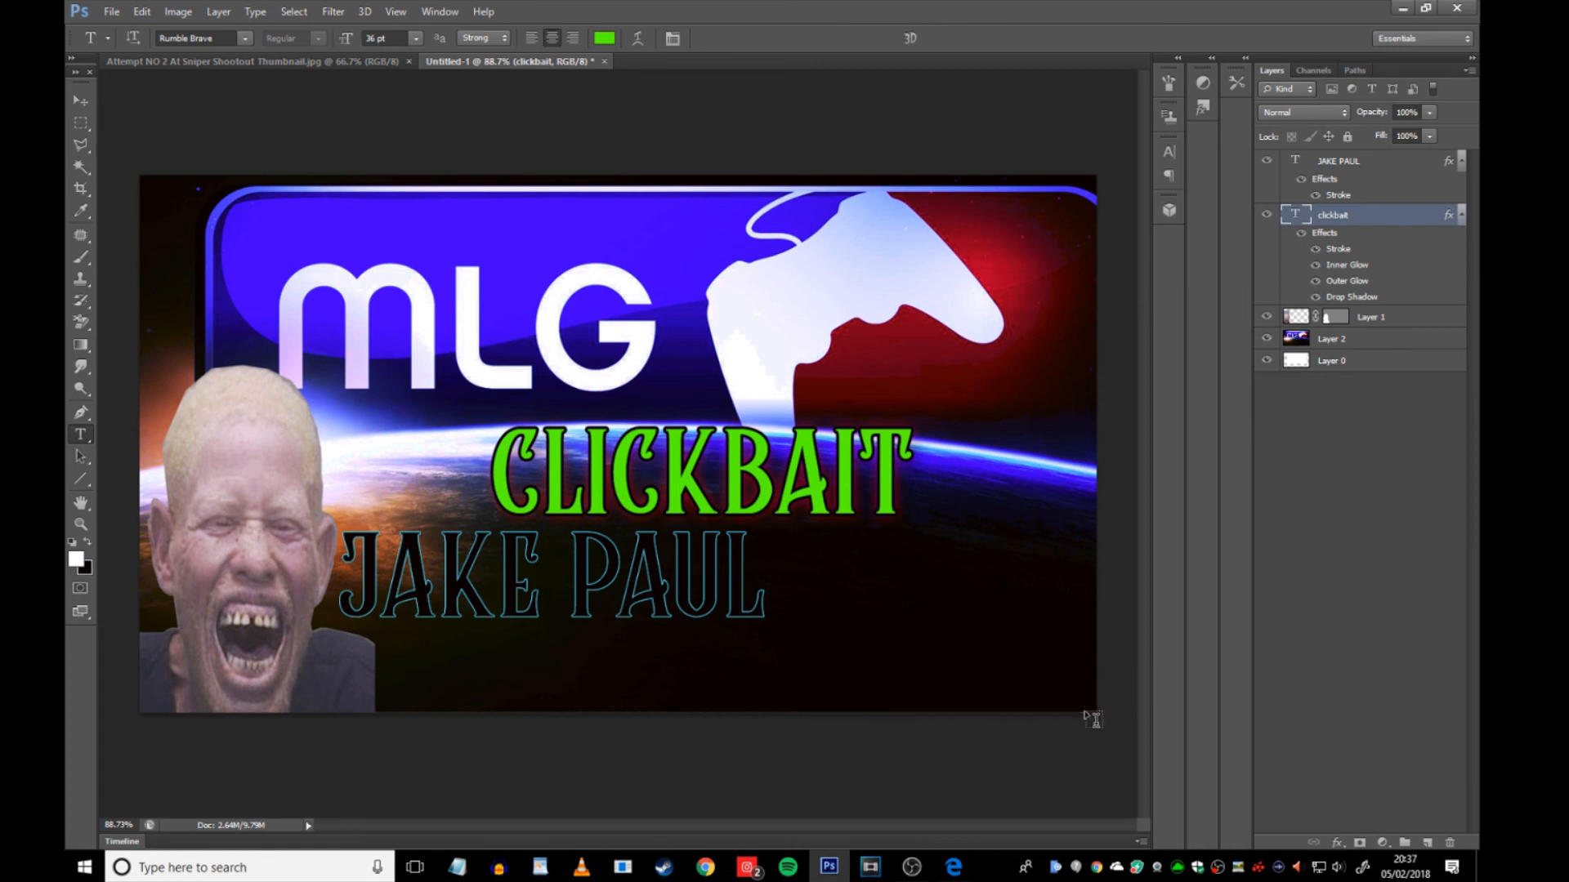
{"action": "left_click_drag", "start_coordinate": [822, 642], "coordinate": [1086, 712]}
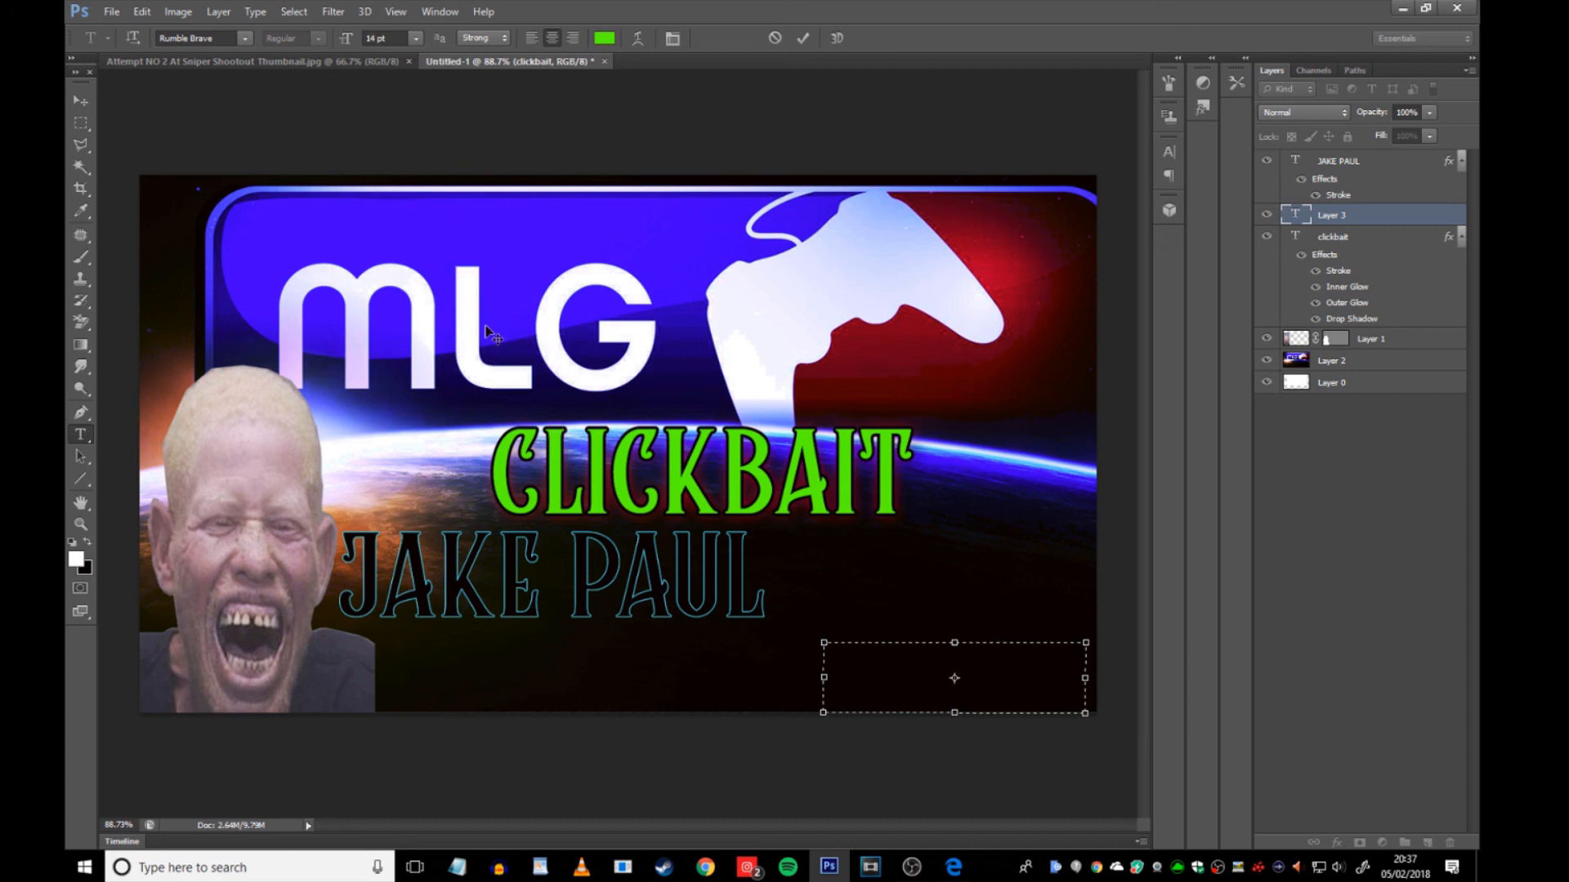
- Type SUCIDE and warp it with the Arc Lower style
{"action": "type", "text": "SUCID"}
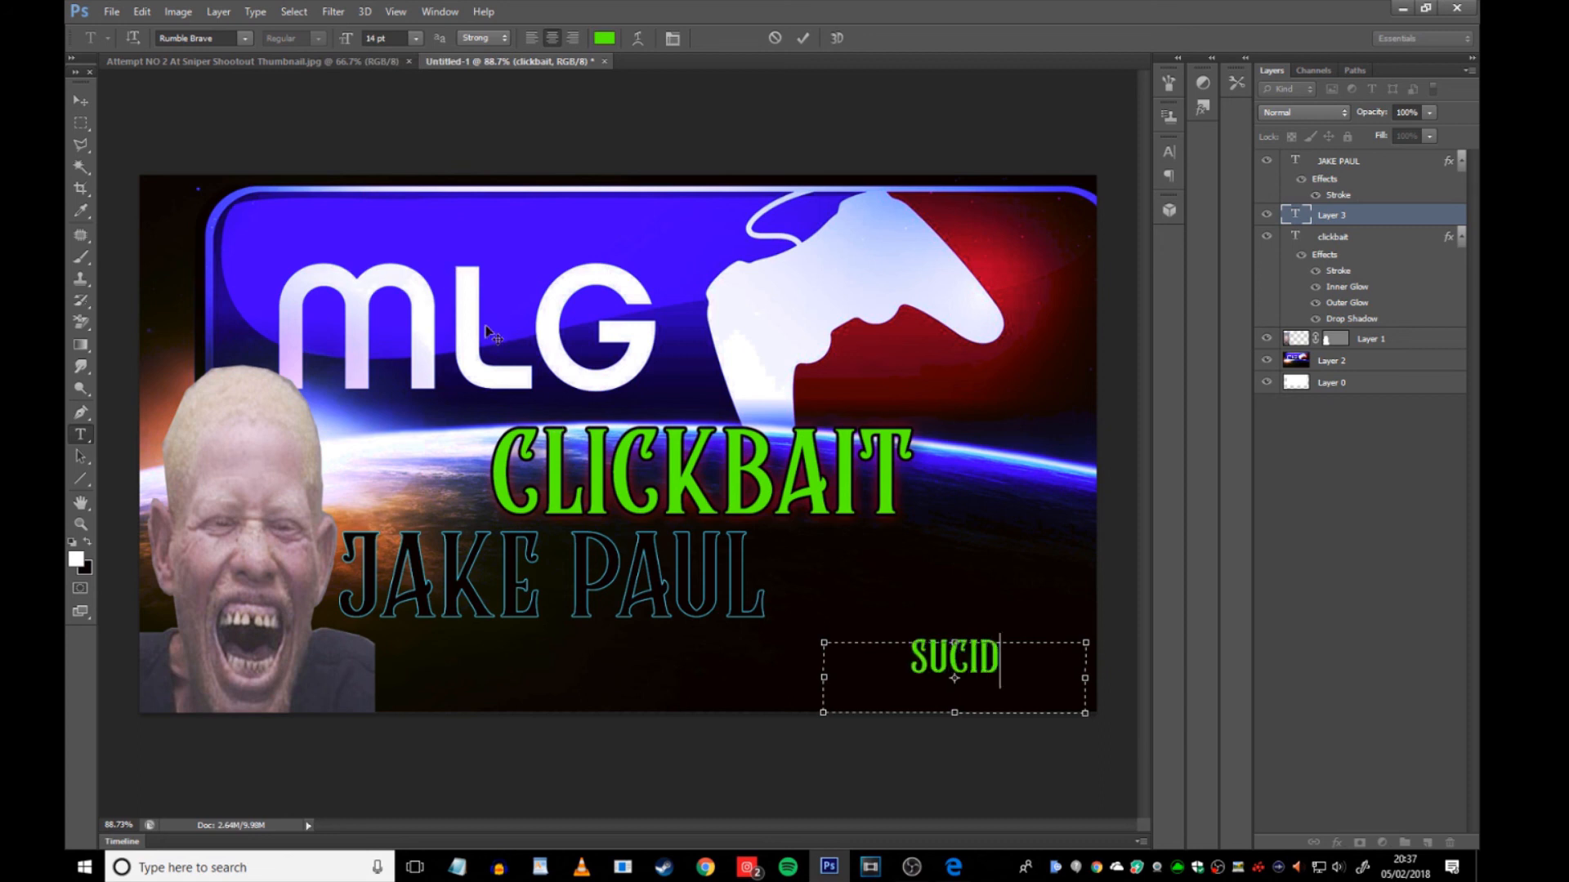
{"action": "type", "text": "E"}
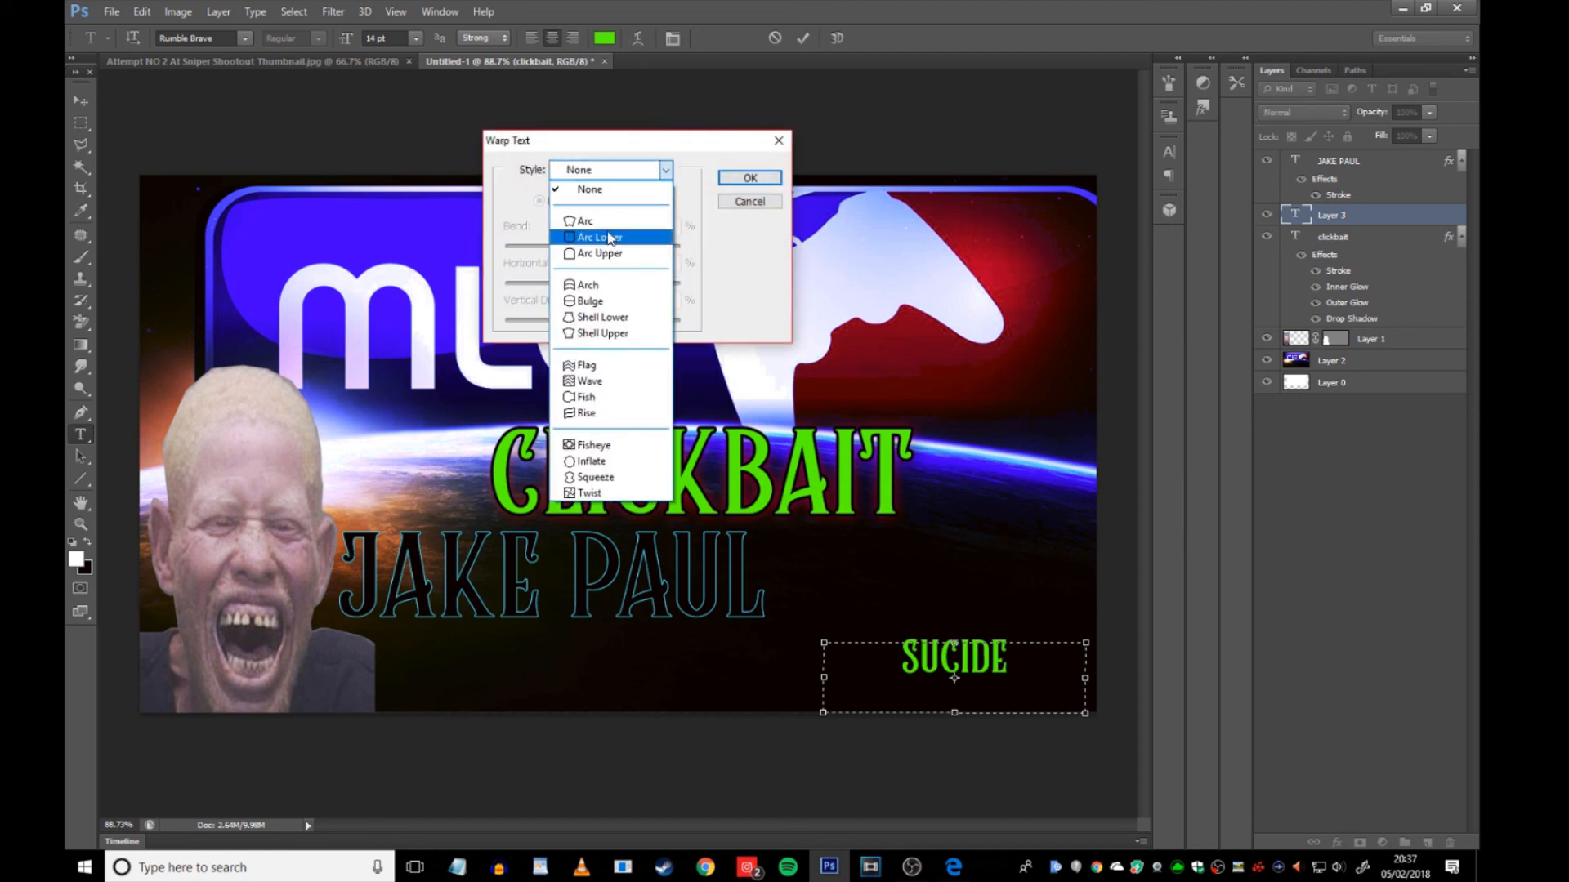
{"action": "left_click", "coordinate": [598, 237]}
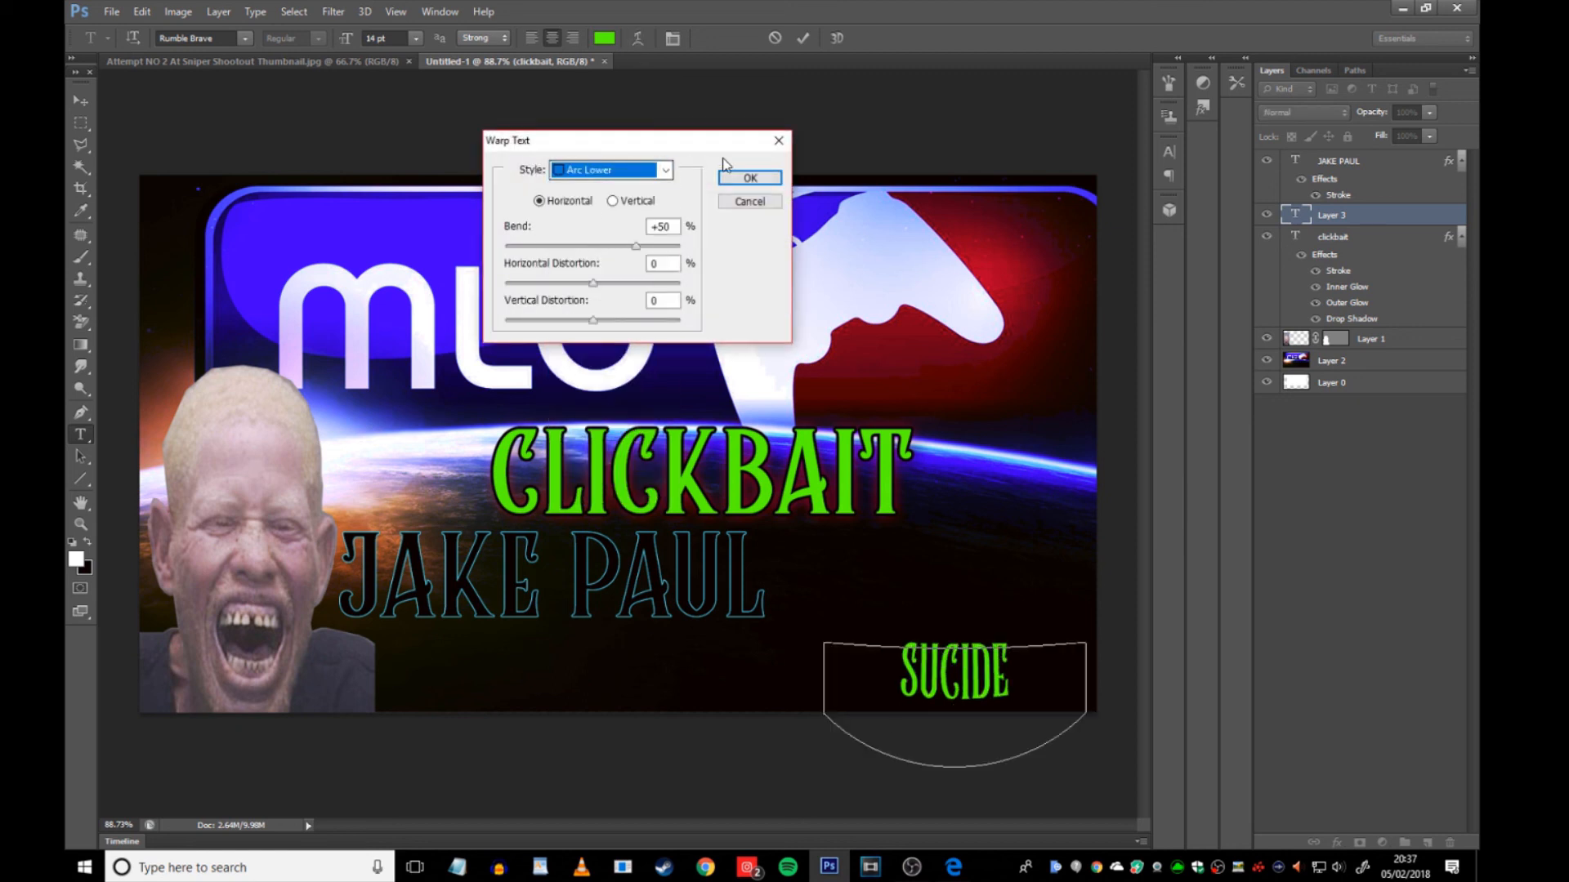
{"action": "left_click", "coordinate": [749, 178]}
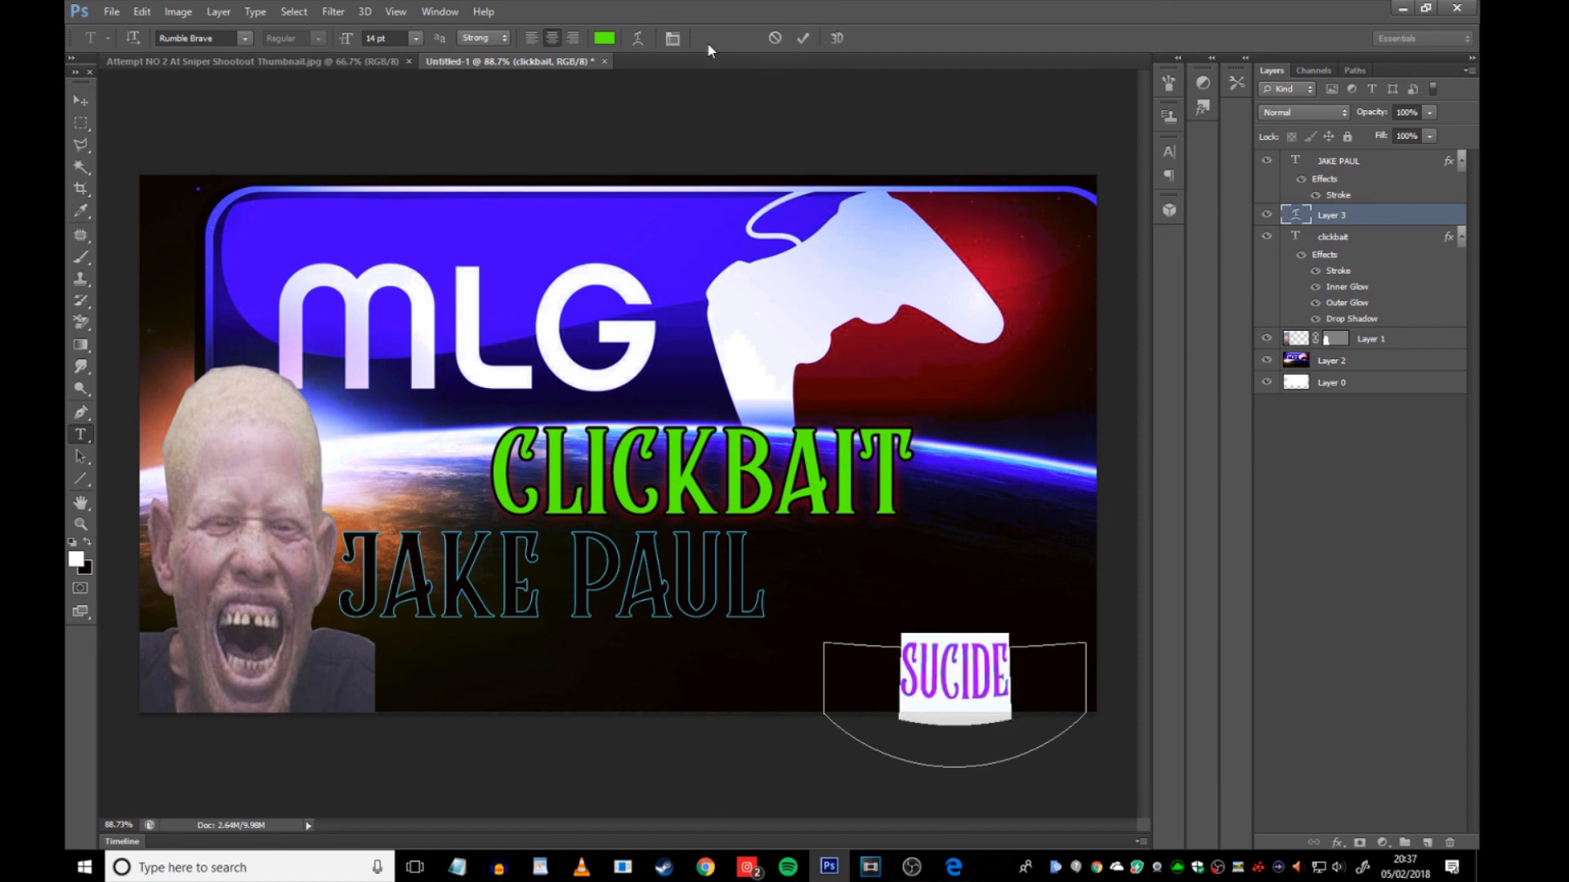
- Make SUCIDE black and give it a 1 px blue outline
{"action": "left_click", "coordinate": [604, 38]}
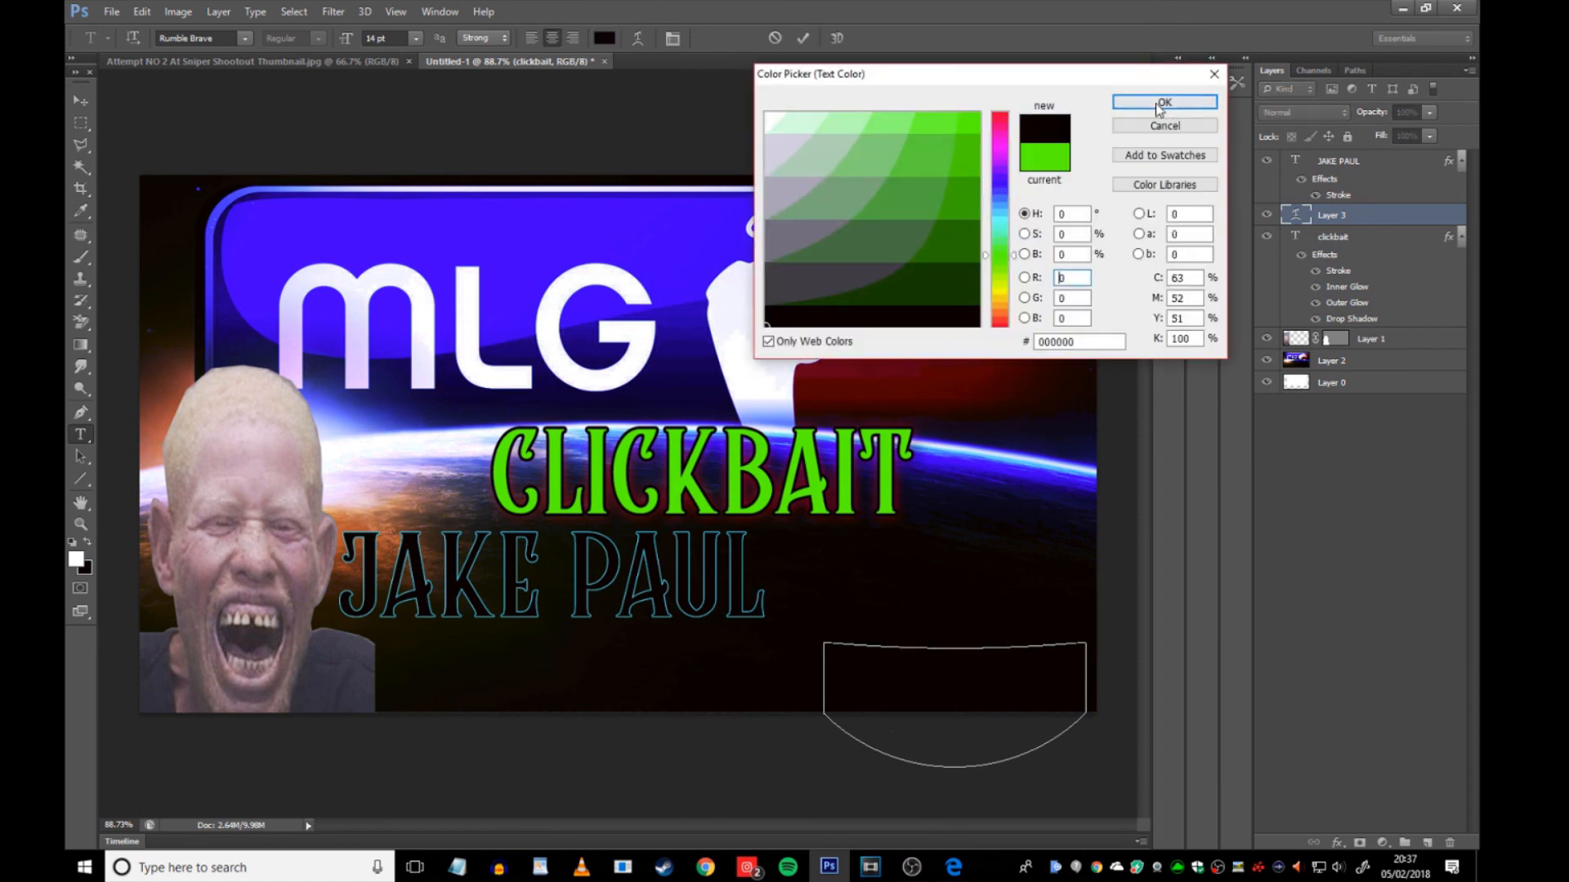
{"action": "left_click", "coordinate": [1164, 103]}
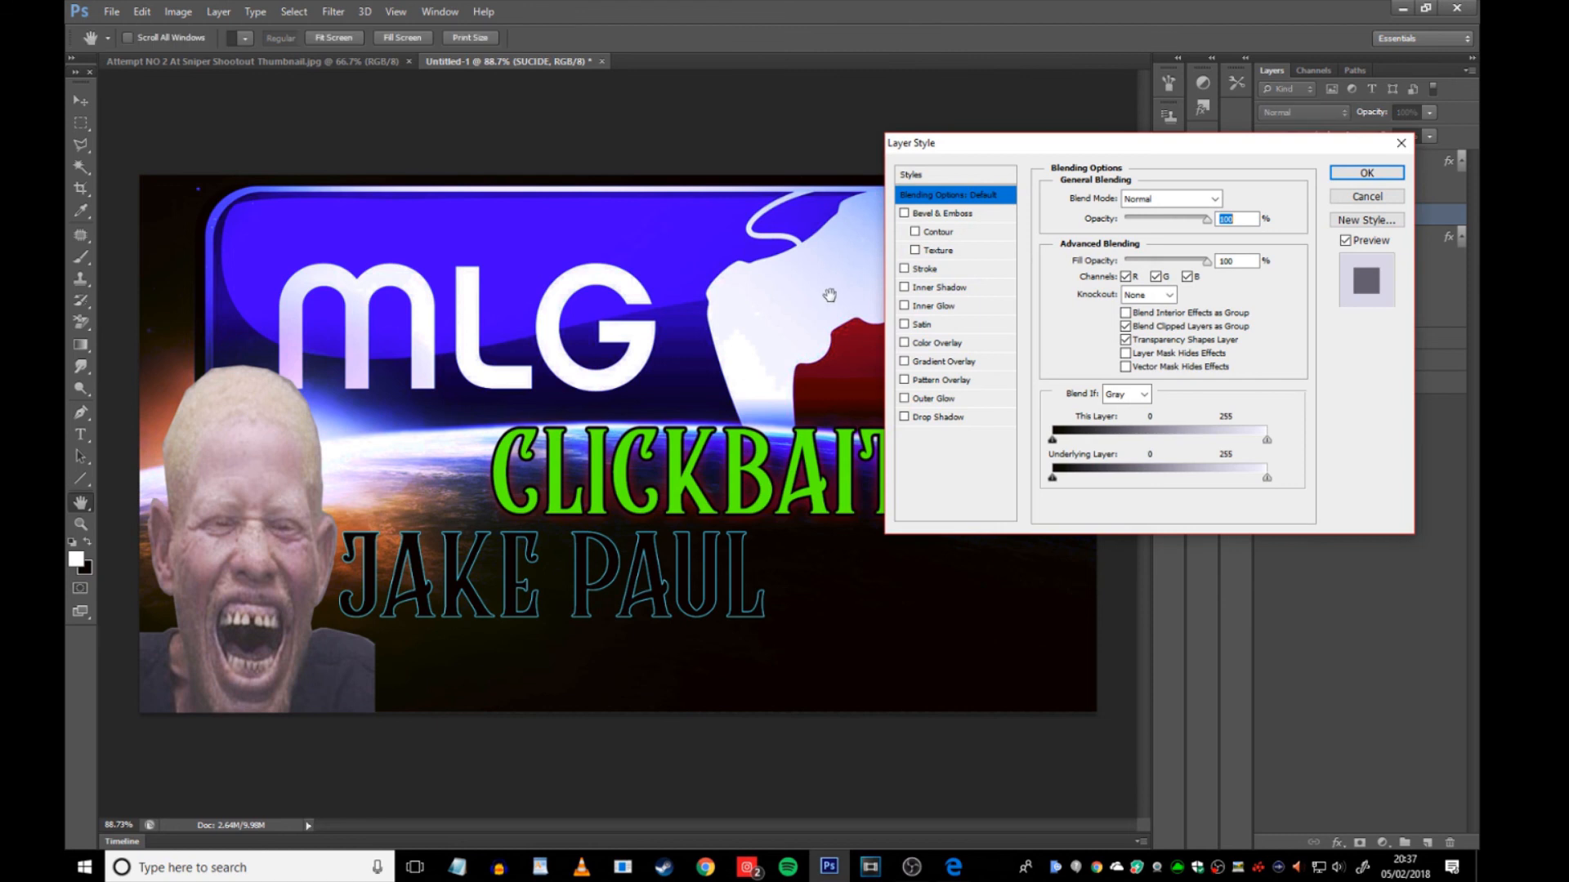
{"action": "left_click", "coordinate": [905, 268]}
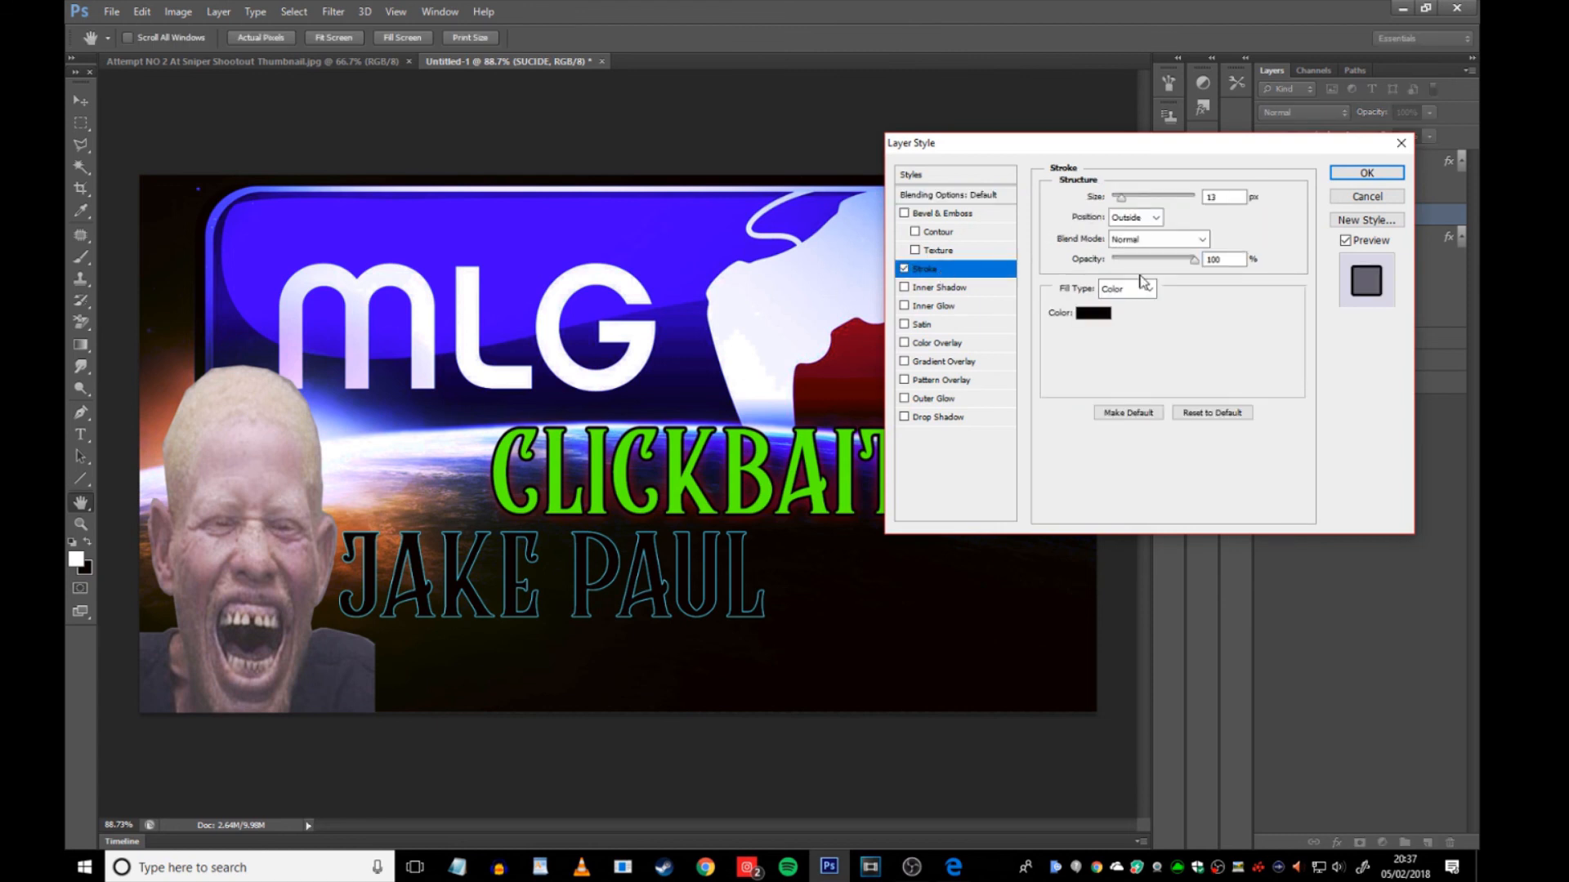
{"action": "left_click", "coordinate": [1094, 313]}
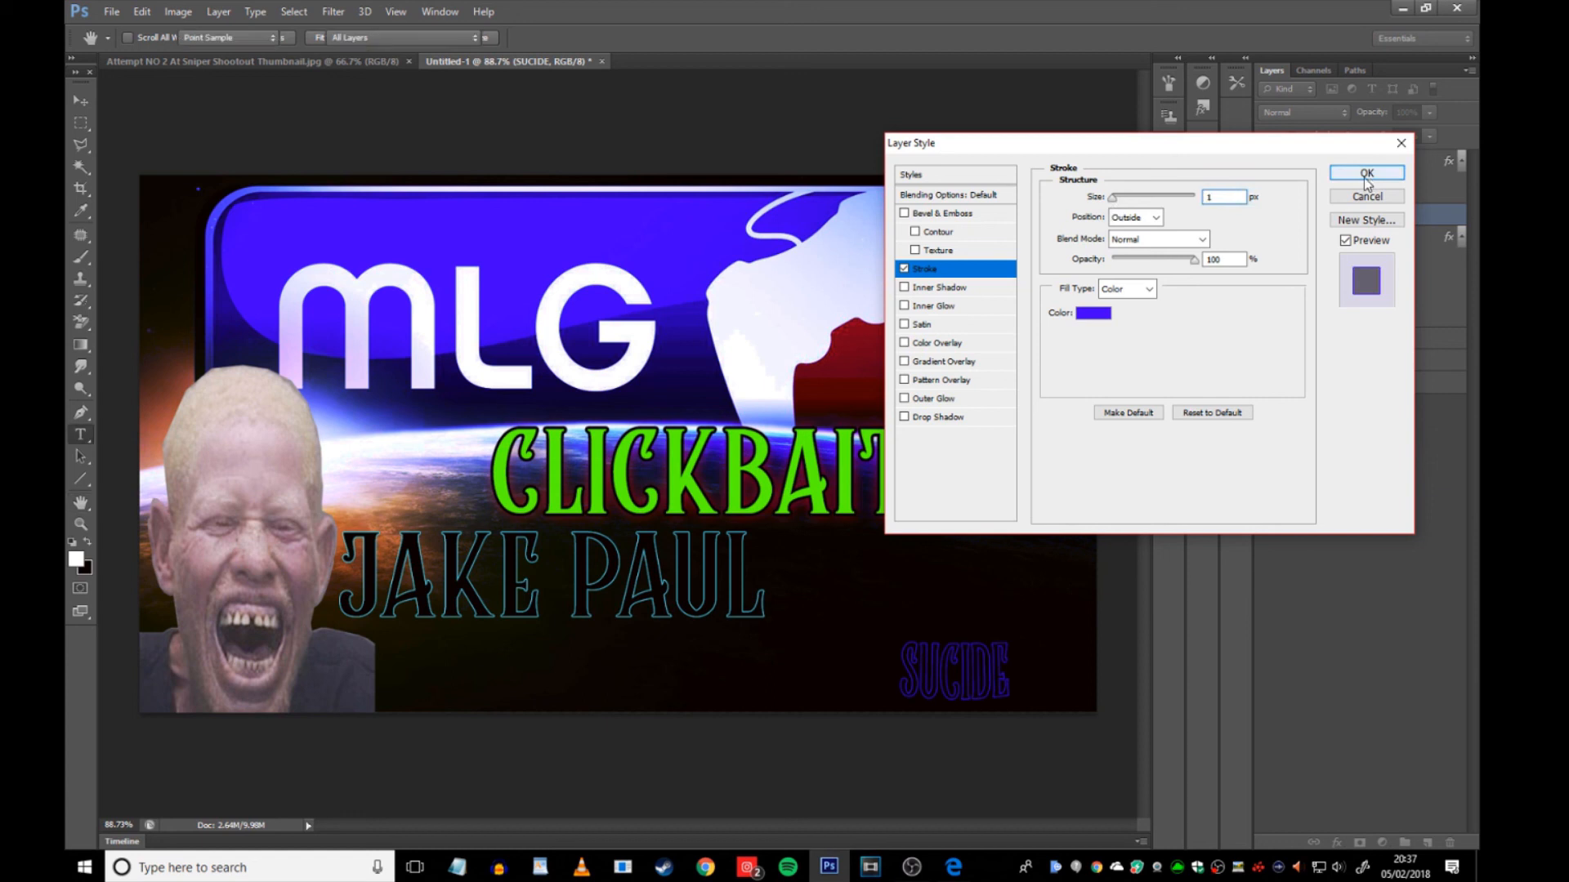
{"action": "left_click", "coordinate": [1365, 174]}
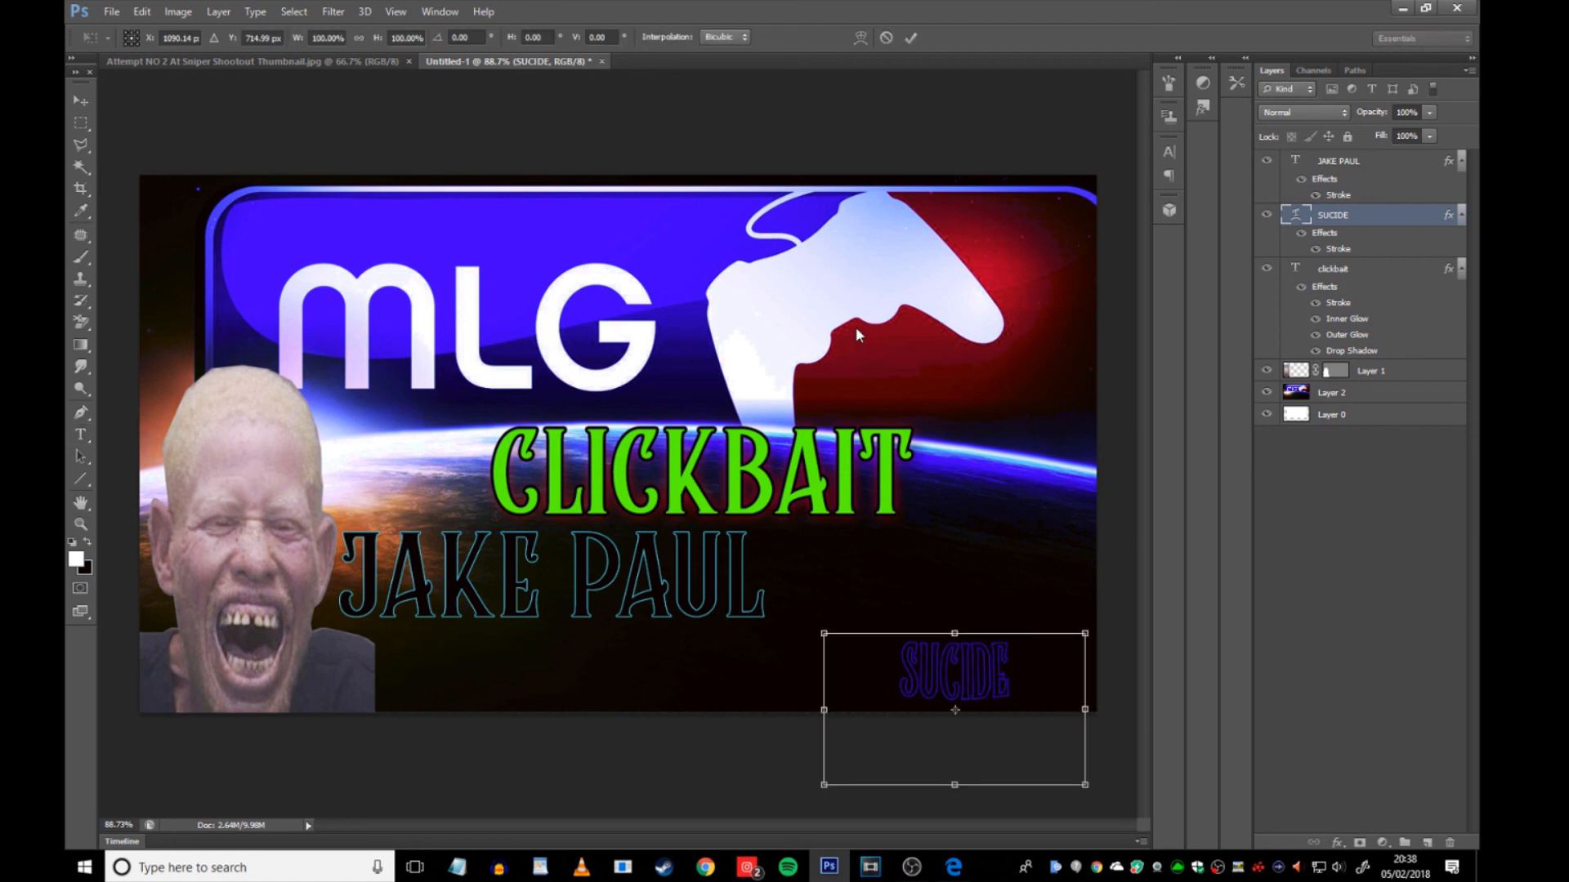
- Rotate SUCIDE to a steep tilt and move it into place
{"action": "left_click_drag", "start_coordinate": [1086, 633], "coordinate": [1079, 625]}
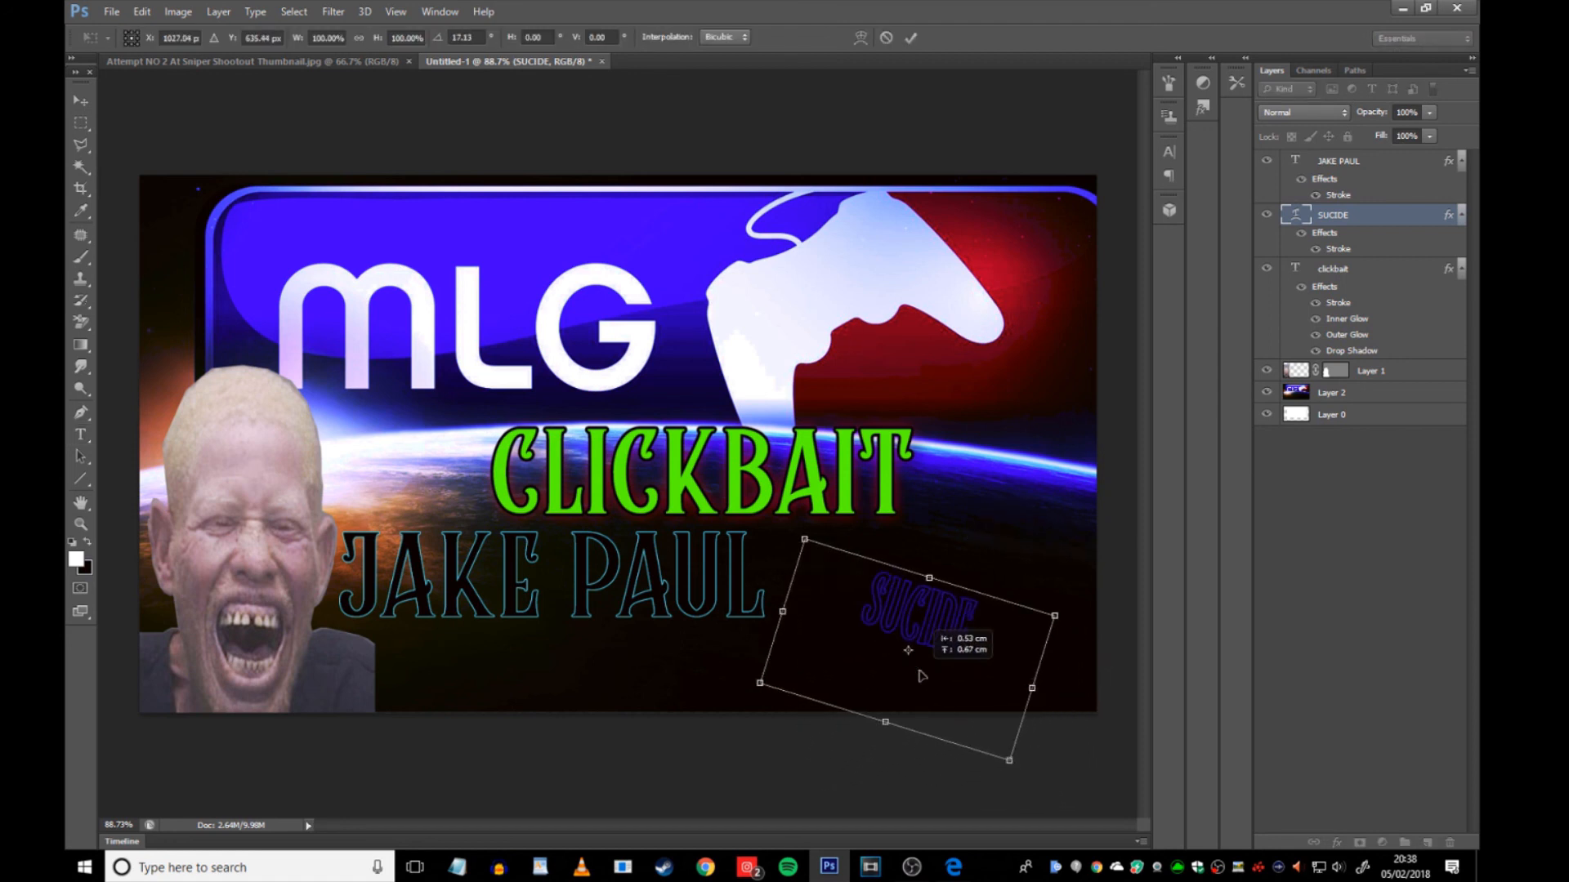
{"action": "left_click_drag", "start_coordinate": [921, 651], "coordinate": [856, 616]}
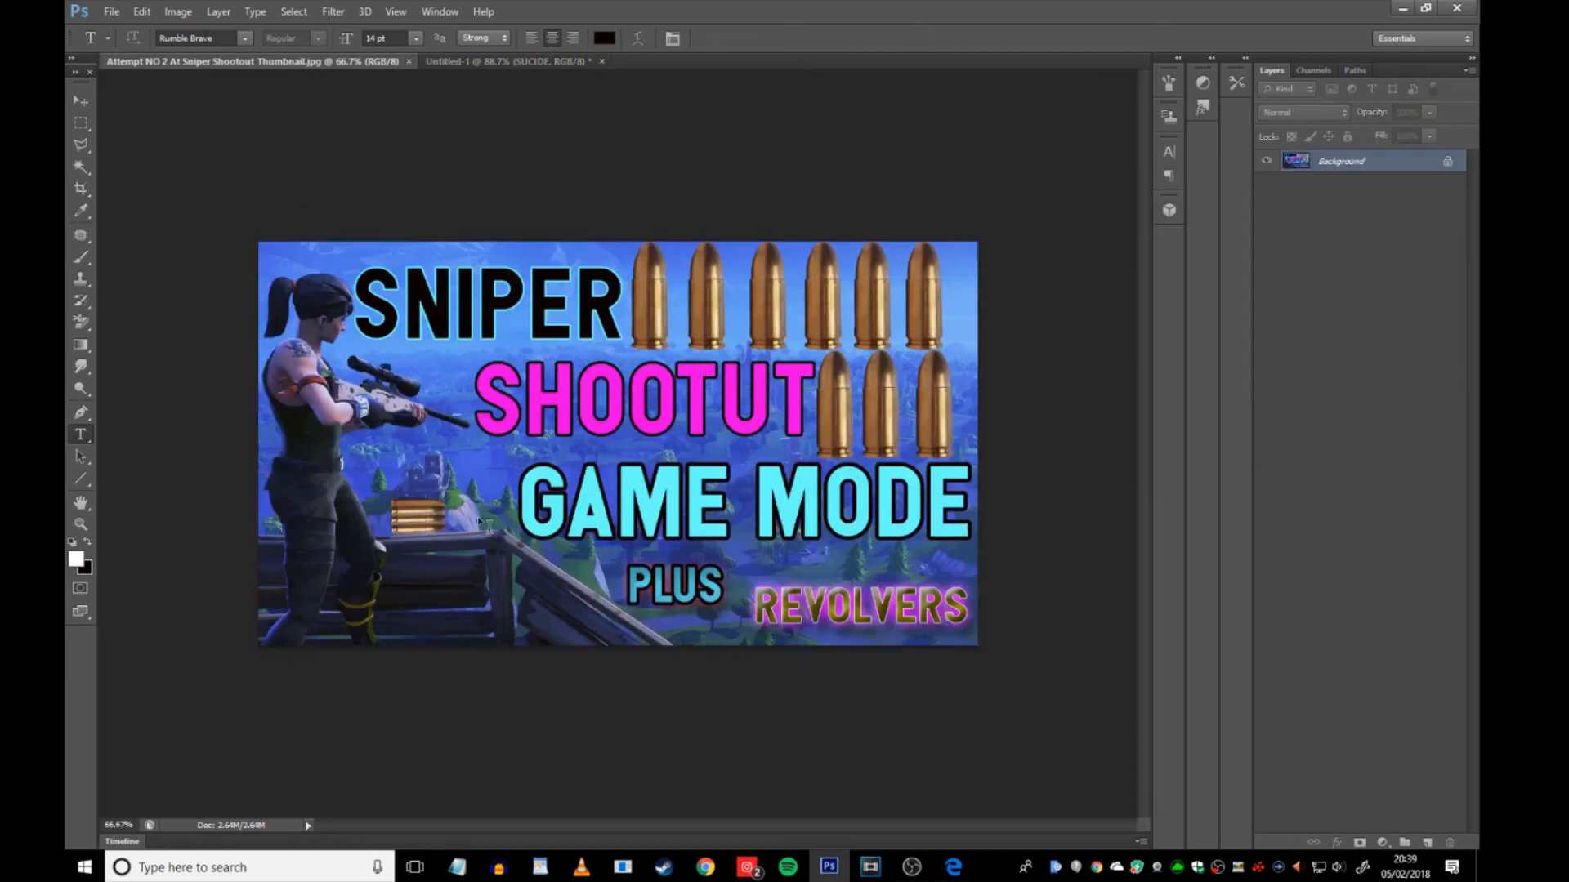
- Return to the Untitled-1 MLG thumbnail document
{"action": "left_click", "coordinate": [505, 61]}
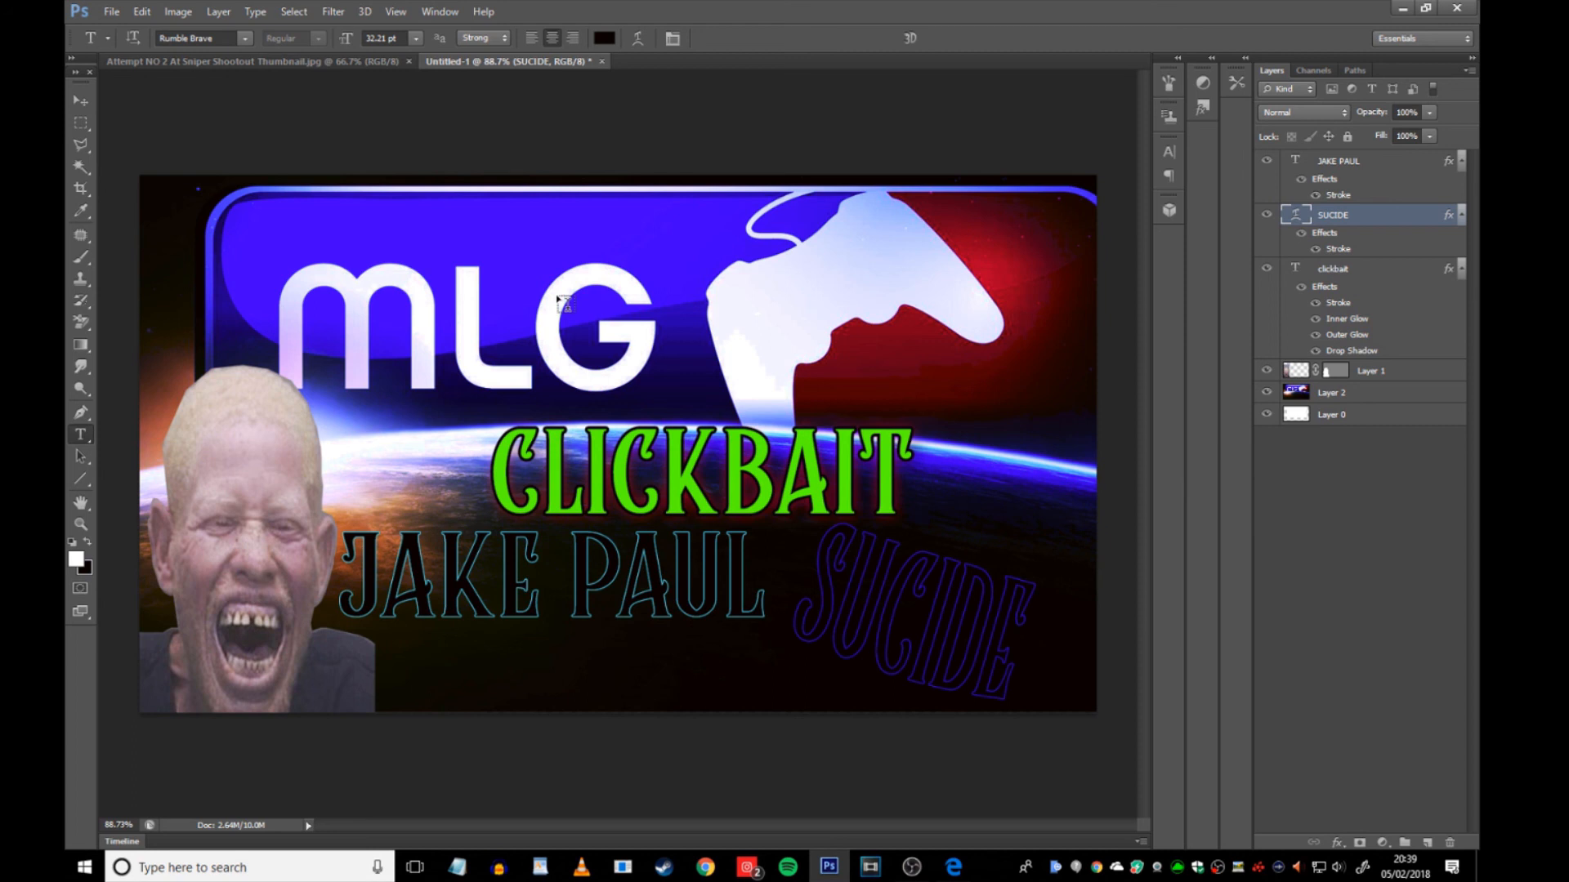
{"action": "mouse_move", "coordinate": [884, 831]}
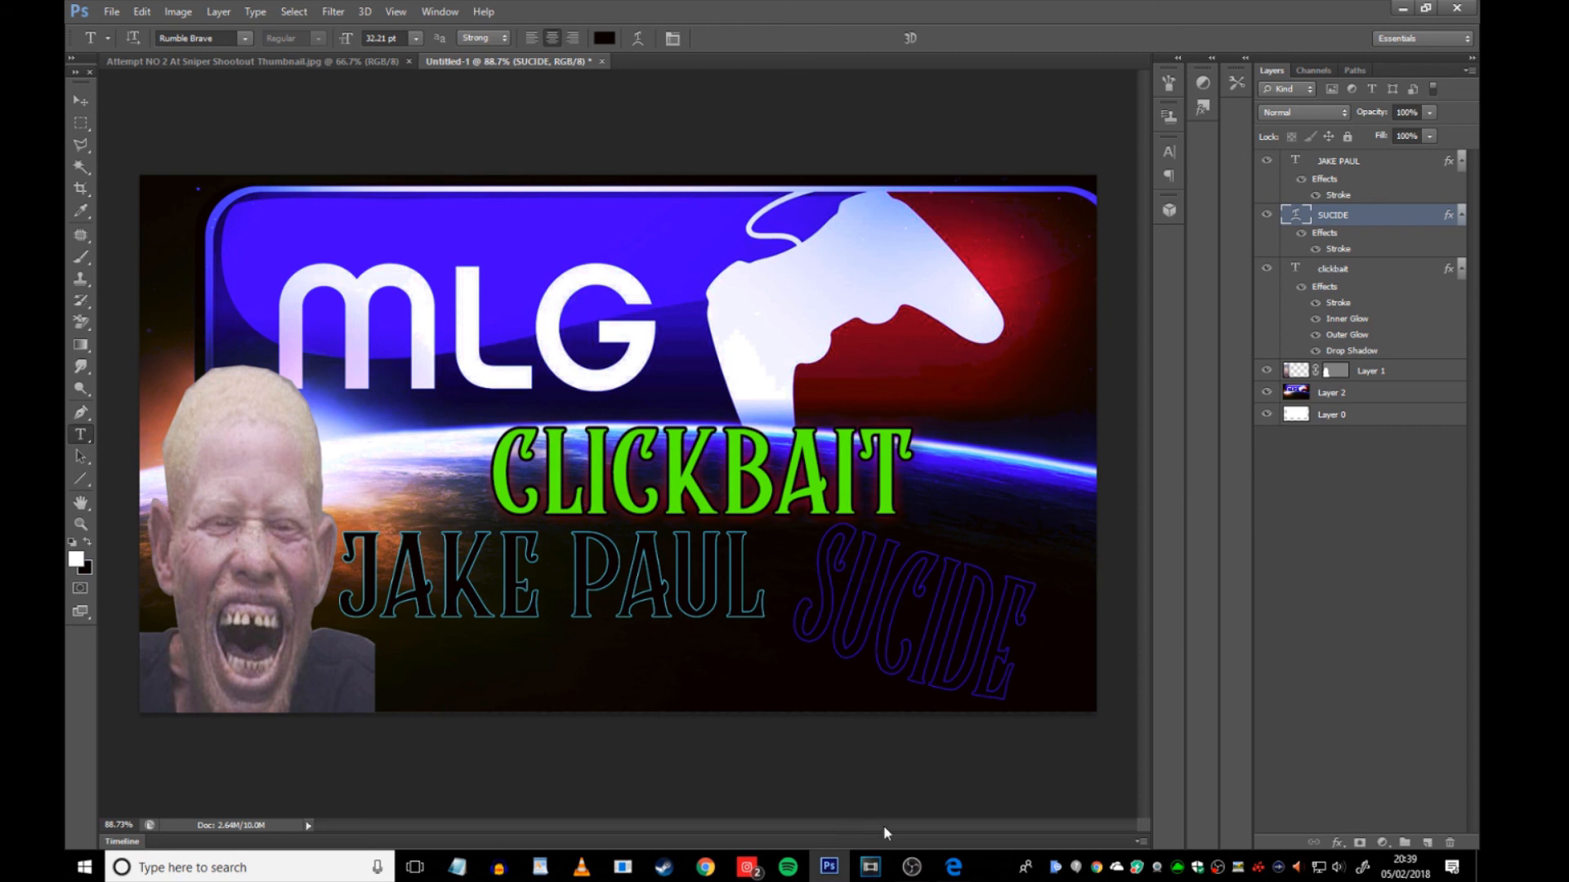
{"action": "mouse_move", "coordinate": [888, 832]}
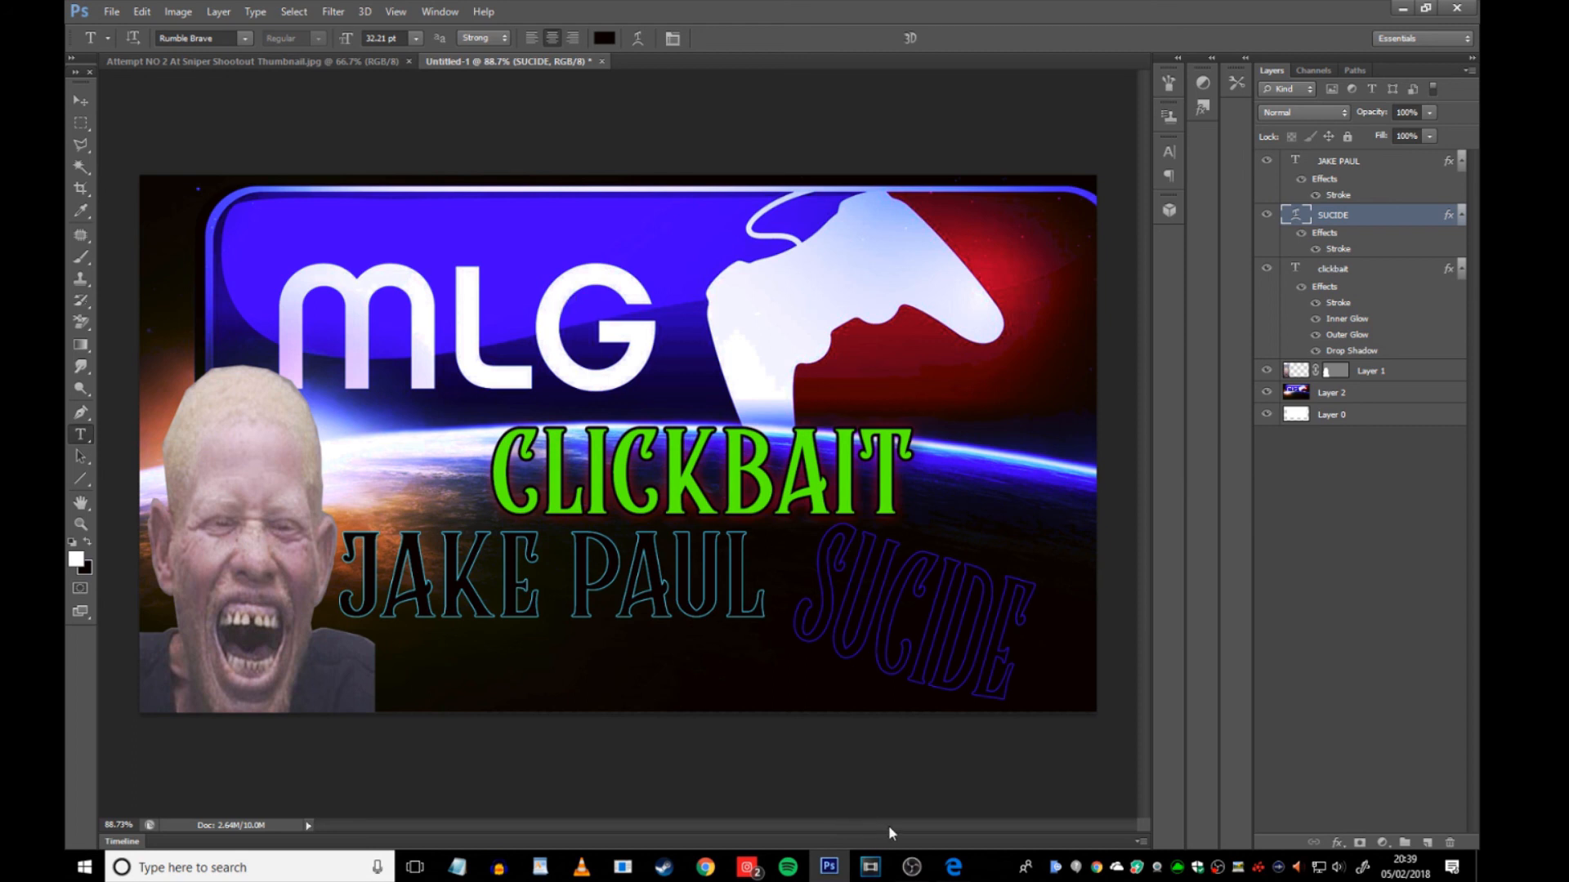